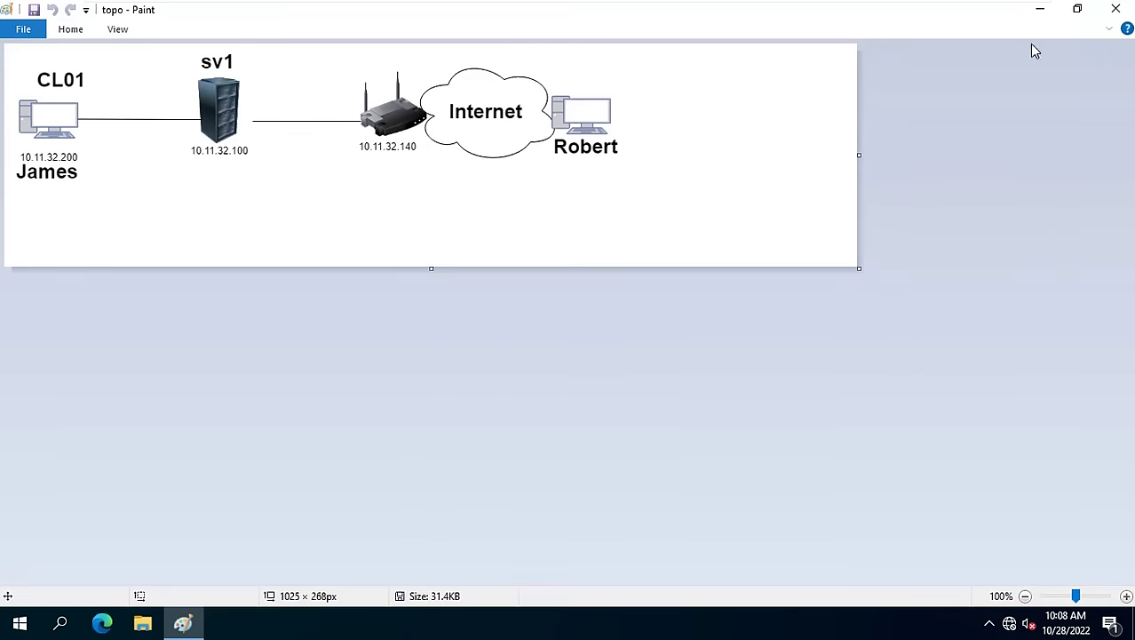
# Step: Draw boxes around CL01/sv1 and the router/Internet/Robert side, labelled LAN and WAN
pyautogui.click(70, 29)
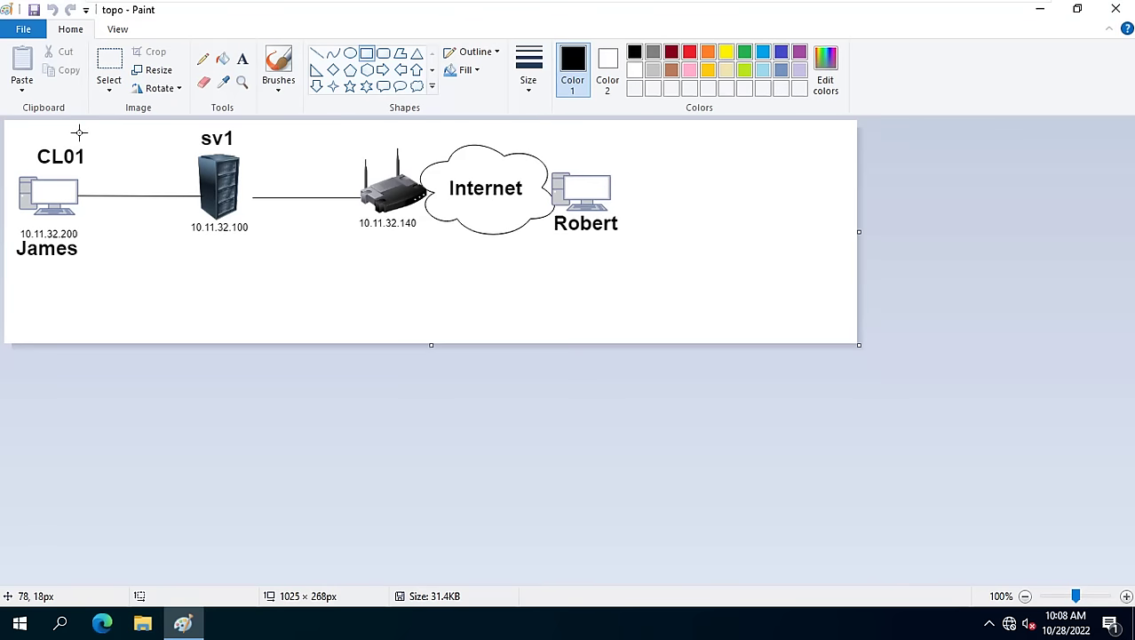
pyautogui.moveTo(79, 133); pyautogui.dragTo(258, 308)
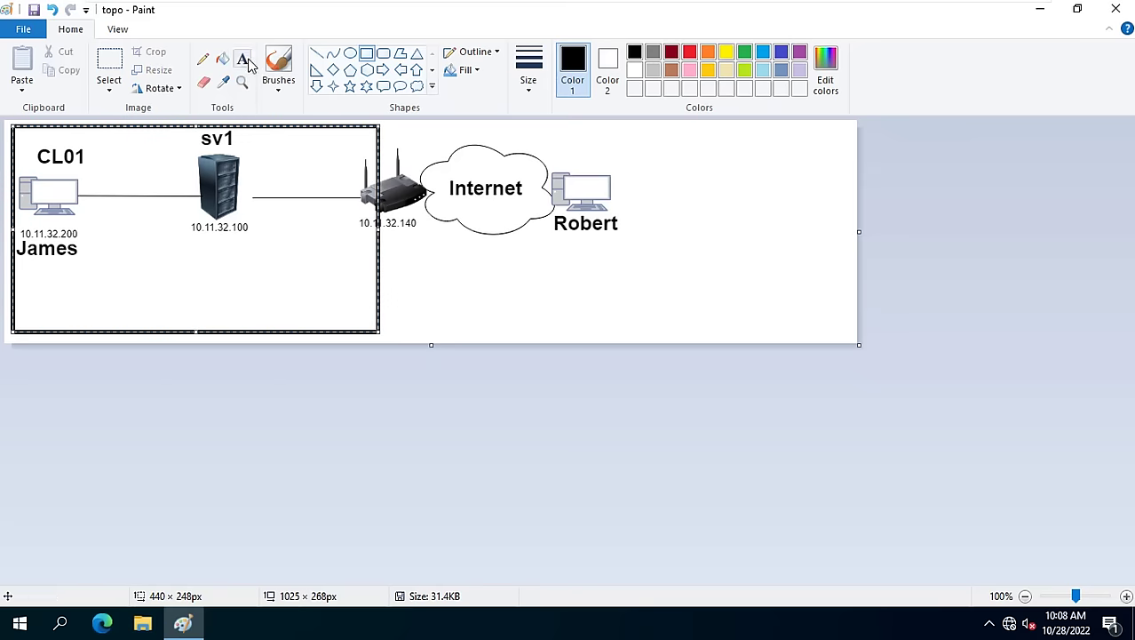
pyautogui.write('LAN')
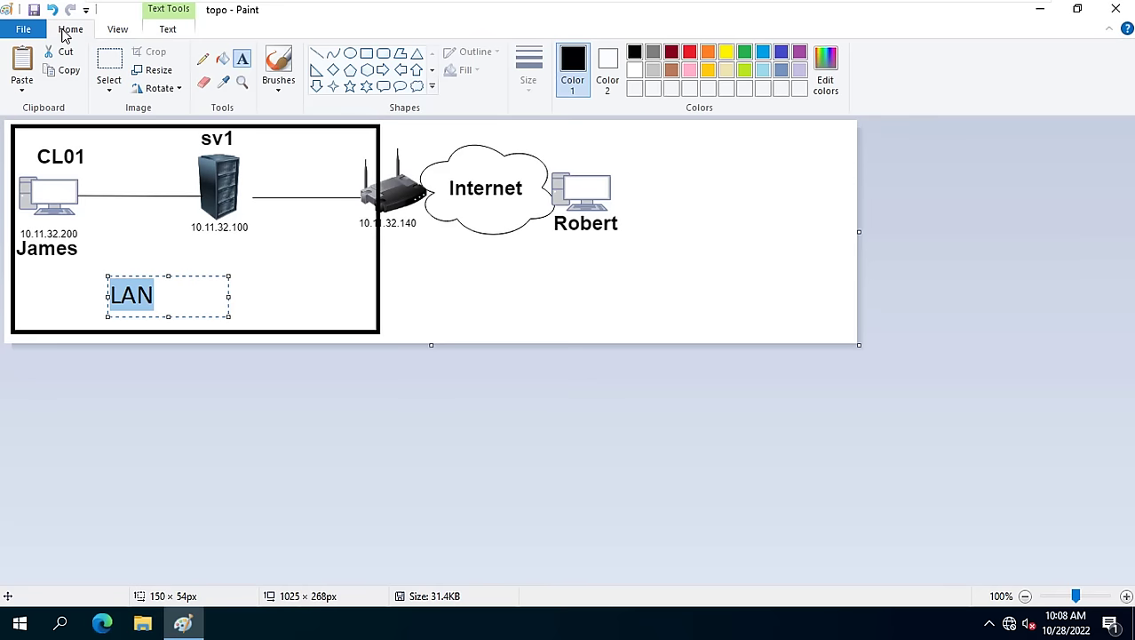
pyautogui.click(401, 133)
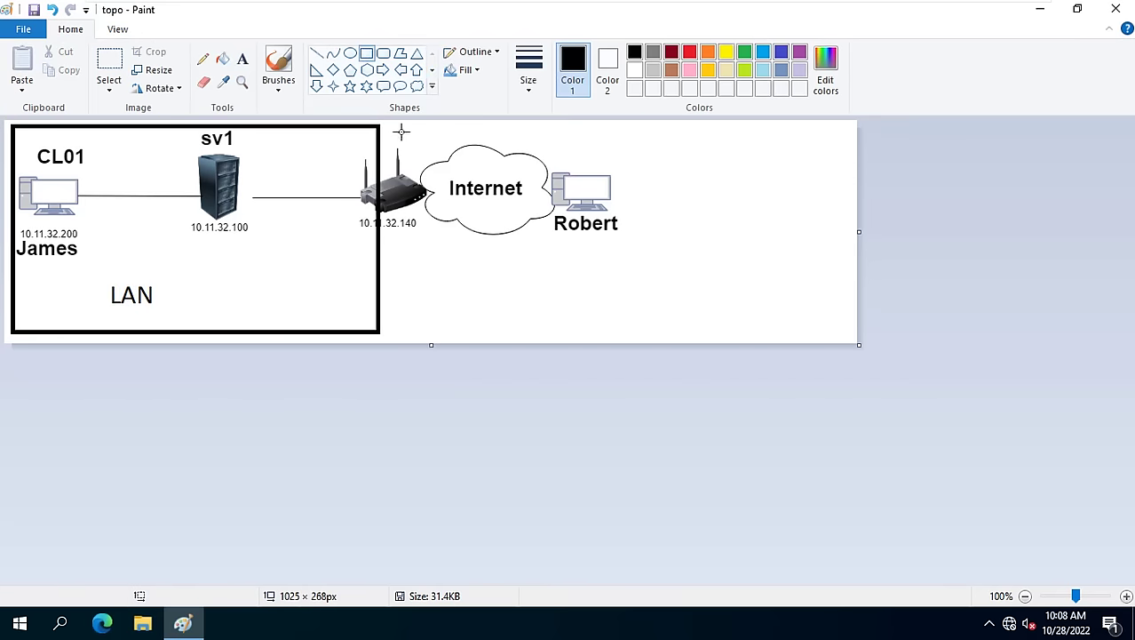
pyautogui.moveTo(402, 131); pyautogui.dragTo(665, 328)
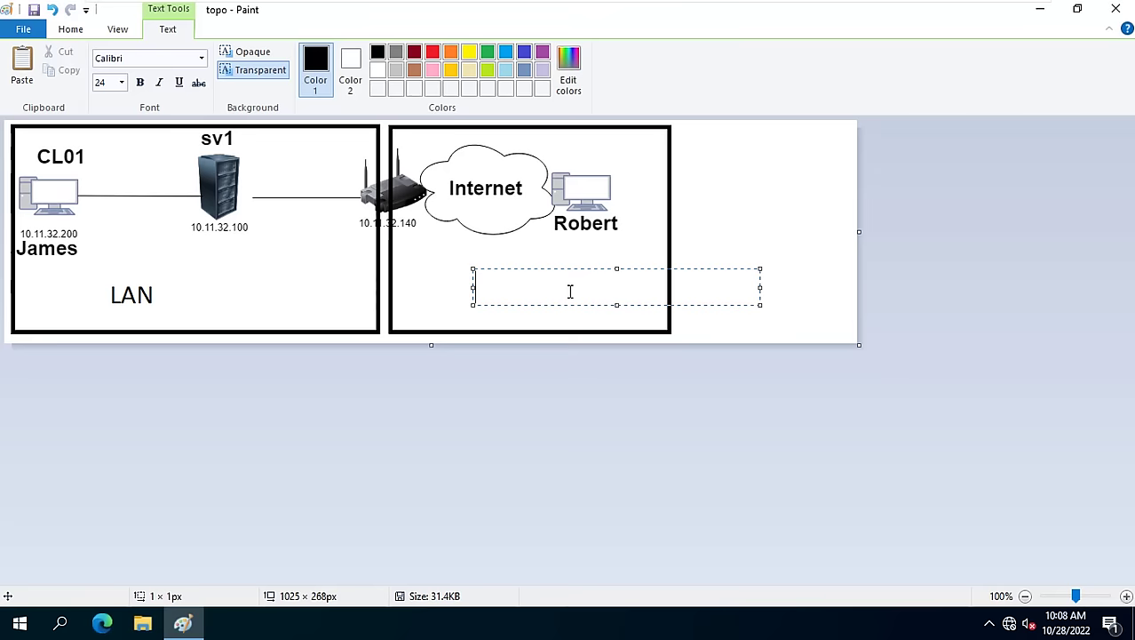
pyautogui.write('WAN')
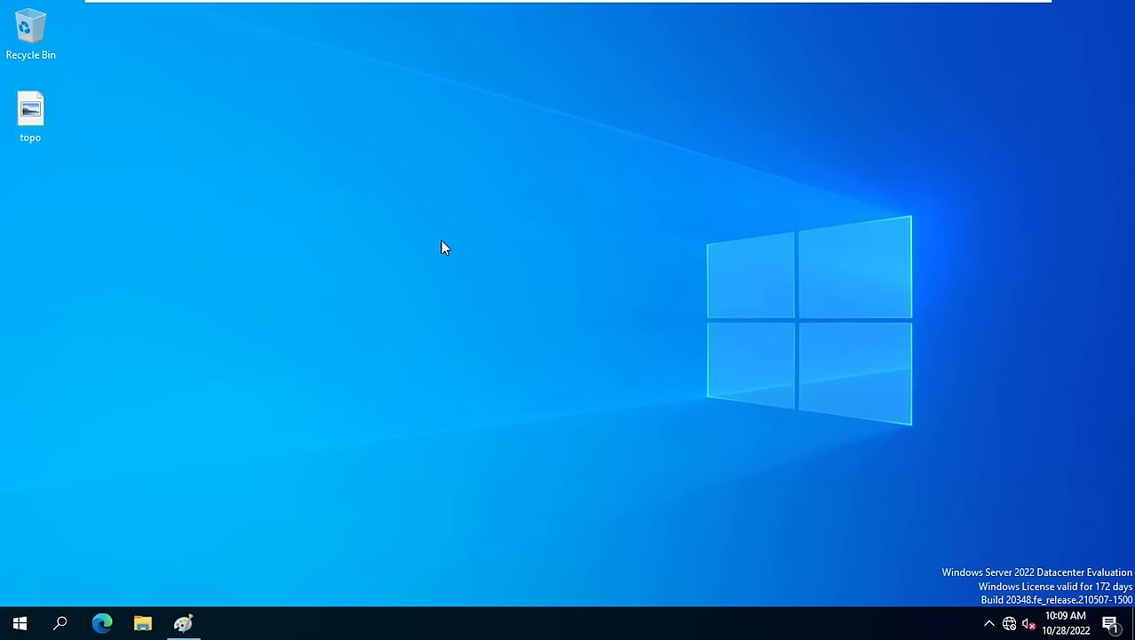
pyautogui.moveTo(25, 624)
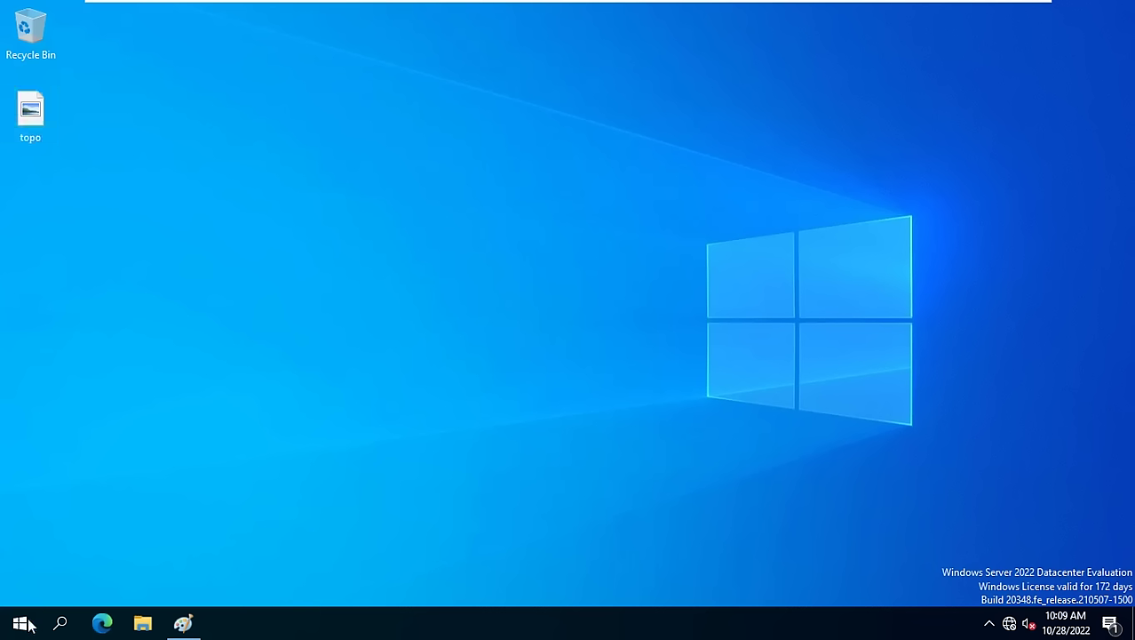
# Step: Confirm sv1's IPv4 settings (10.11.32.100, gateway 10.11.32.140, DNS 10.11.32.100), then open Dashboard
pyautogui.click(19, 623)
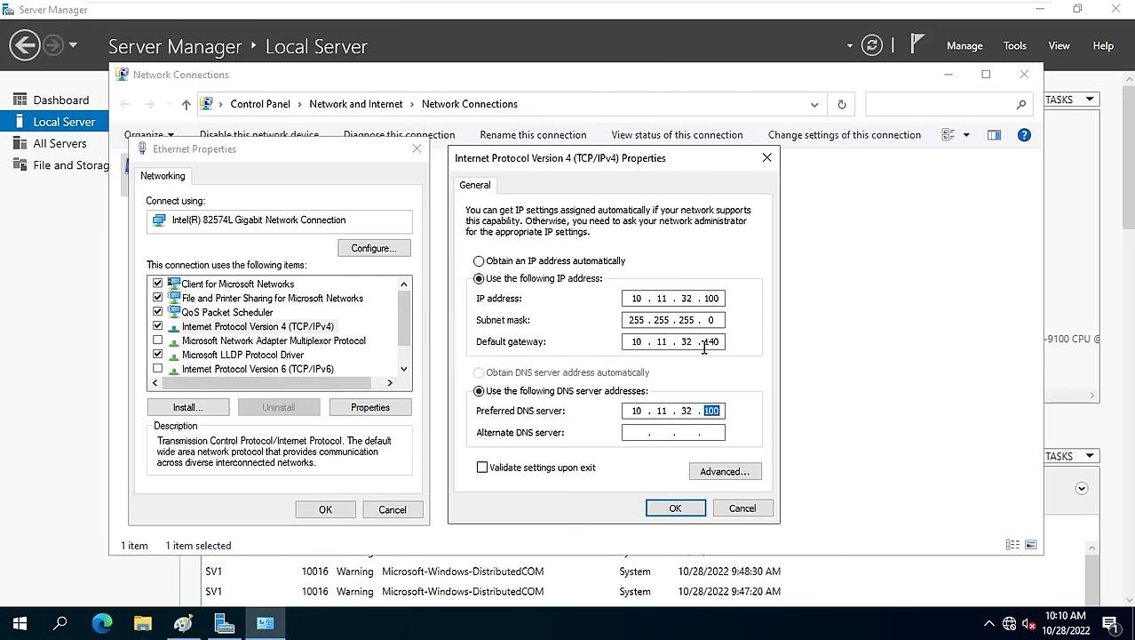
pyautogui.click(676, 507)
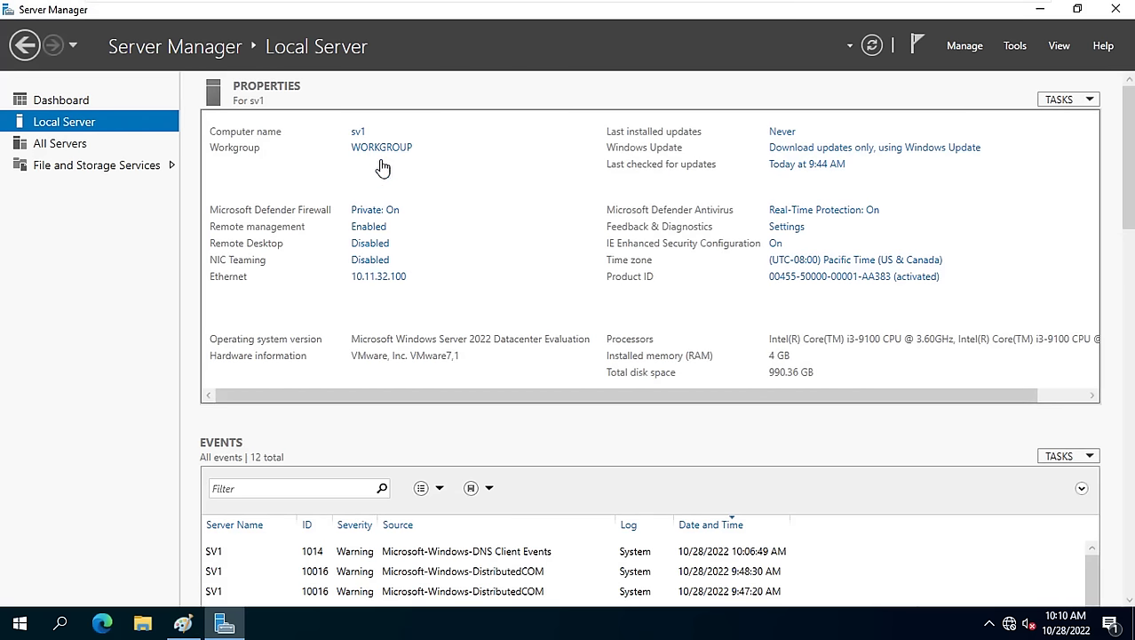
pyautogui.click(60, 100)
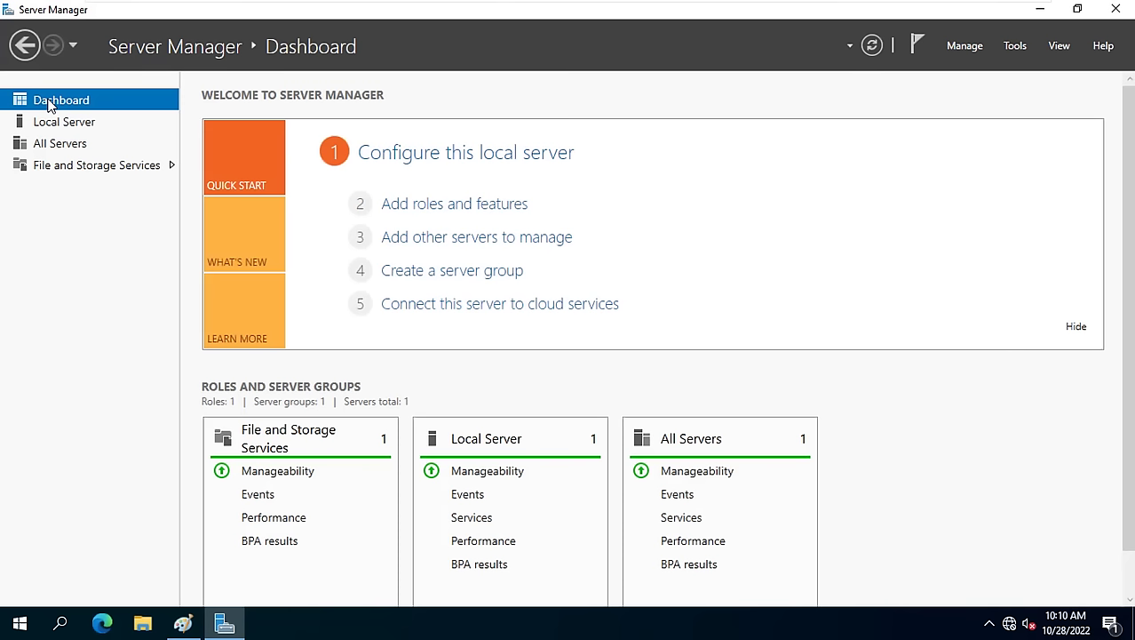
# Step: Install the Active Directory Domain Services role with its required management tools on sv1
pyautogui.click(454, 203)
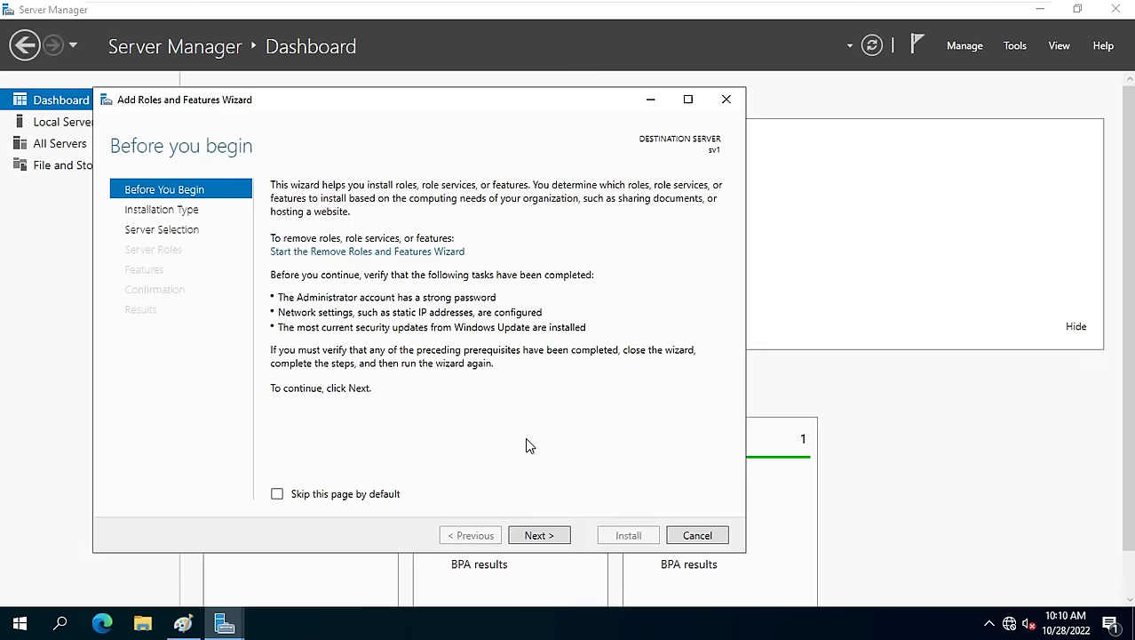
pyautogui.click(540, 535)
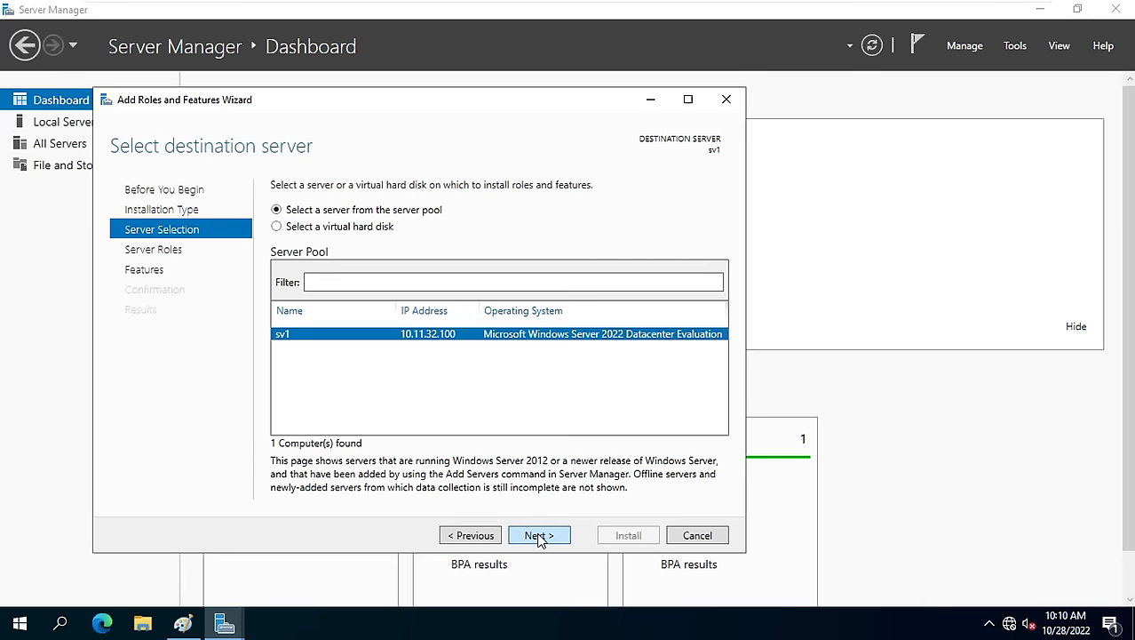
pyautogui.click(538, 534)
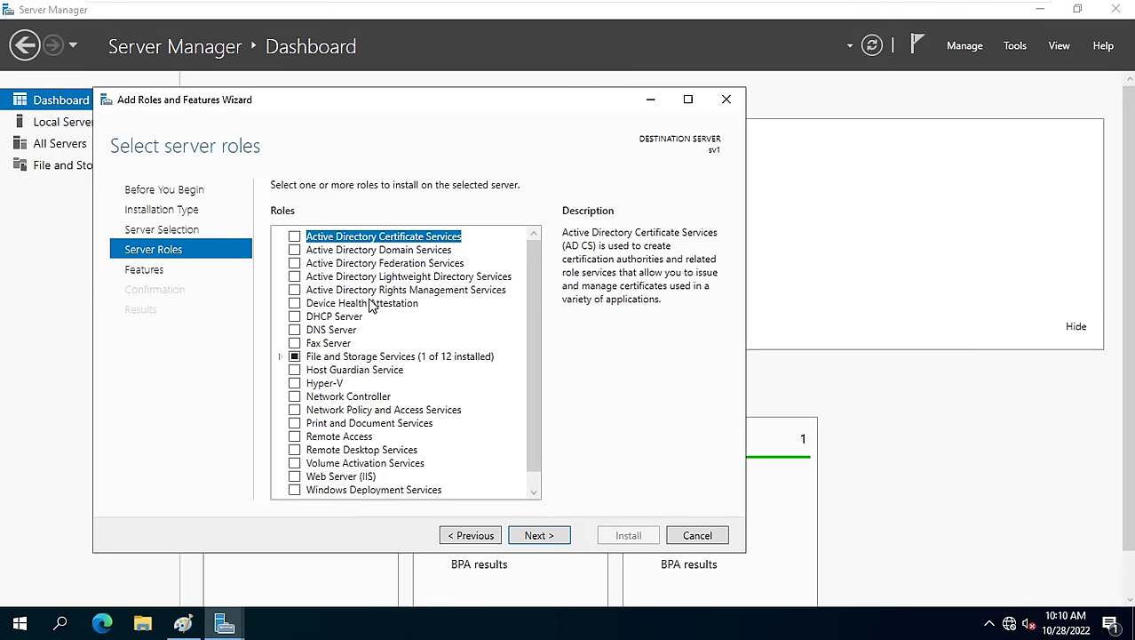
pyautogui.click(294, 250)
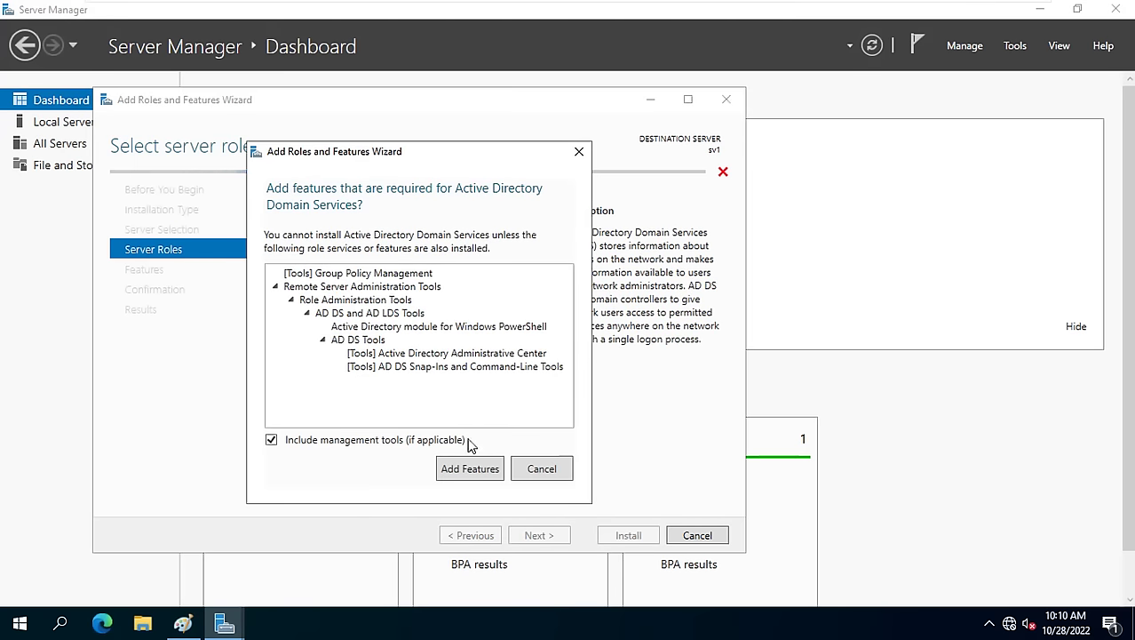
pyautogui.click(469, 468)
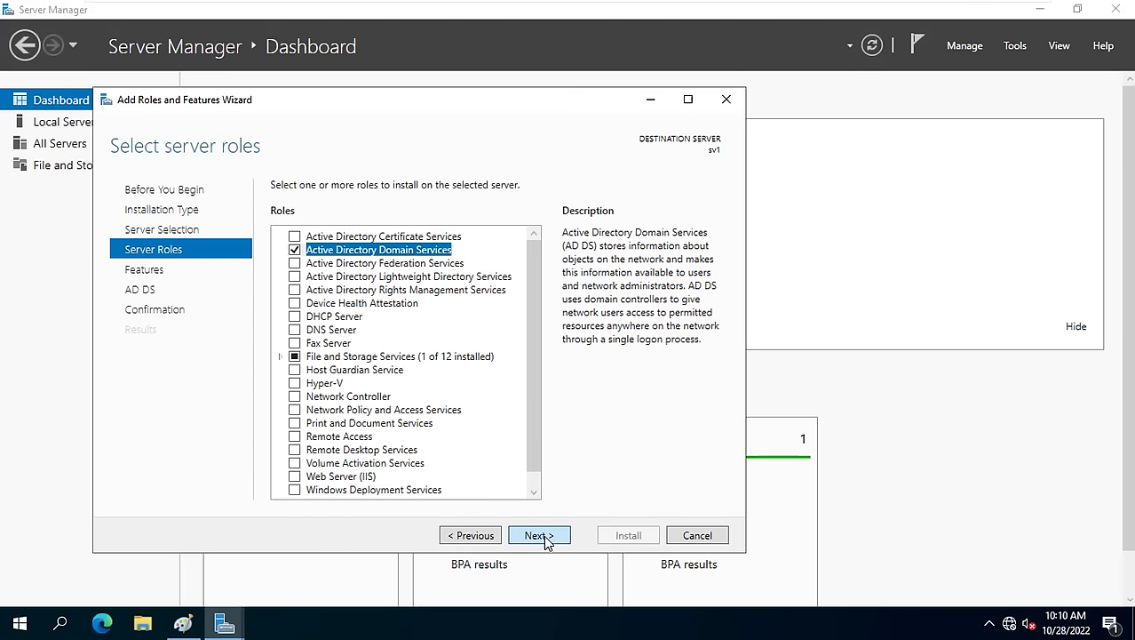
pyautogui.click(534, 535)
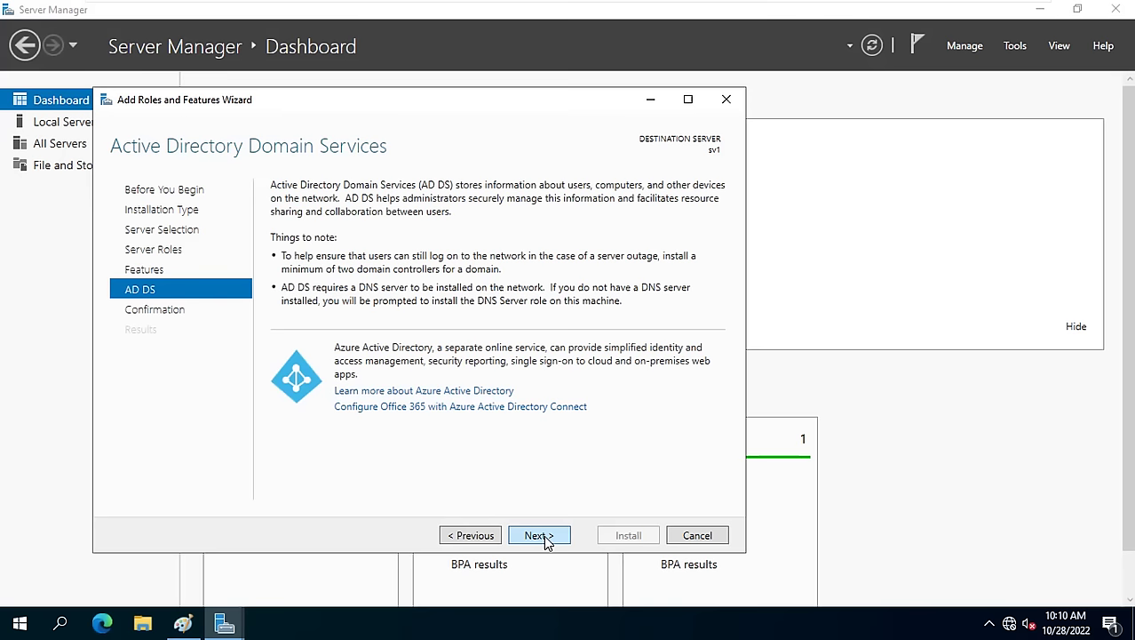
pyautogui.click(535, 535)
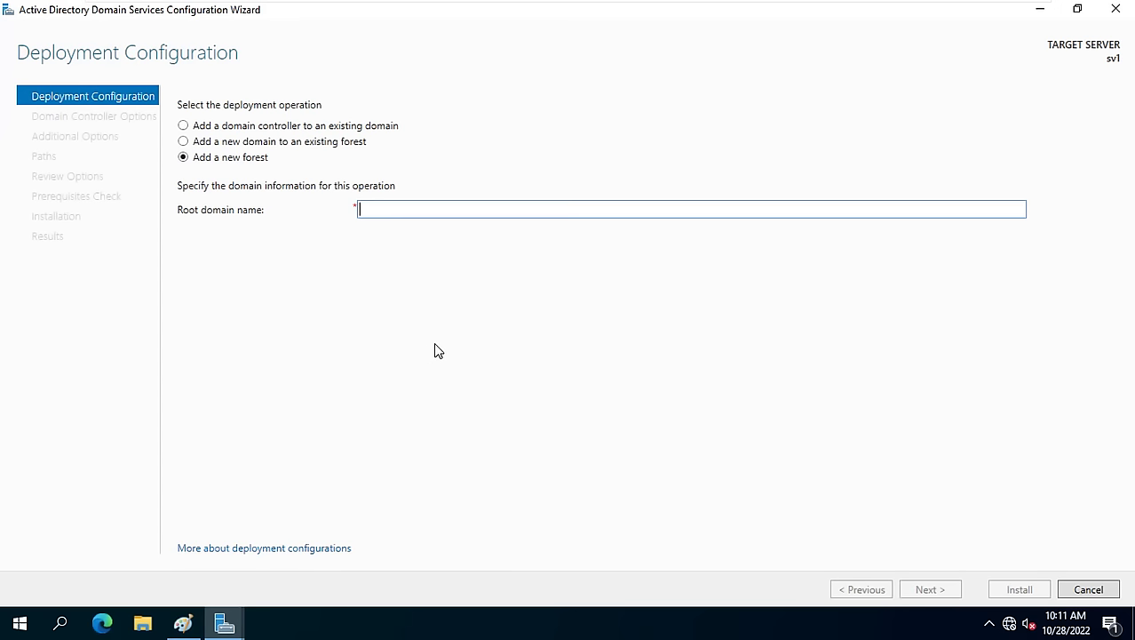
# Step: Promote sv1 to domain controller of new forest netvn.local with NetBIOS name NETVN and default paths
pyautogui.write('netn')
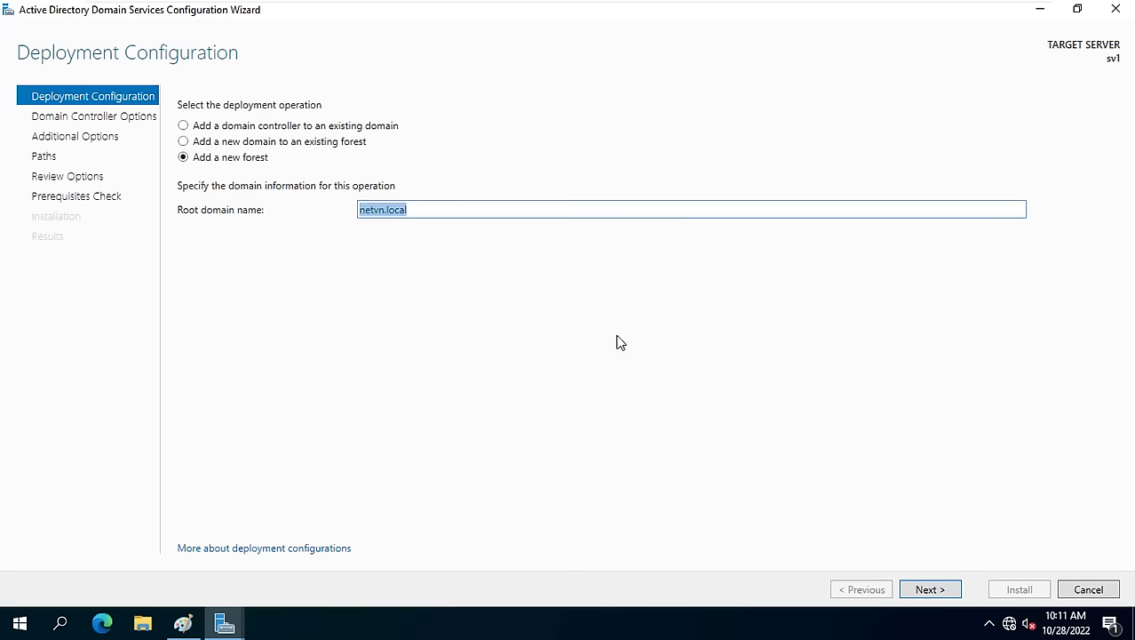
pyautogui.click(930, 588)
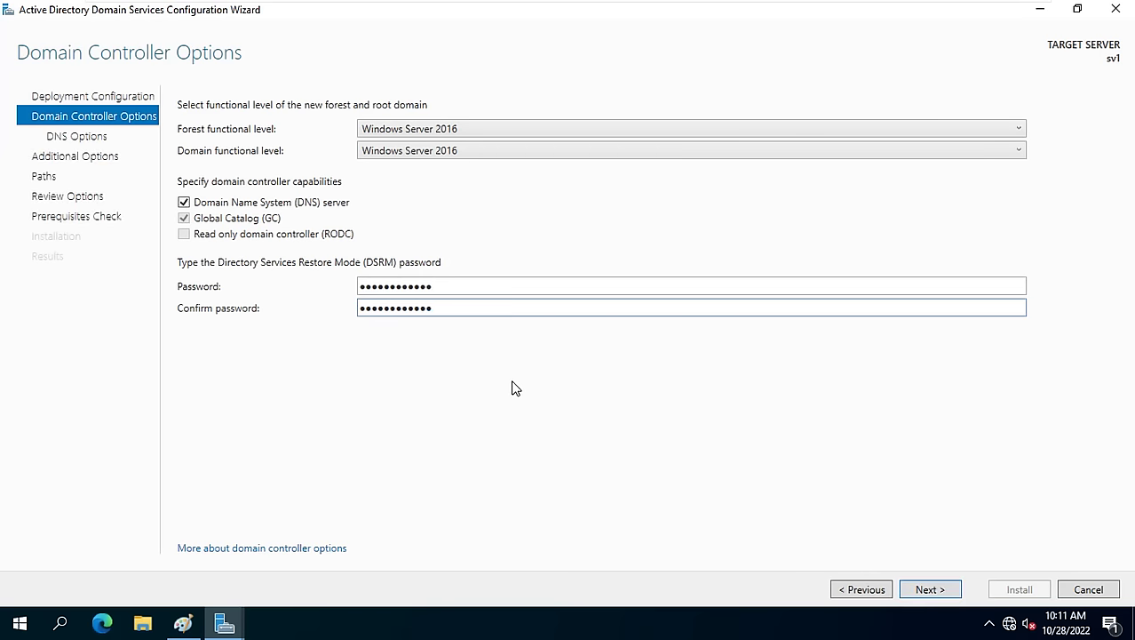
pyautogui.click(930, 589)
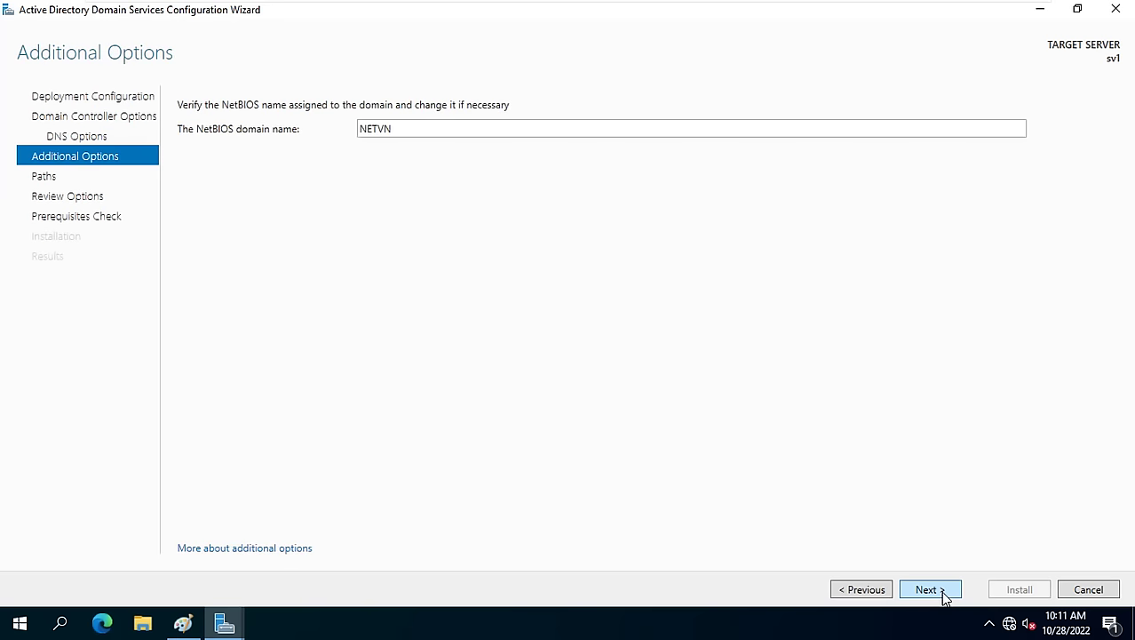
pyautogui.click(925, 589)
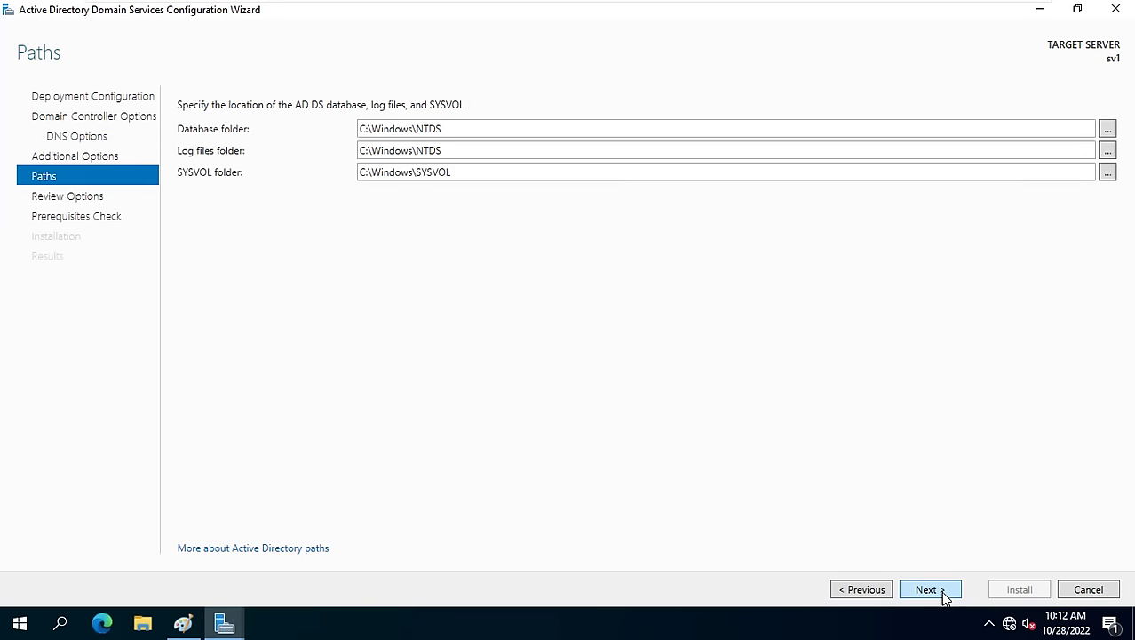
pyautogui.click(926, 589)
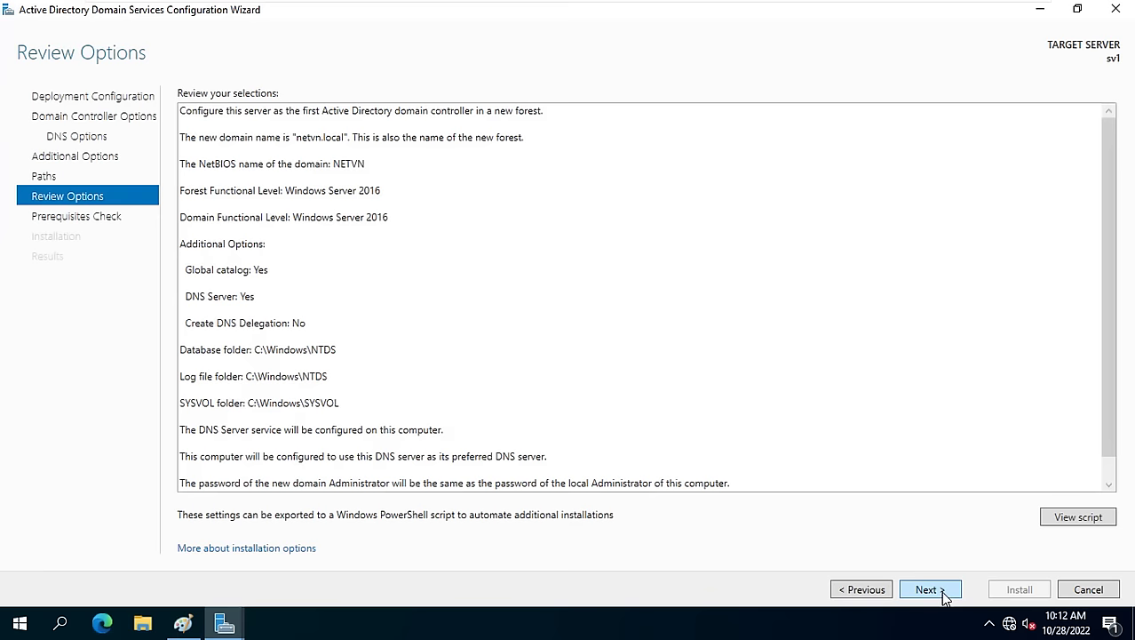
pyautogui.click(926, 589)
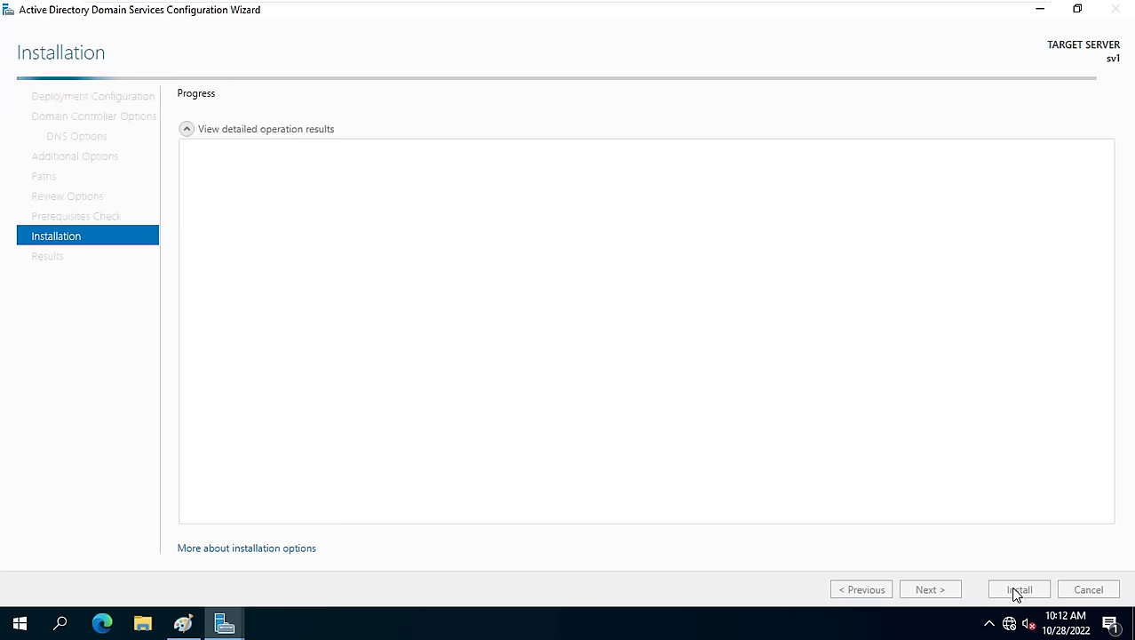
pyautogui.click(1019, 589)
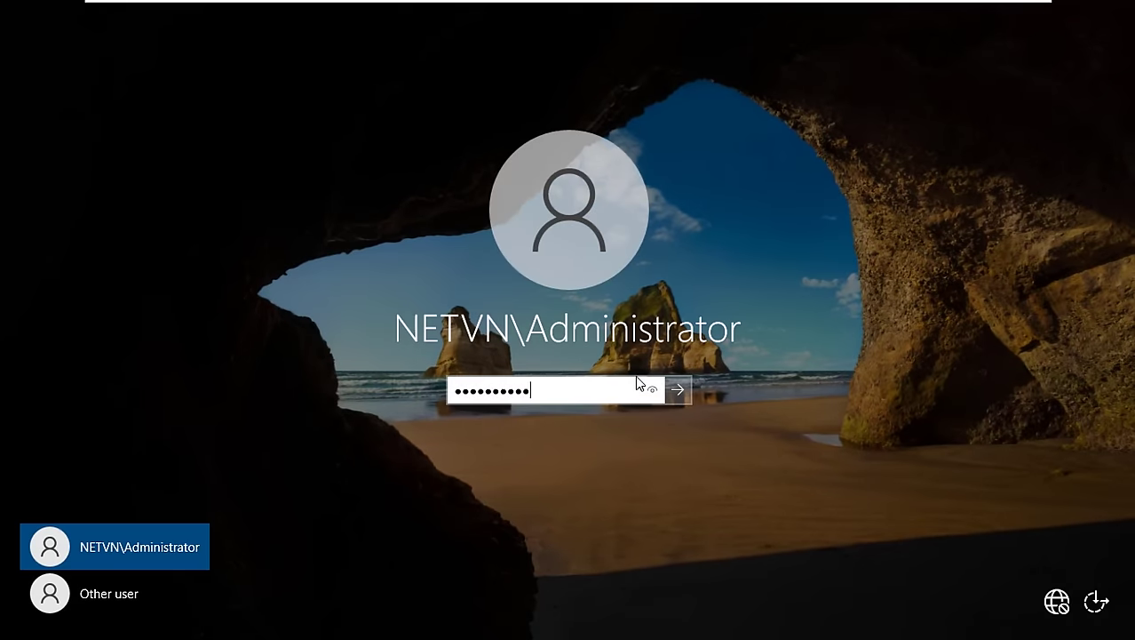
# Step: Sign in as NETVN\Administrator and check Local Server shows domain netvn.local
pyautogui.click(676, 389)
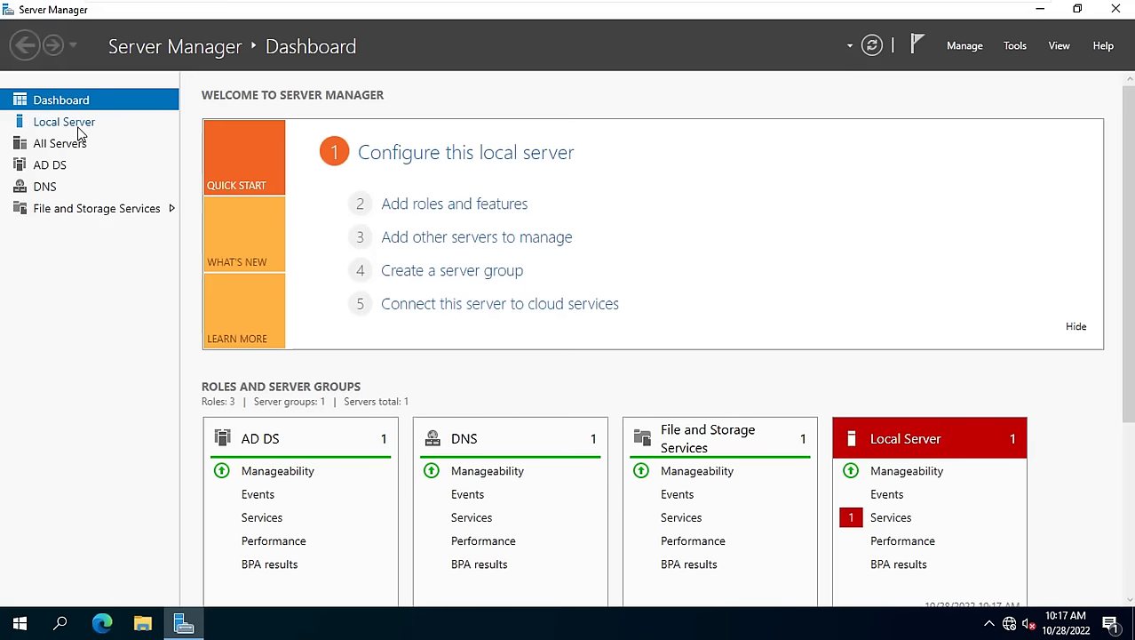
pyautogui.click(63, 122)
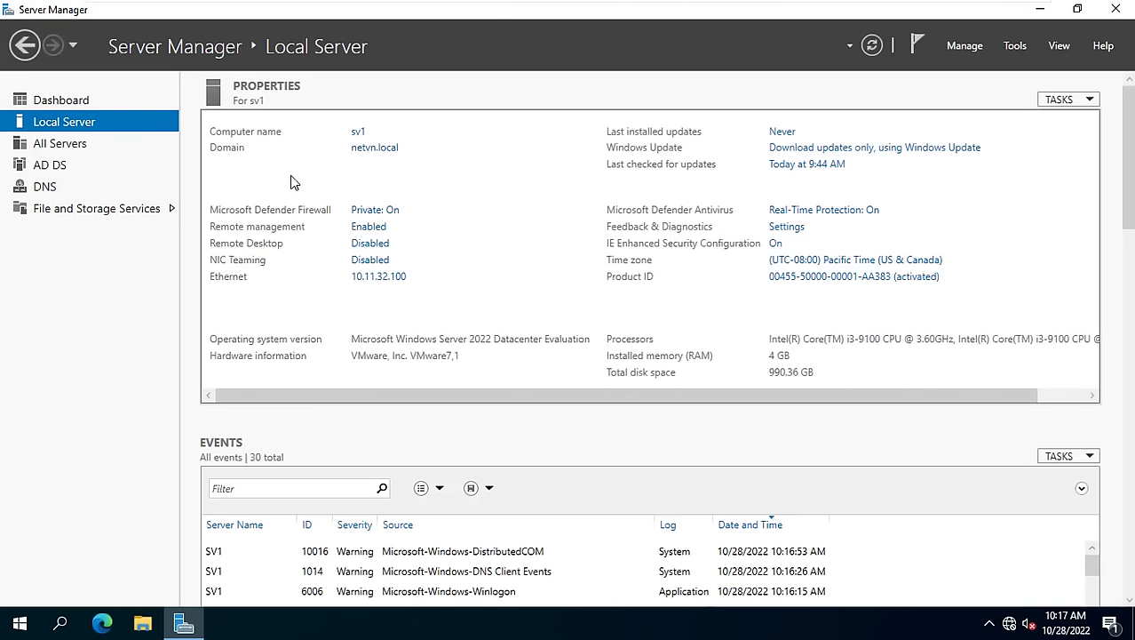
pyautogui.moveTo(382, 276)
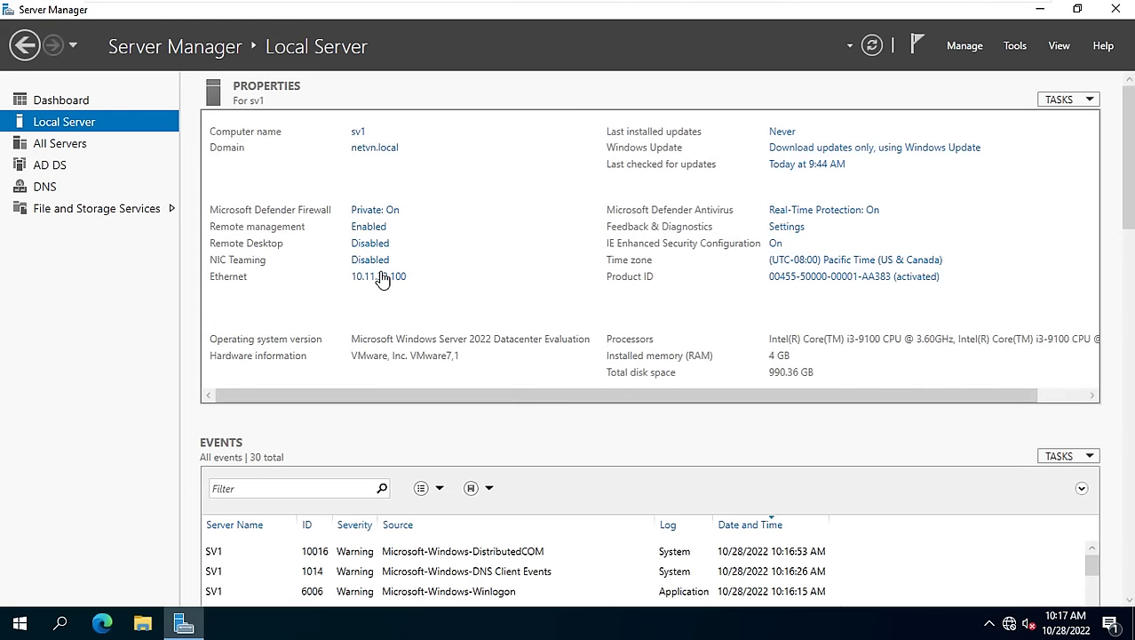
# Step: Change the Ethernet adapter's IPv4 DNS server from 127.0.0.1 to 10.11.32.100
pyautogui.click(378, 275)
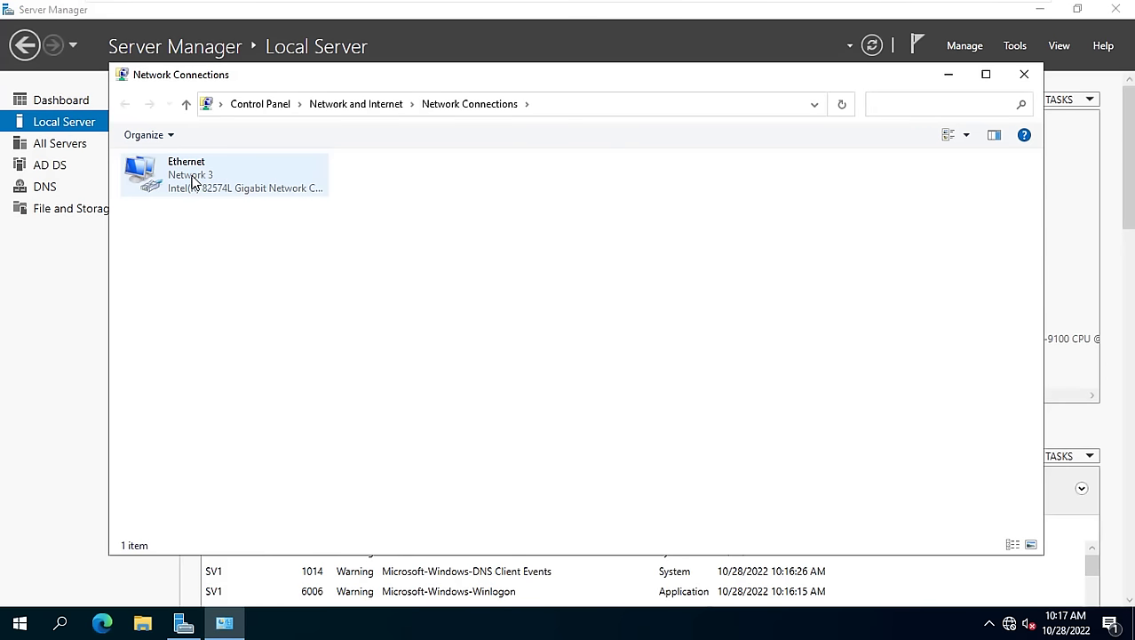
pyautogui.doubleClick(186, 174)
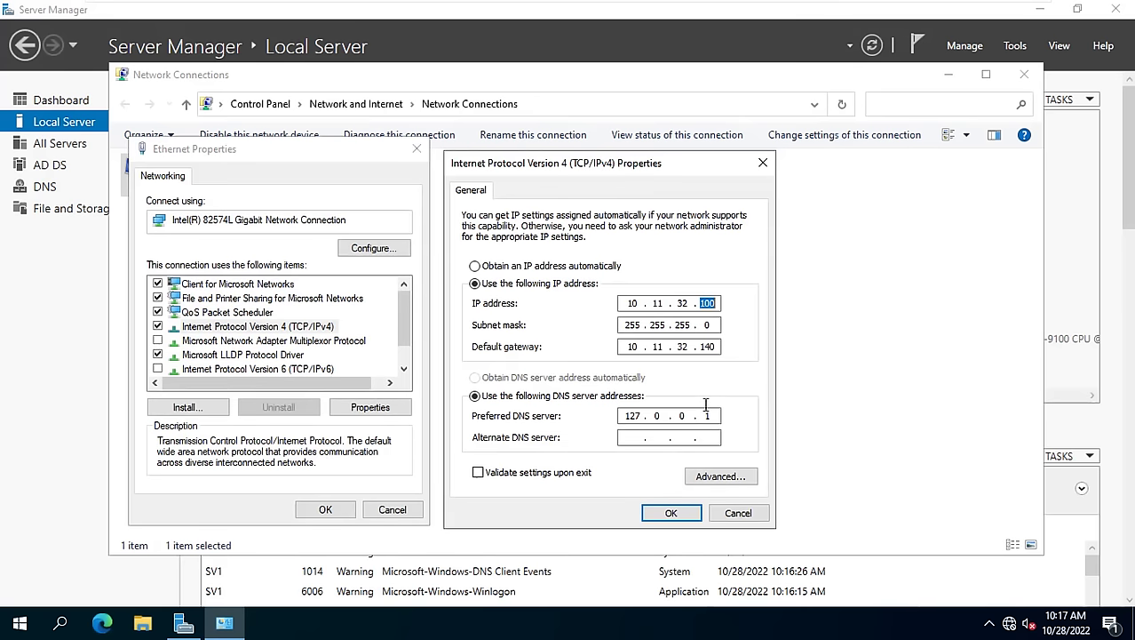
pyautogui.write('10.11.32.1')
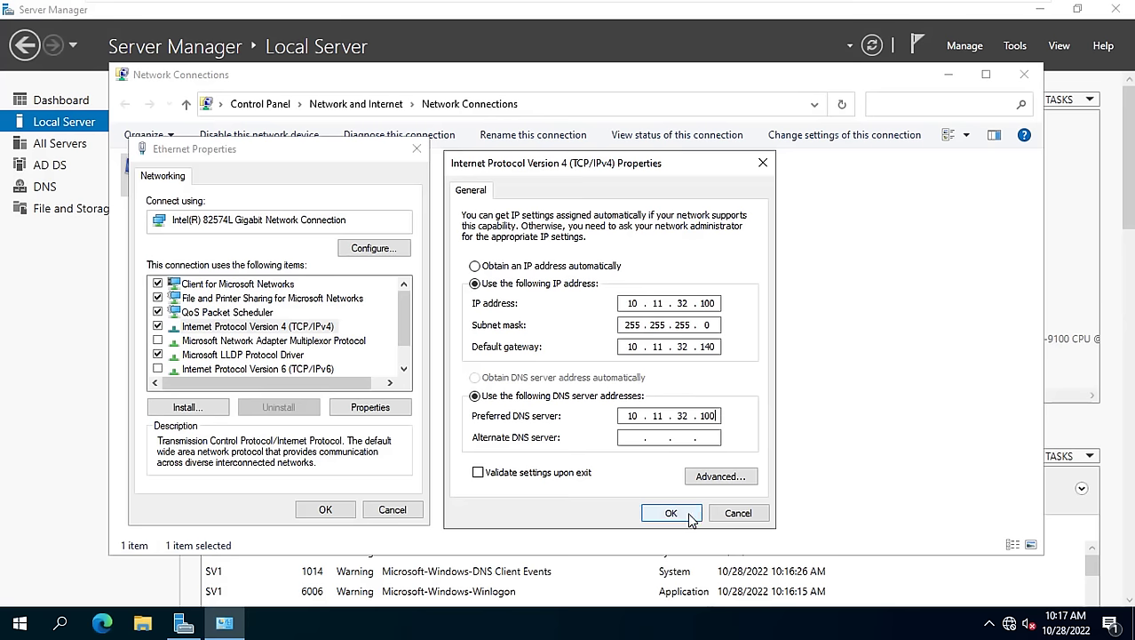
pyautogui.click(671, 512)
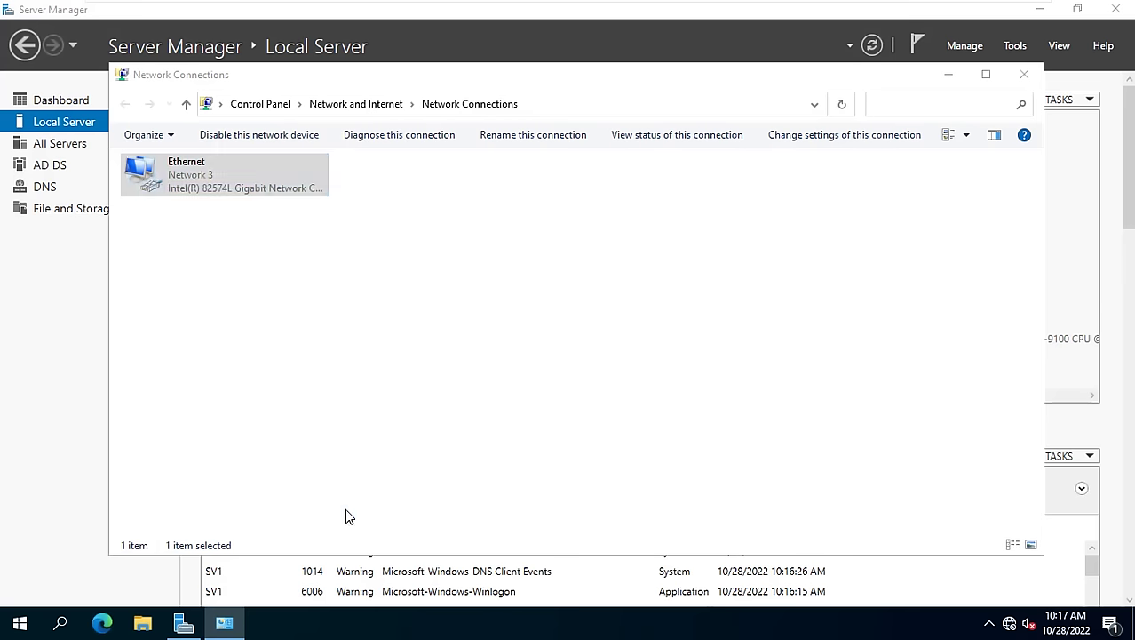
pyautogui.click(1023, 74)
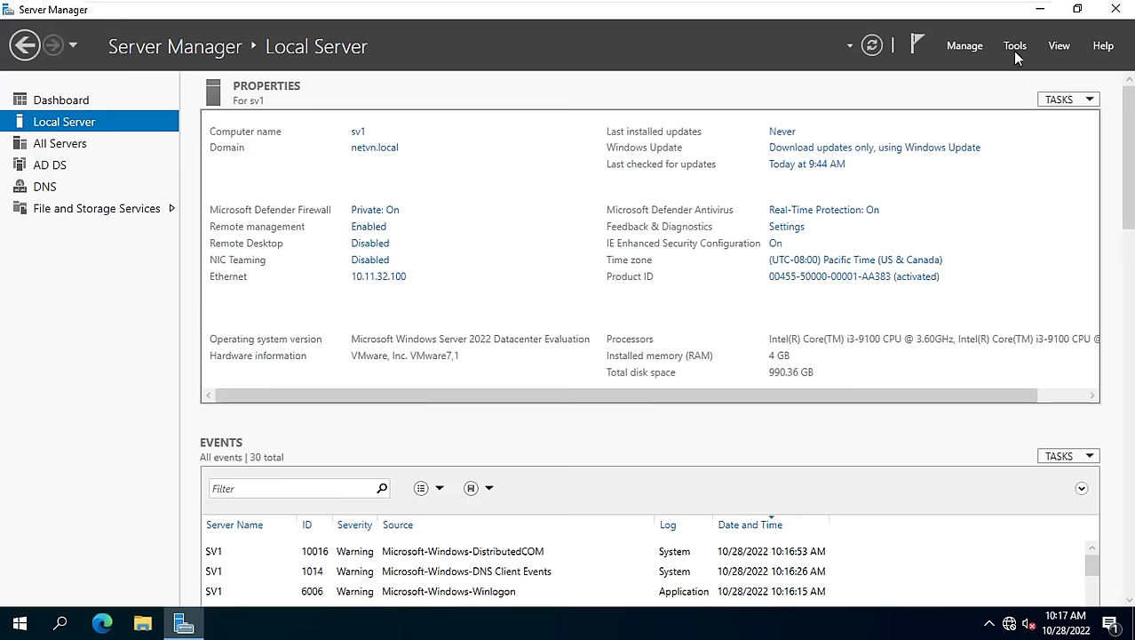
# Step: In Active Directory Users and Computers, create OU NewYork under netvn.local with Groups and Users OUs inside
pyautogui.click(1014, 45)
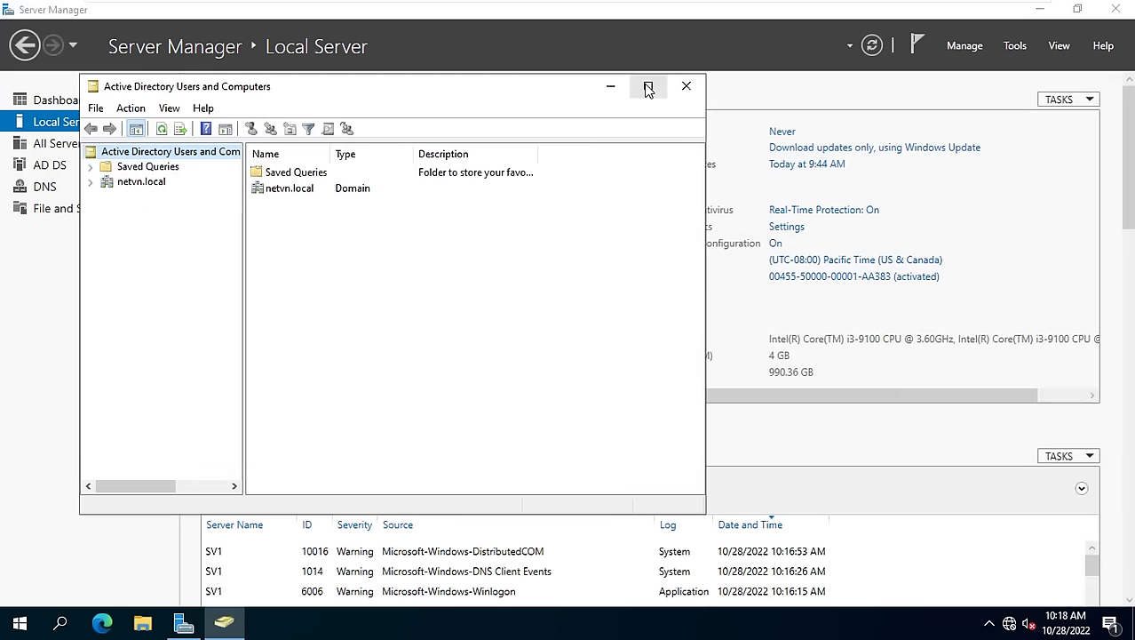
pyautogui.click(648, 86)
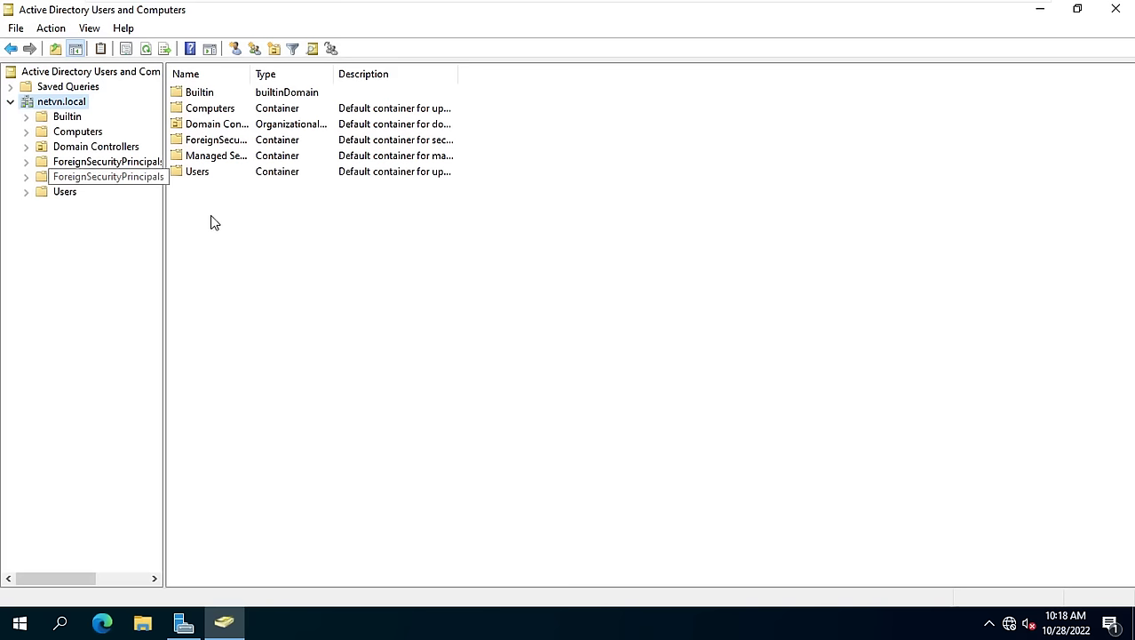
pyautogui.rightClick(62, 101)
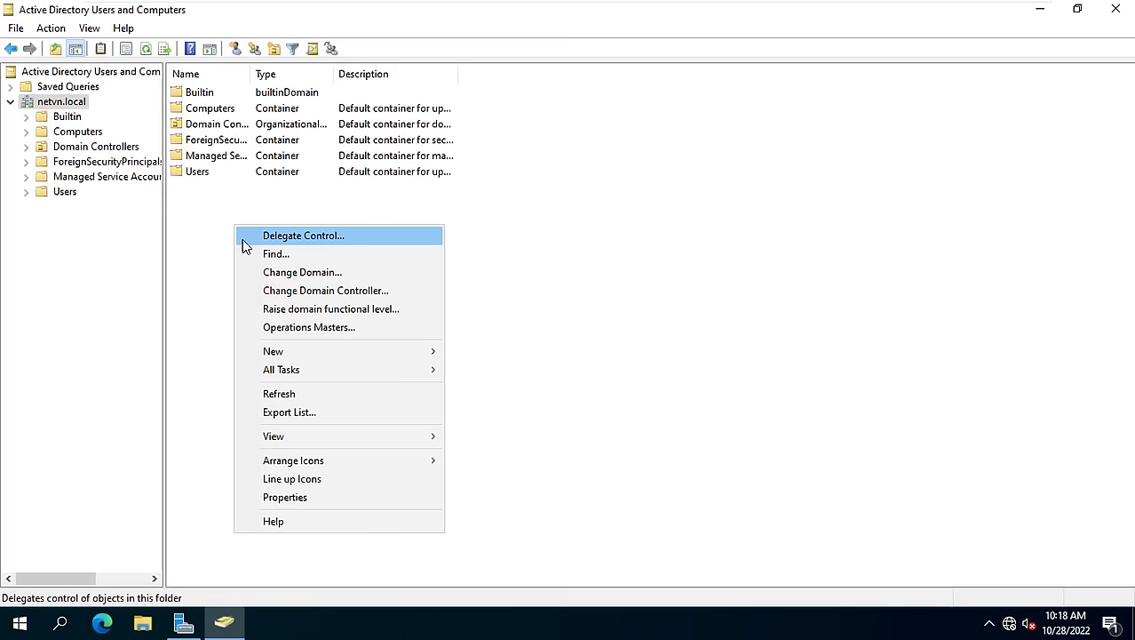
pyautogui.moveTo(273, 351)
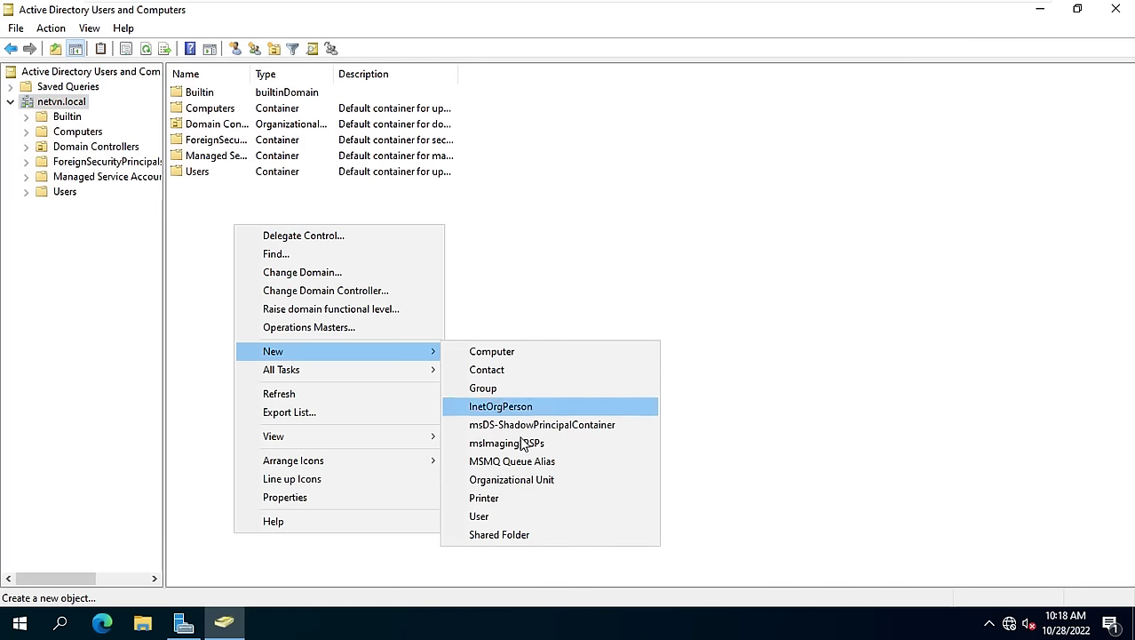
pyautogui.click(512, 479)
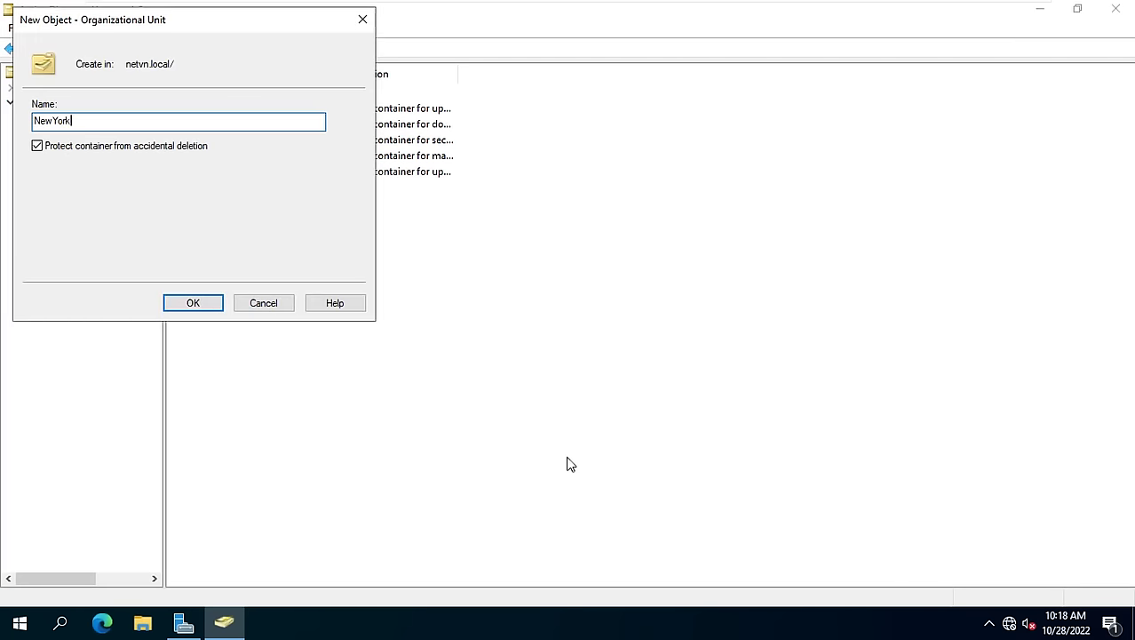
pyautogui.click(193, 302)
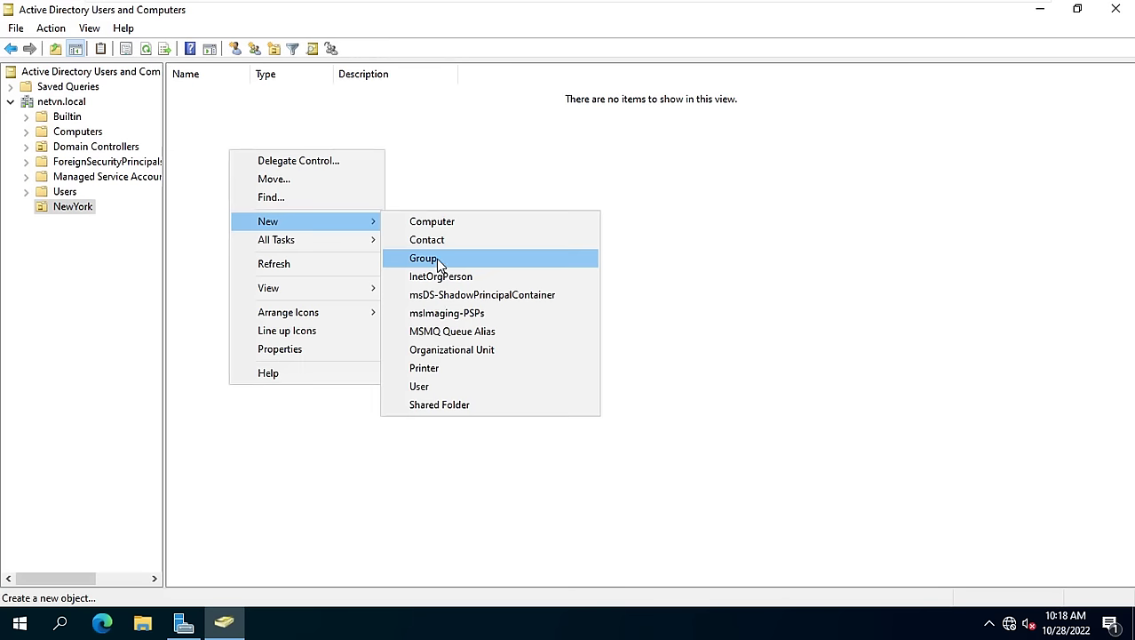
pyautogui.click(451, 349)
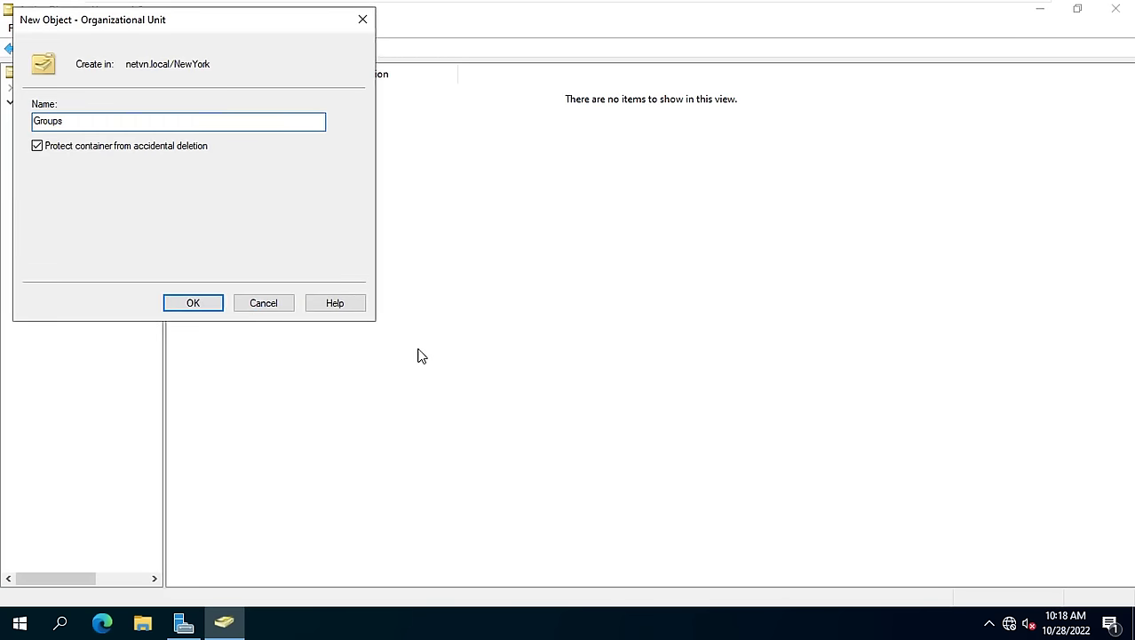
pyautogui.click(193, 302)
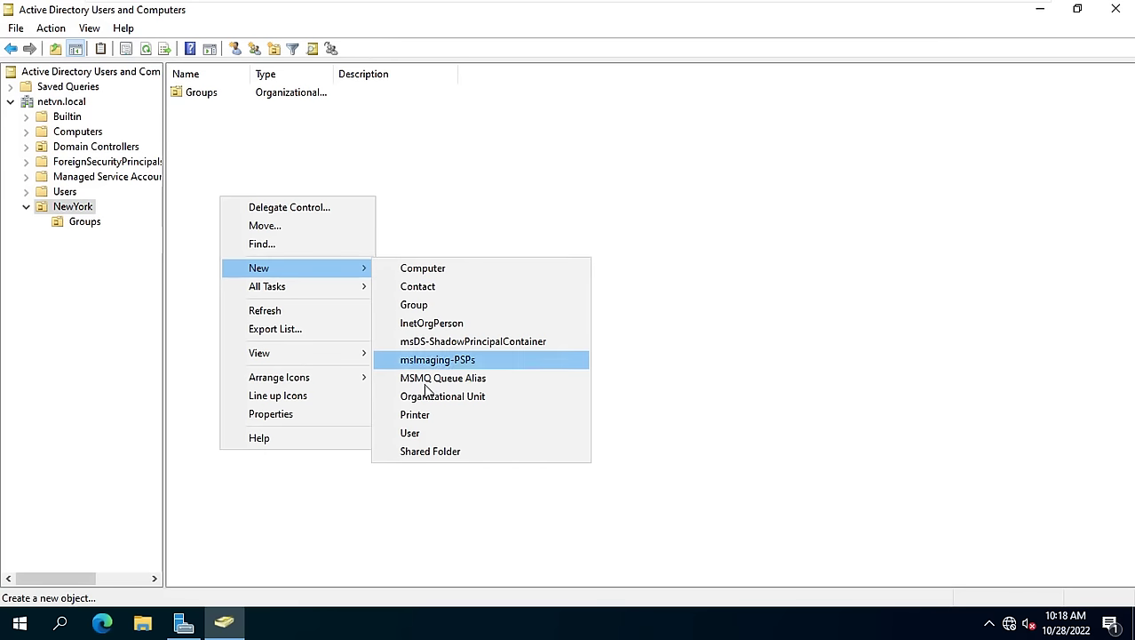
pyautogui.moveTo(442, 396)
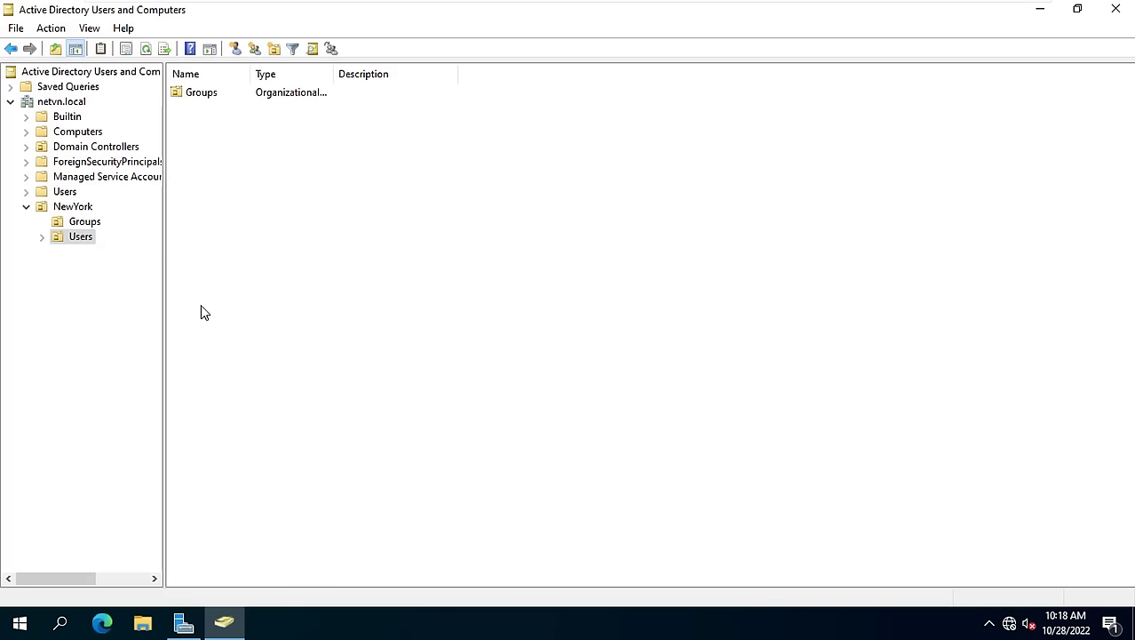
# Step: Begin a new IT global security group in NewYork's Groups OU
pyautogui.click(72, 206)
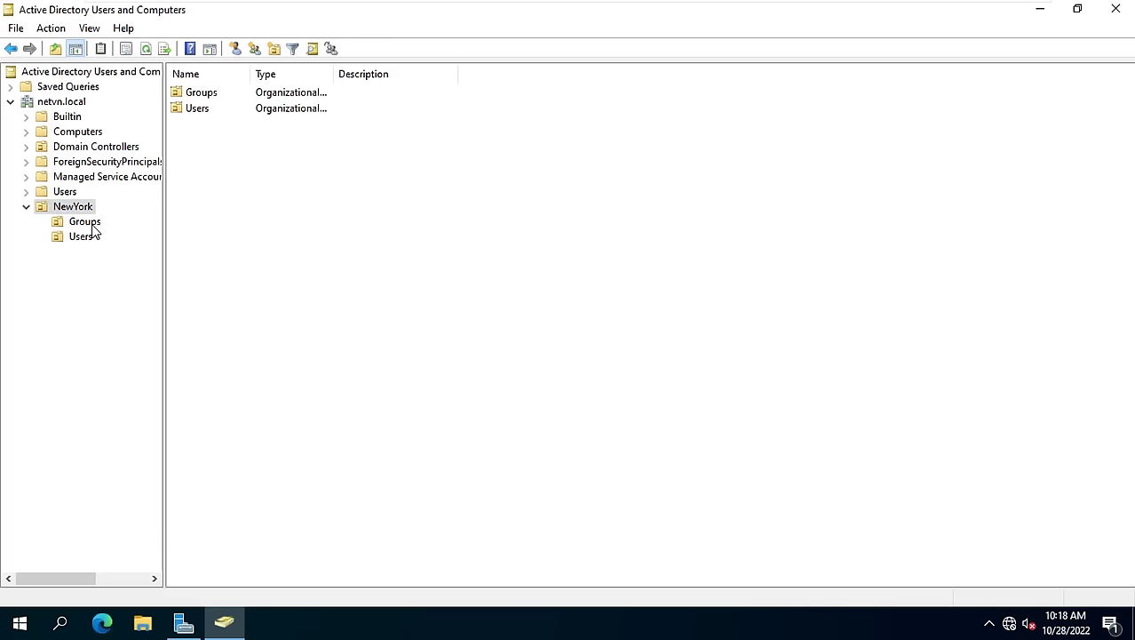
pyautogui.rightClick(84, 221)
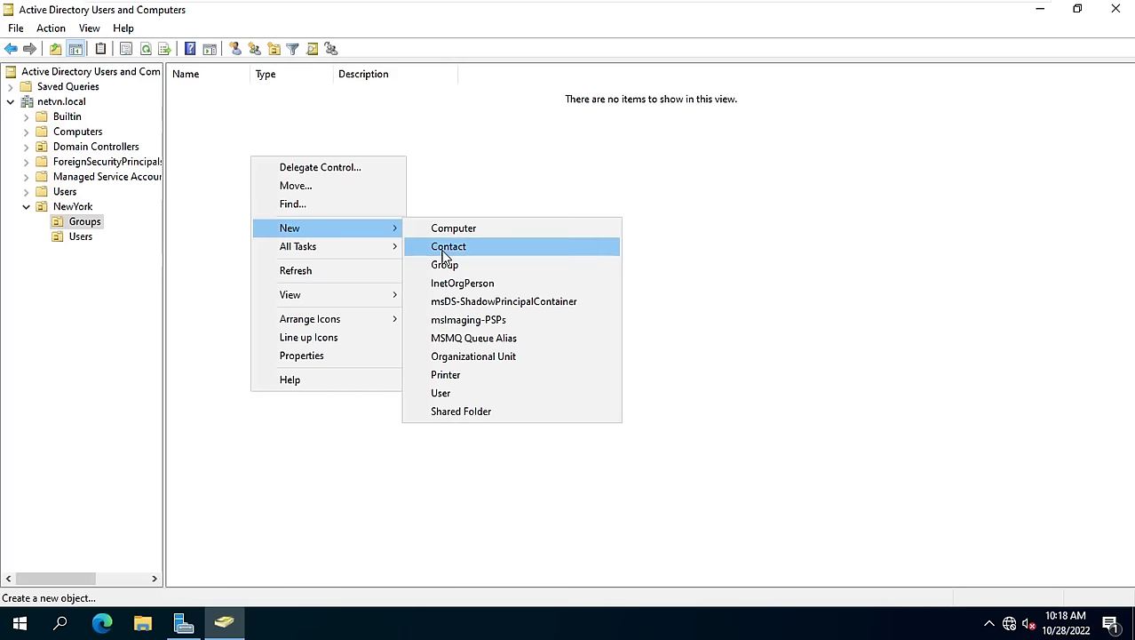
pyautogui.click(444, 264)
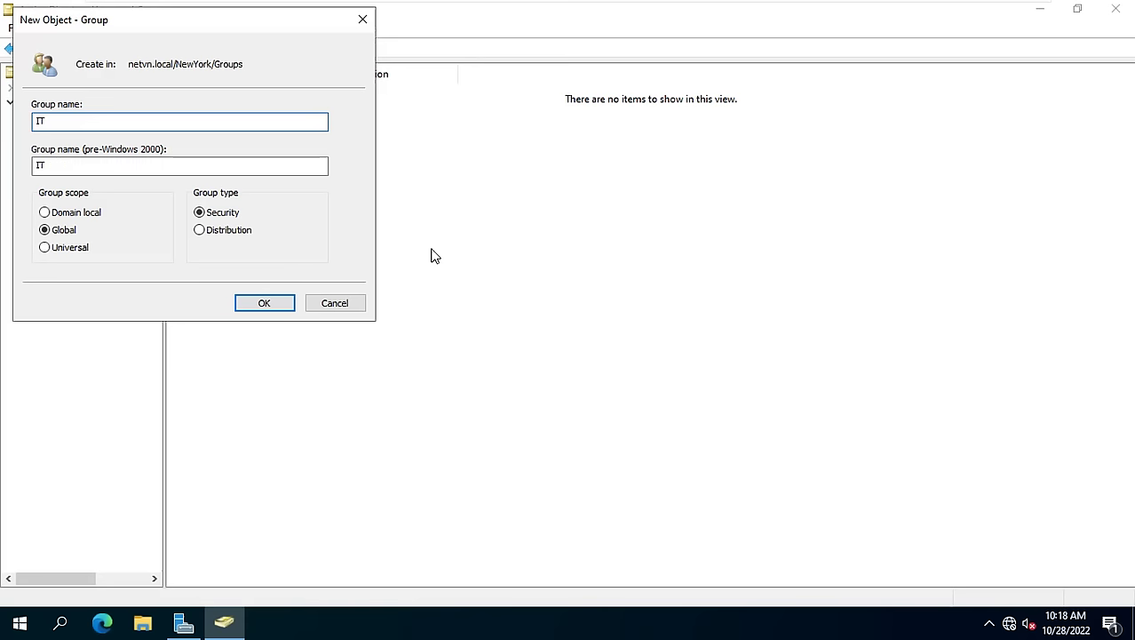
# Step: Finish creating the IT group and select NewYork's Users OU
pyautogui.click(264, 302)
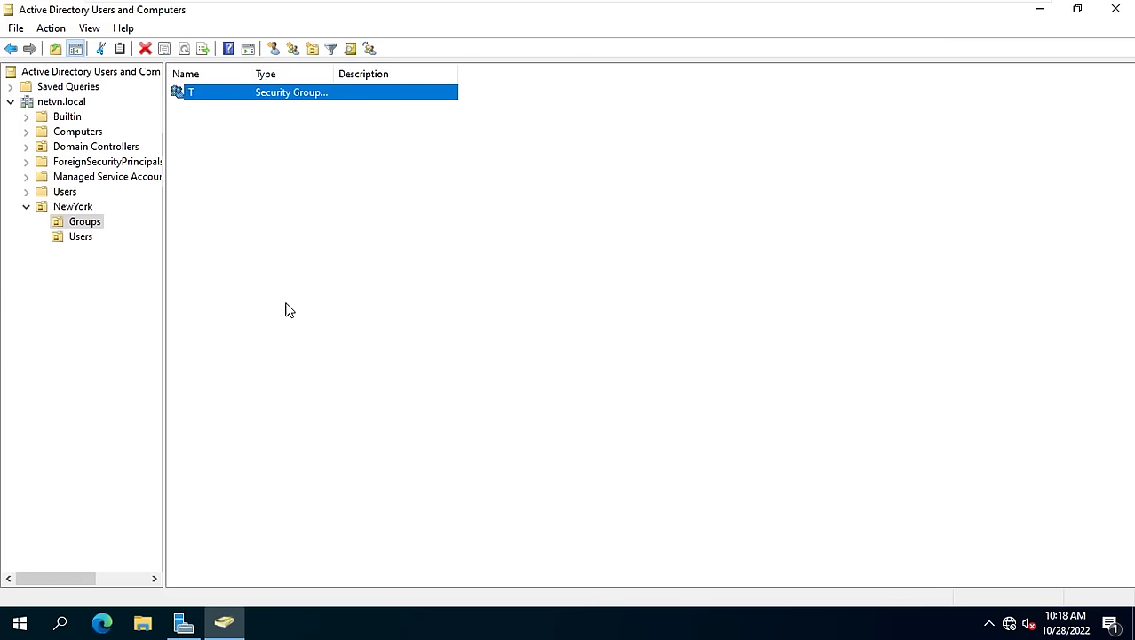
pyautogui.click(80, 236)
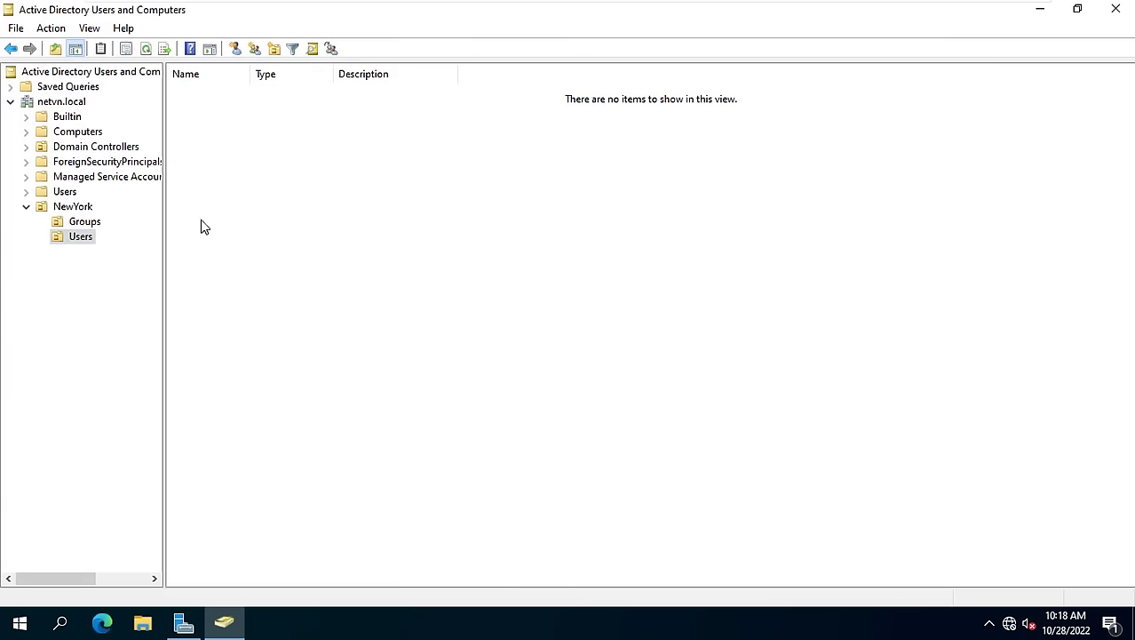
pyautogui.click(264, 622)
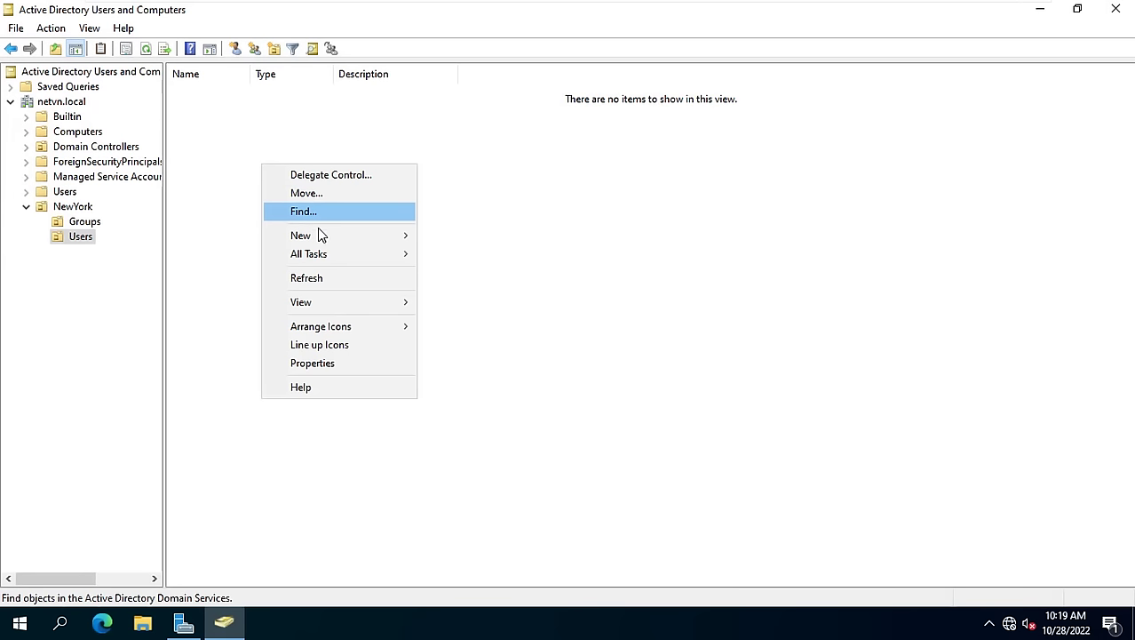
pyautogui.moveTo(300, 234)
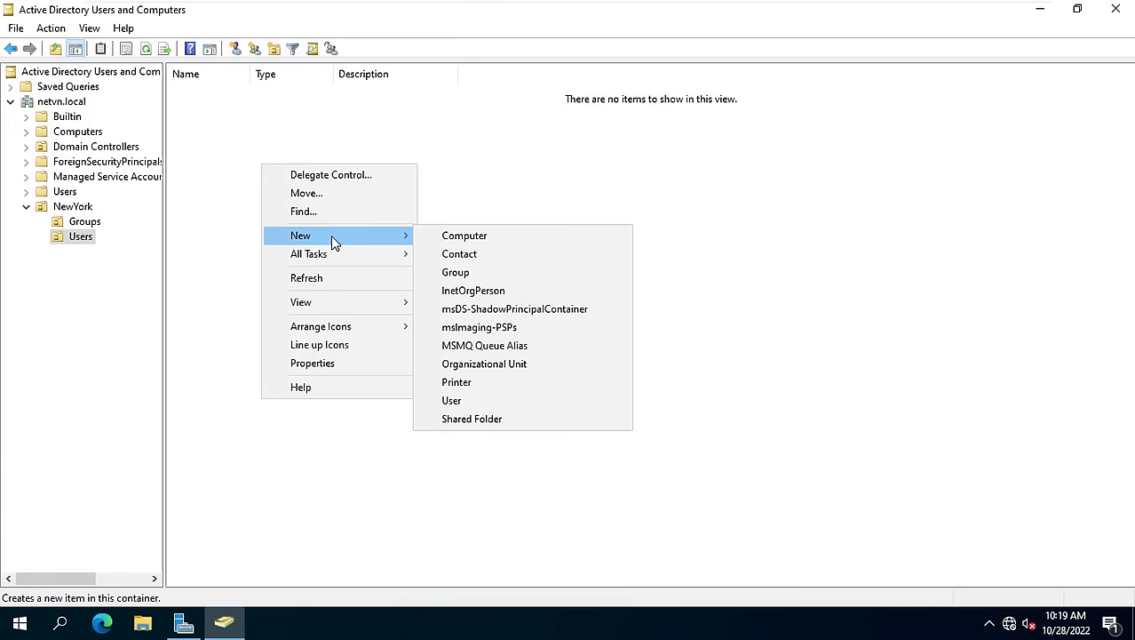
# Step: Create user James (logon james) without forcing a password change at next logon
pyautogui.click(451, 400)
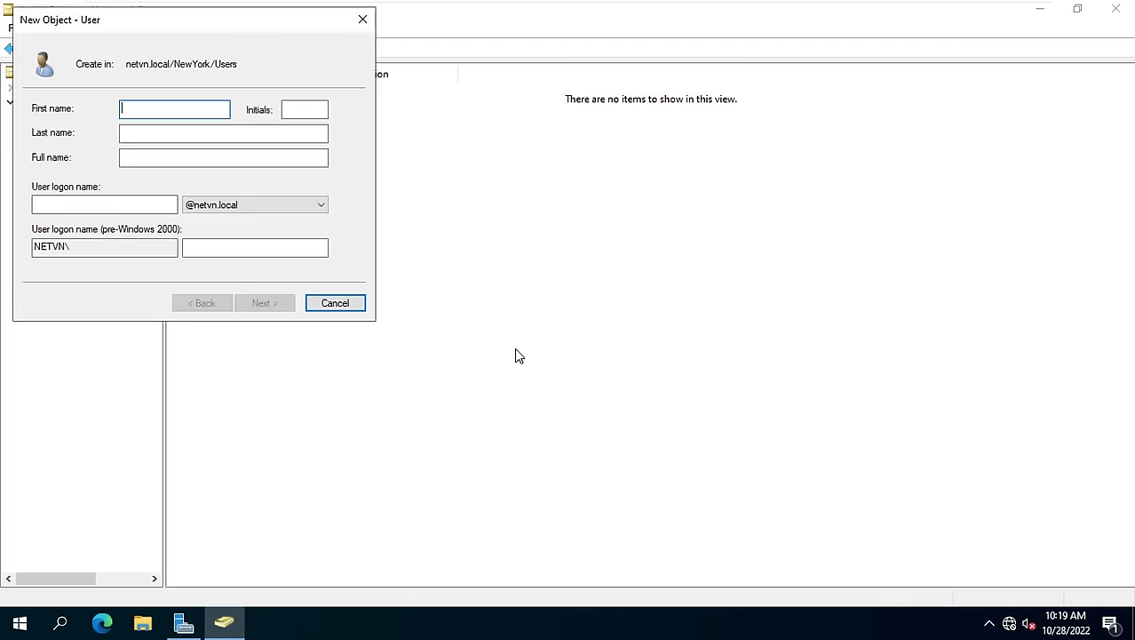
pyautogui.write('James')
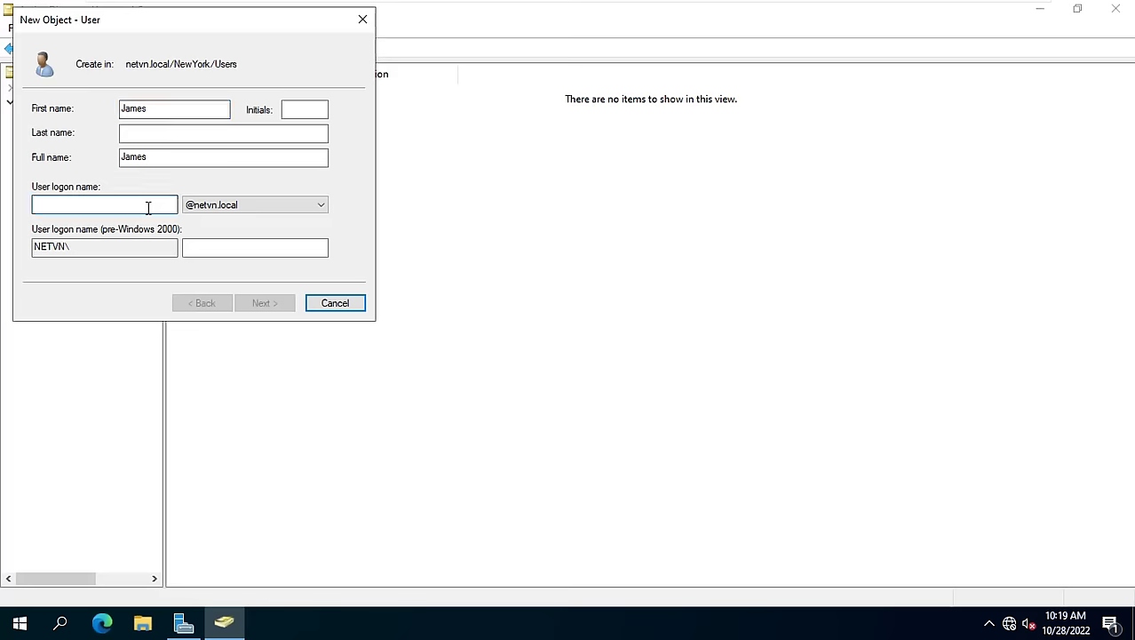
pyautogui.write('james')
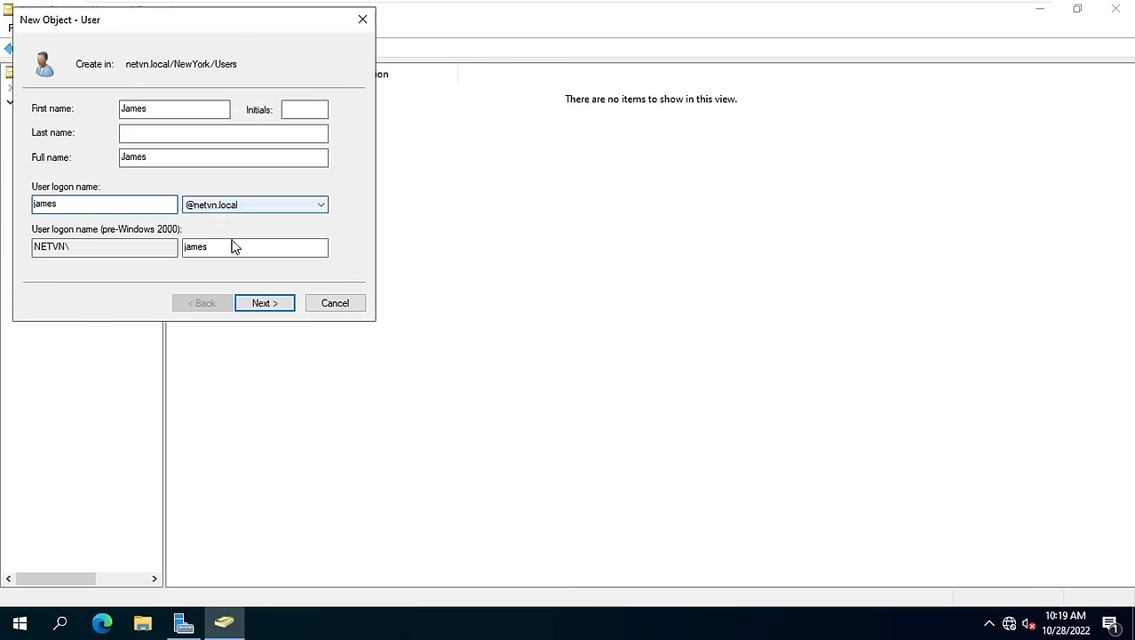
pyautogui.click(264, 302)
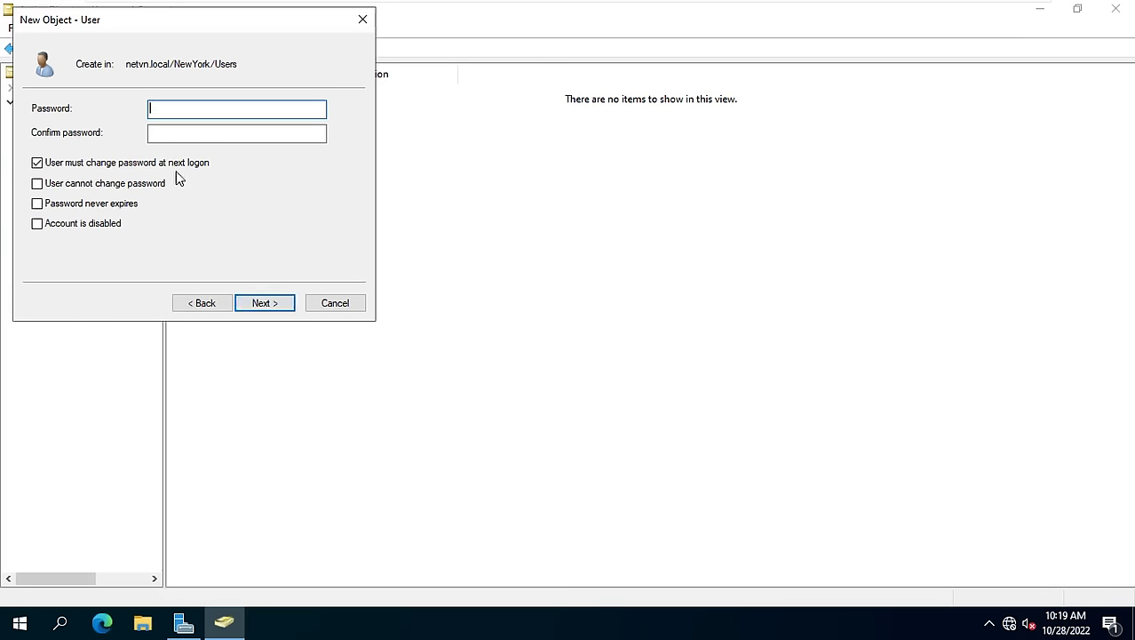
pyautogui.click(37, 161)
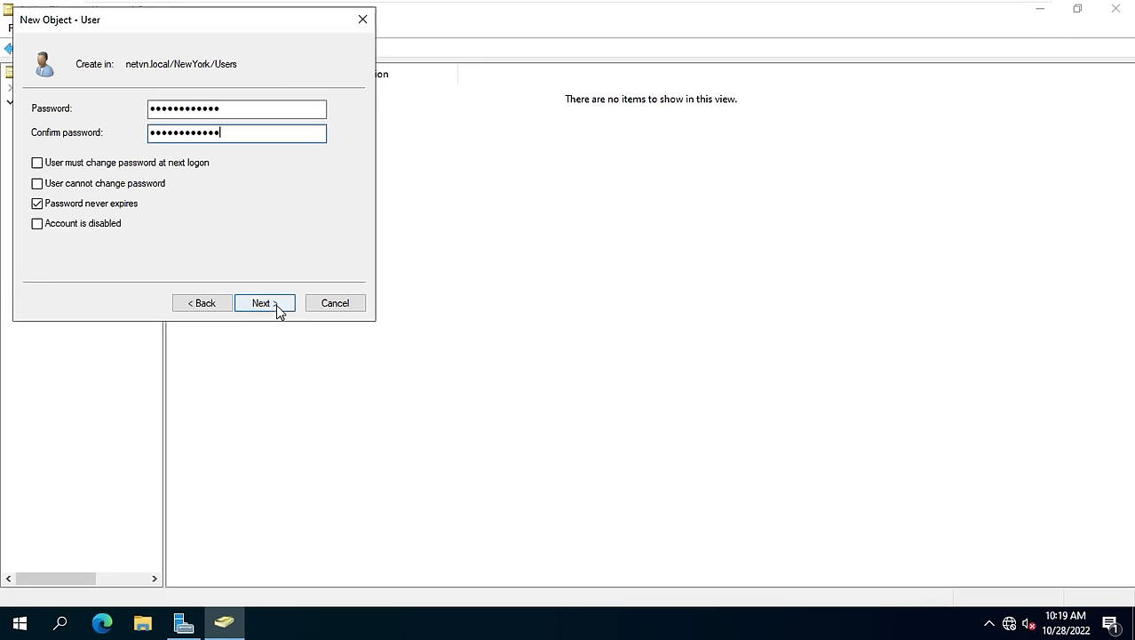
pyautogui.click(264, 303)
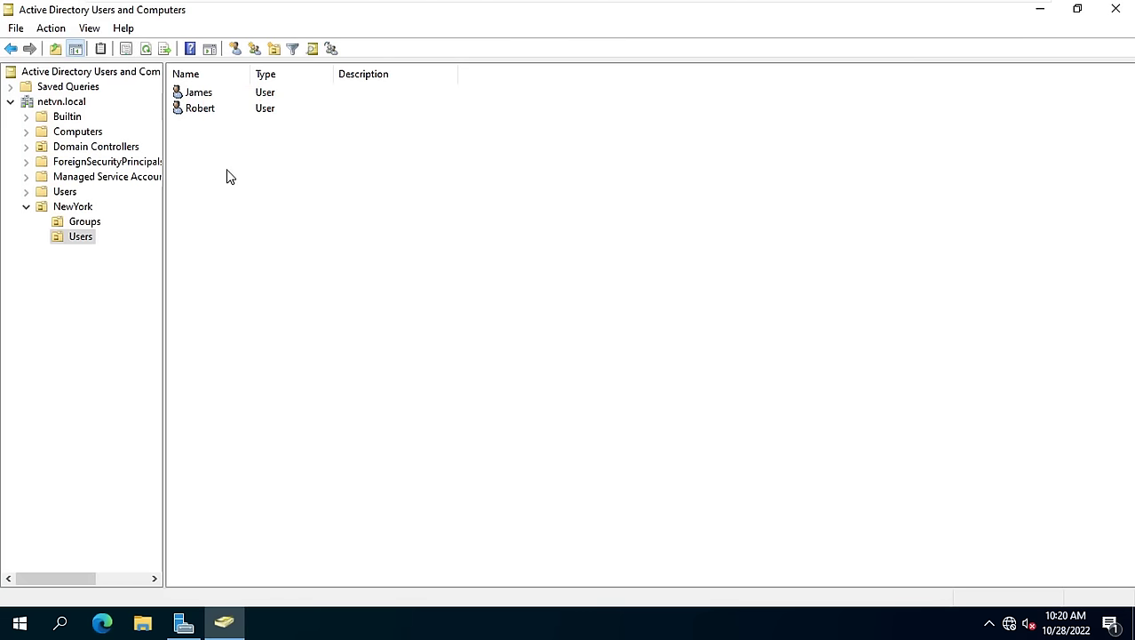
# Step: Add James and Robert to the IT group's members and save its properties
pyautogui.click(84, 221)
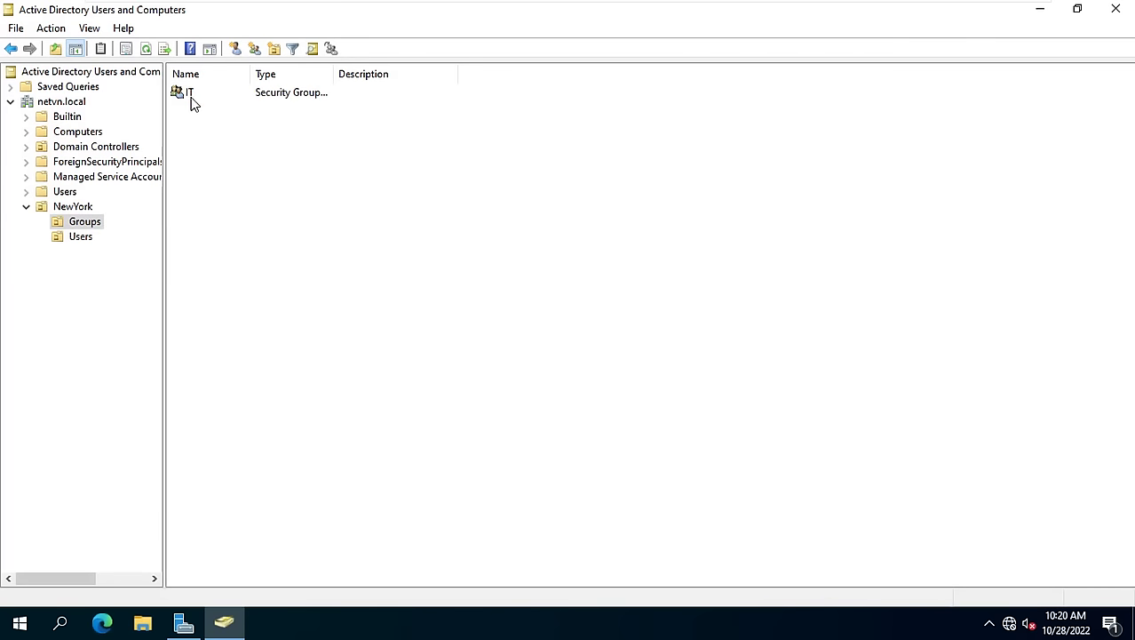
pyautogui.doubleClick(189, 92)
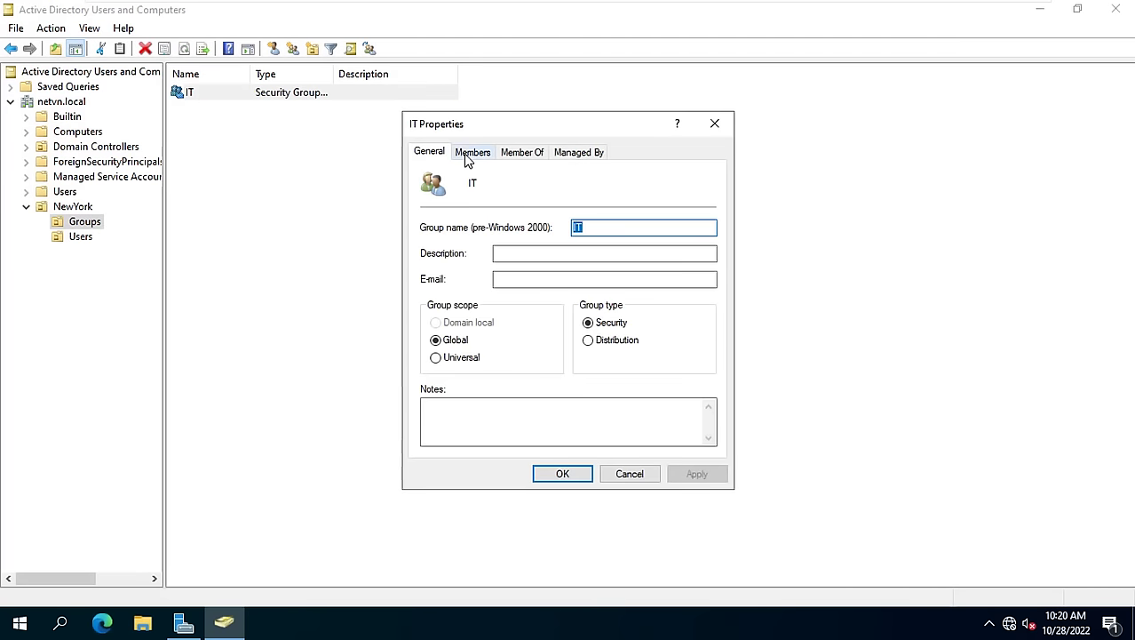
pyautogui.click(448, 424)
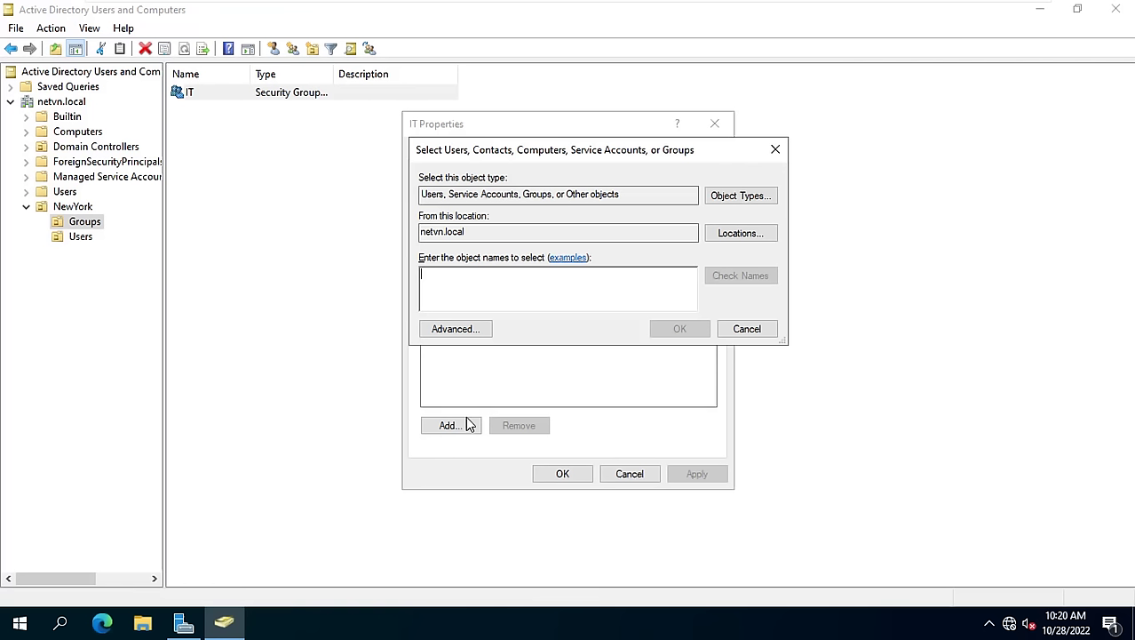
pyautogui.write('james')
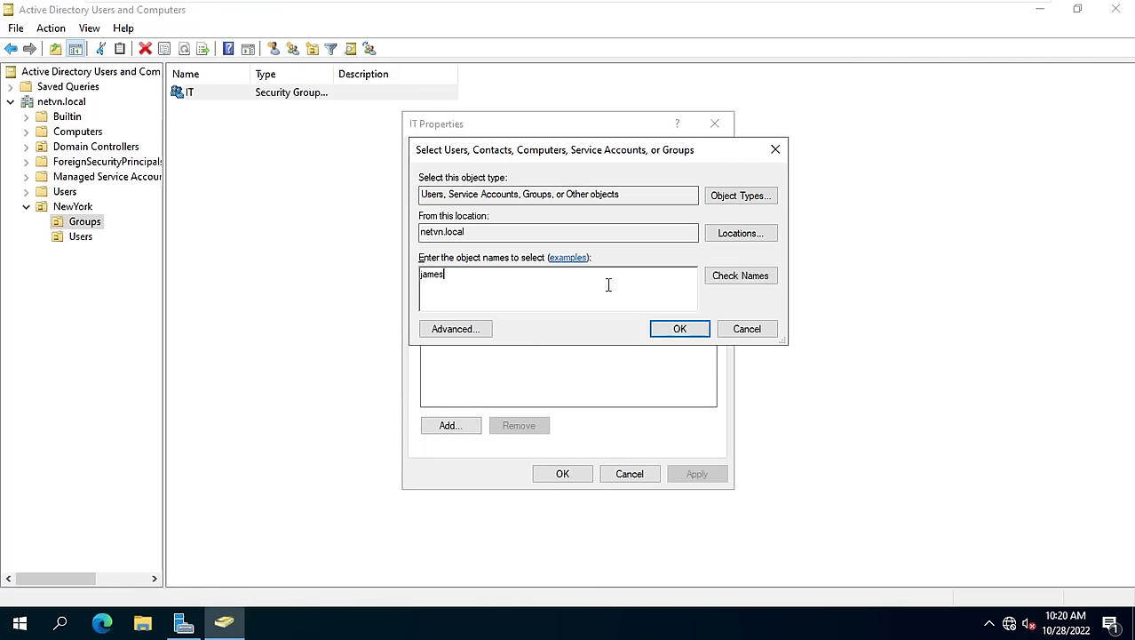
pyautogui.click(740, 274)
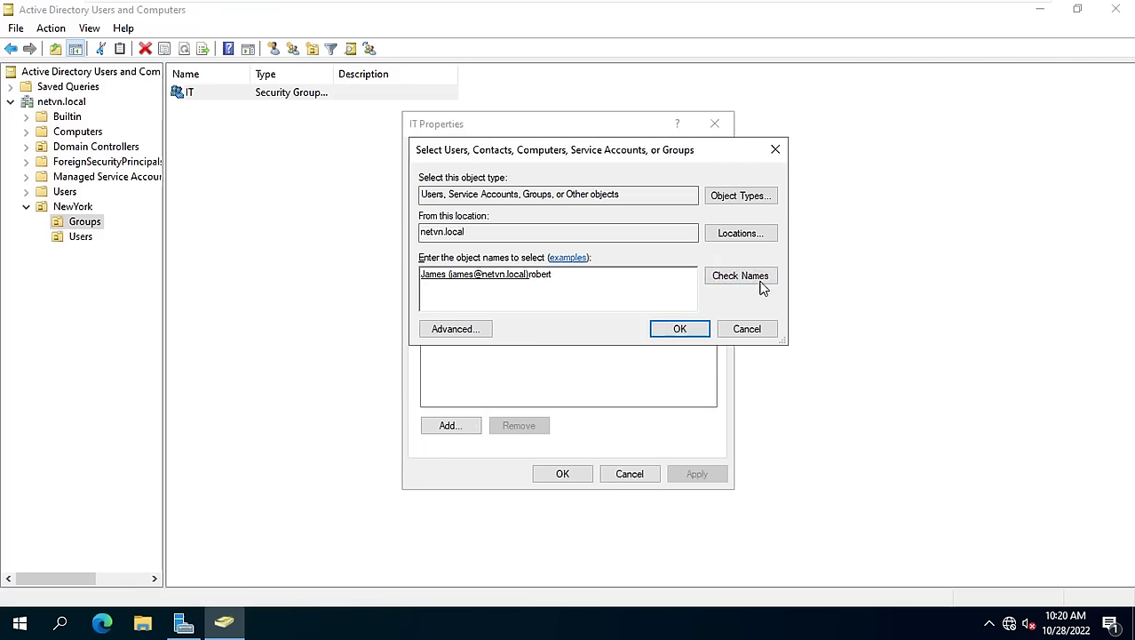
pyautogui.click(680, 329)
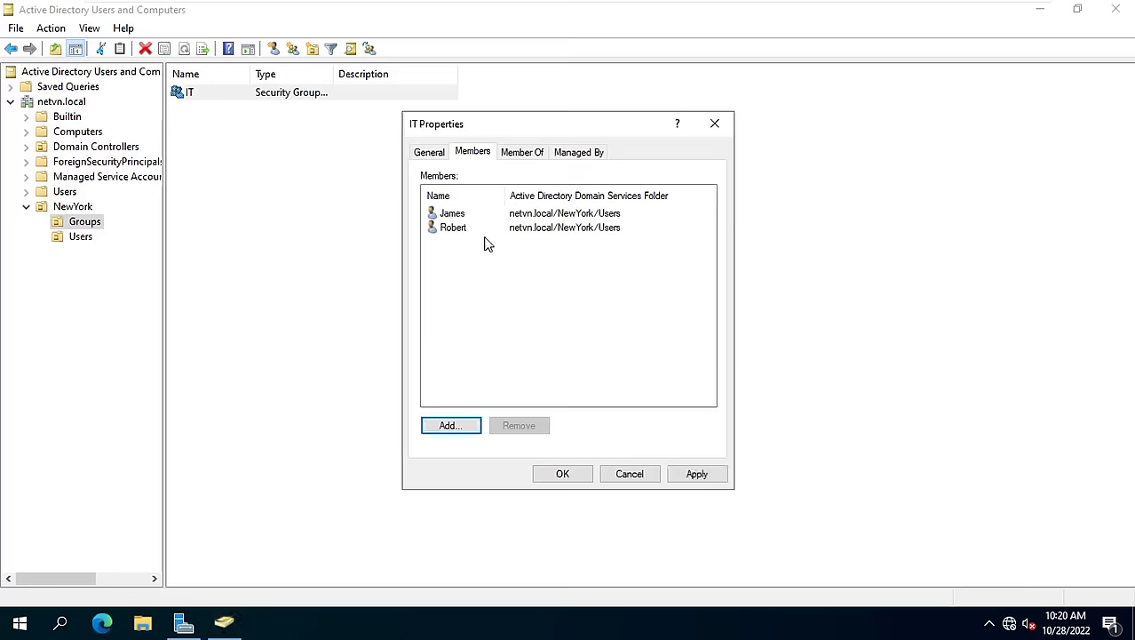
pyautogui.click(453, 227)
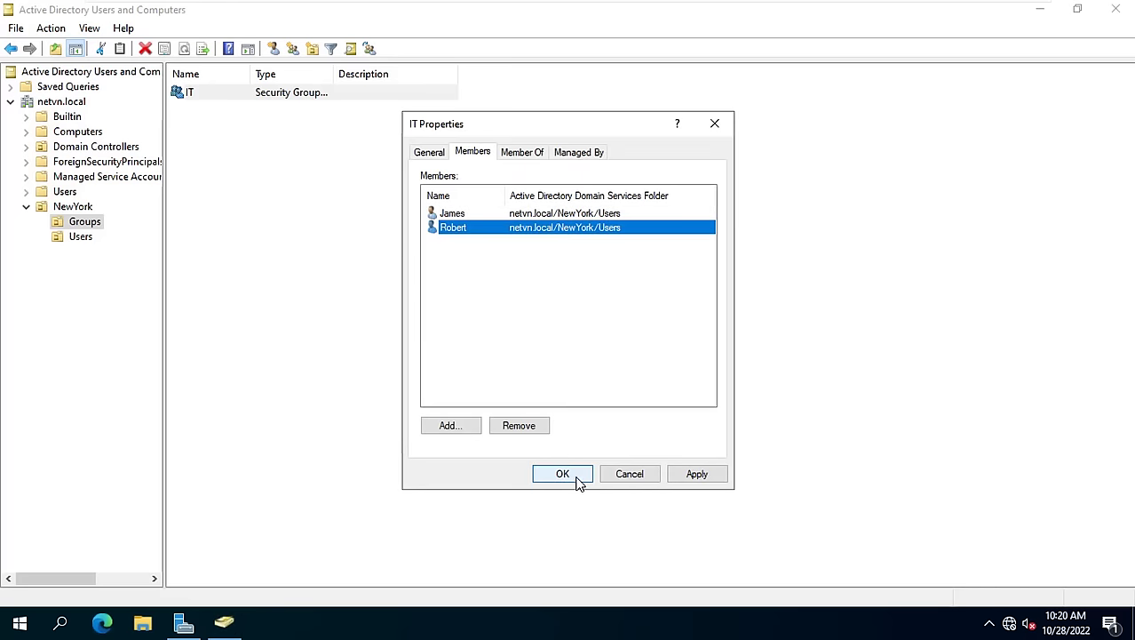
pyautogui.click(562, 472)
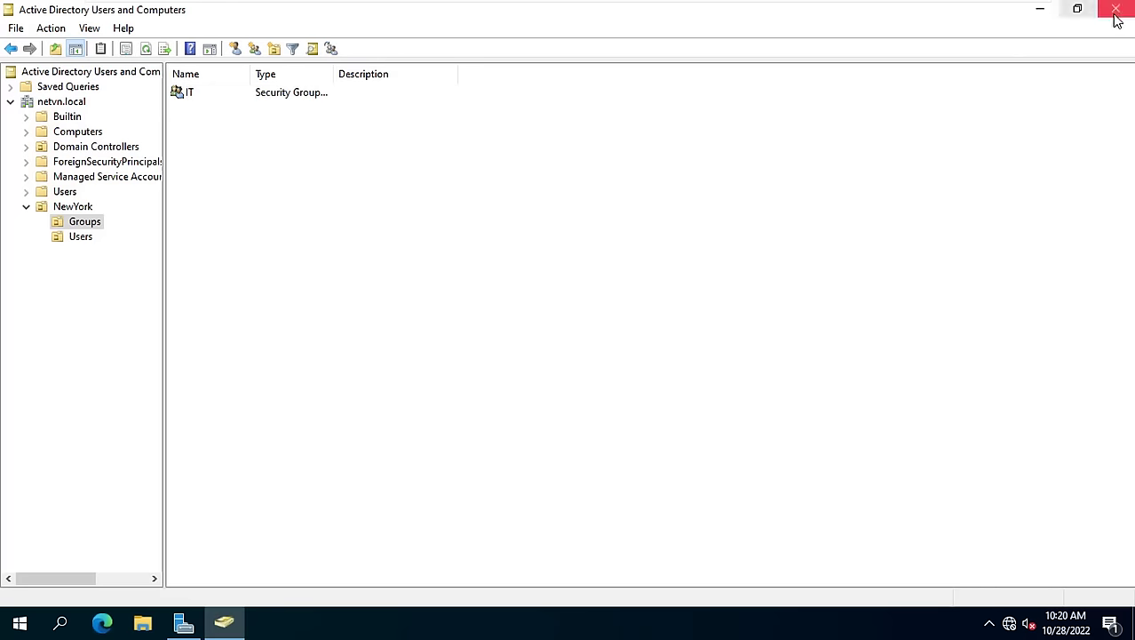
# Step: Close Active Directory Users and Computers, view the topo diagram, and open Server Manager's Tools list
pyautogui.click(1117, 9)
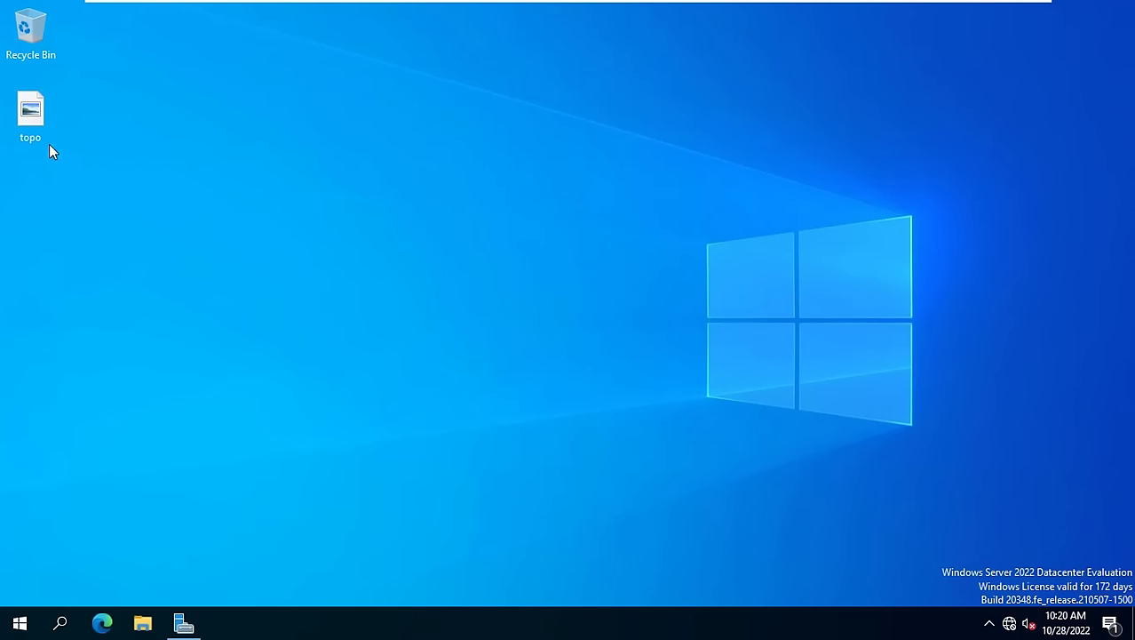
pyautogui.doubleClick(30, 108)
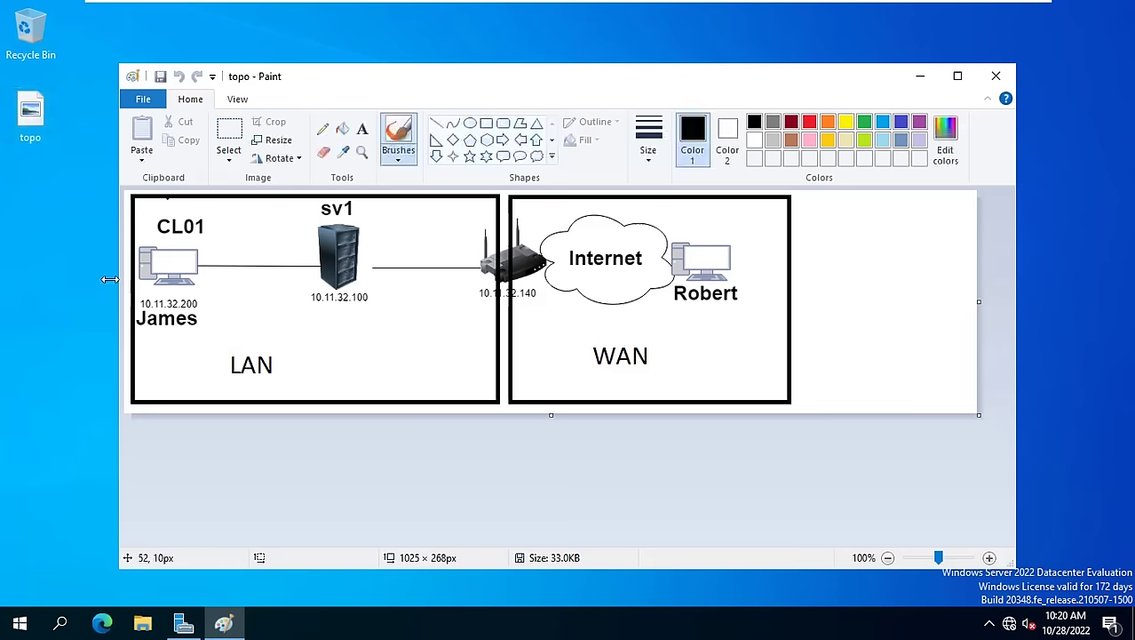
pyautogui.moveTo(184, 622)
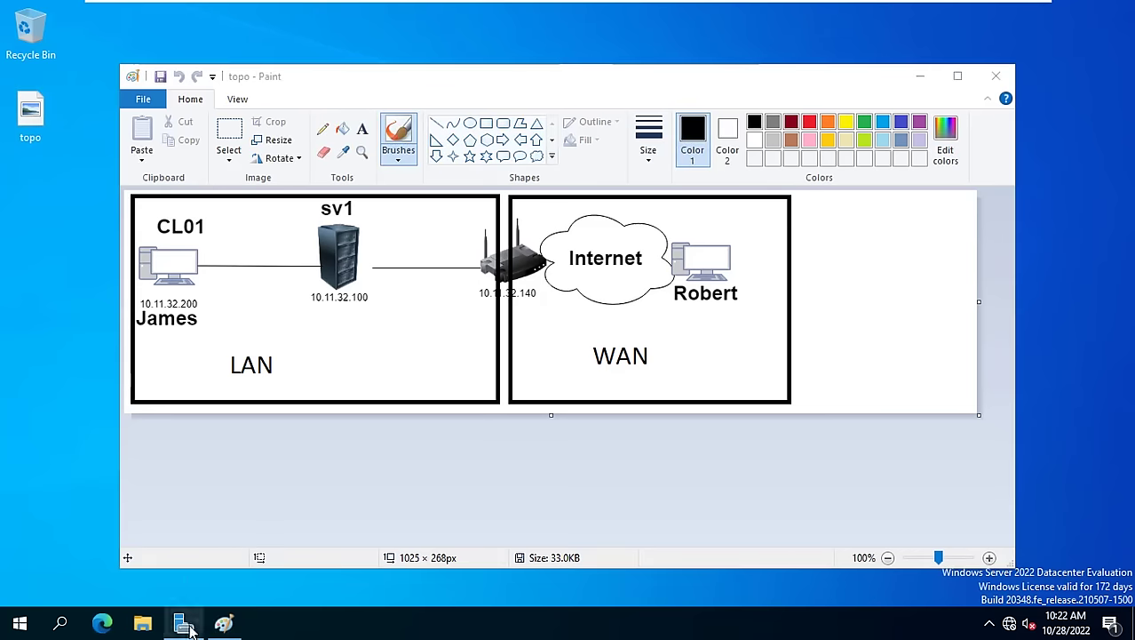
pyautogui.click(1015, 45)
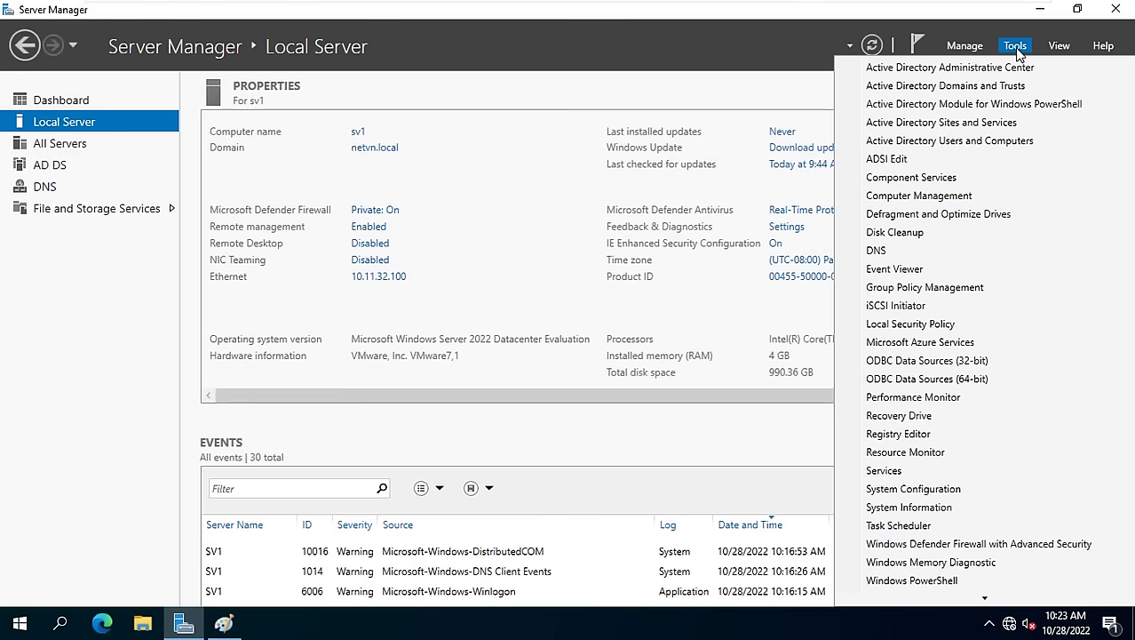
# Step: Open DNS Manager and add forwarder 8.8.8.8 to SV1's properties, validated and confirmed
pyautogui.click(1014, 45)
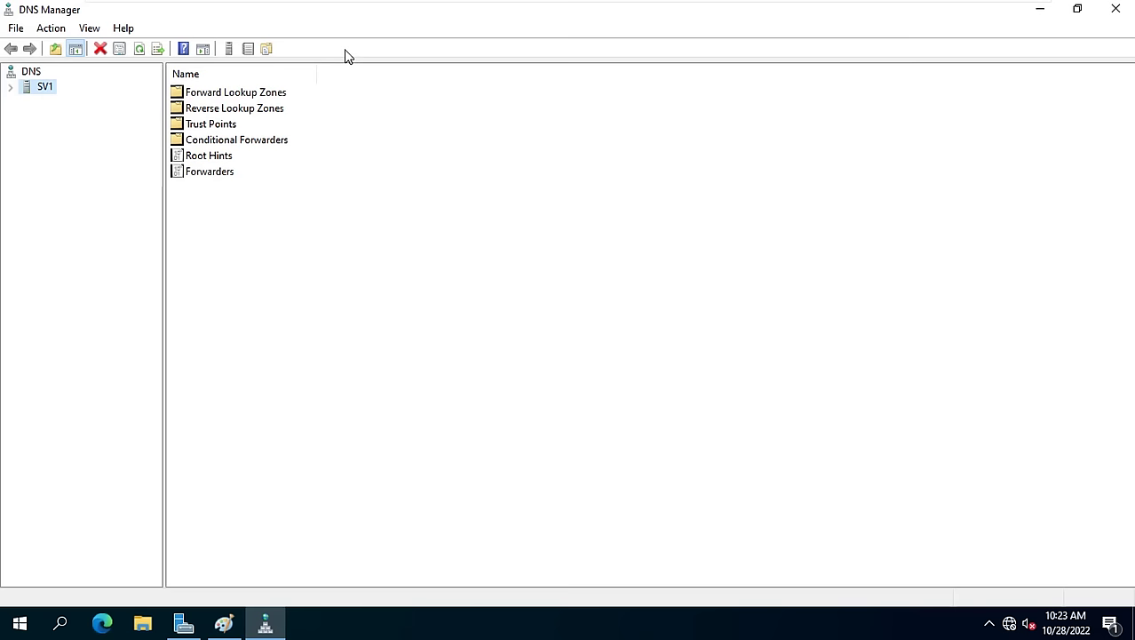
pyautogui.rightClick(45, 86)
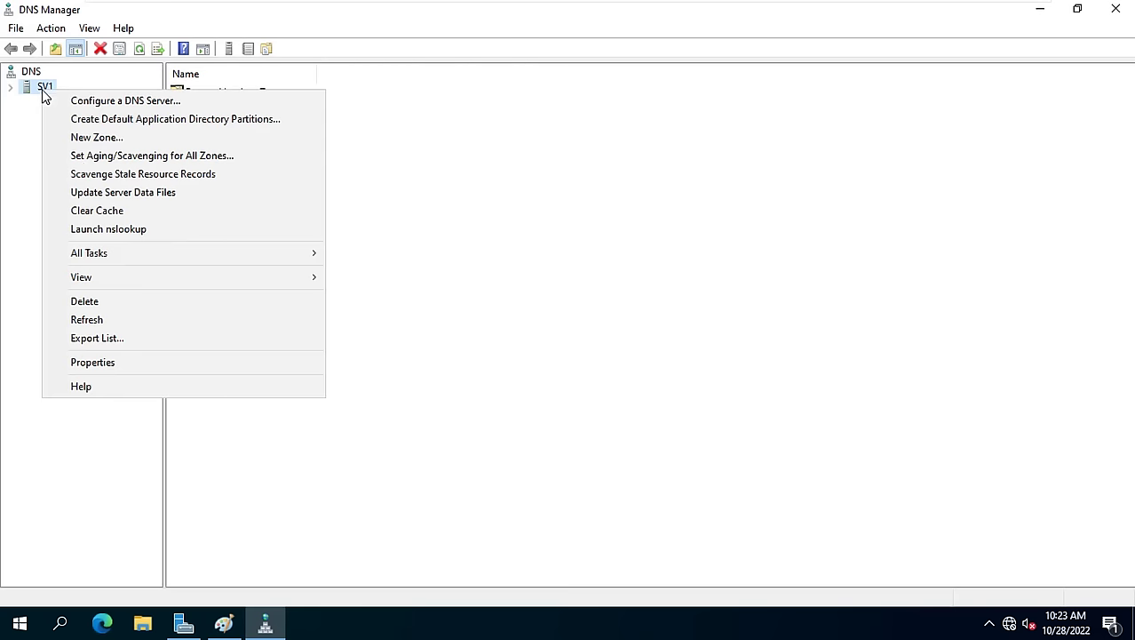
pyautogui.click(93, 362)
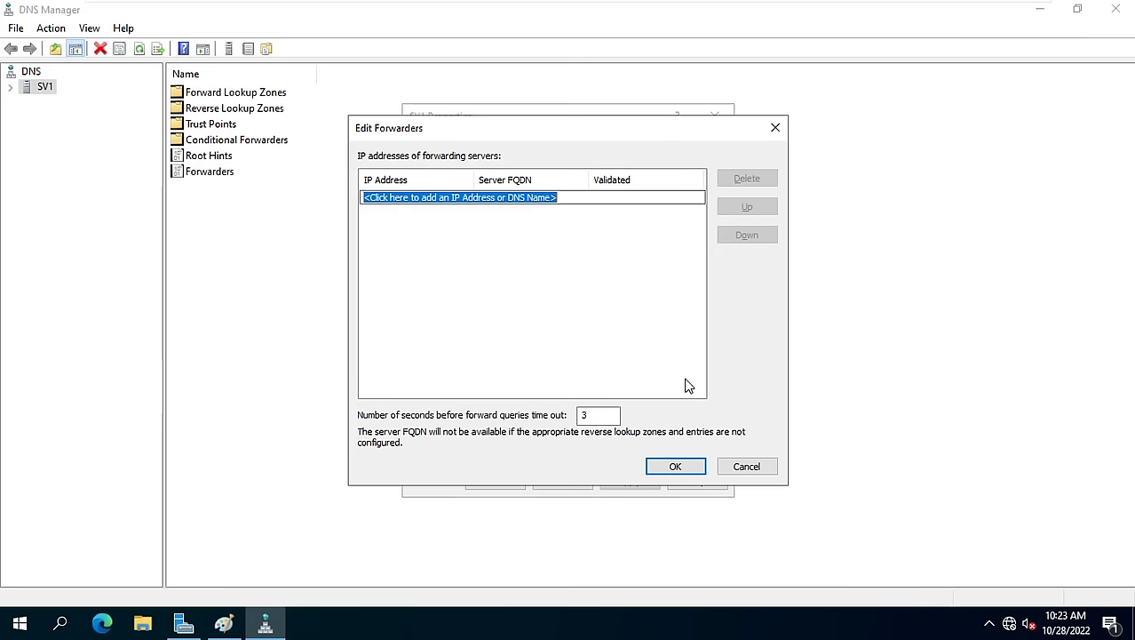
pyautogui.write('8.')
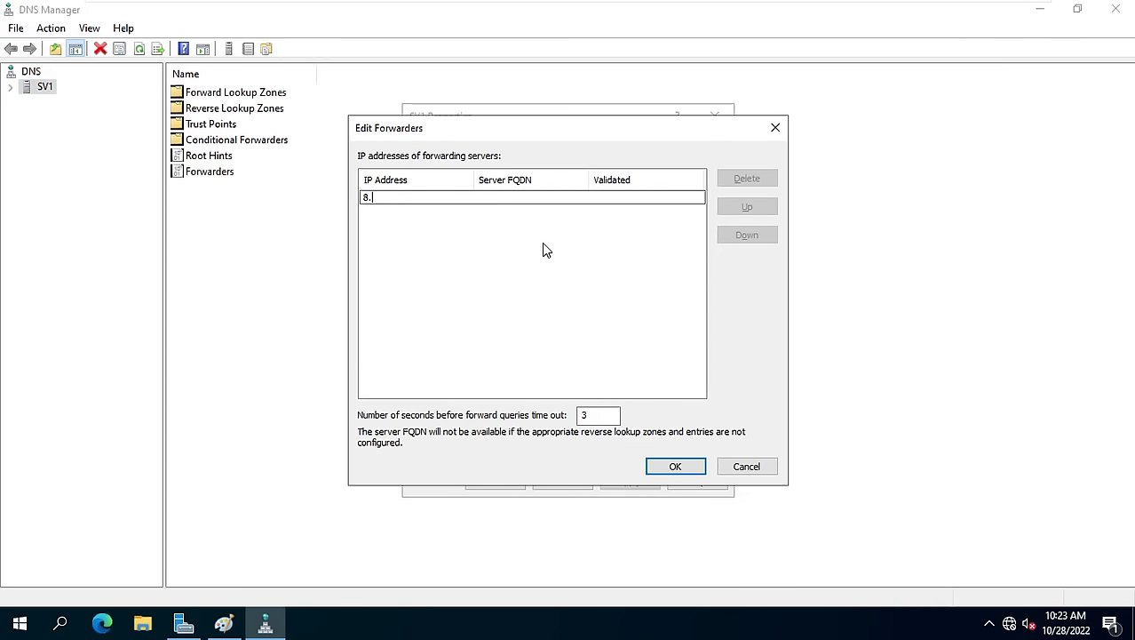
pyautogui.write('8.8.8')
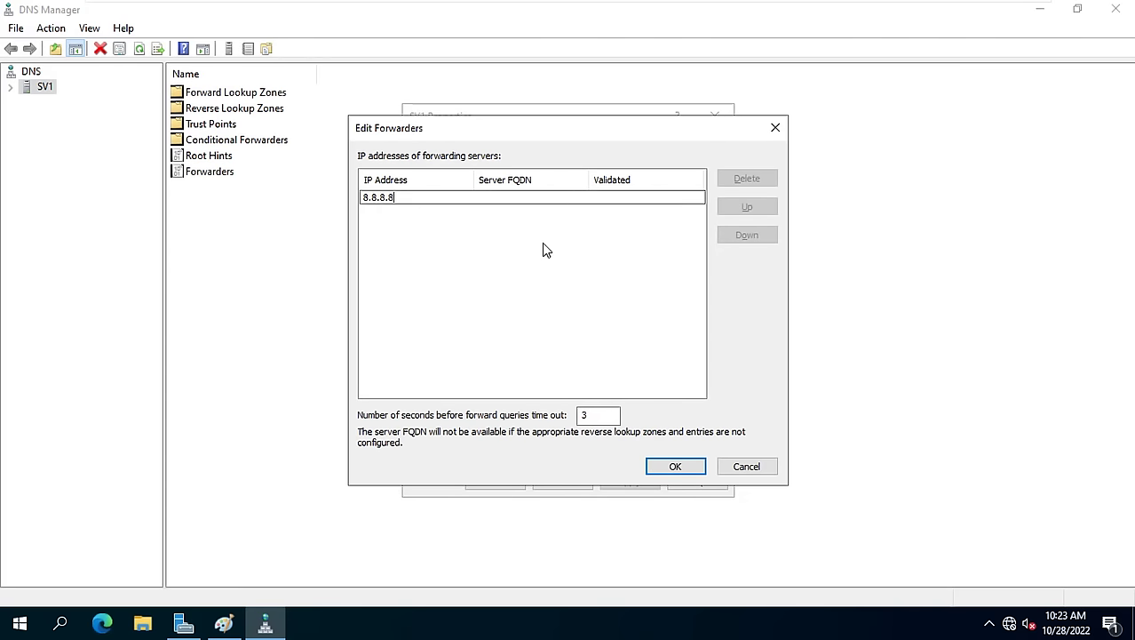
pyautogui.press('Enter')
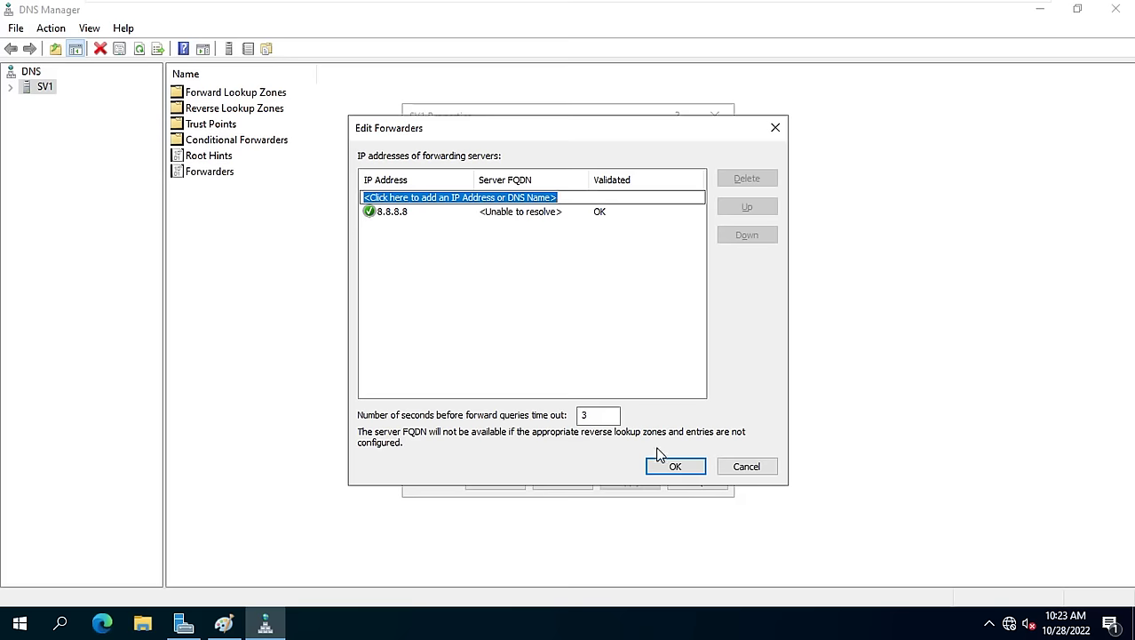
pyautogui.click(675, 465)
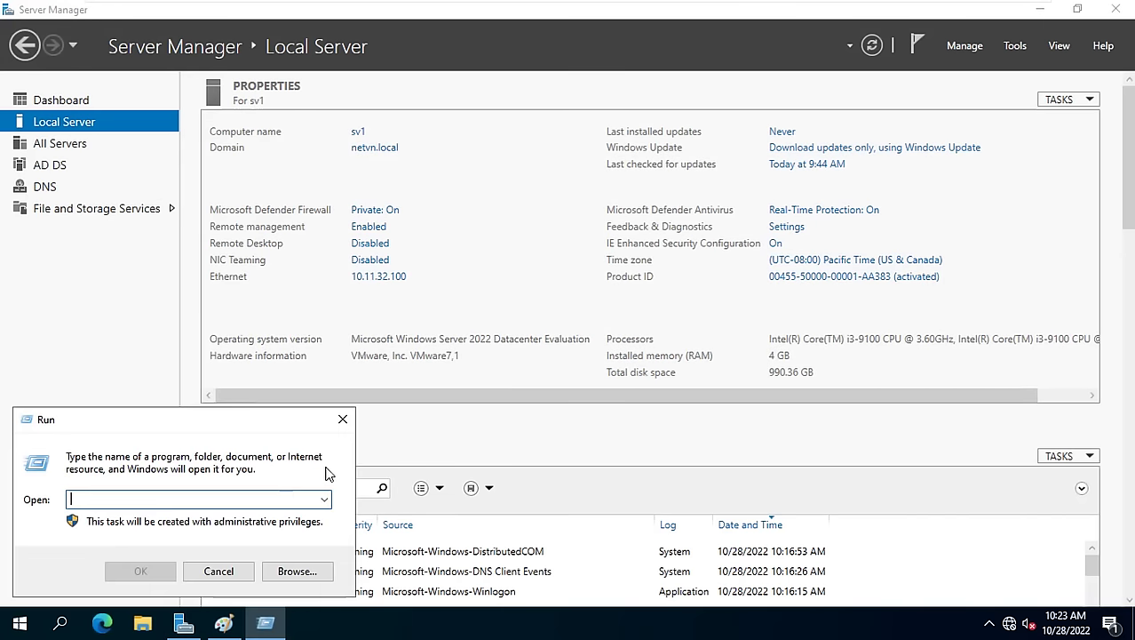
# Step: Show the File and Storage Services Servers page listing SV1 in Server Manager
pyautogui.click(218, 570)
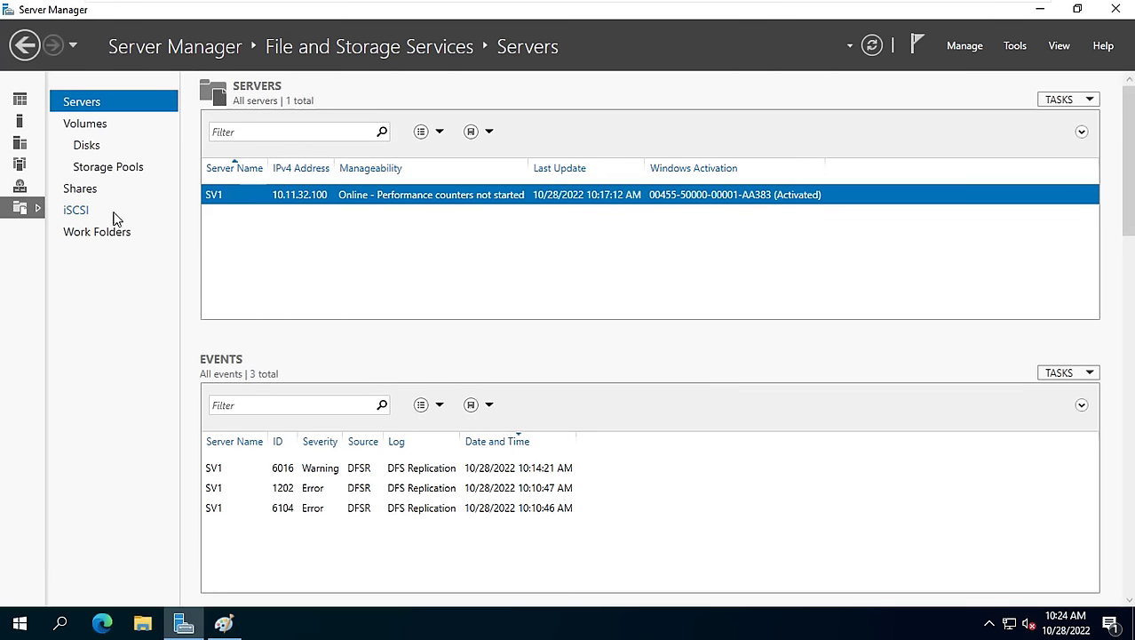
# Step: Create quick SMB share DATA at D:\Shares\DATA with access-based enumeration enabled
pyautogui.click(80, 187)
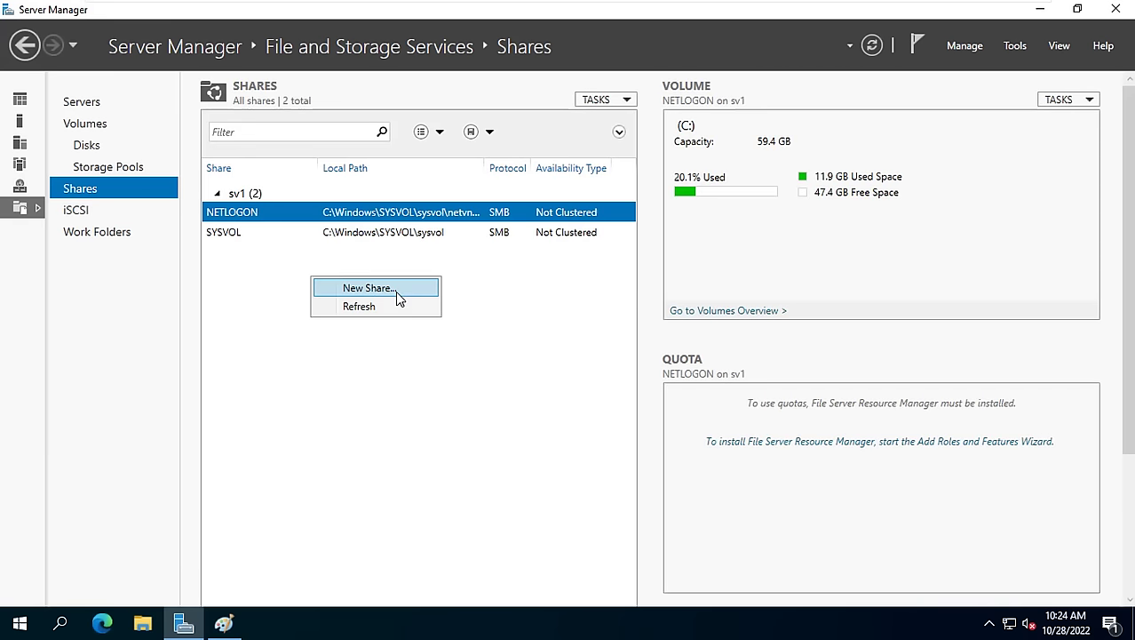
pyautogui.click(368, 287)
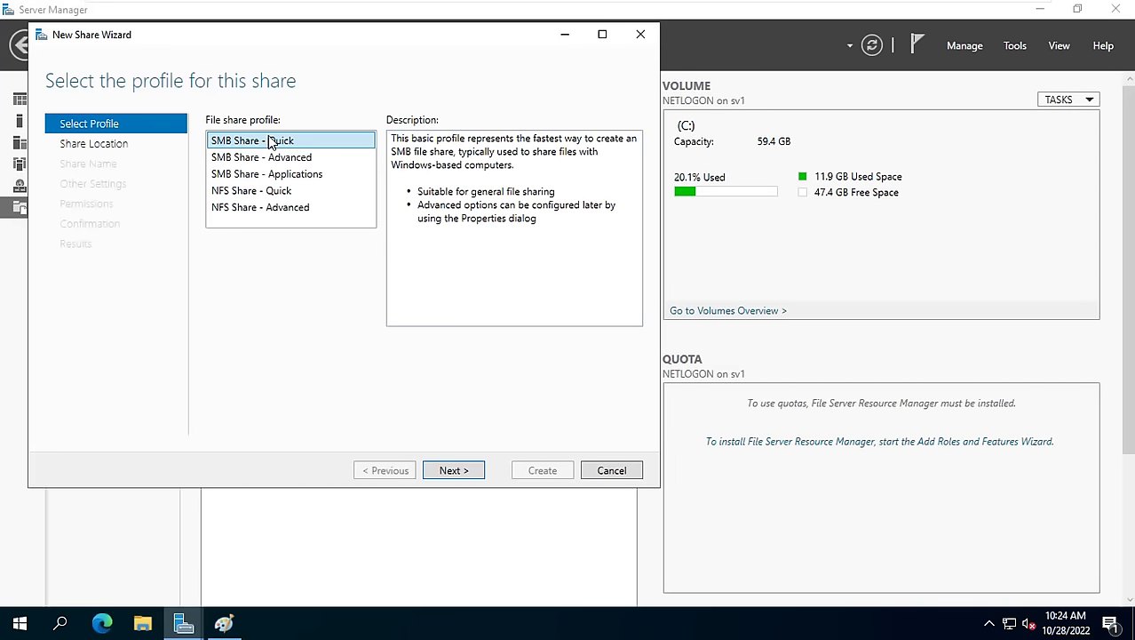
pyautogui.click(453, 470)
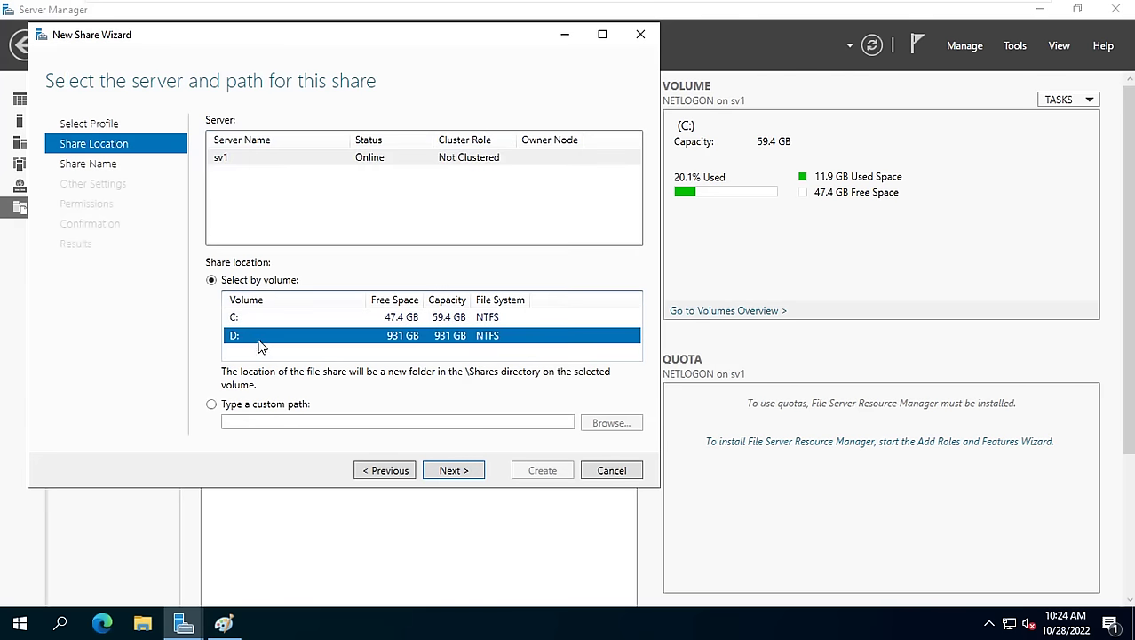
pyautogui.click(453, 469)
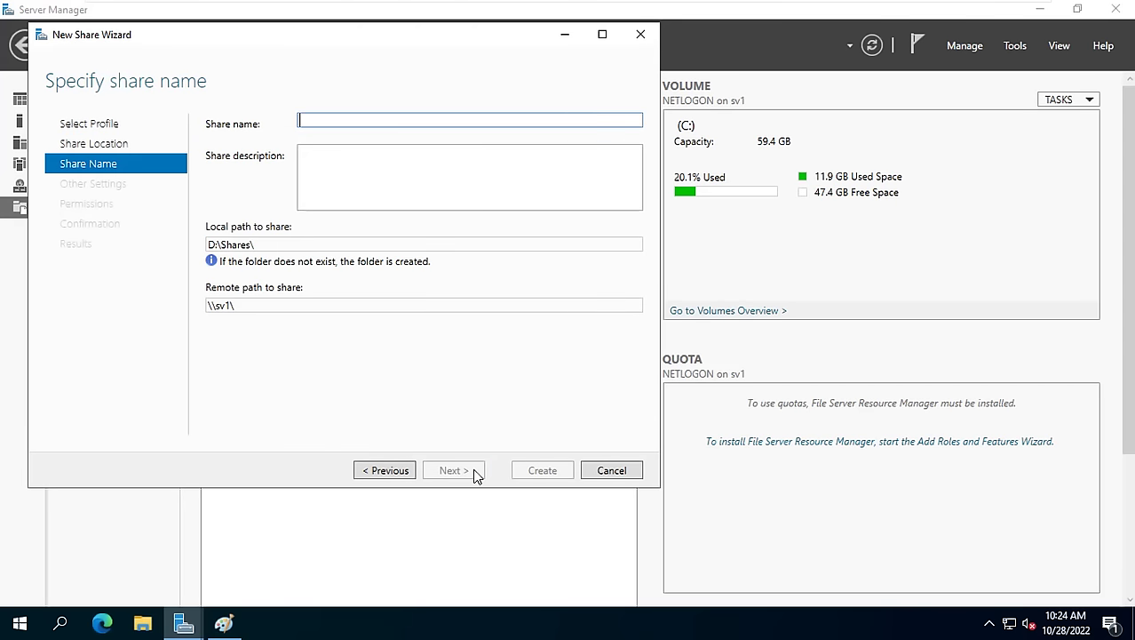
pyautogui.write('DATA')
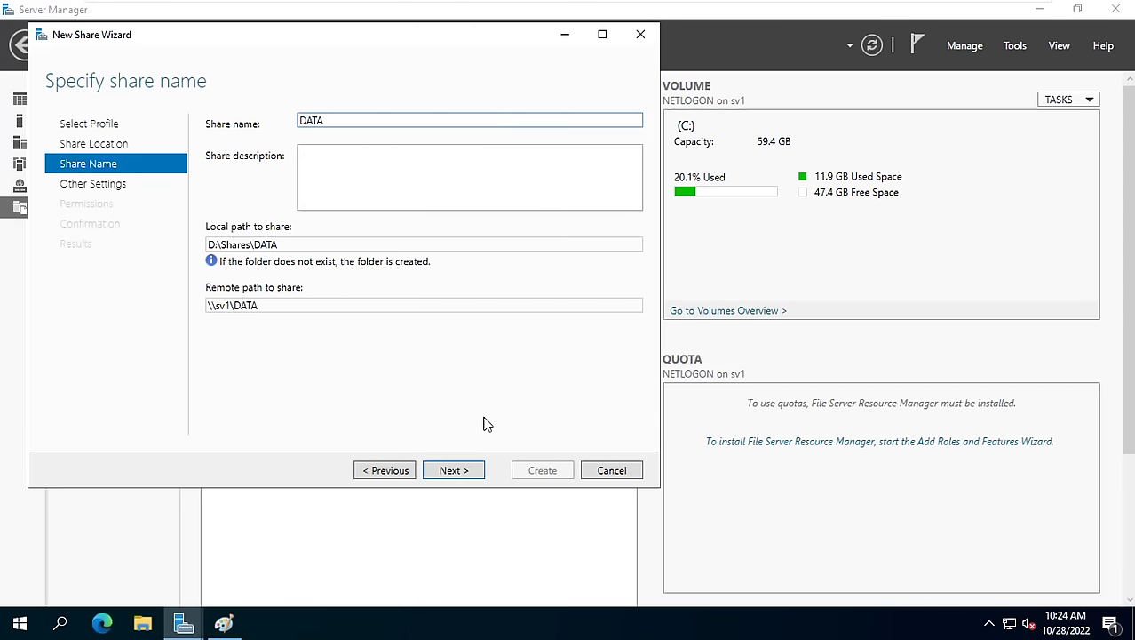
pyautogui.click(453, 470)
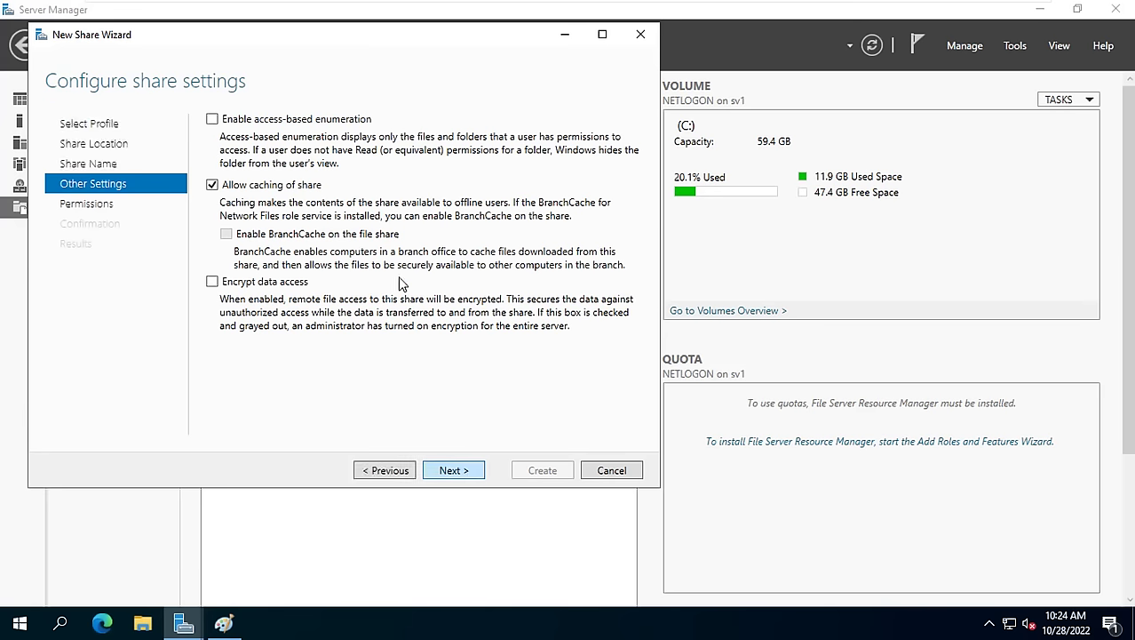
pyautogui.click(211, 118)
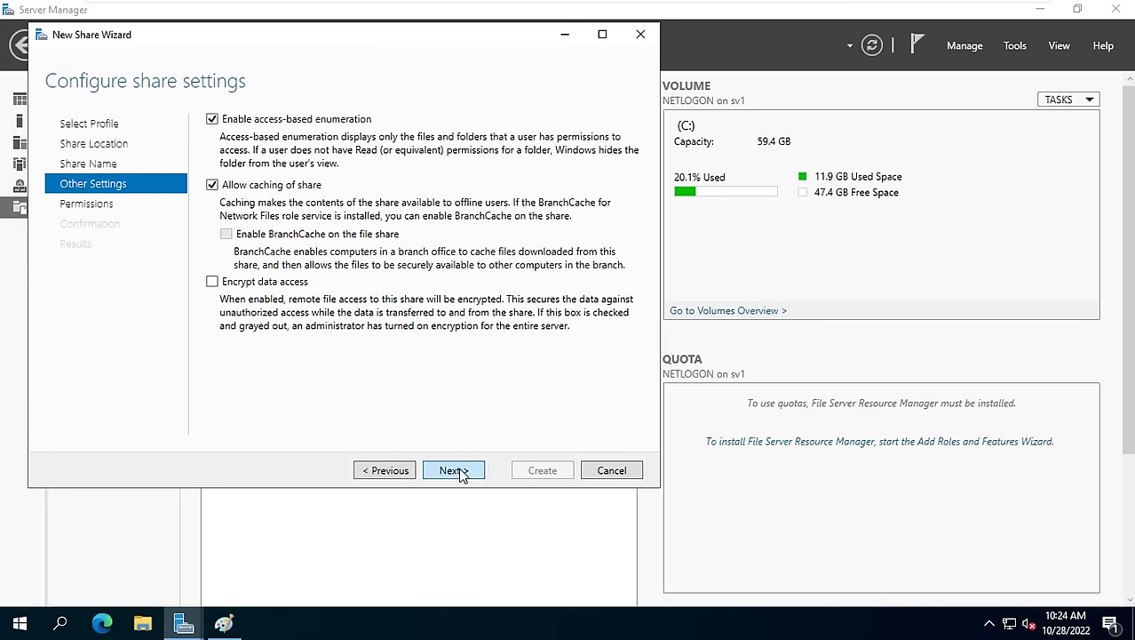
pyautogui.click(453, 470)
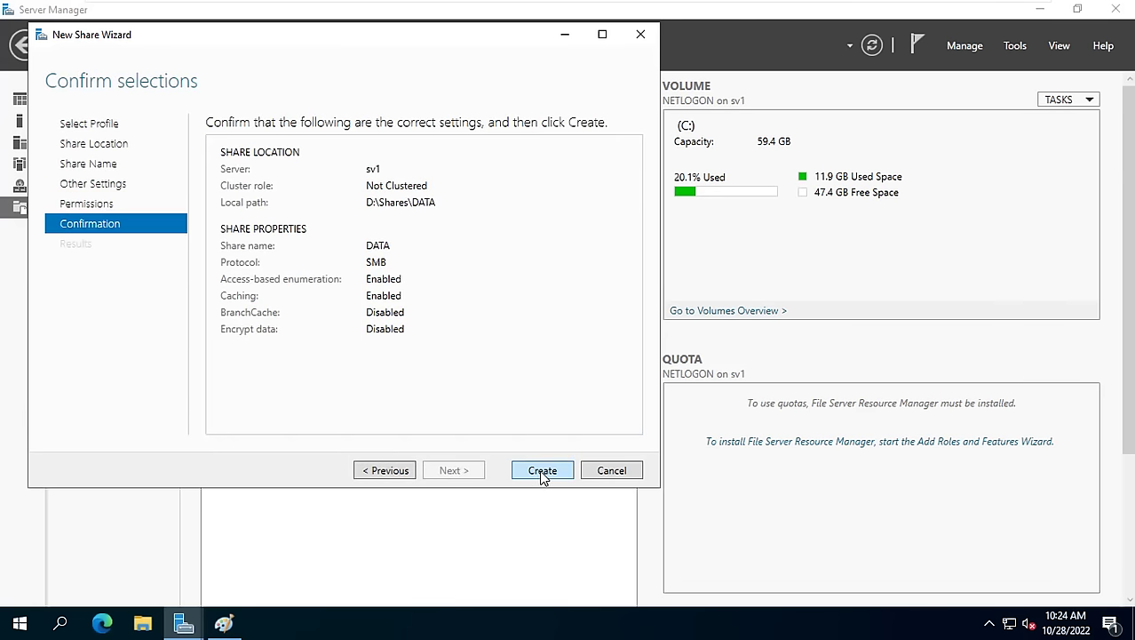
pyautogui.click(542, 470)
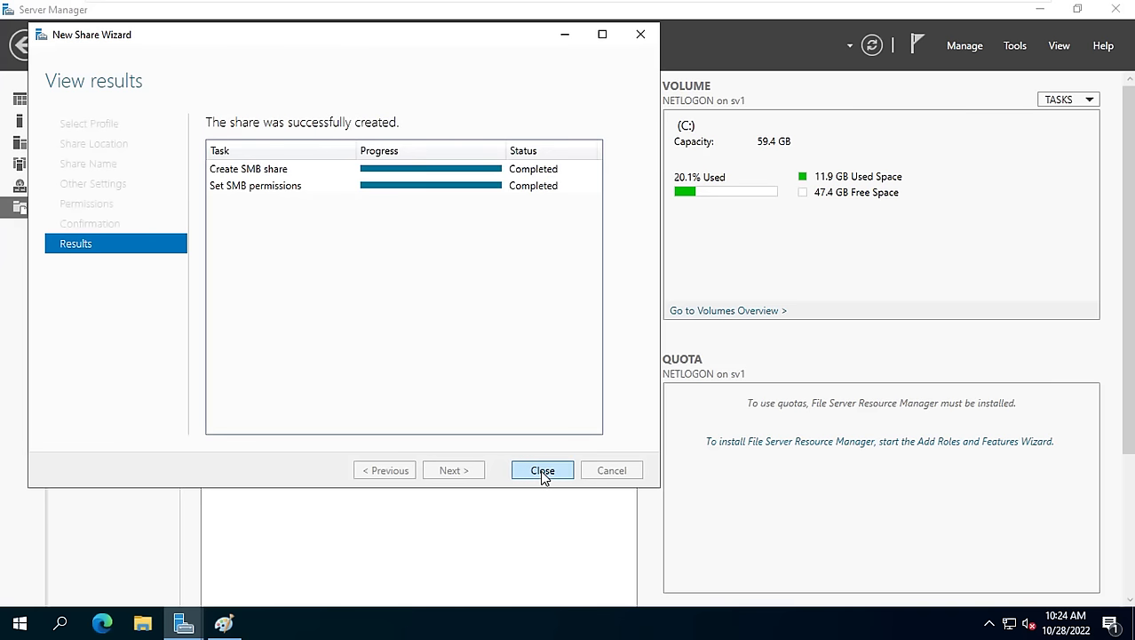
pyautogui.click(542, 470)
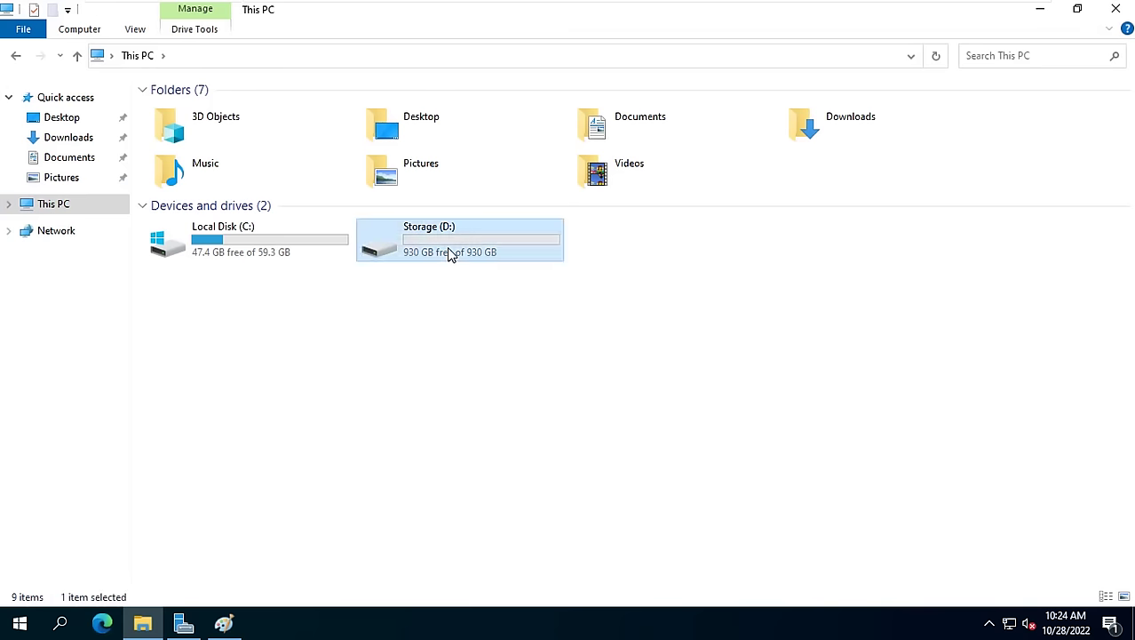
# Step: Open Storage (D:) and add a folder named IT inside Shares\DATA
pyautogui.doubleClick(459, 239)
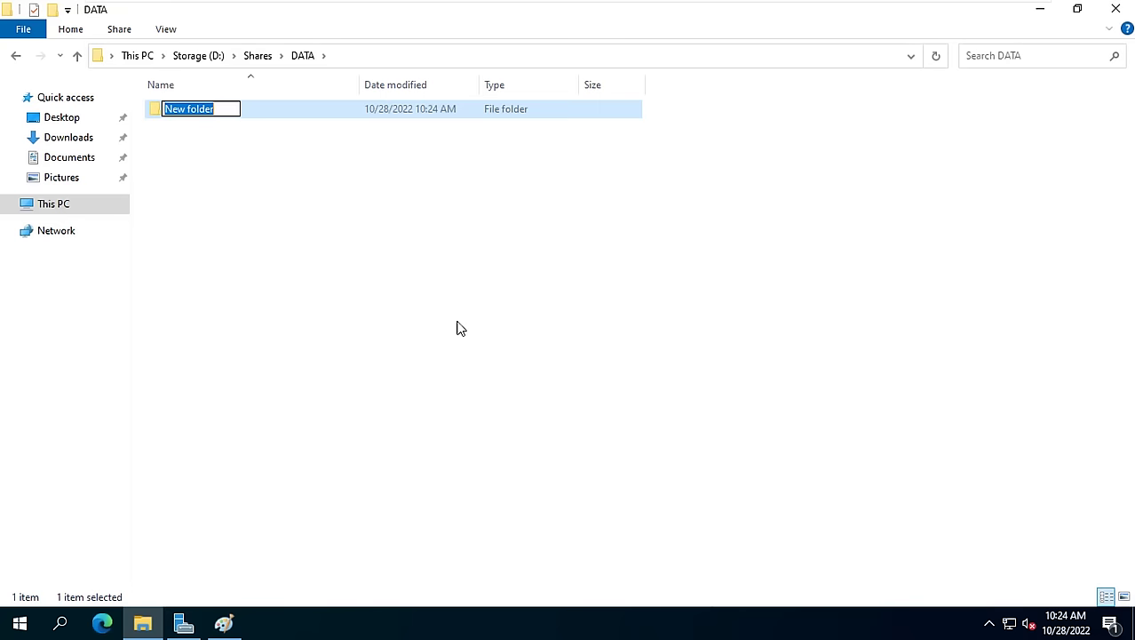
pyautogui.write('IT')
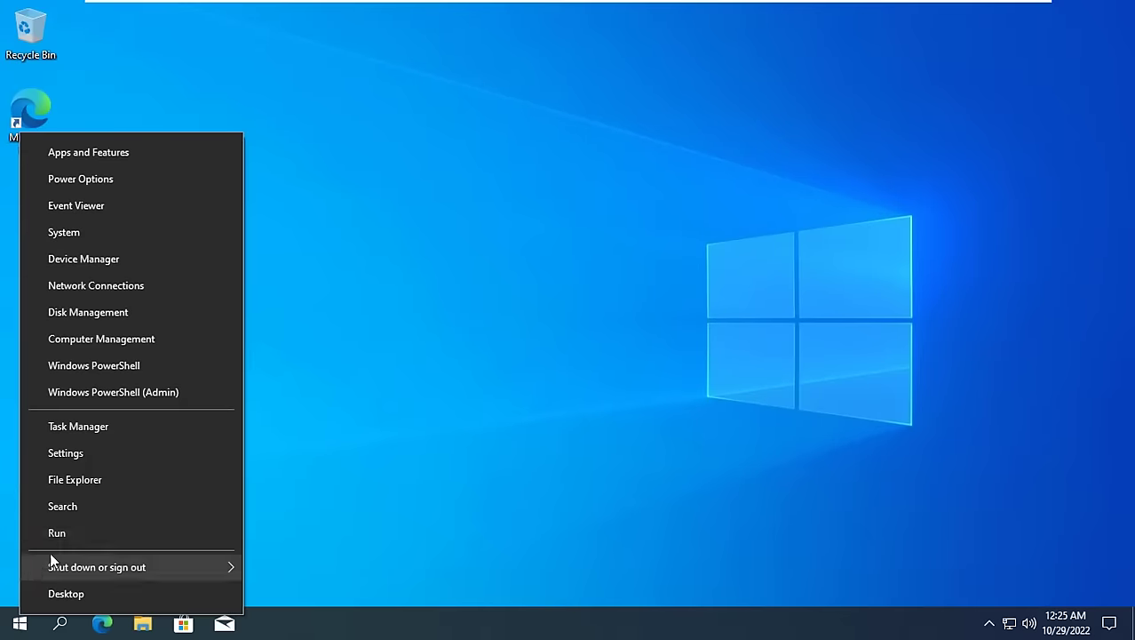
# Step: Run ipconfig /all in cmd, confirming IPv4 10.11.32.200 and DNS 10.11.32.100, then close it
pyautogui.click(57, 532)
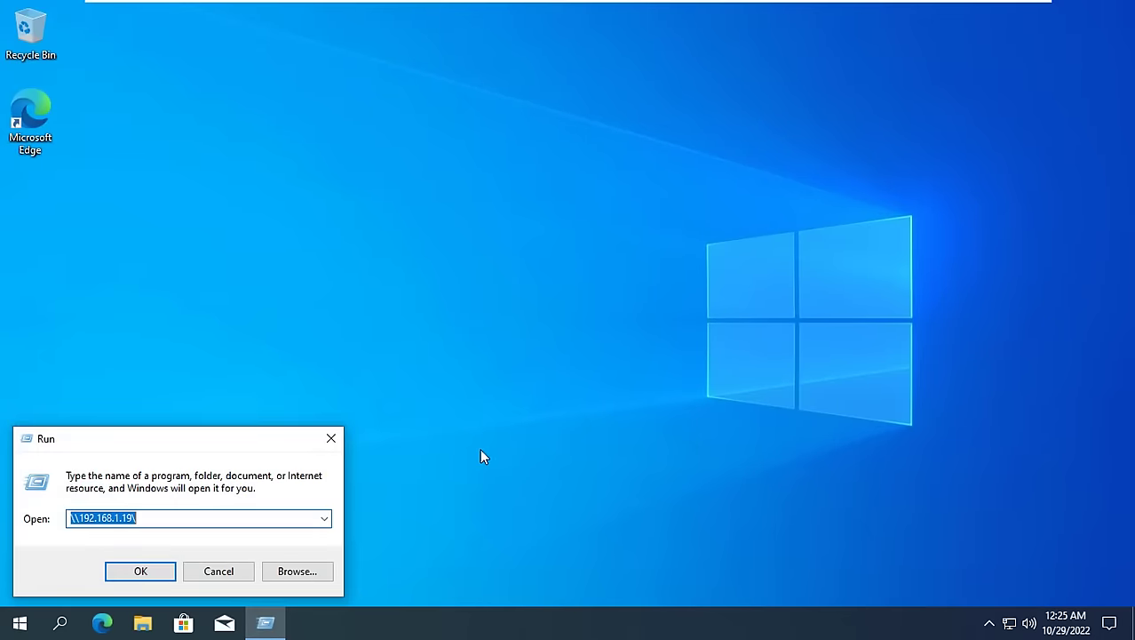
pyautogui.click(141, 570)
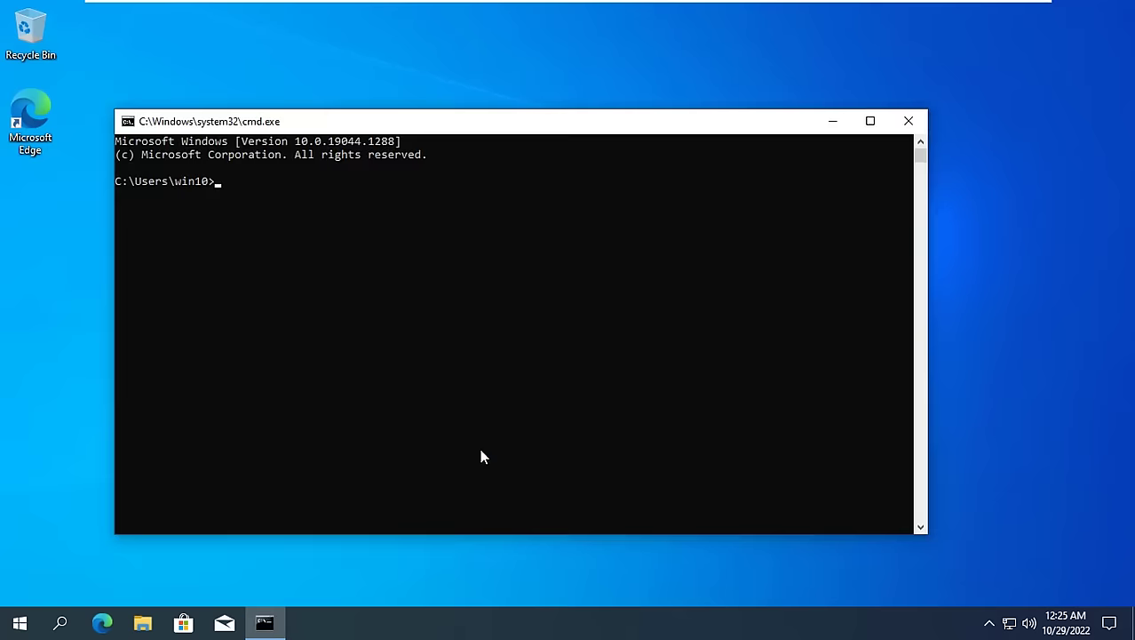
pyautogui.write('ipconfig /all')
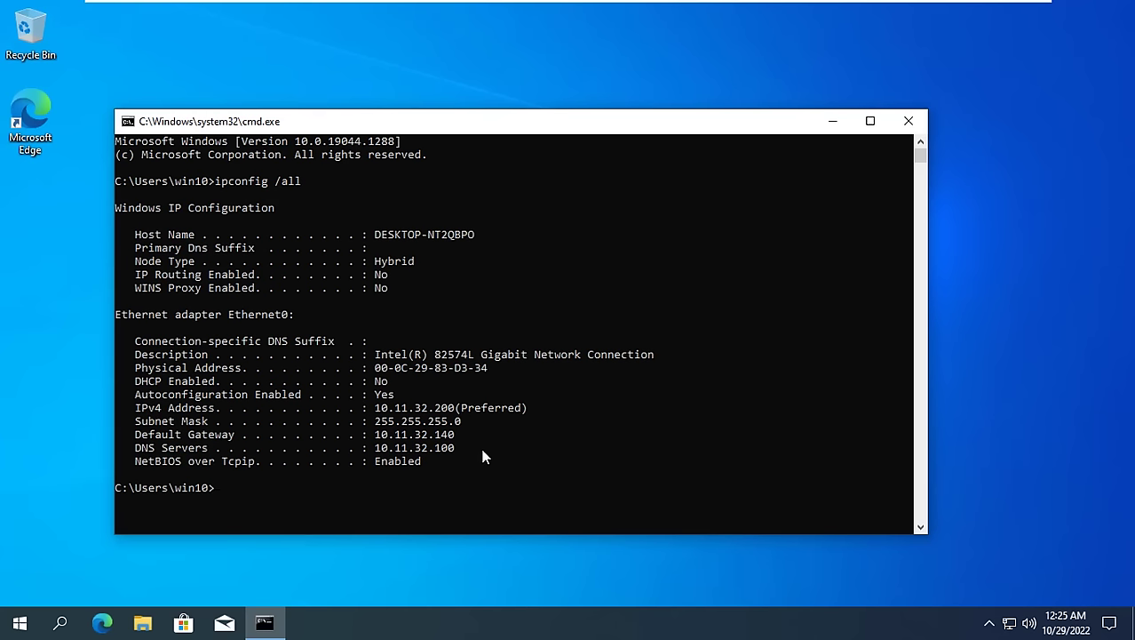
pyautogui.moveTo(444, 453)
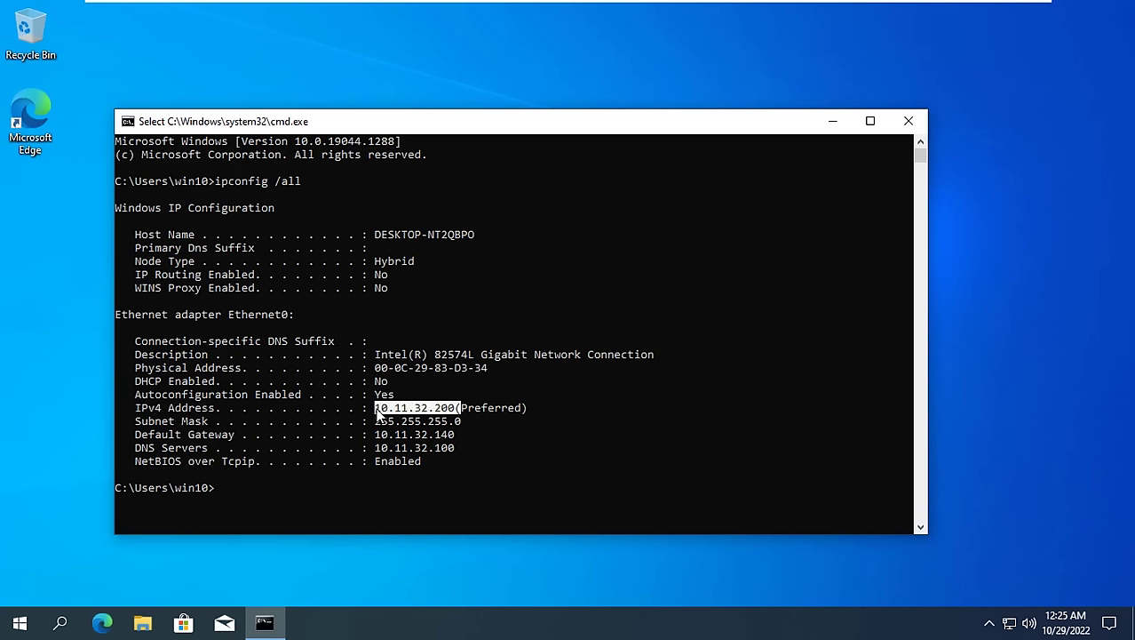
pyautogui.moveTo(389, 418)
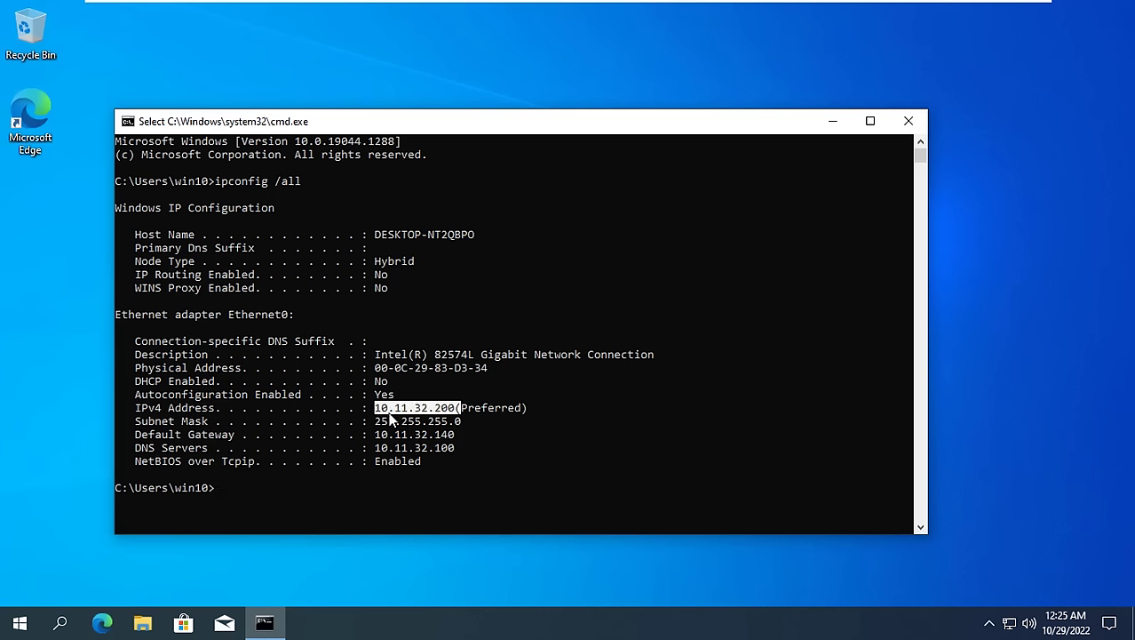
pyautogui.moveTo(461, 441)
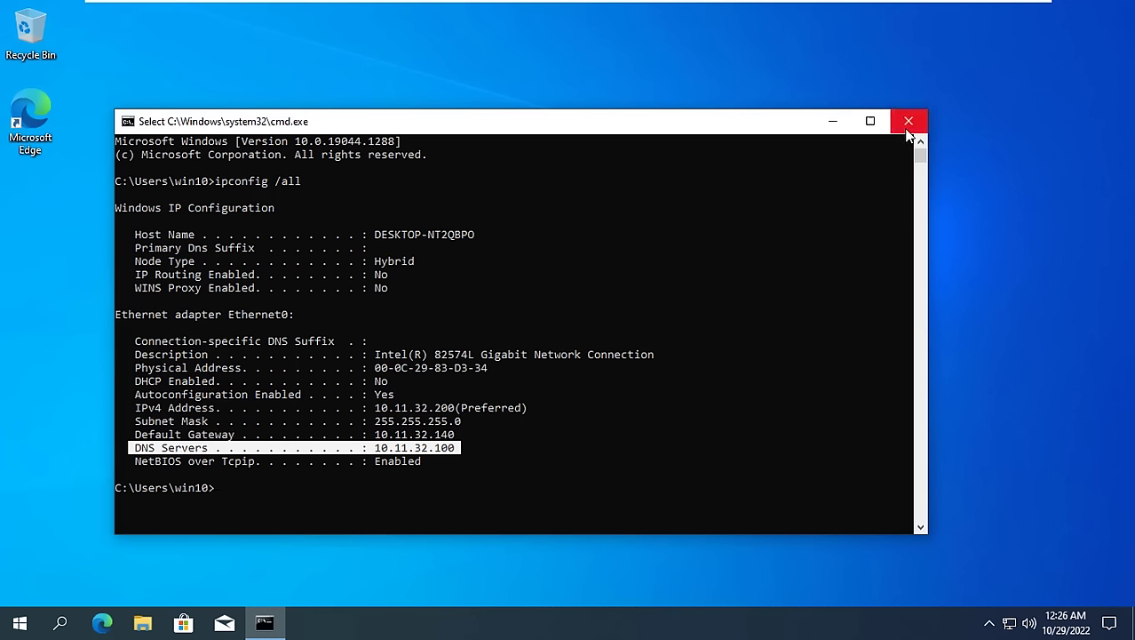
pyautogui.click(907, 120)
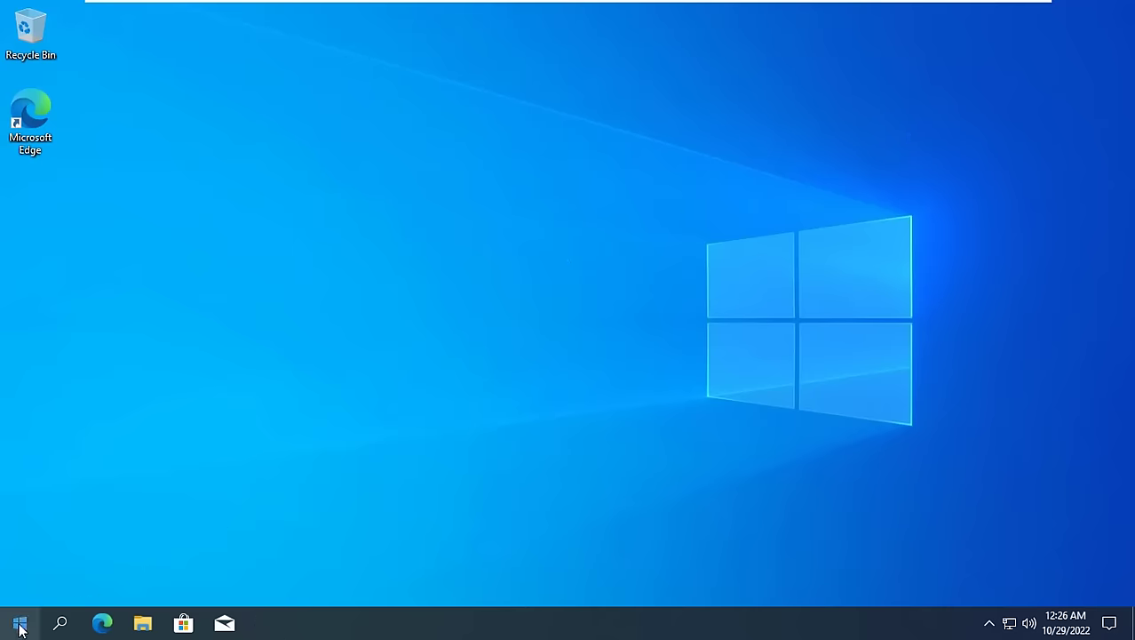
# Step: Open the computer name change dialog from Settings and enter CL01 as the name
pyautogui.rightClick(20, 623)
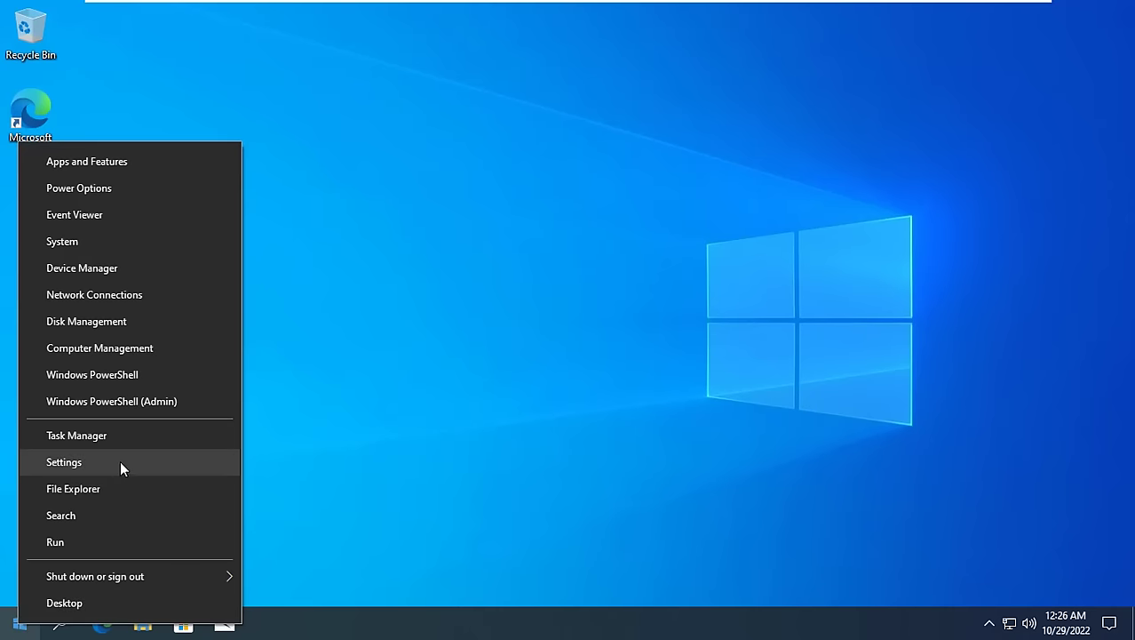
pyautogui.click(64, 461)
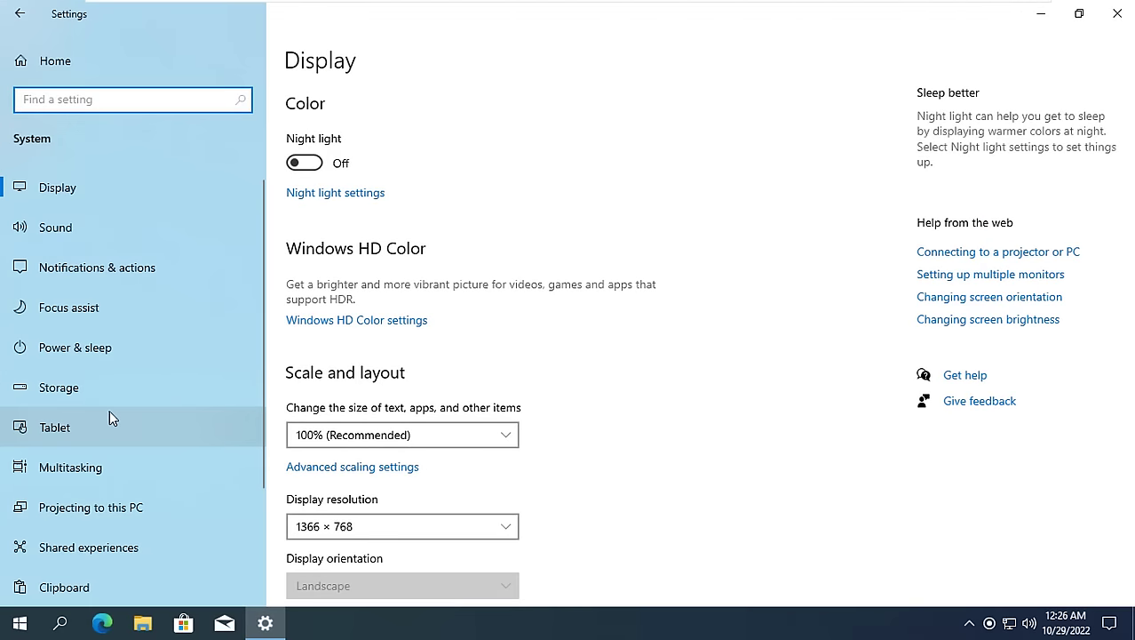
pyautogui.click(54, 516)
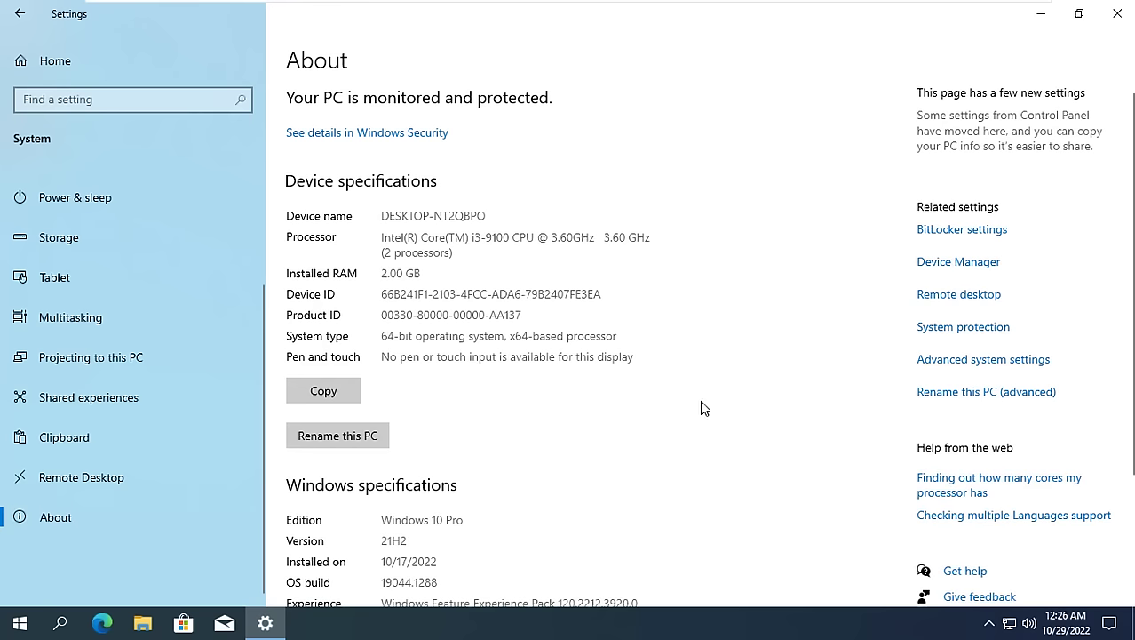
pyautogui.moveTo(983, 359)
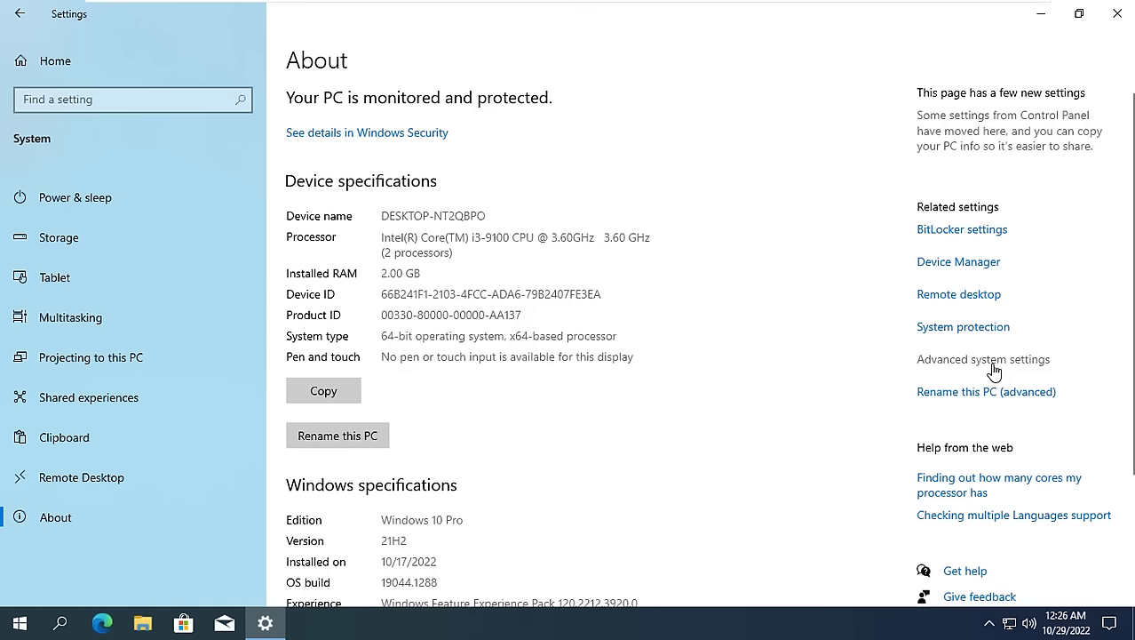
pyautogui.click(984, 359)
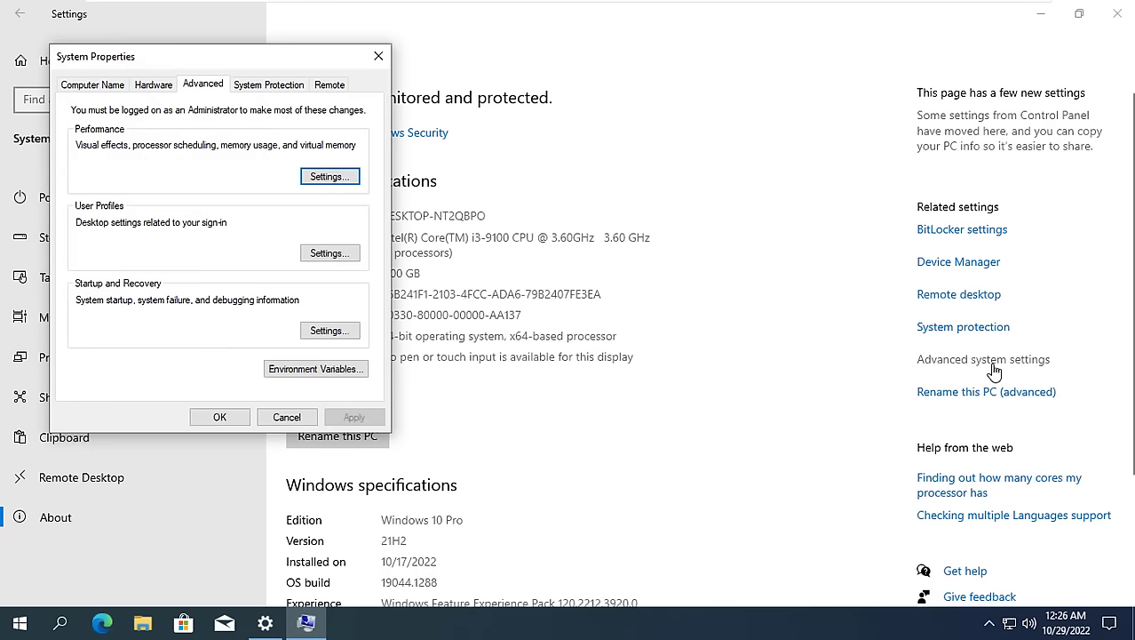
pyautogui.click(93, 84)
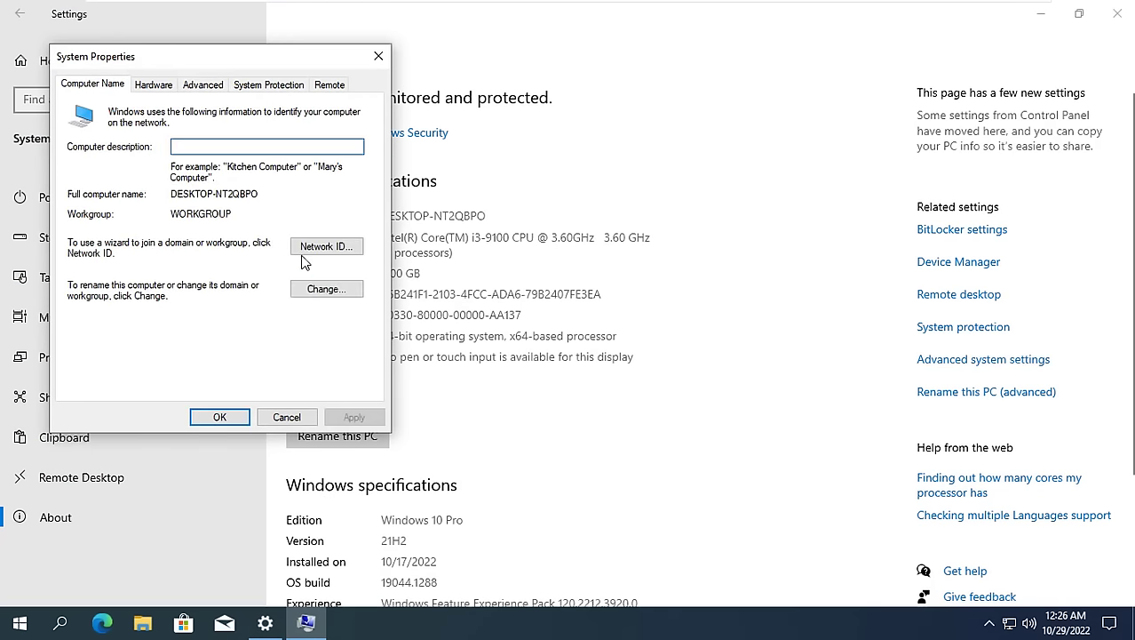
pyautogui.click(325, 288)
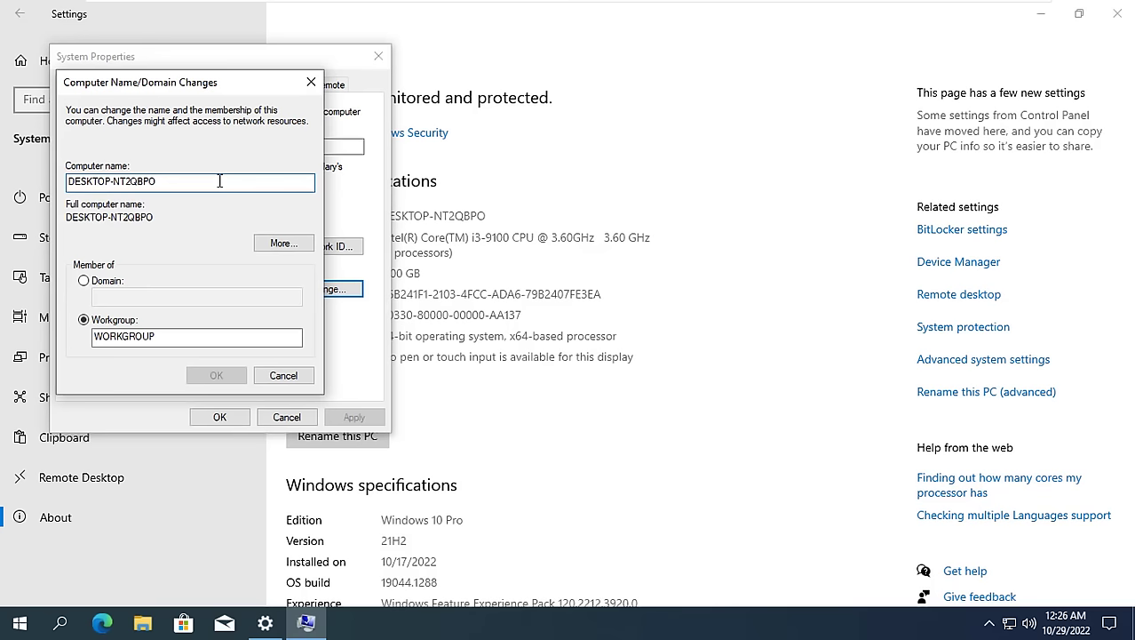
pyautogui.write('C')
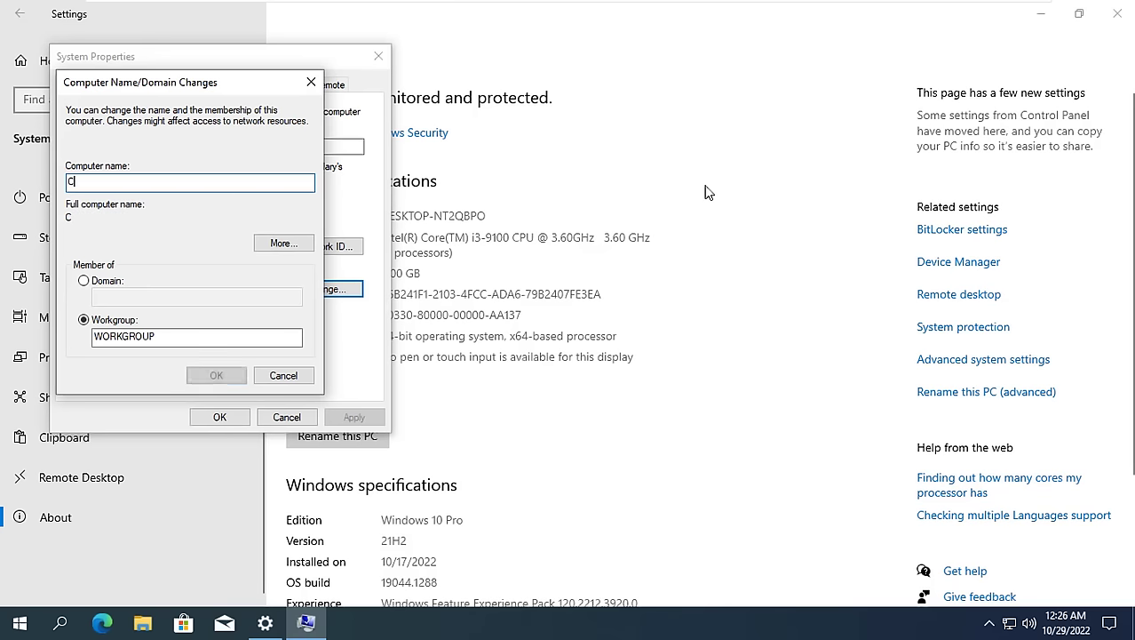
pyautogui.write('L01')
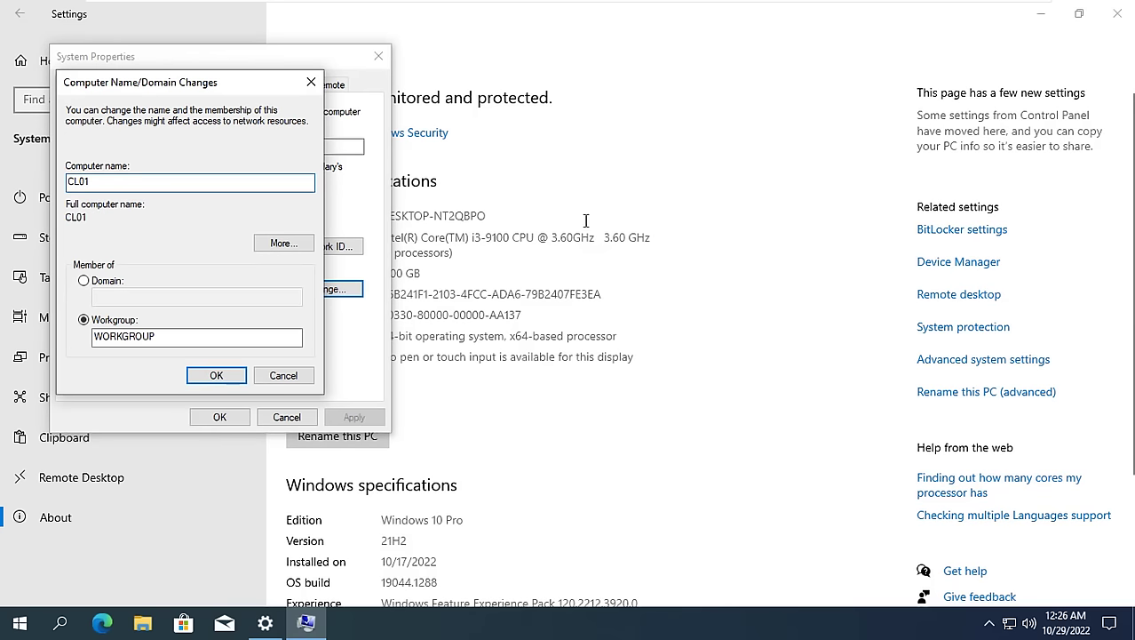
# Step: Join the netvn.local domain, acknowledge the welcome message, and restart the PC
pyautogui.click(84, 280)
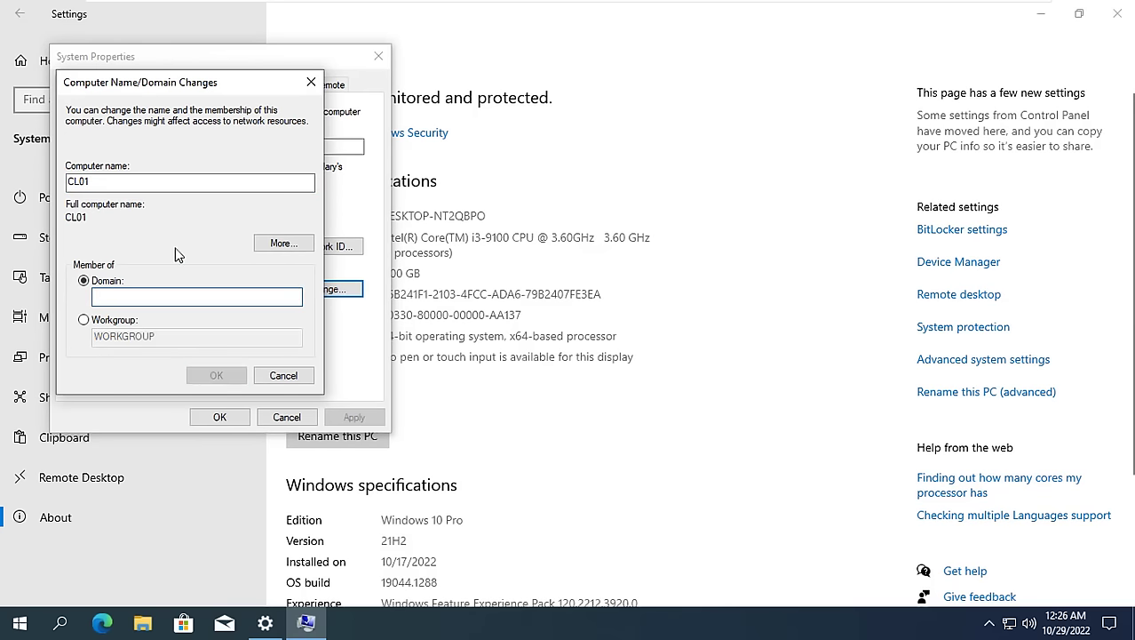
pyautogui.write('netvn.')
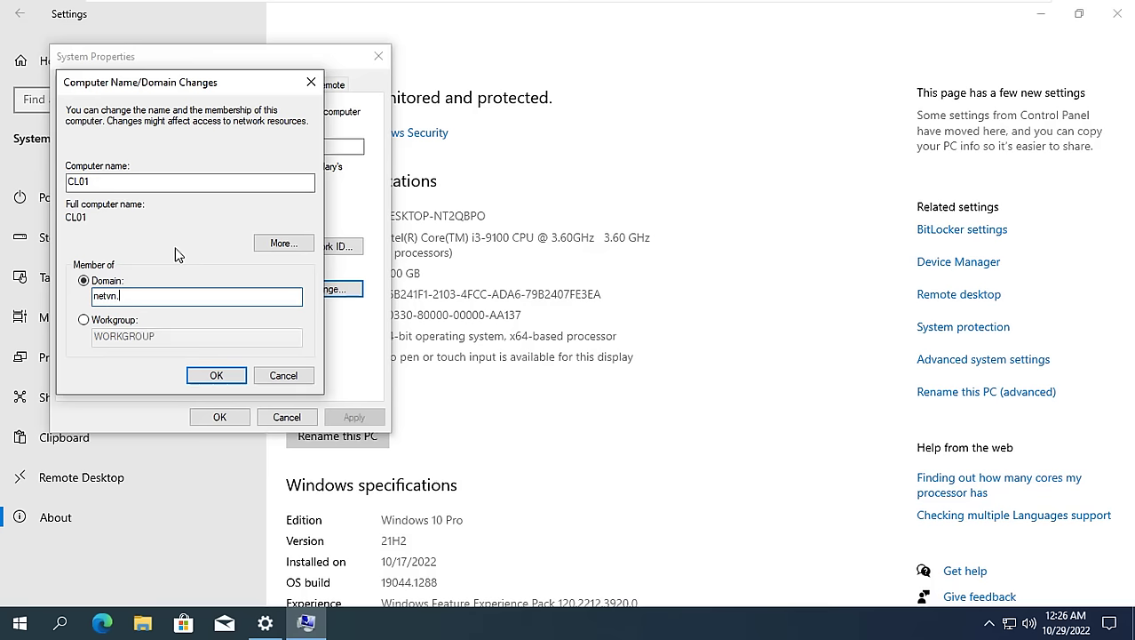
pyautogui.write('local')
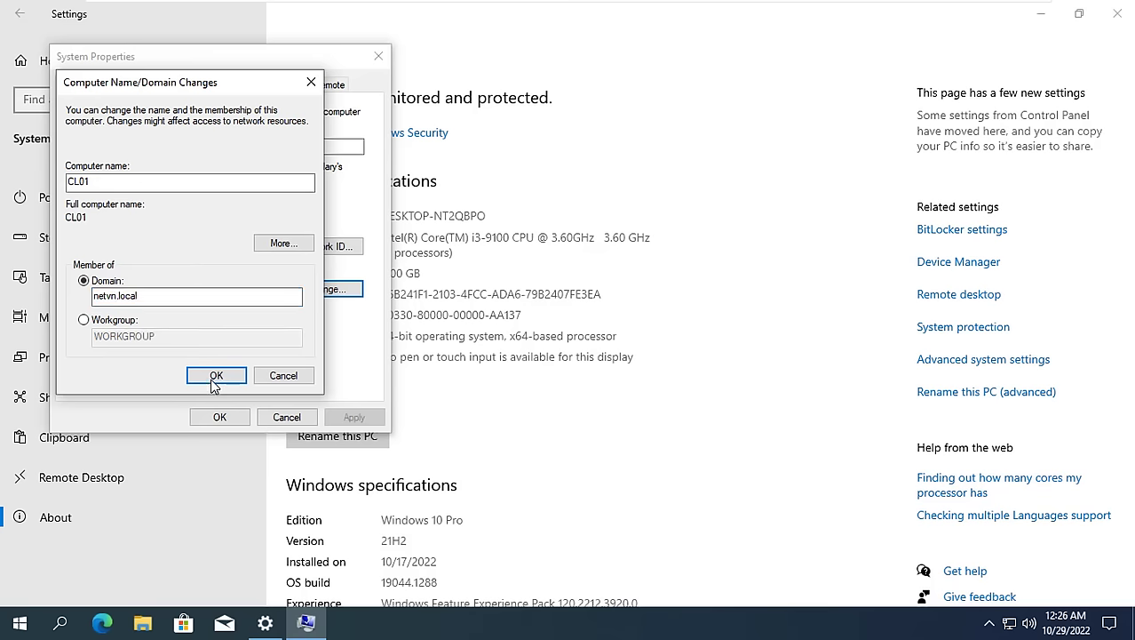
pyautogui.click(216, 374)
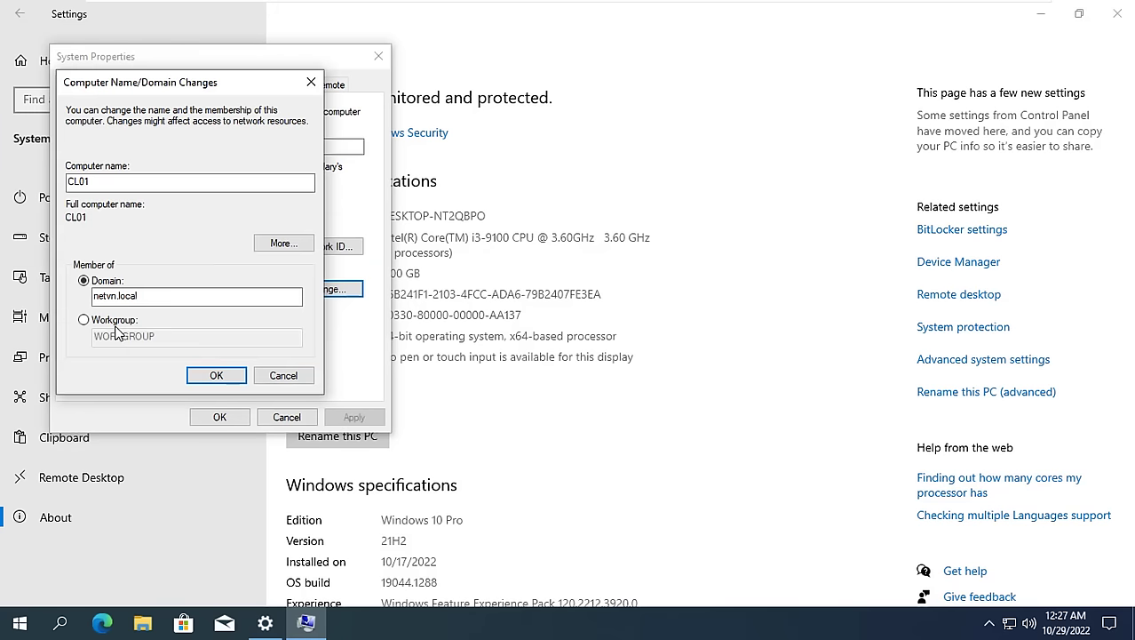
pyautogui.click(215, 374)
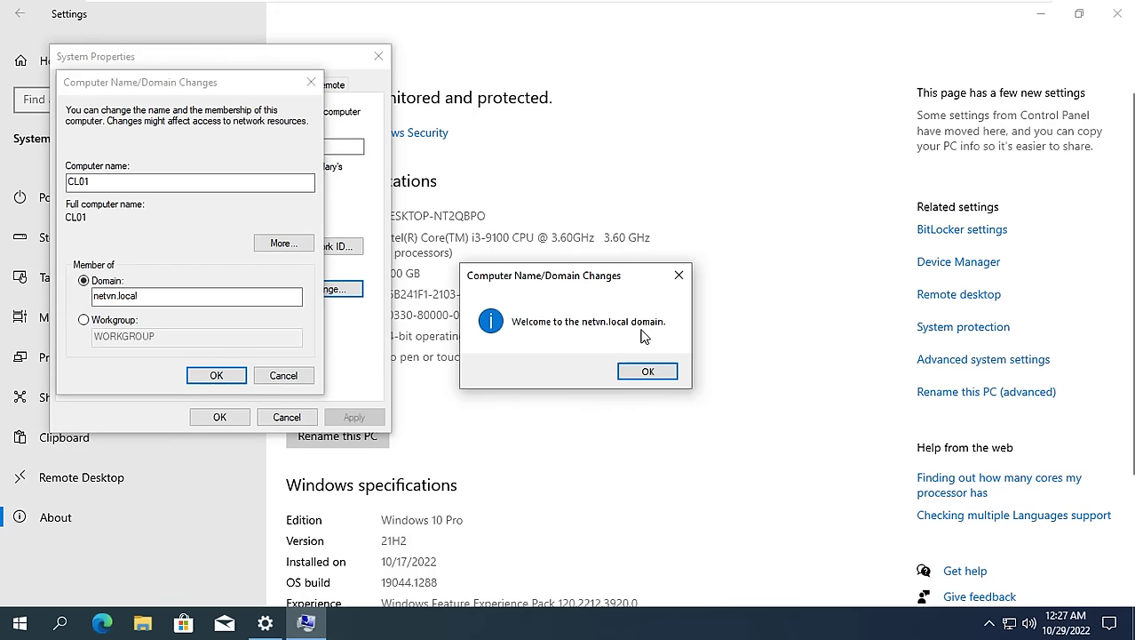
pyautogui.click(647, 370)
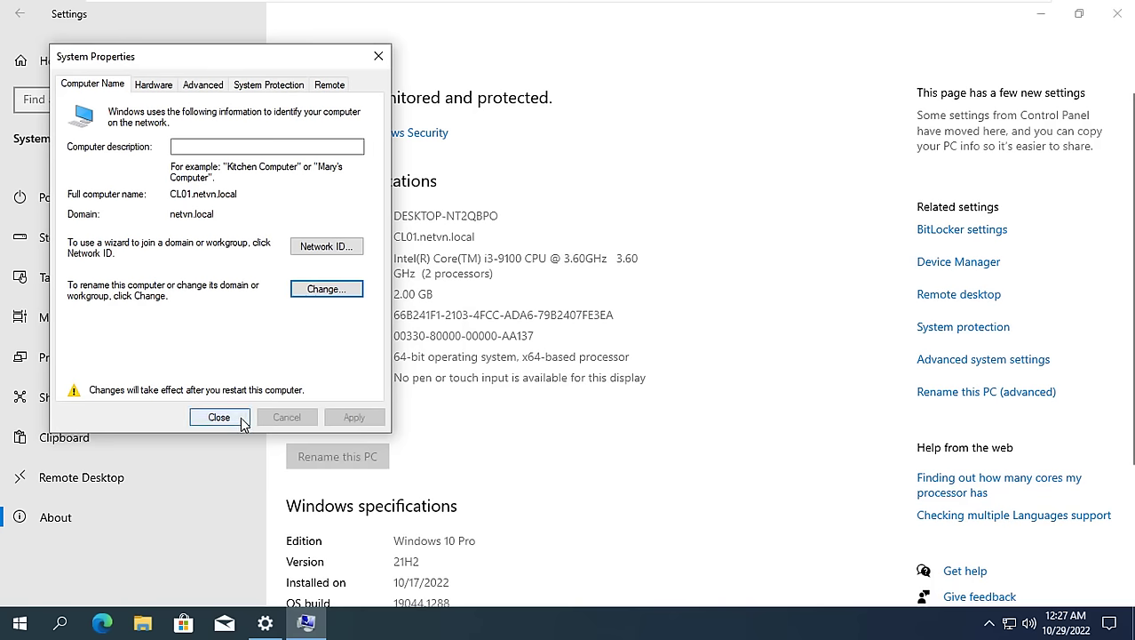
pyautogui.click(219, 416)
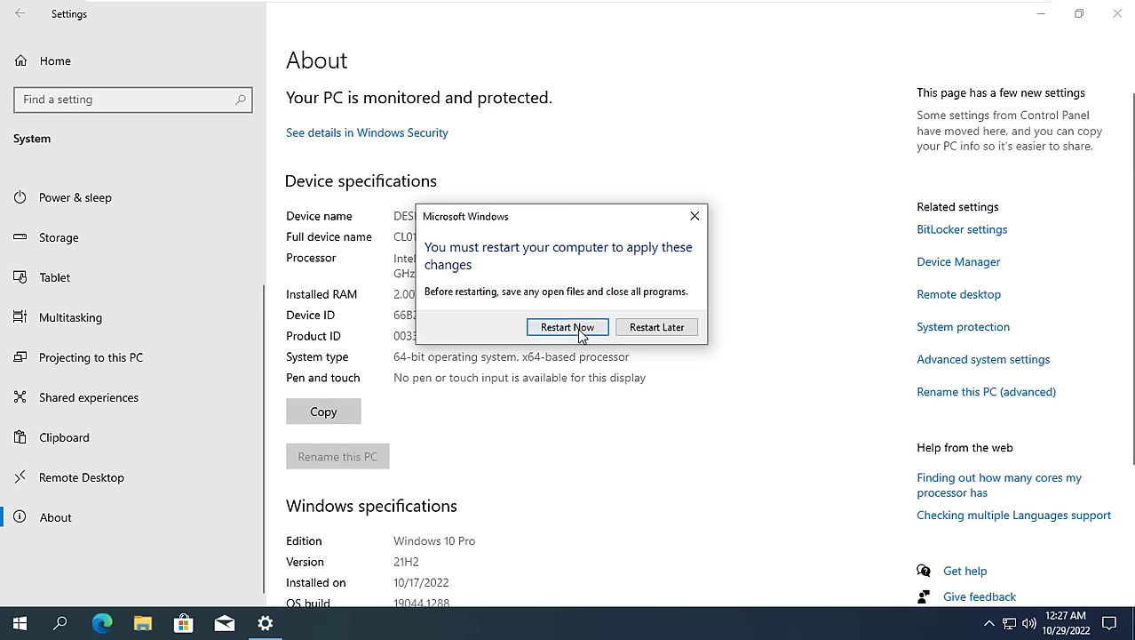
pyautogui.click(567, 326)
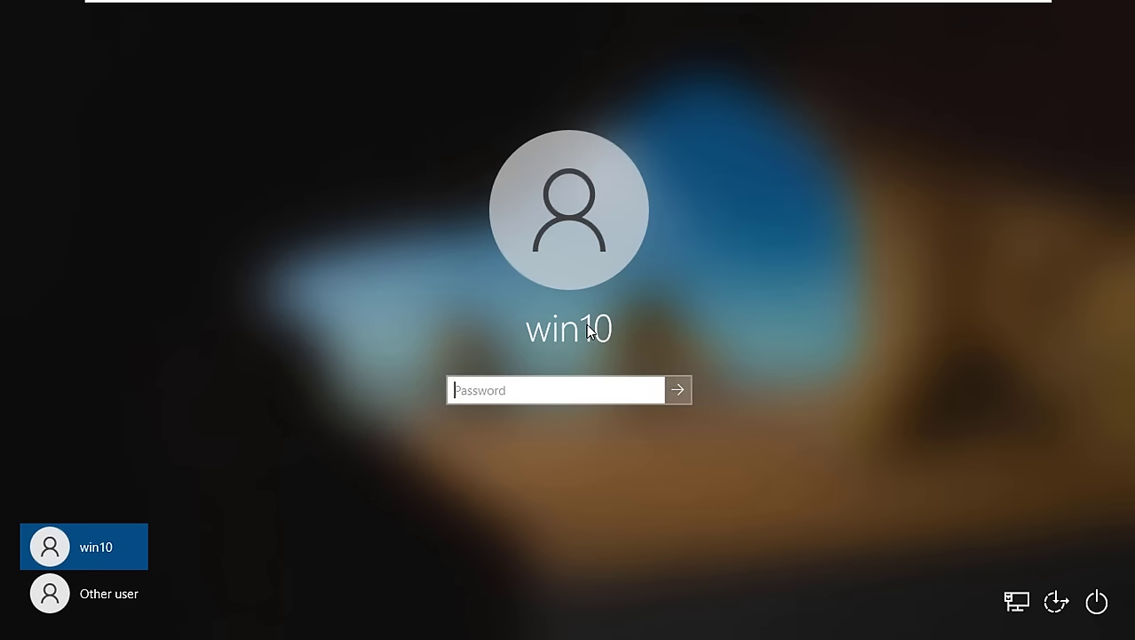
pyautogui.moveTo(403, 445)
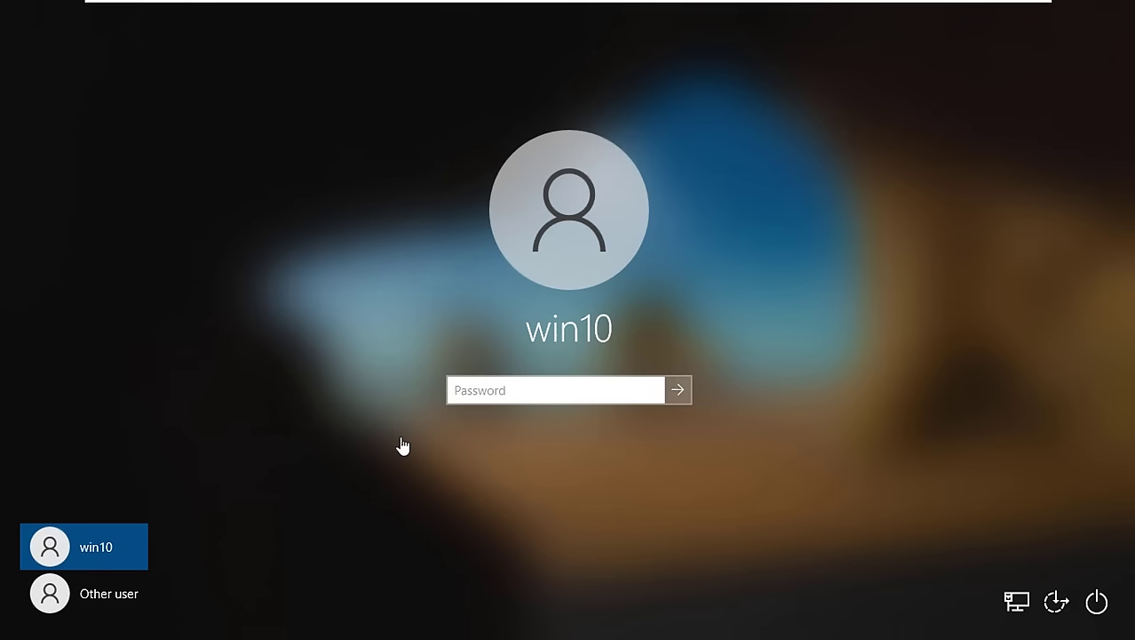
pyautogui.moveTo(71, 600)
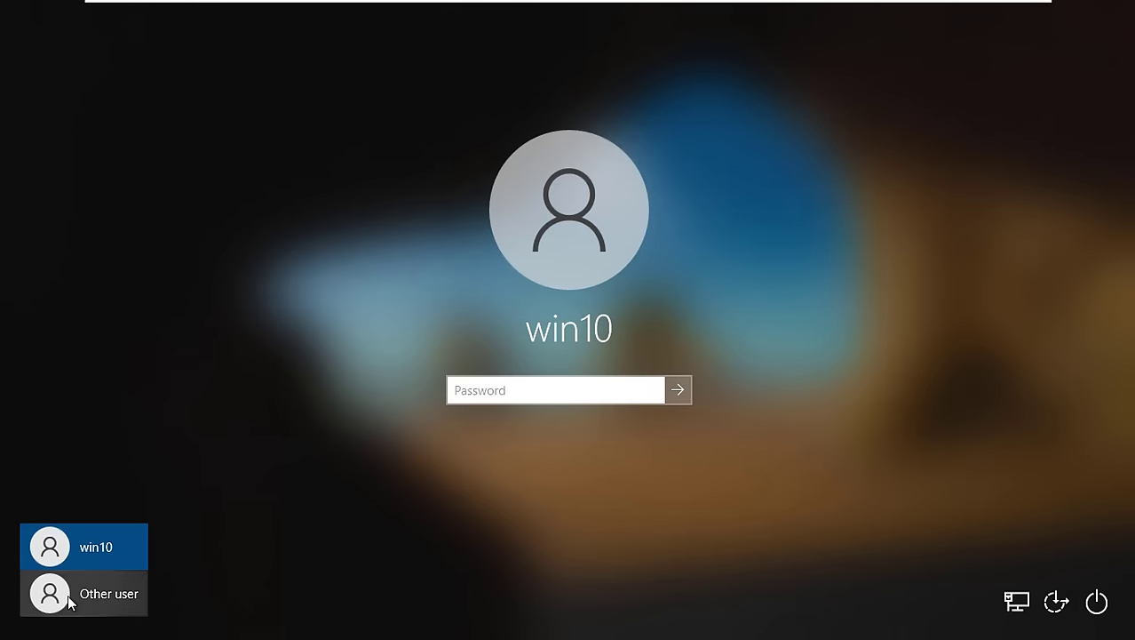
# Step: Choose Other user and sign in as NETVN domain user james
pyautogui.click(84, 592)
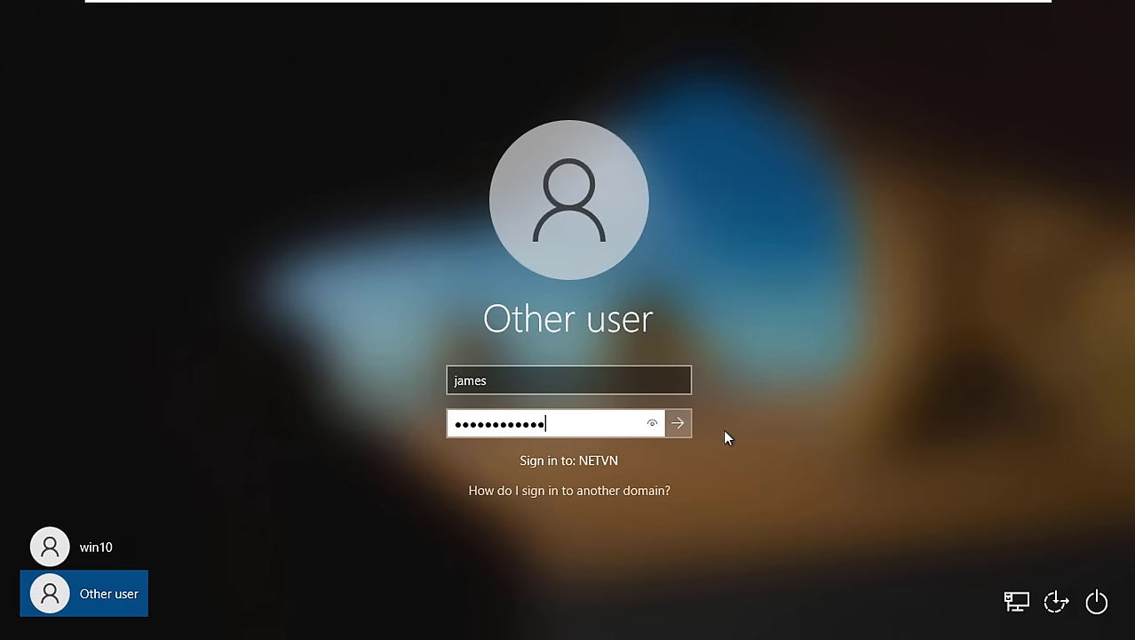
pyautogui.click(678, 422)
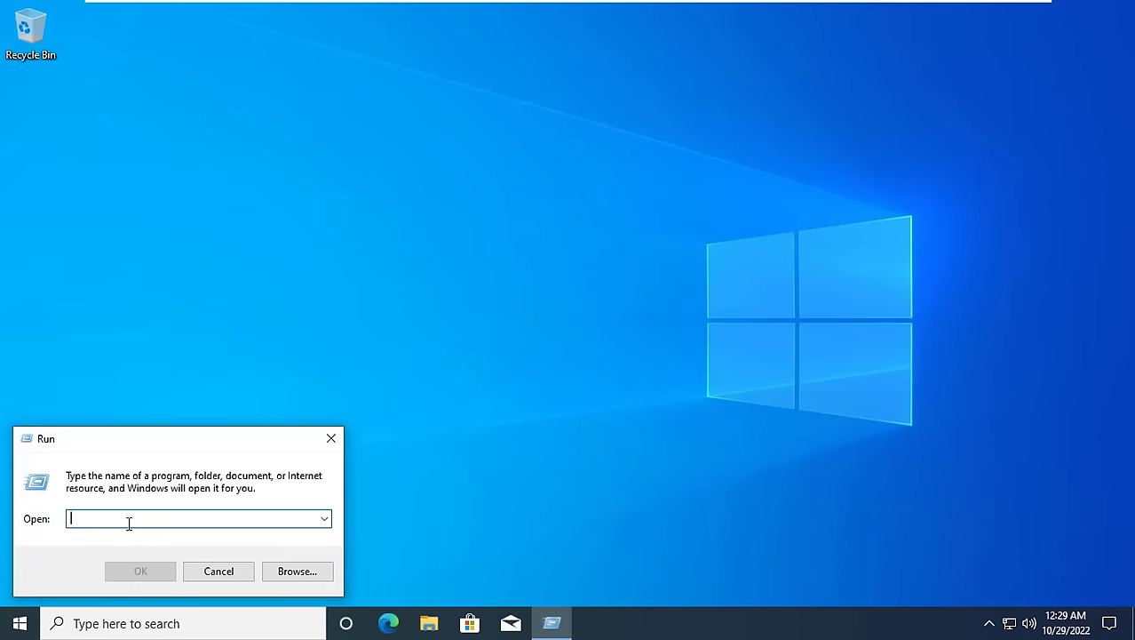
# Step: Open the shared folder \\sv1\data\IT in File Explorer
pyautogui.write('\\\\')
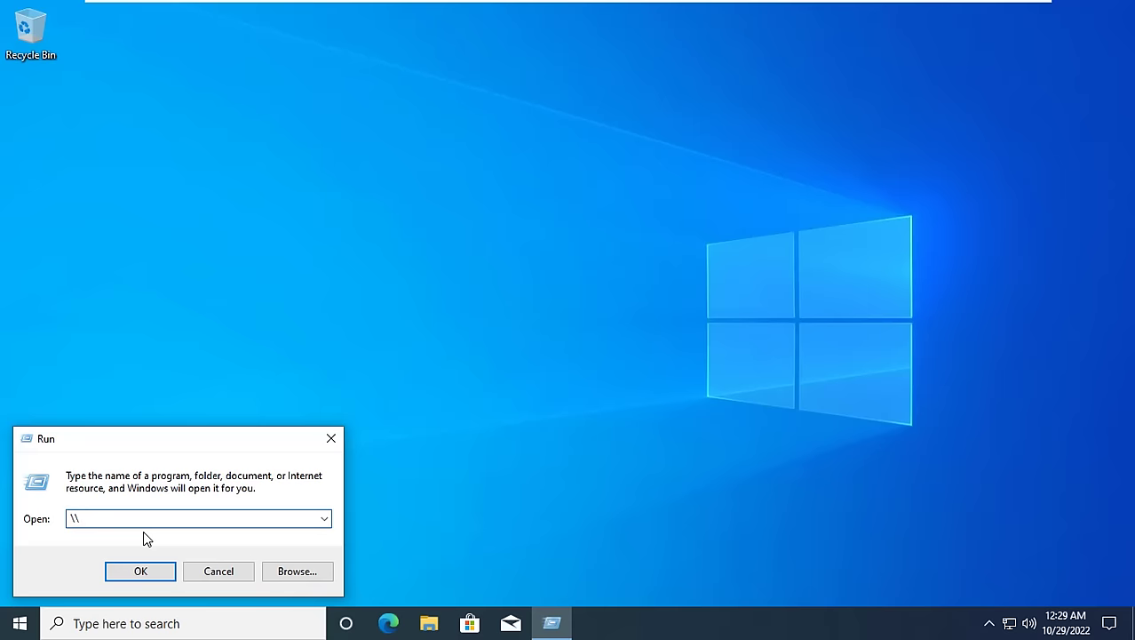
pyautogui.write('sv1')
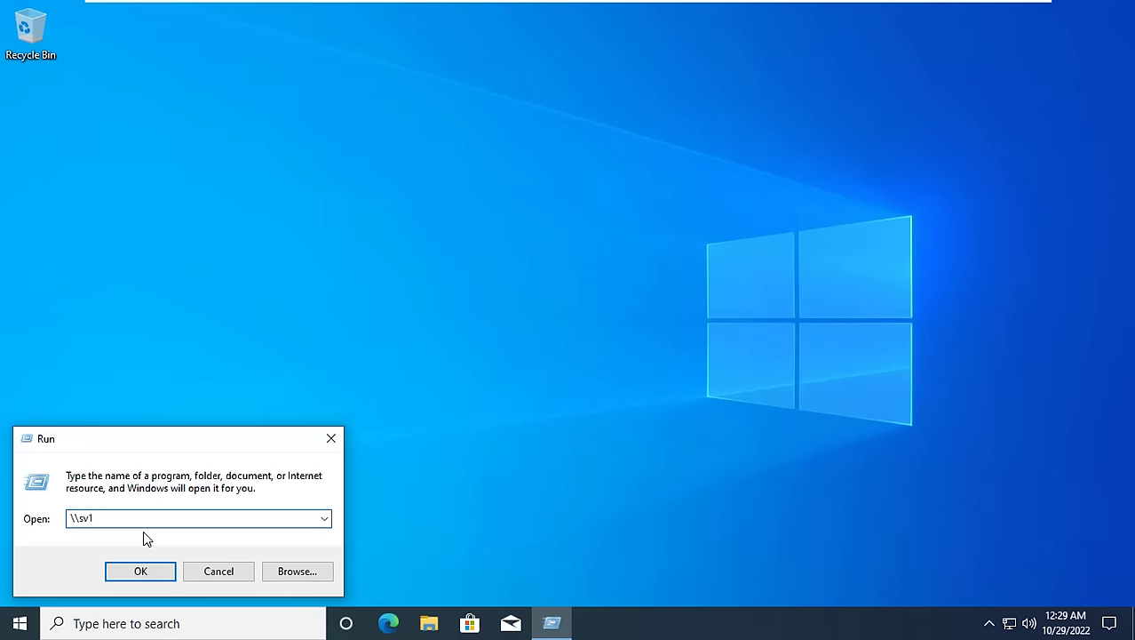
pyautogui.write('\\data')
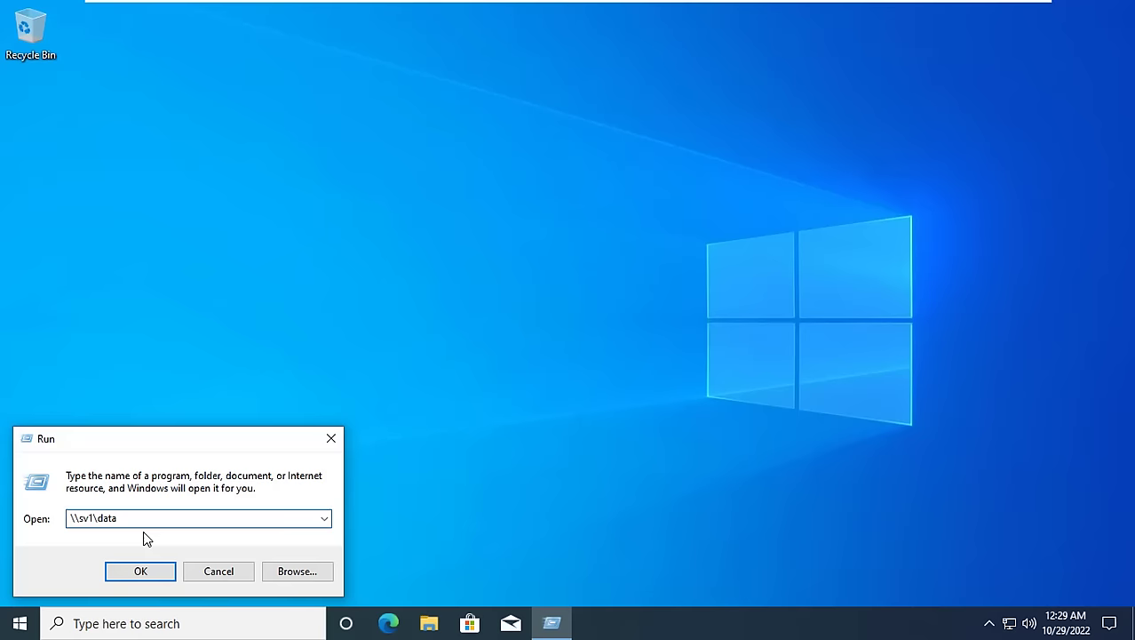
pyautogui.write('\\i')
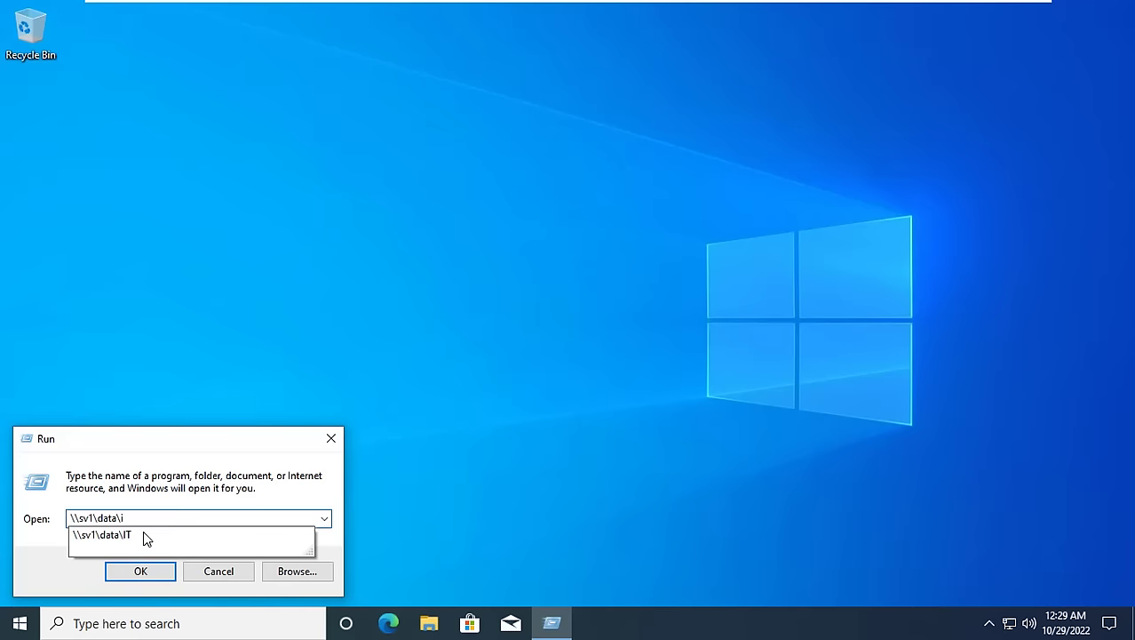
pyautogui.click(102, 534)
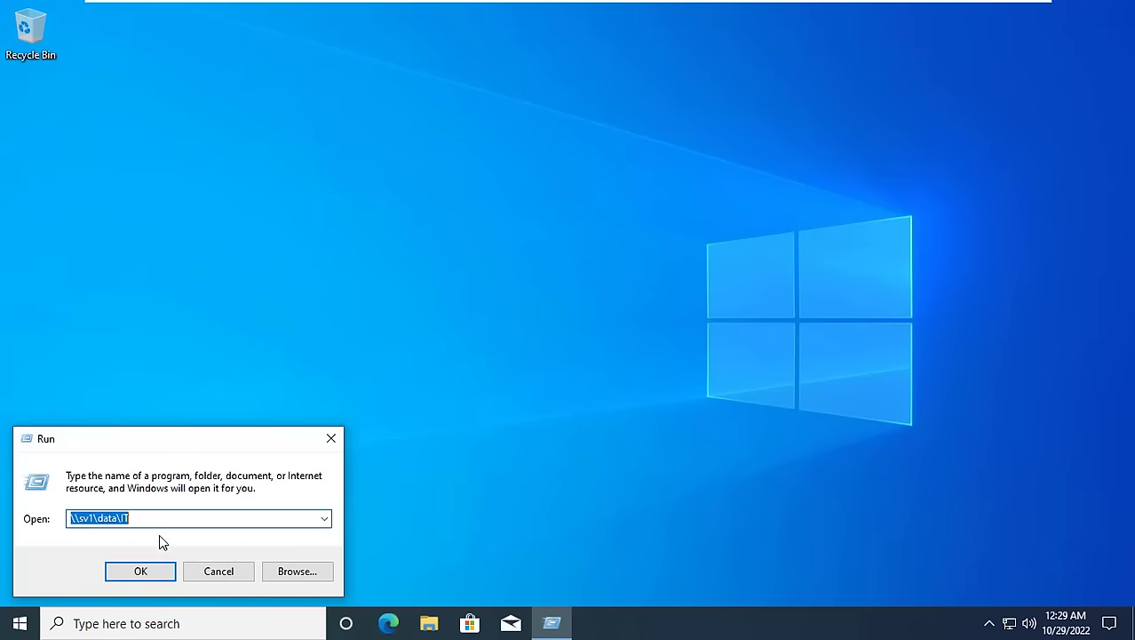
pyautogui.click(140, 570)
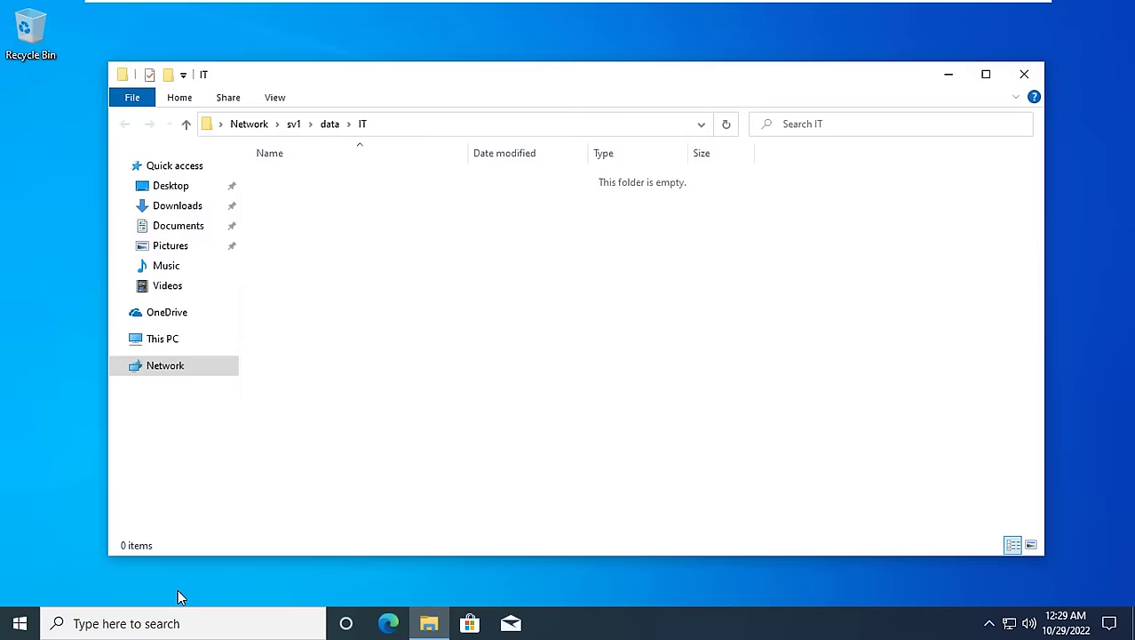
pyautogui.click(444, 124)
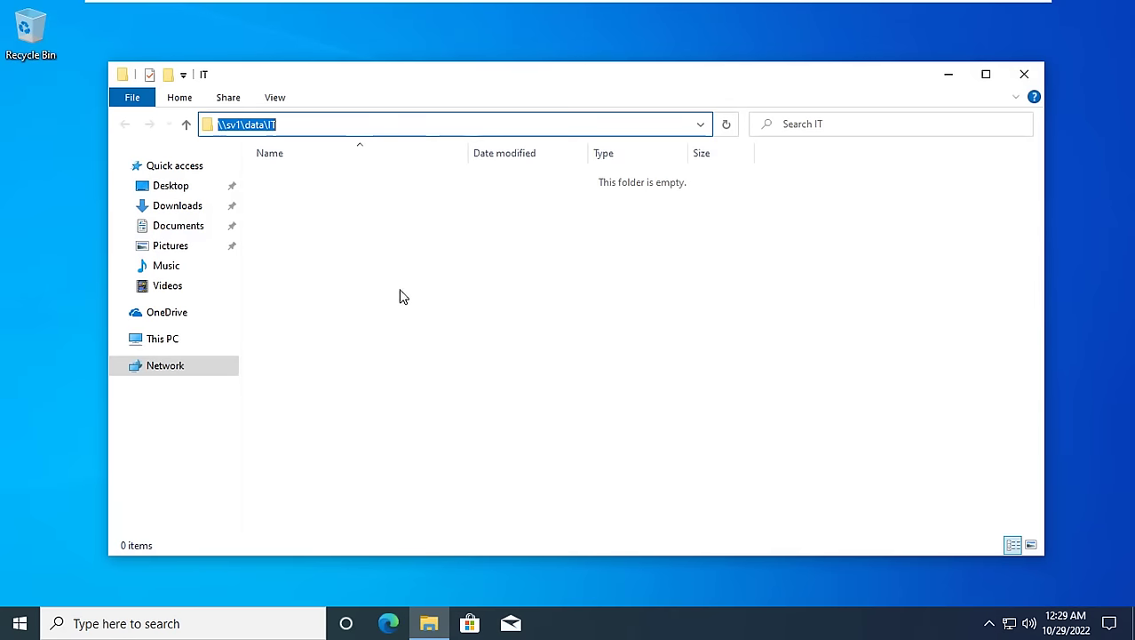
# Step: Create a new text document there containing "Hi , IT" and close it
pyautogui.rightClick(399, 293)
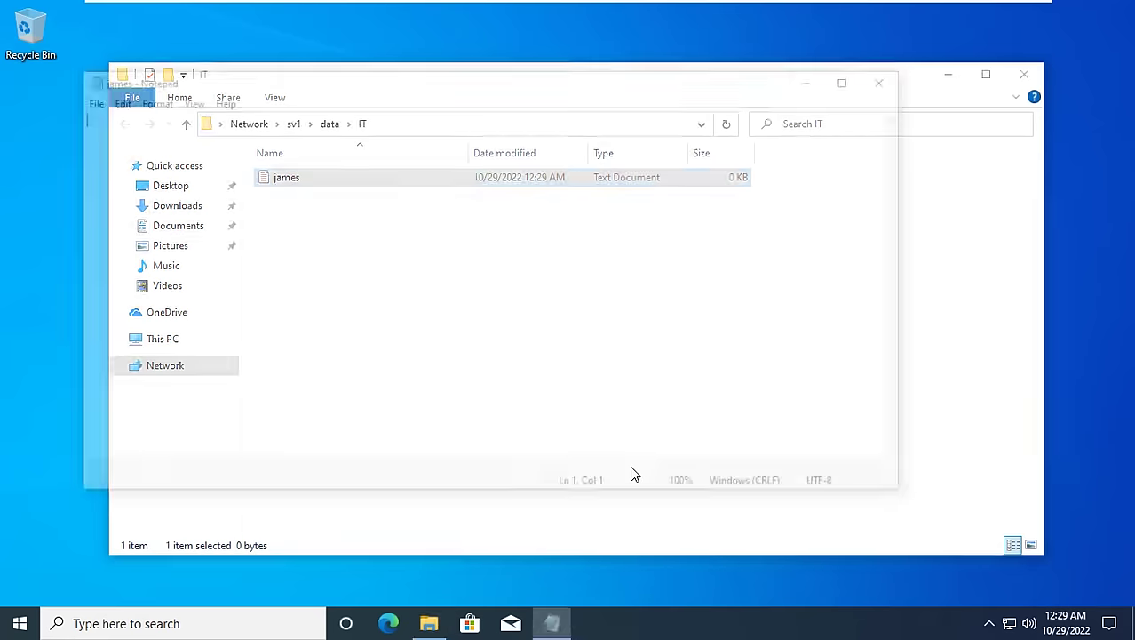
pyautogui.write('Hi')
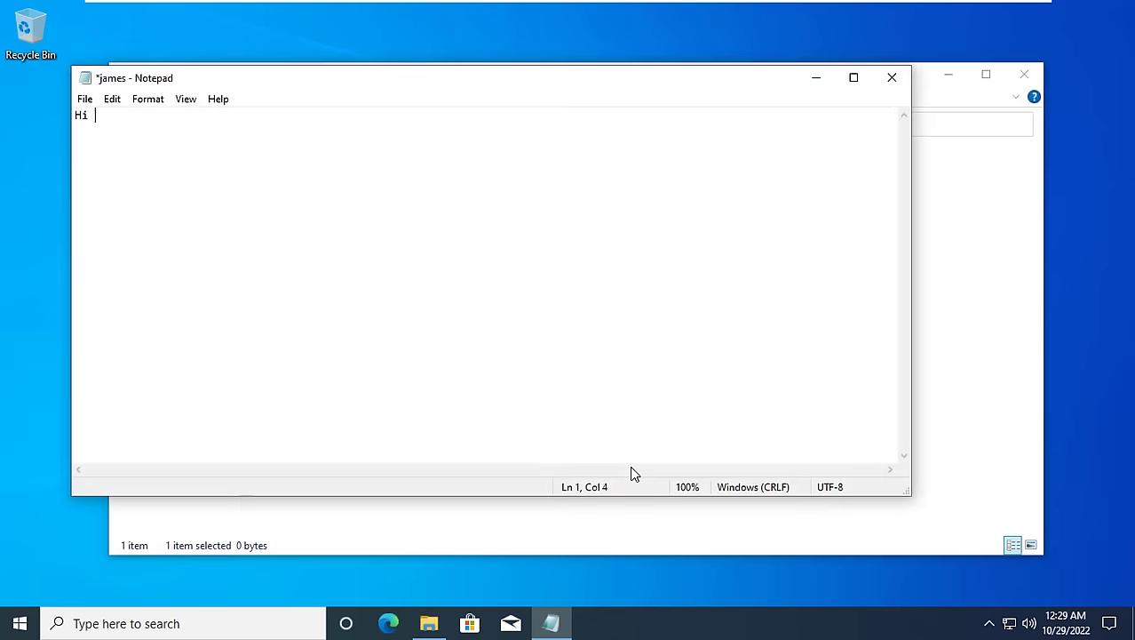
pyautogui.write(', IT')
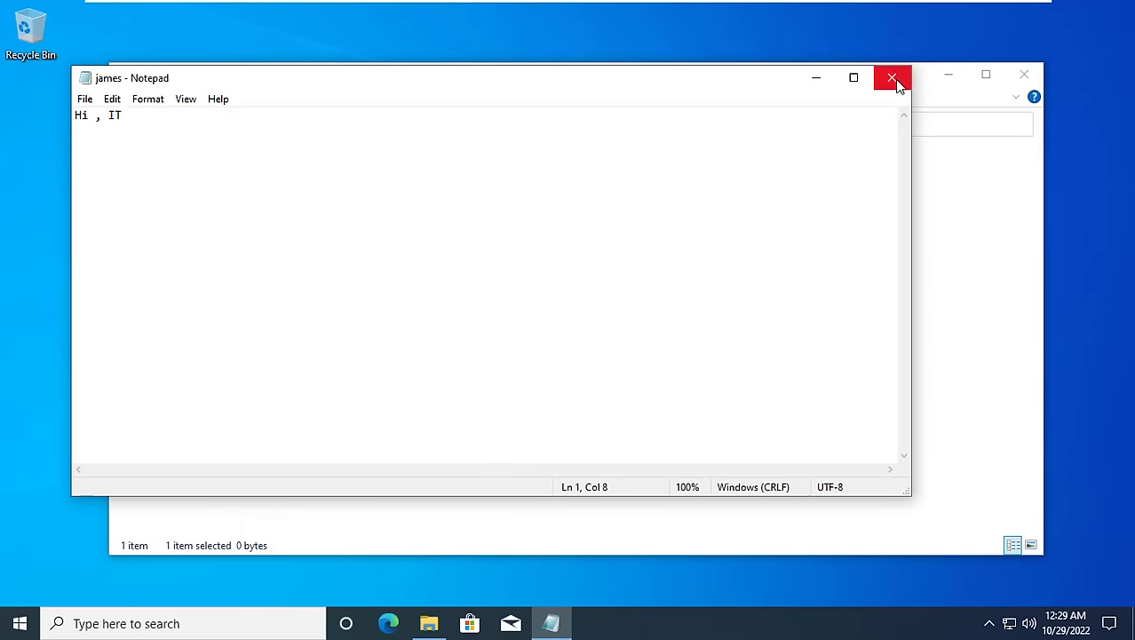
pyautogui.click(891, 77)
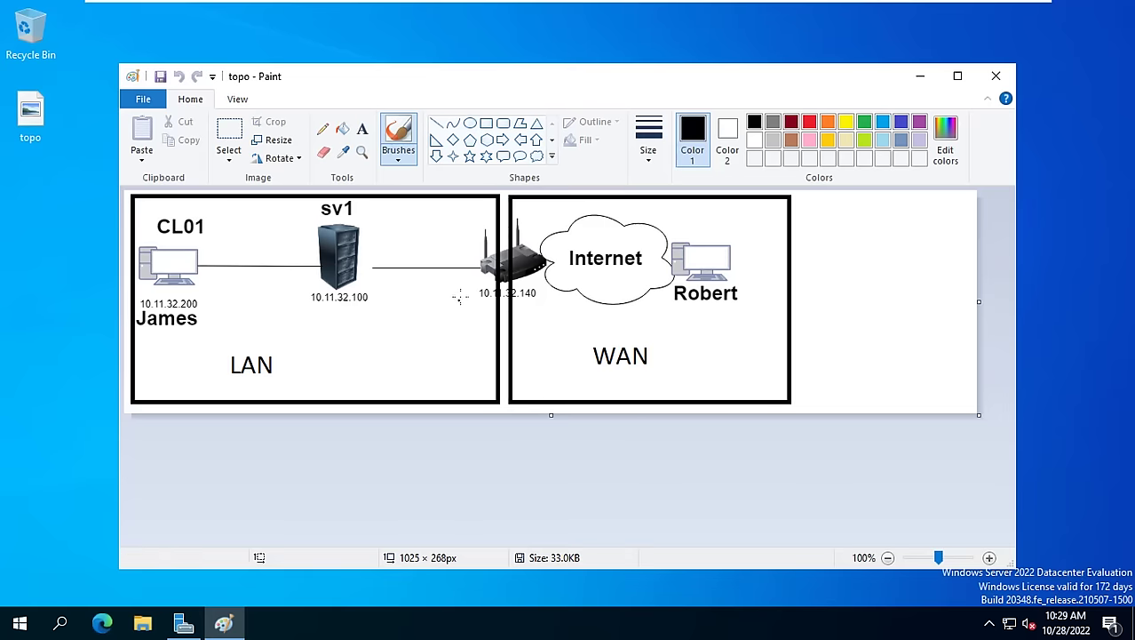
pyautogui.moveTo(920, 76)
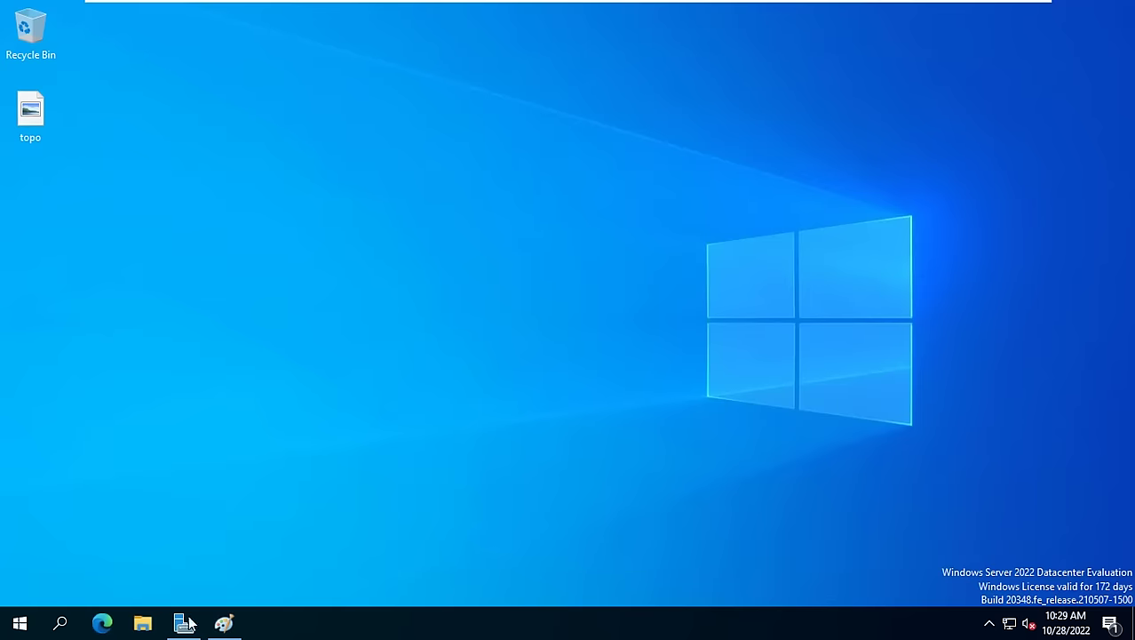
# Step: Start a role-based Add Roles wizard on the local server and select Remote Access
pyautogui.click(184, 622)
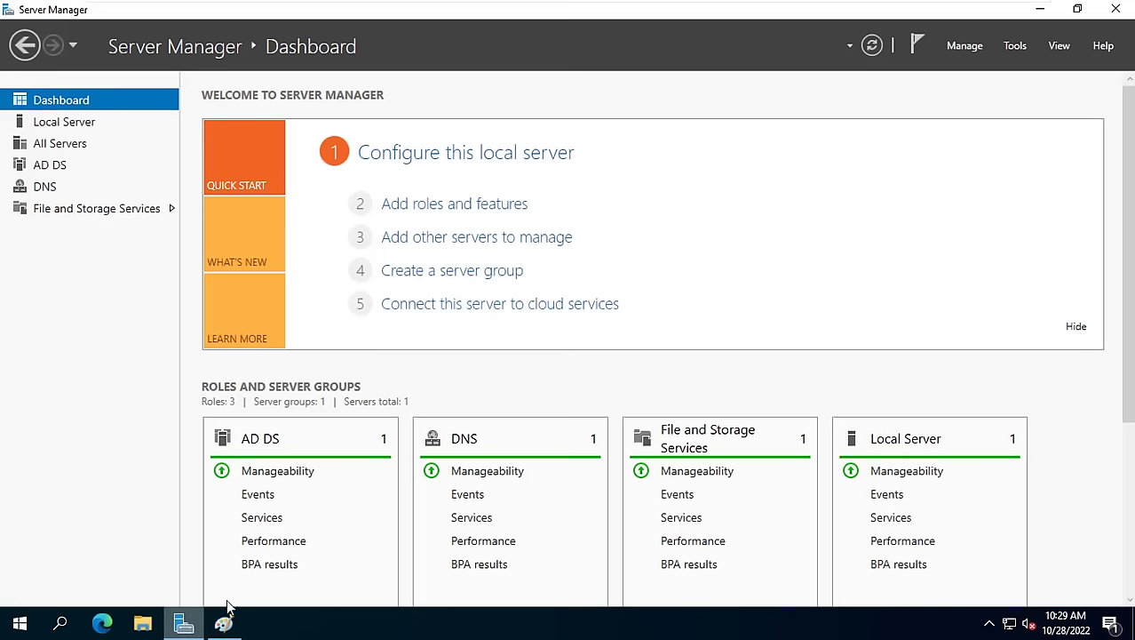
pyautogui.moveTo(195, 559)
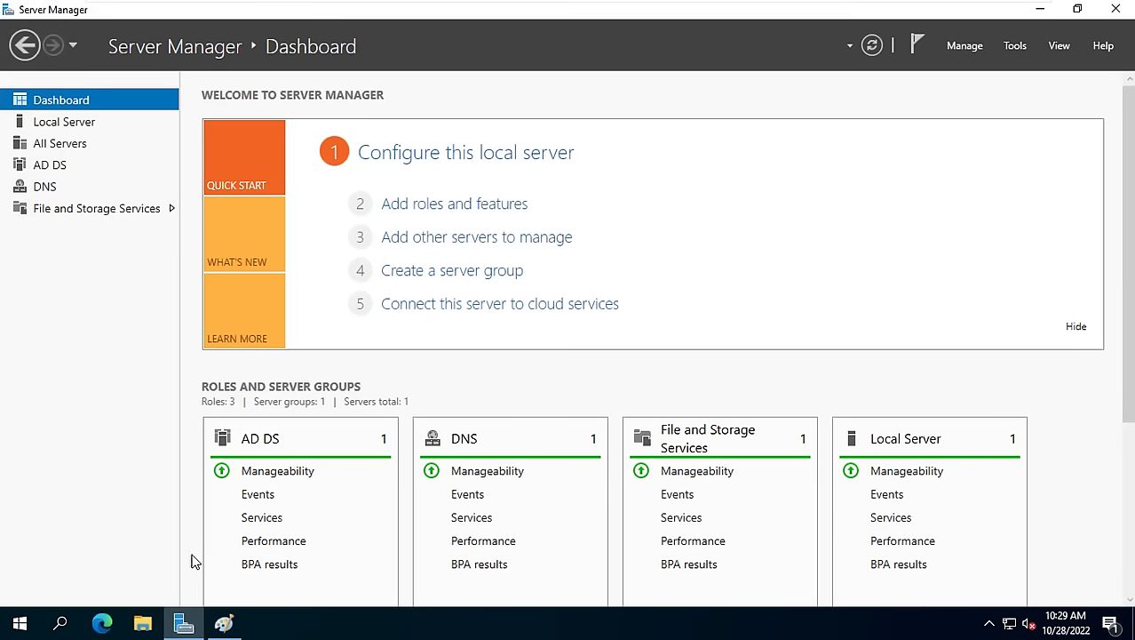
pyautogui.moveTo(485, 211)
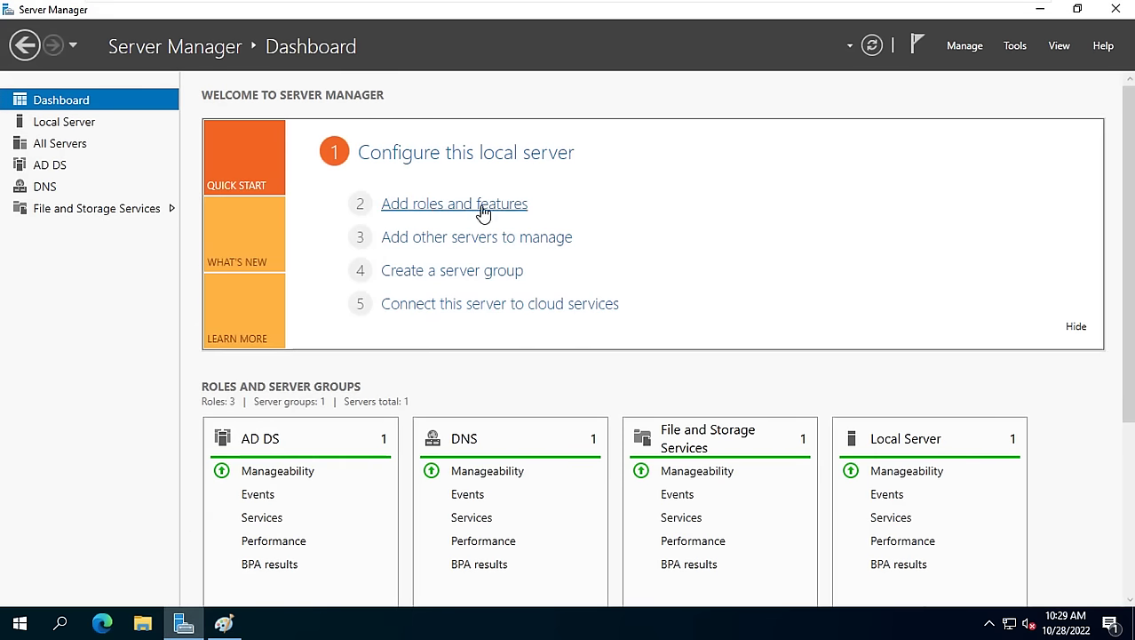
pyautogui.click(454, 204)
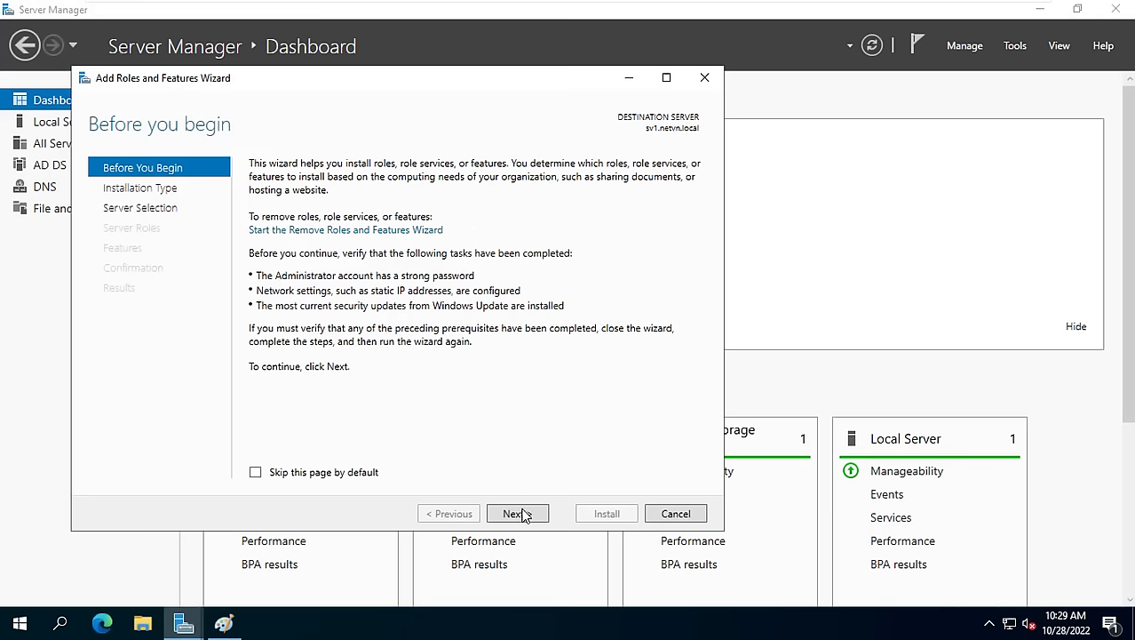
pyautogui.click(518, 512)
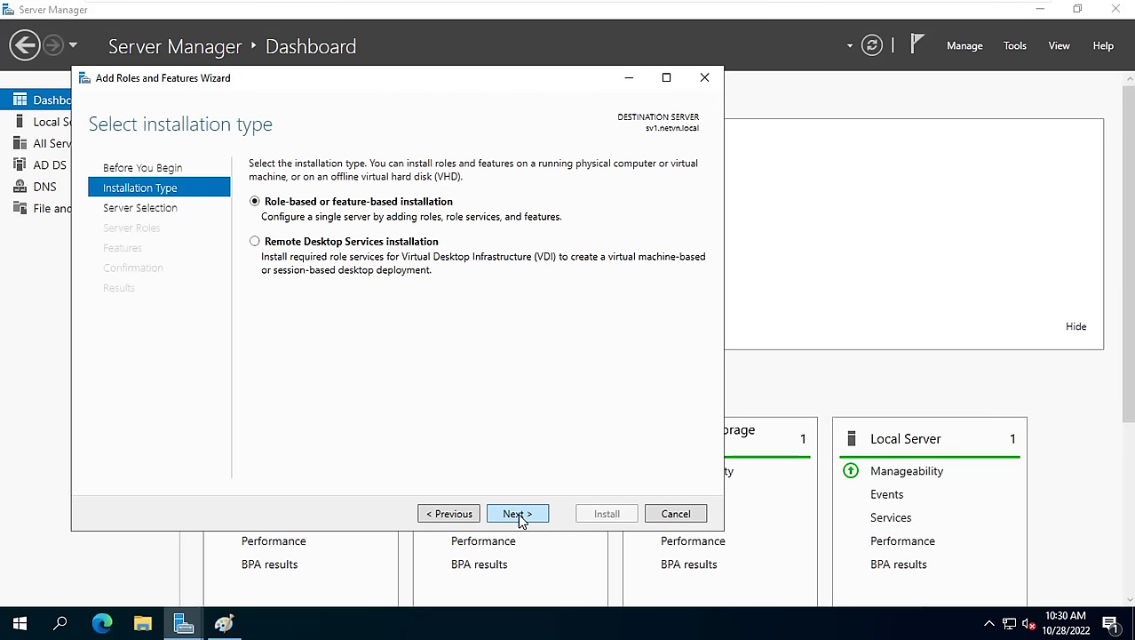
pyautogui.click(517, 513)
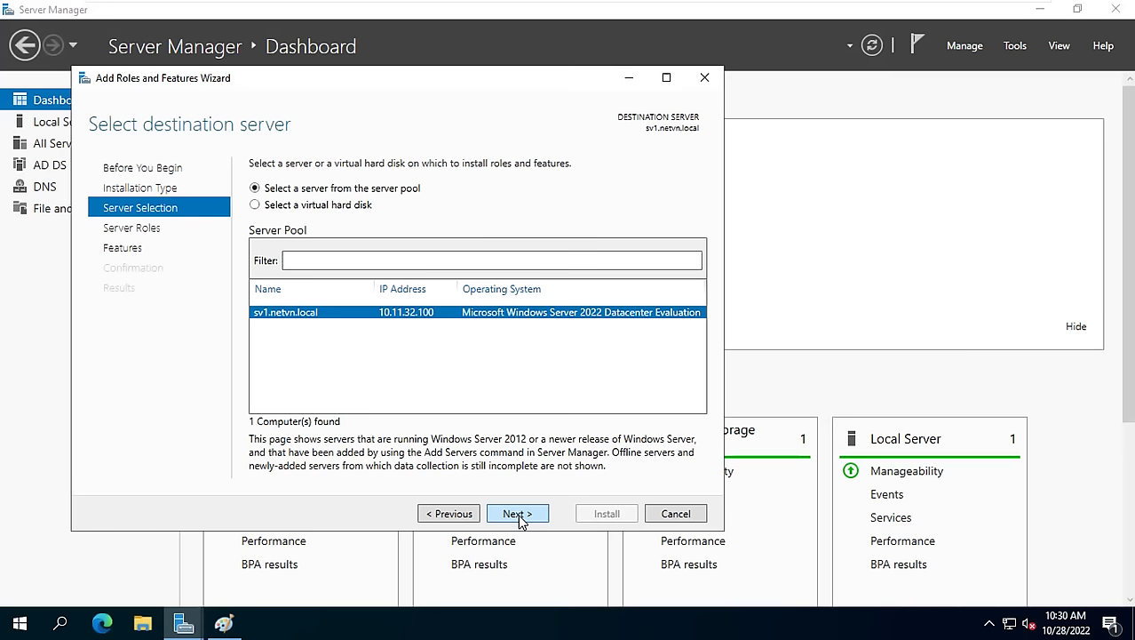
pyautogui.click(516, 512)
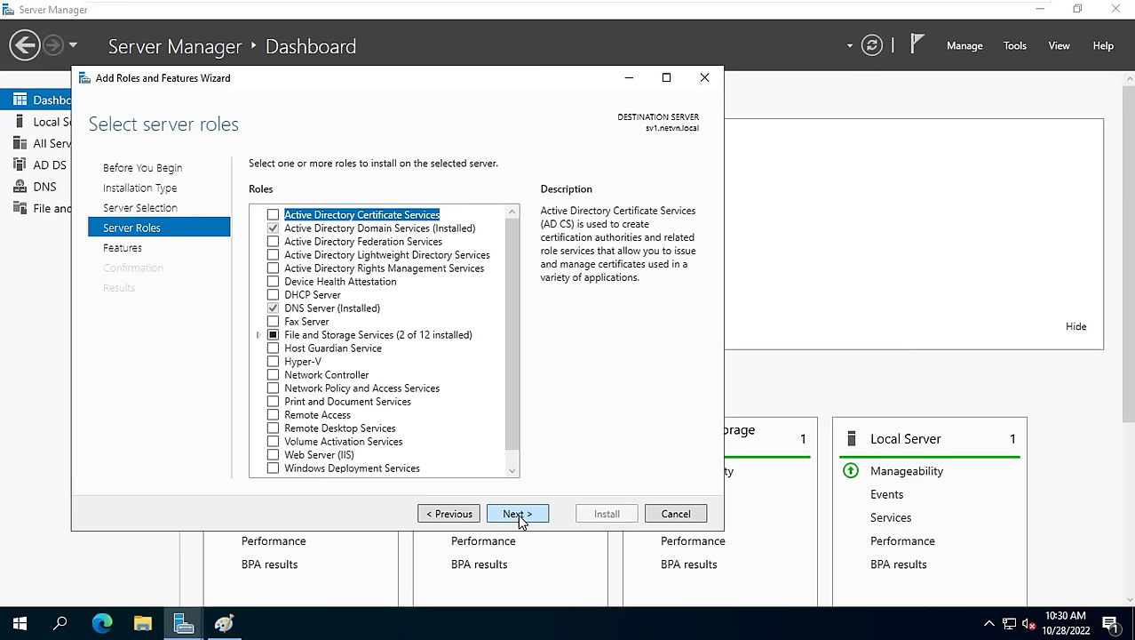
pyautogui.click(667, 78)
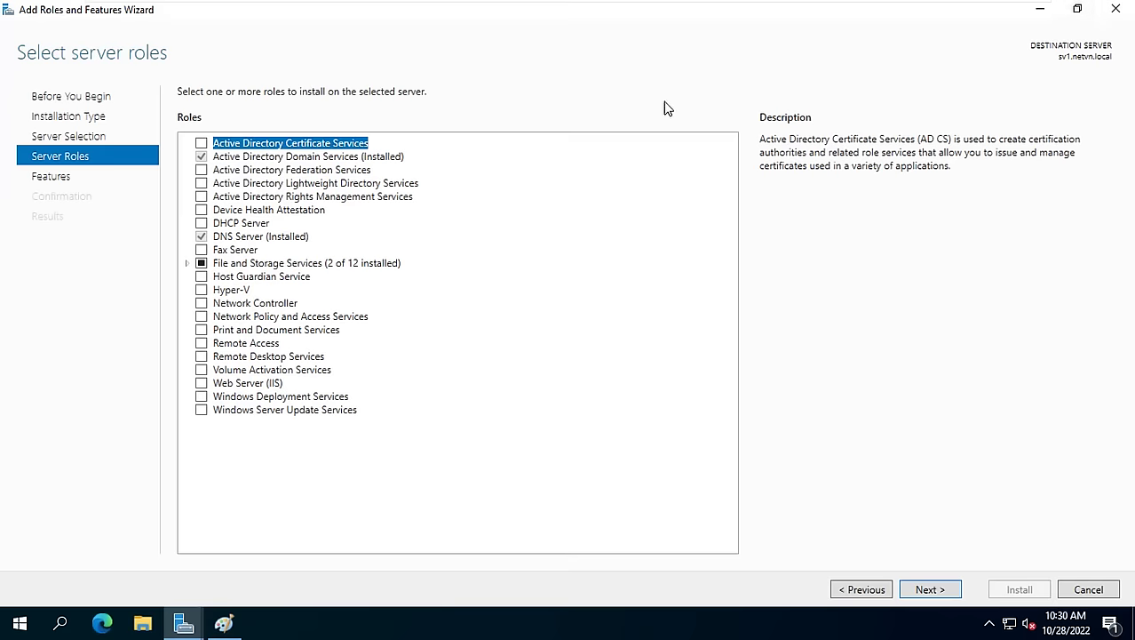
pyautogui.moveTo(600, 275)
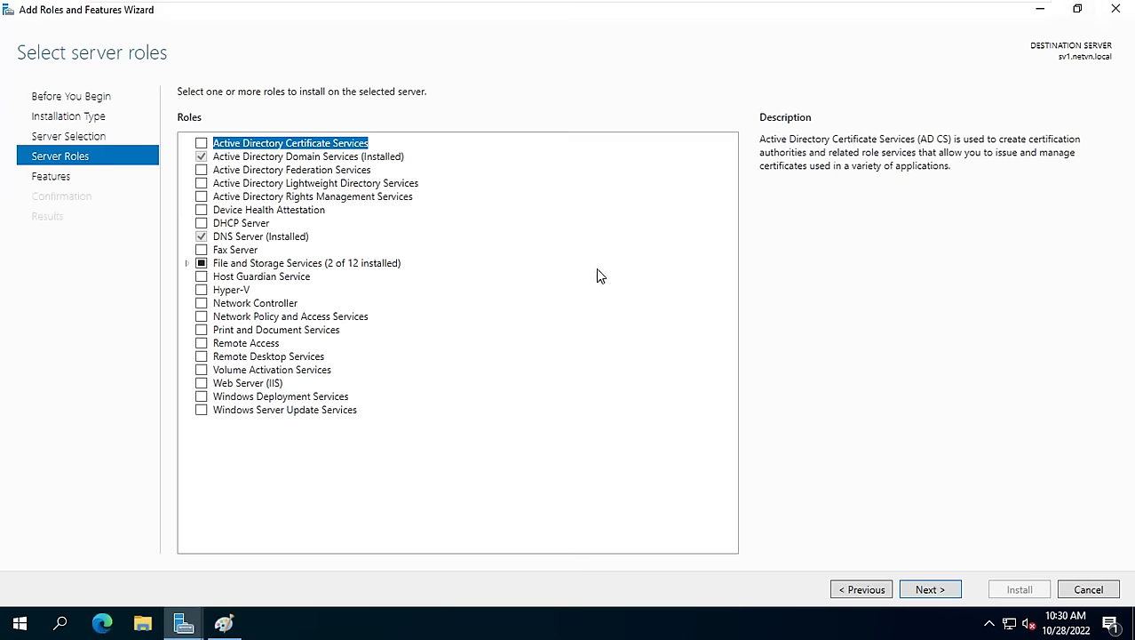
pyautogui.click(247, 343)
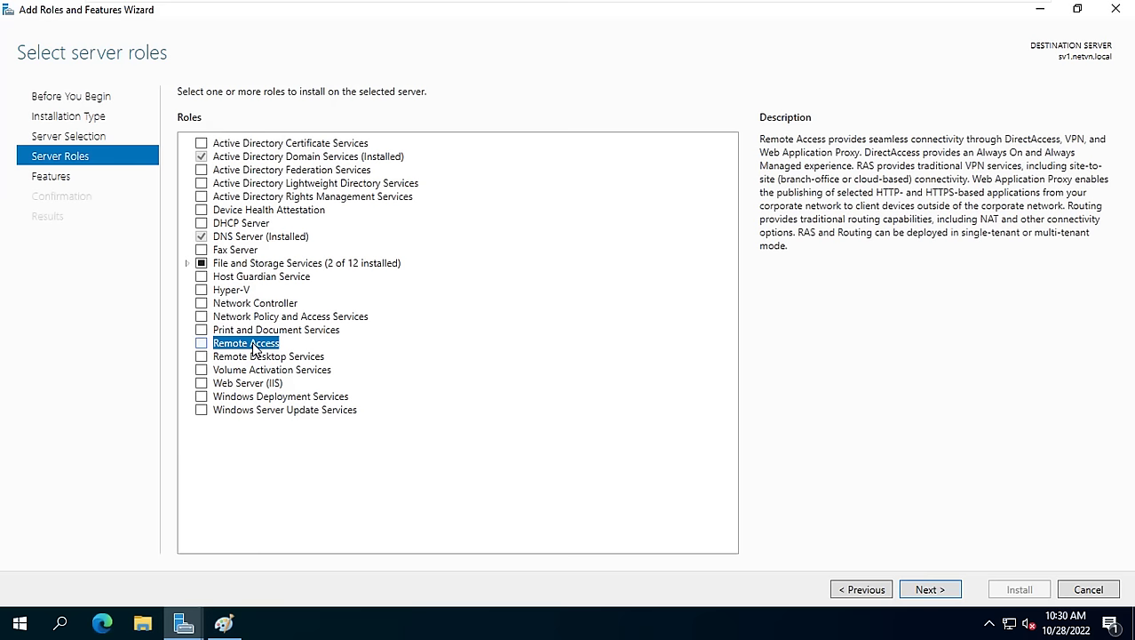
pyautogui.click(201, 343)
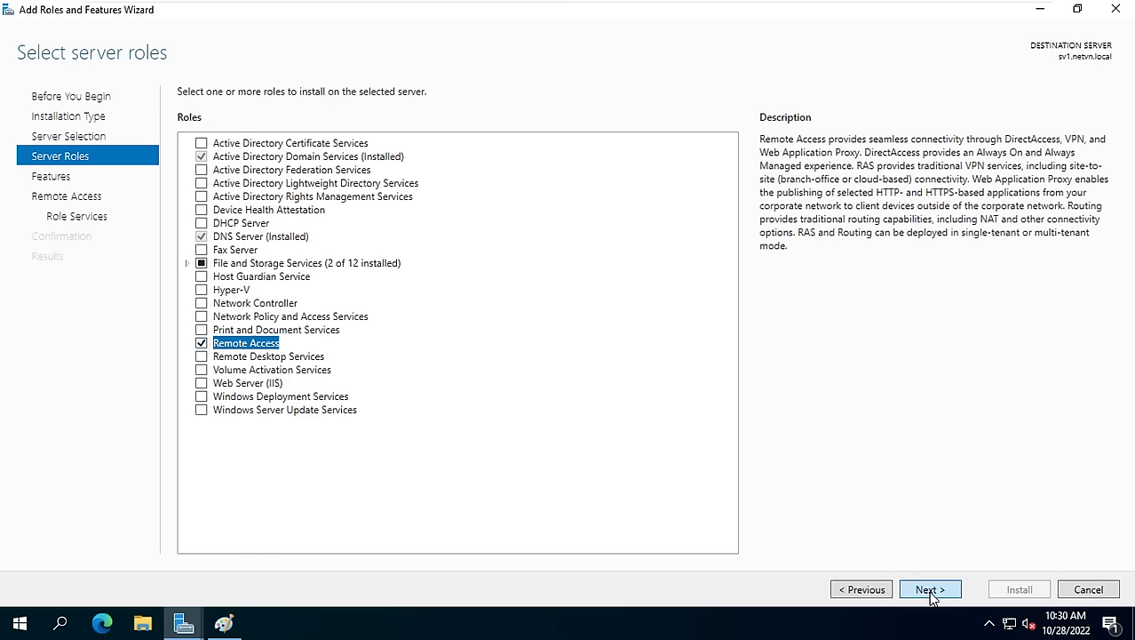
# Step: Add DirectAccess and VPN (RAS) with required IIS features, install, and close the wizard
pyautogui.click(929, 589)
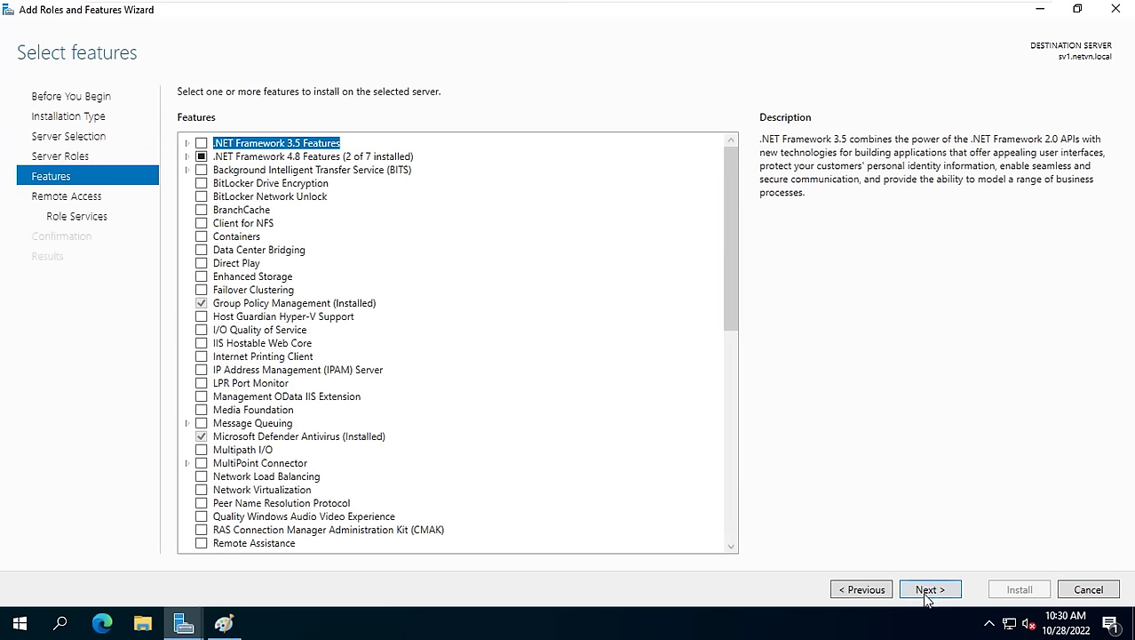
pyautogui.click(929, 589)
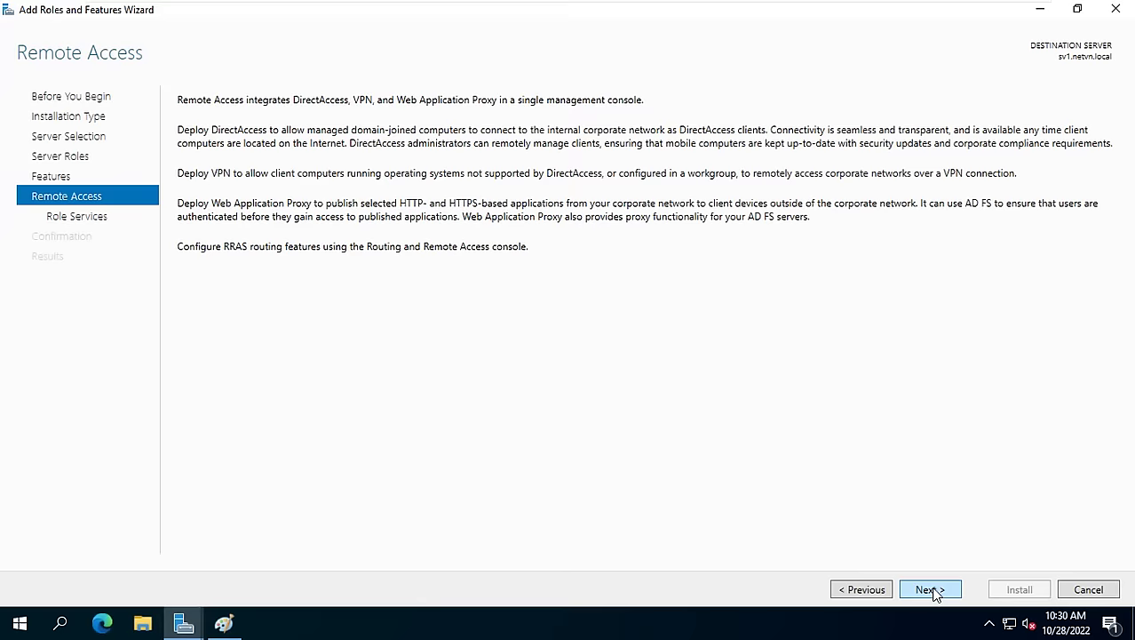
pyautogui.click(930, 588)
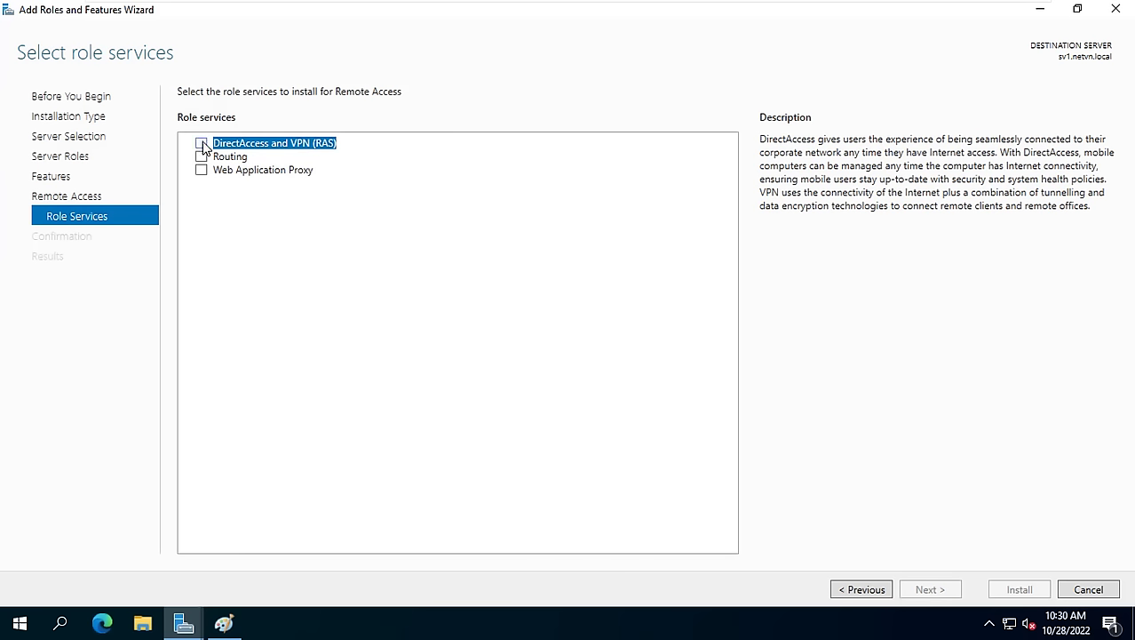
pyautogui.click(201, 143)
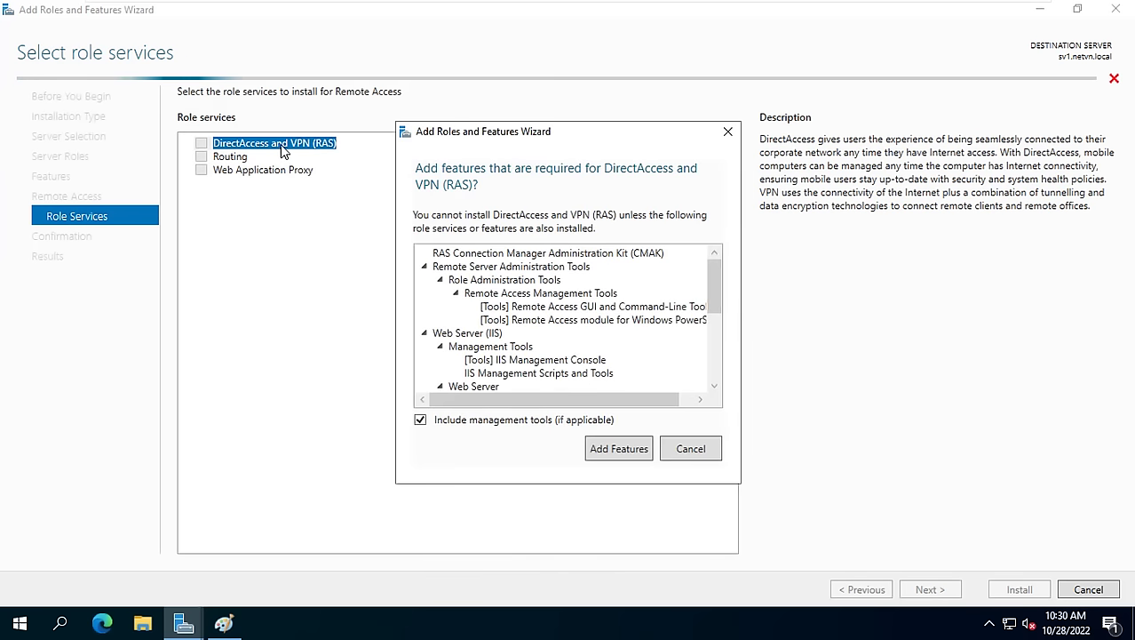
pyautogui.click(618, 448)
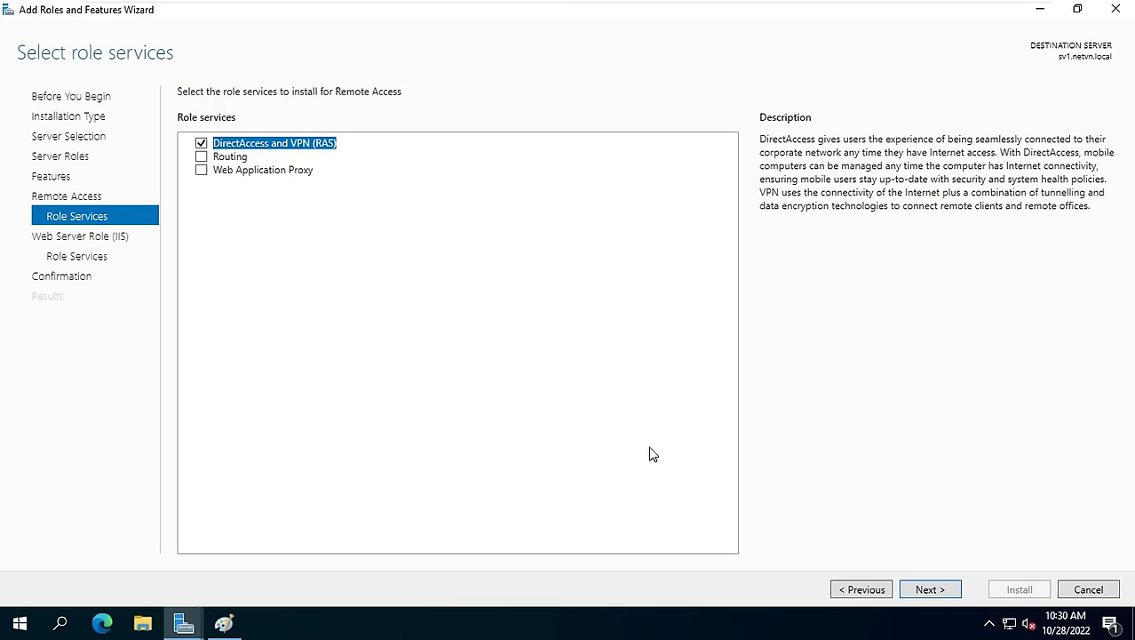
pyautogui.click(929, 588)
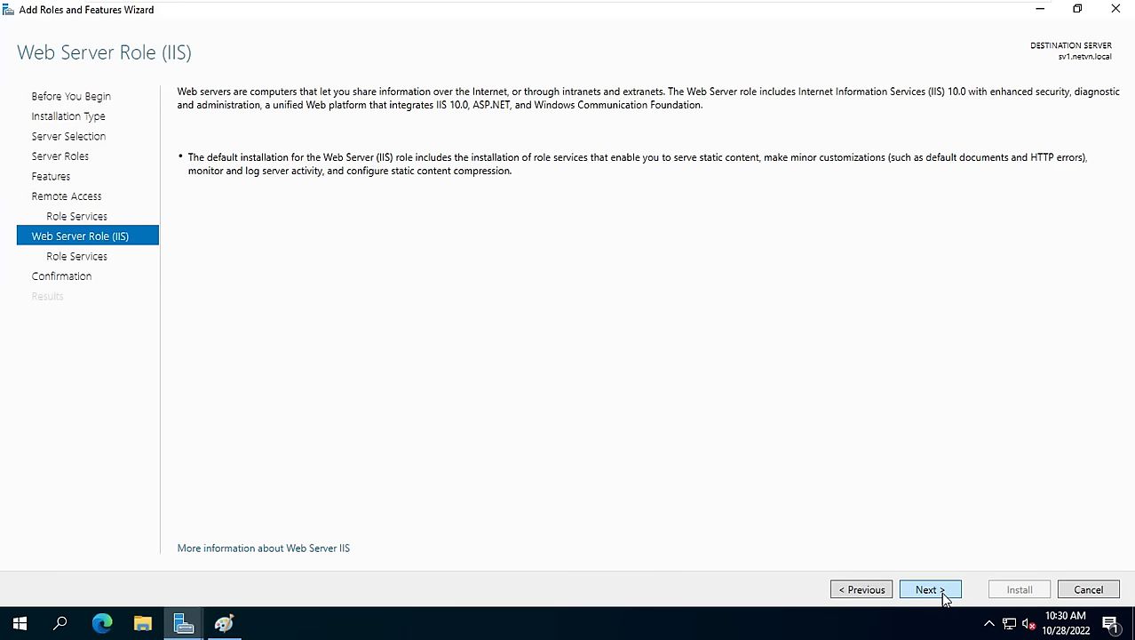
pyautogui.moveTo(939, 595)
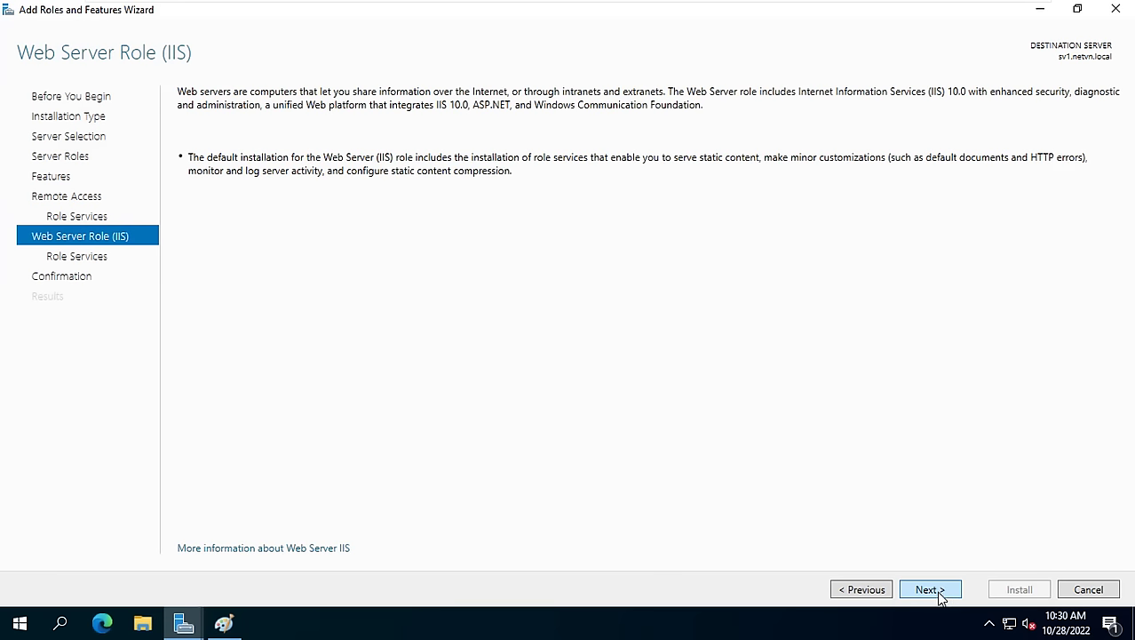
pyautogui.click(929, 588)
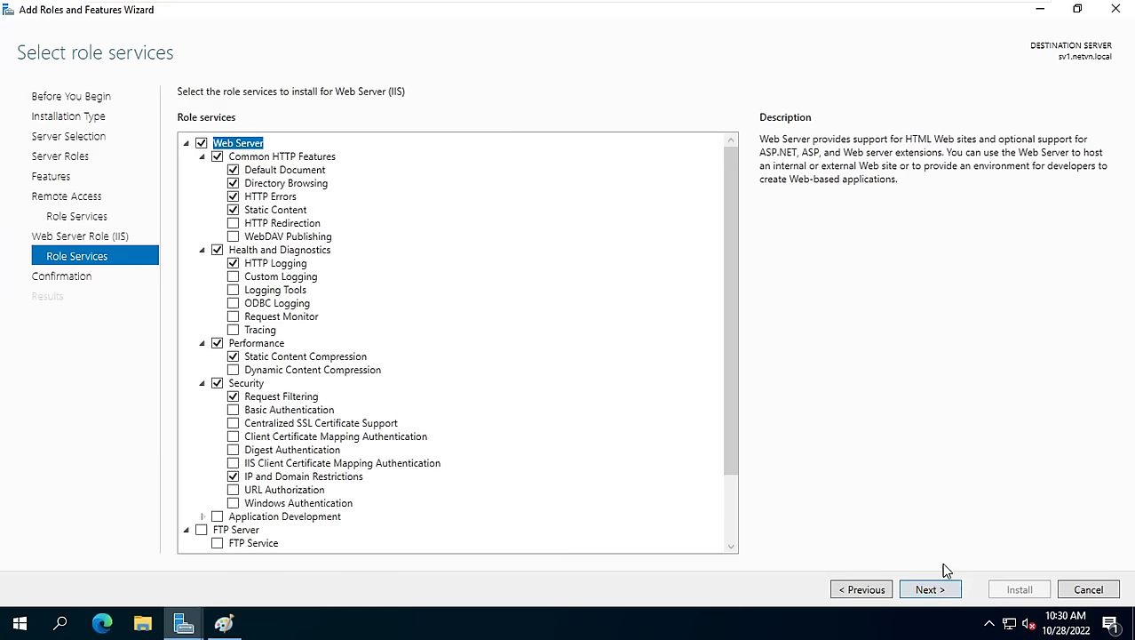
pyautogui.click(930, 588)
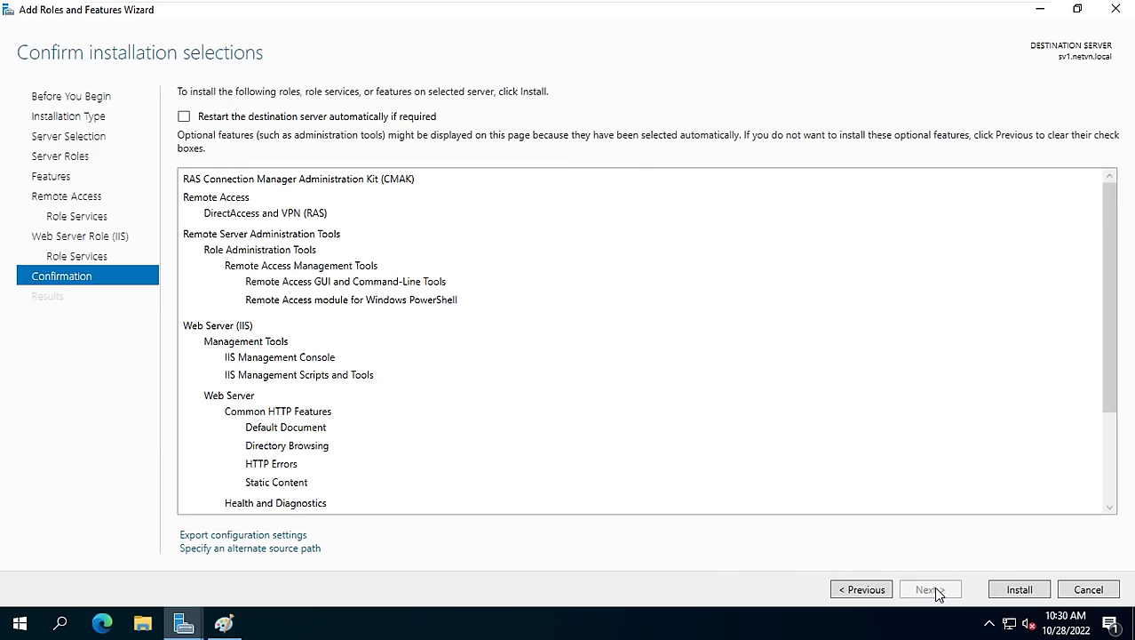
pyautogui.click(1019, 588)
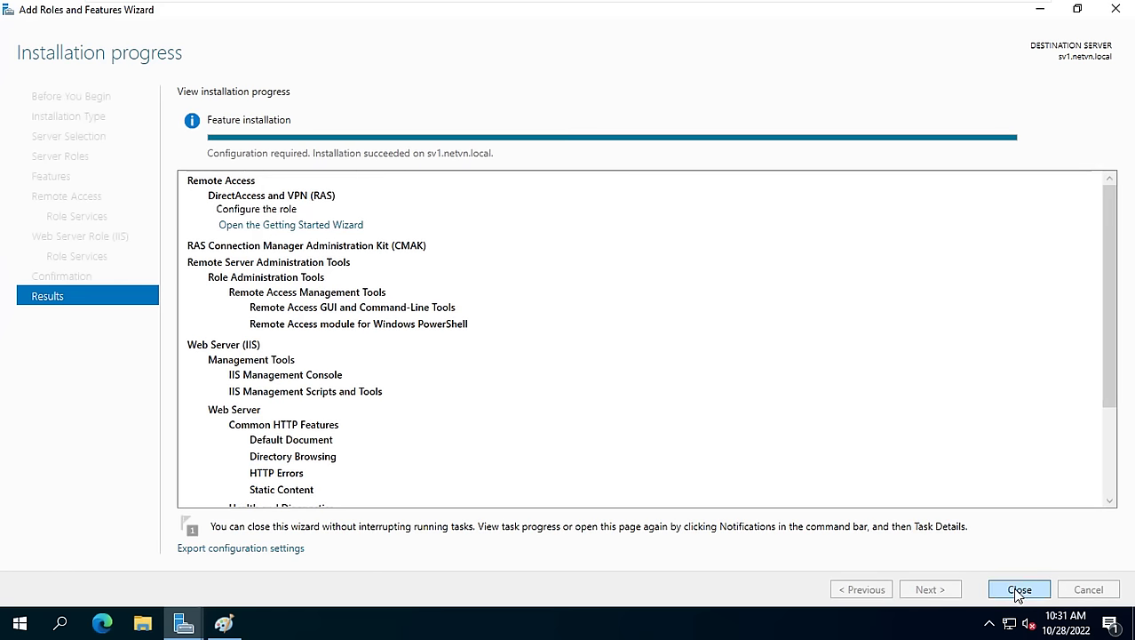
pyautogui.click(1019, 589)
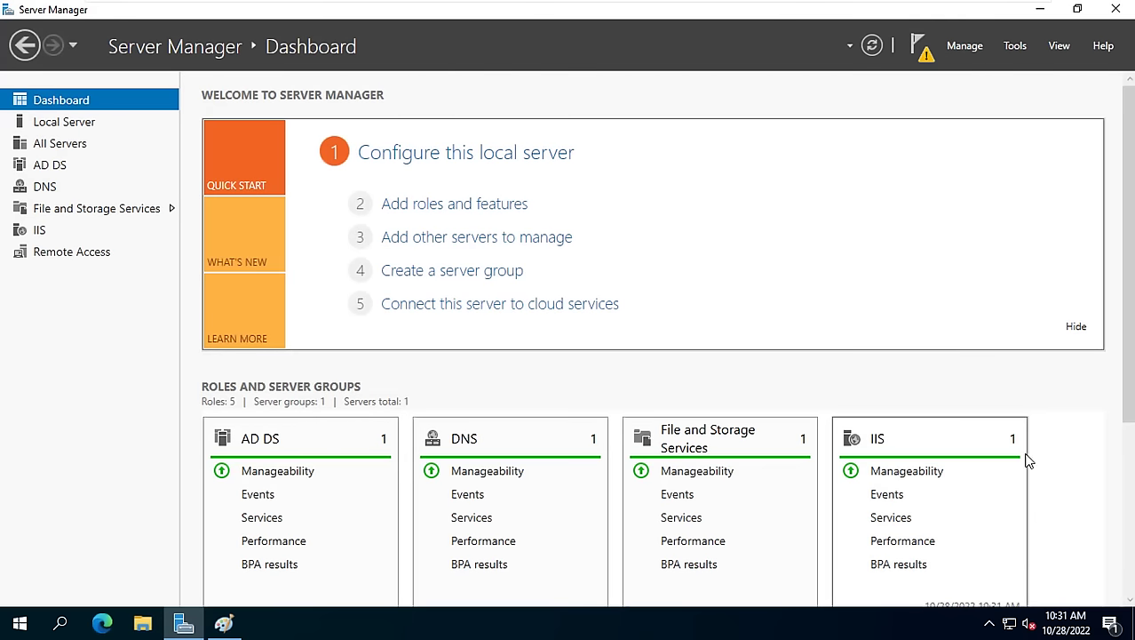
pyautogui.moveTo(980, 279)
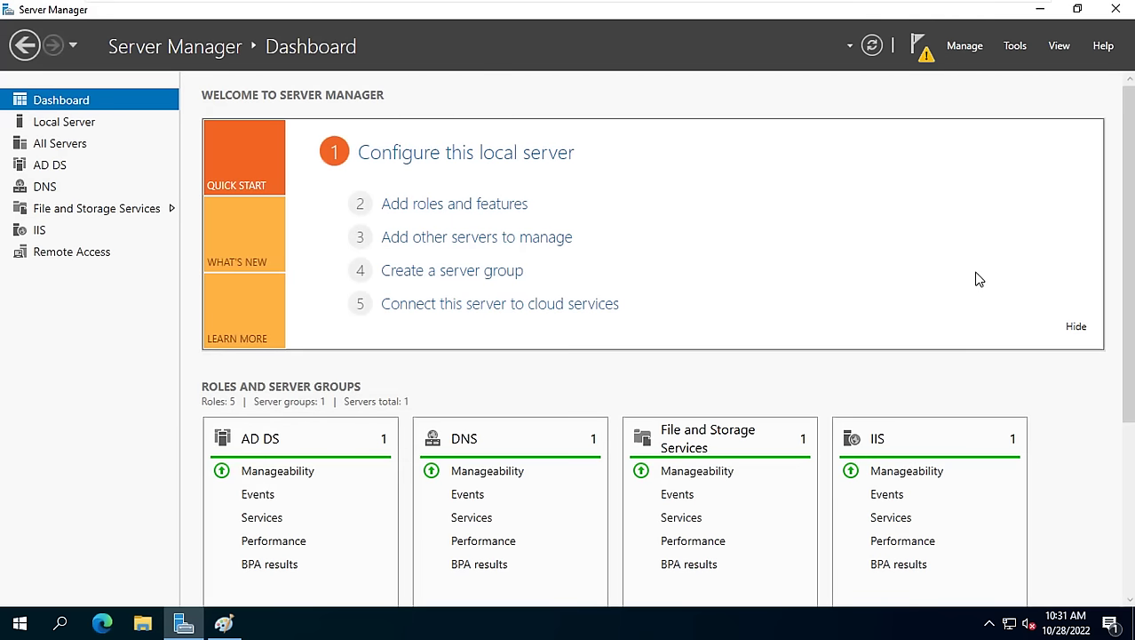
pyautogui.moveTo(1016, 47)
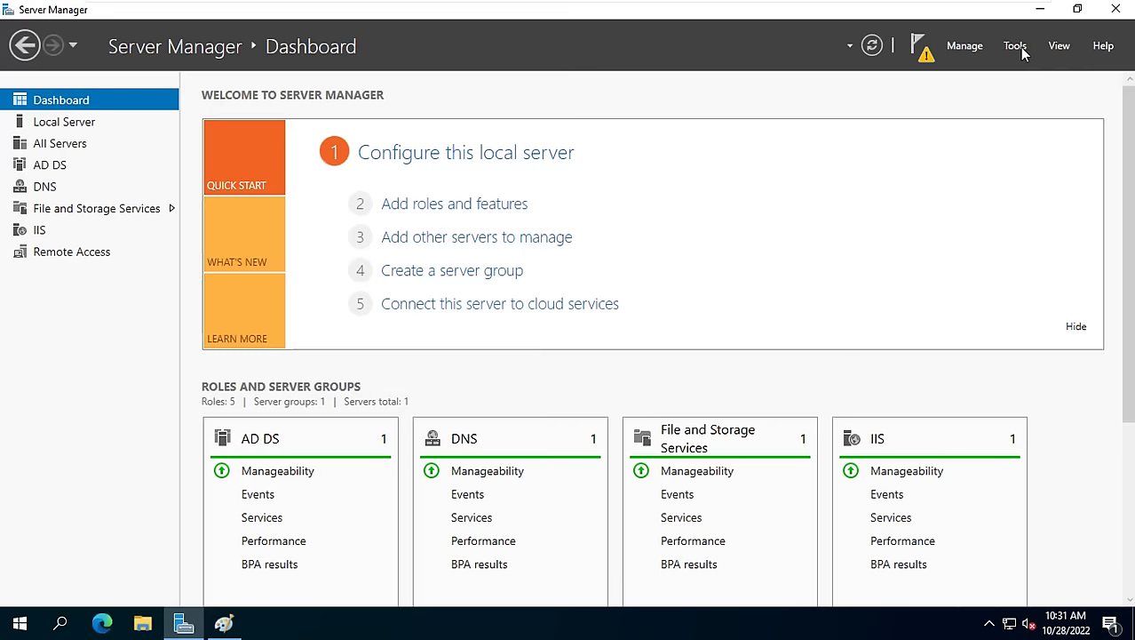
# Step: Open the Routing and Remote Access console and begin configuring server SV1
pyautogui.click(1015, 45)
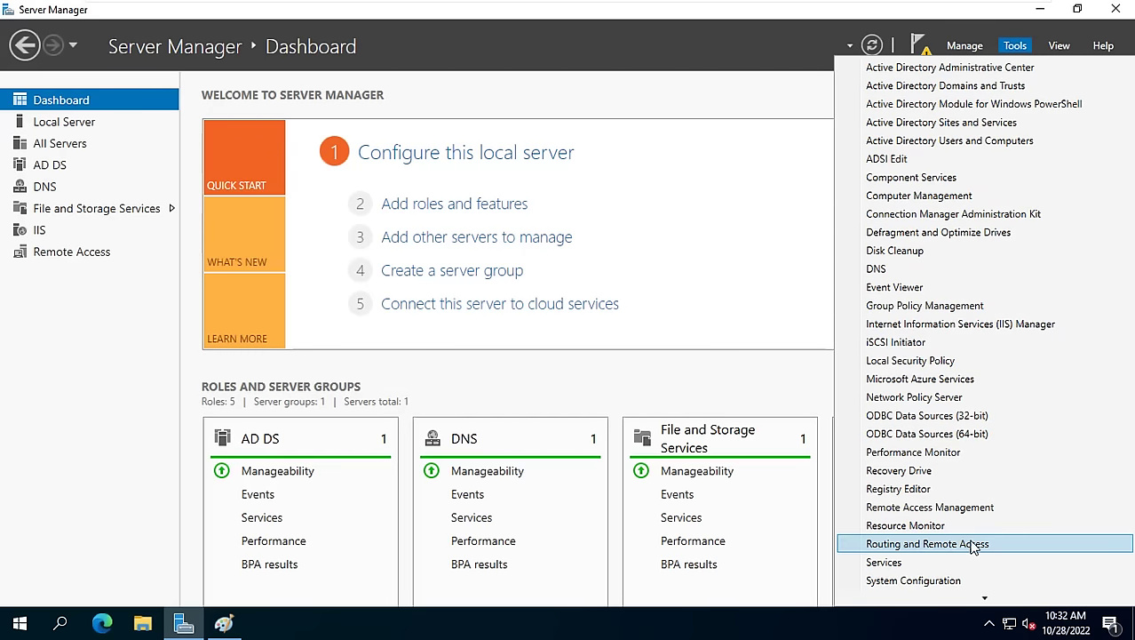
pyautogui.click(927, 543)
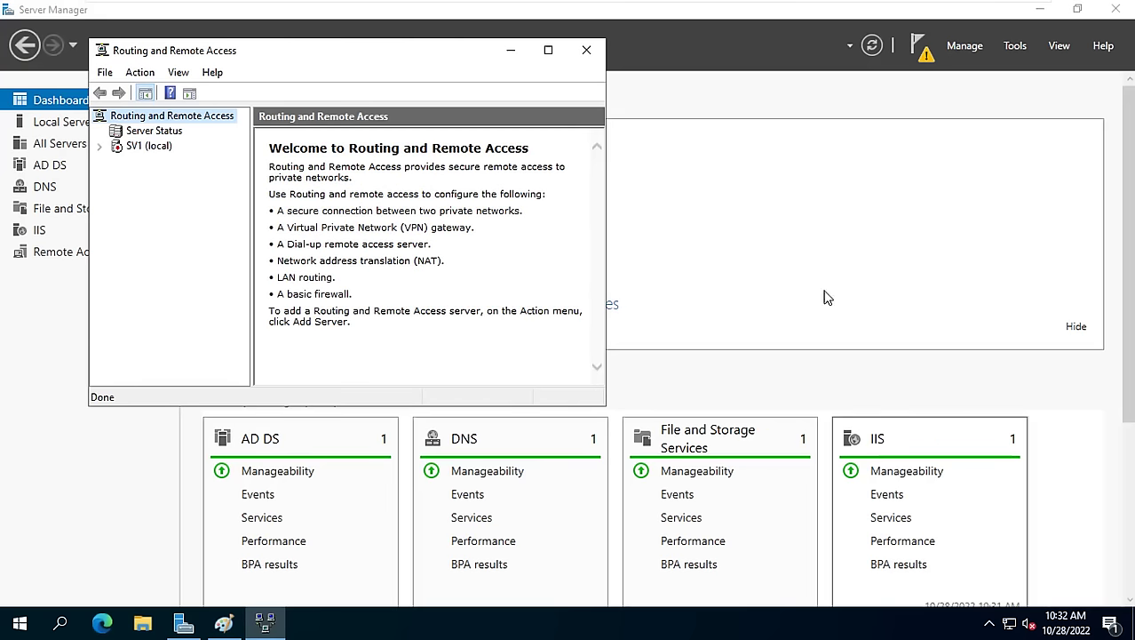
pyautogui.click(549, 50)
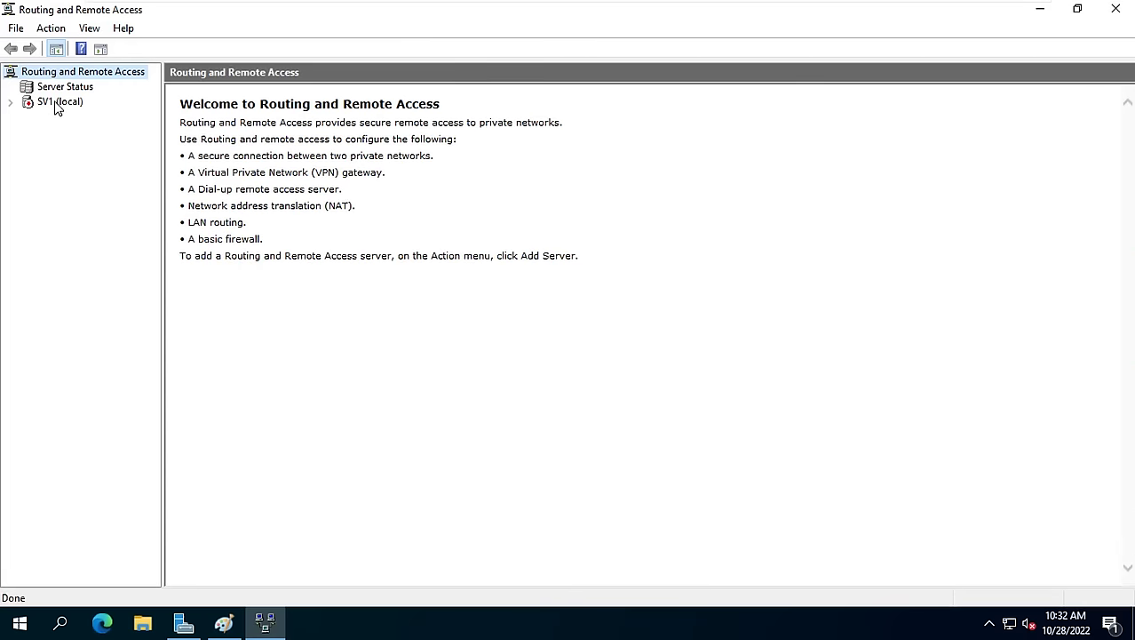
pyautogui.rightClick(58, 101)
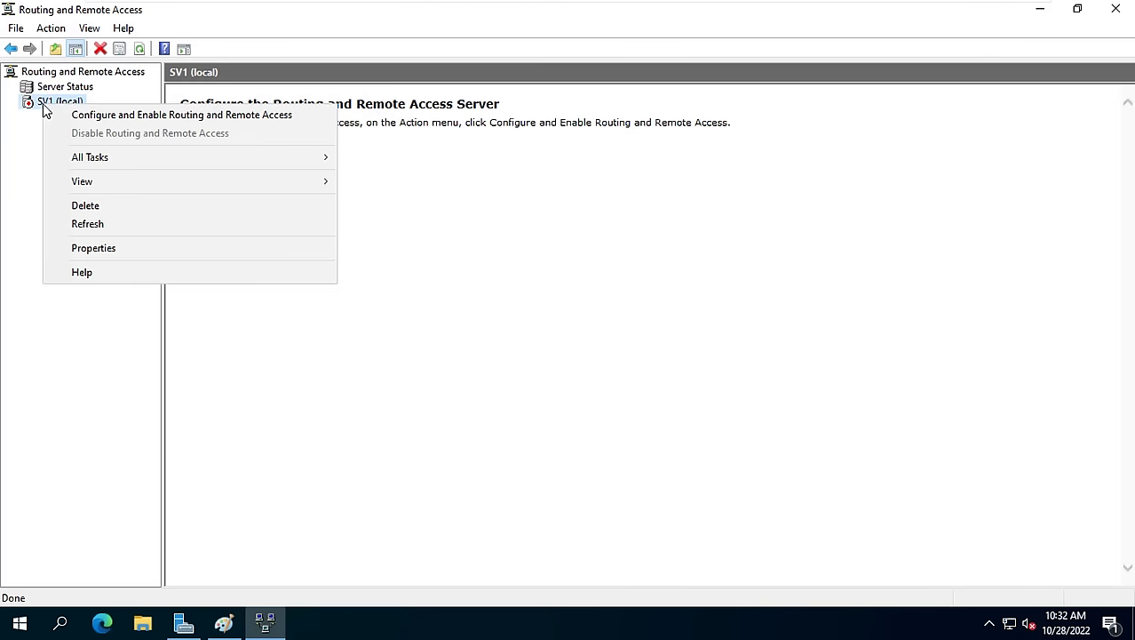
pyautogui.moveTo(182, 114)
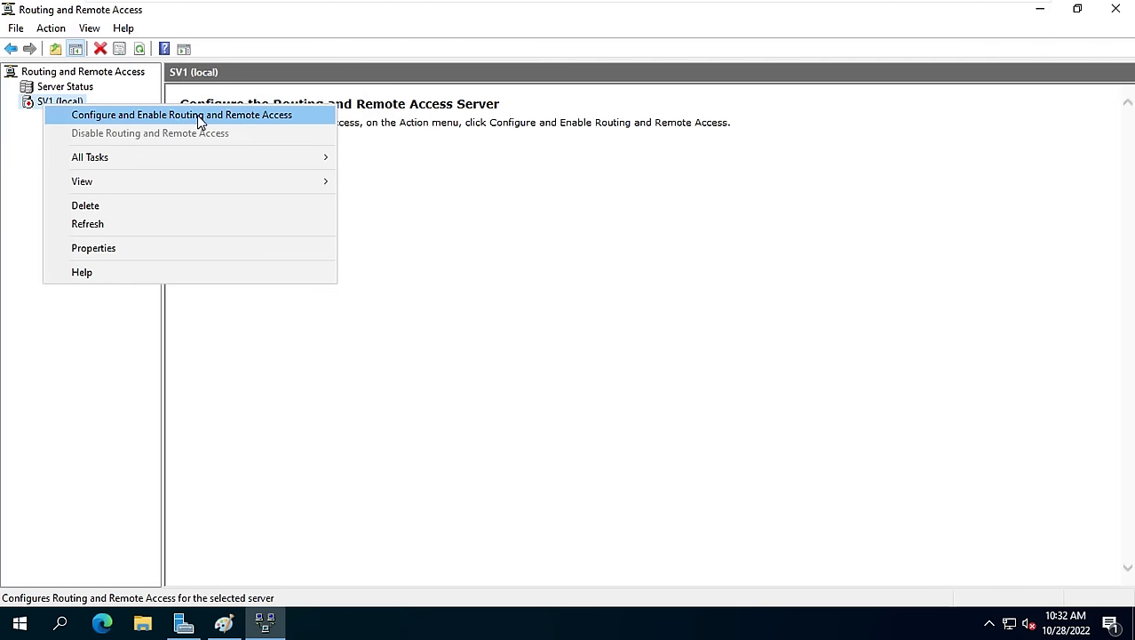
pyautogui.click(181, 114)
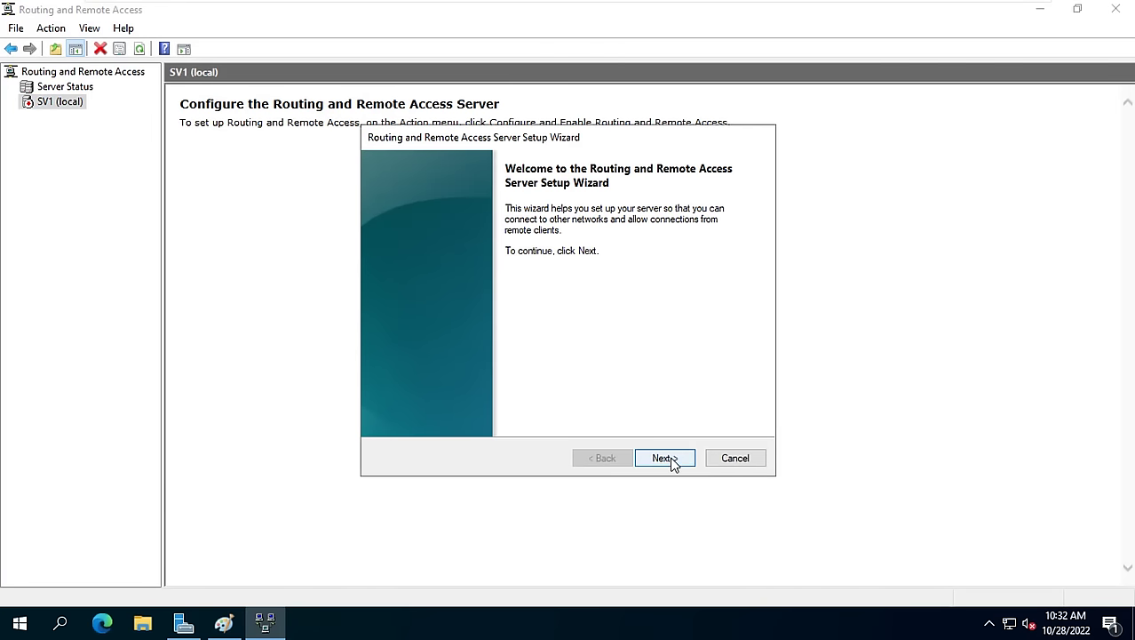
# Step: Configure custom VPN access, finish the wizard, and start the remote access service
pyautogui.click(664, 457)
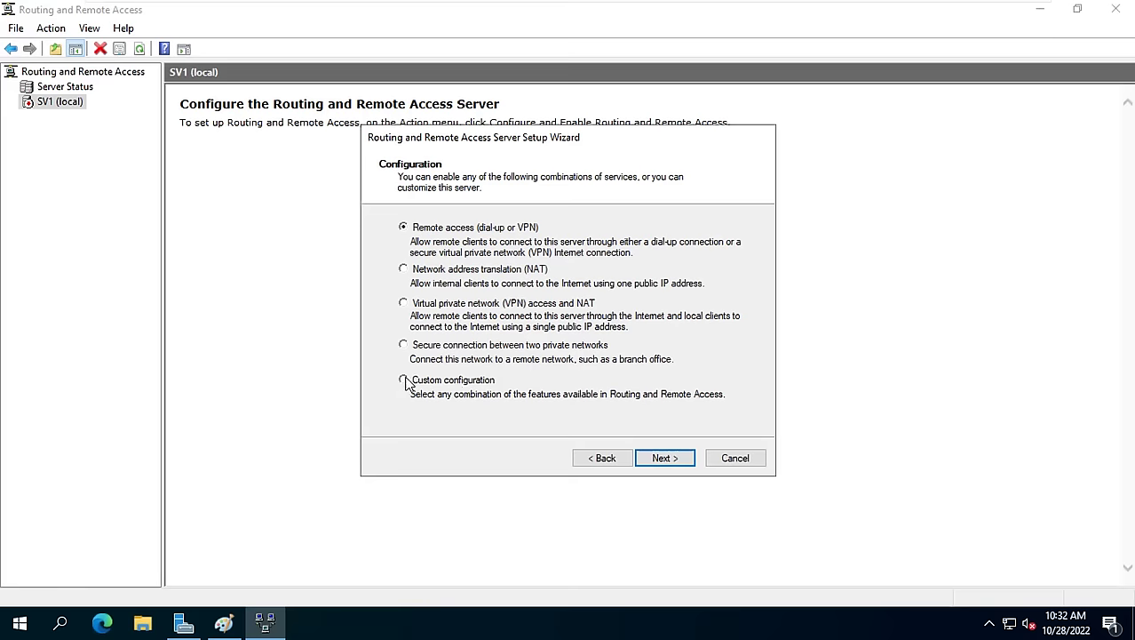
pyautogui.click(403, 379)
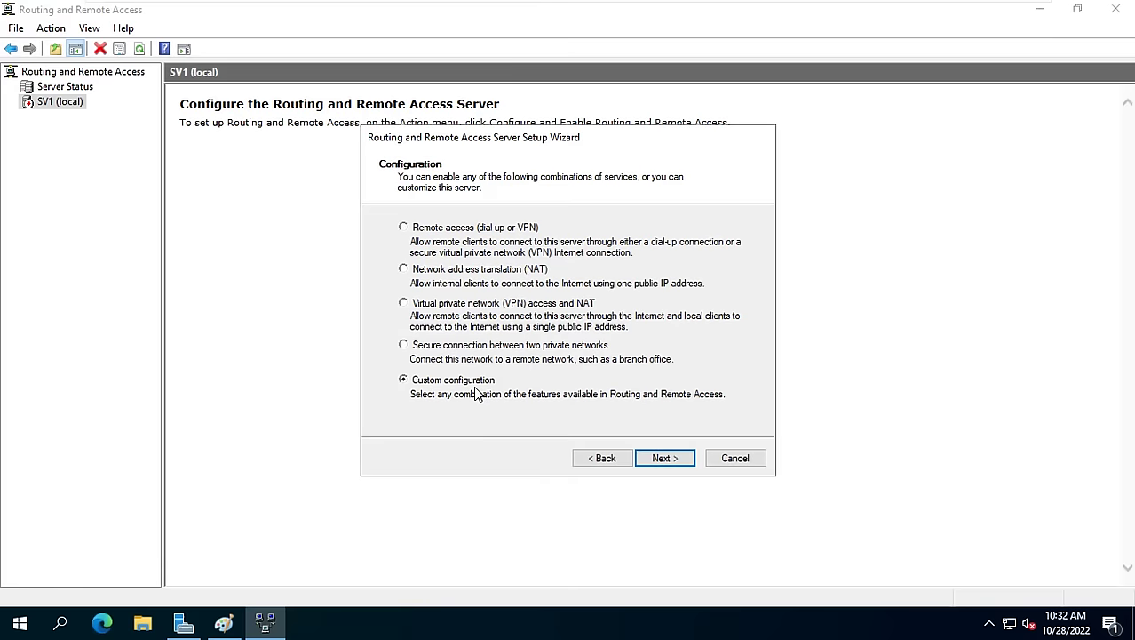
pyautogui.click(665, 457)
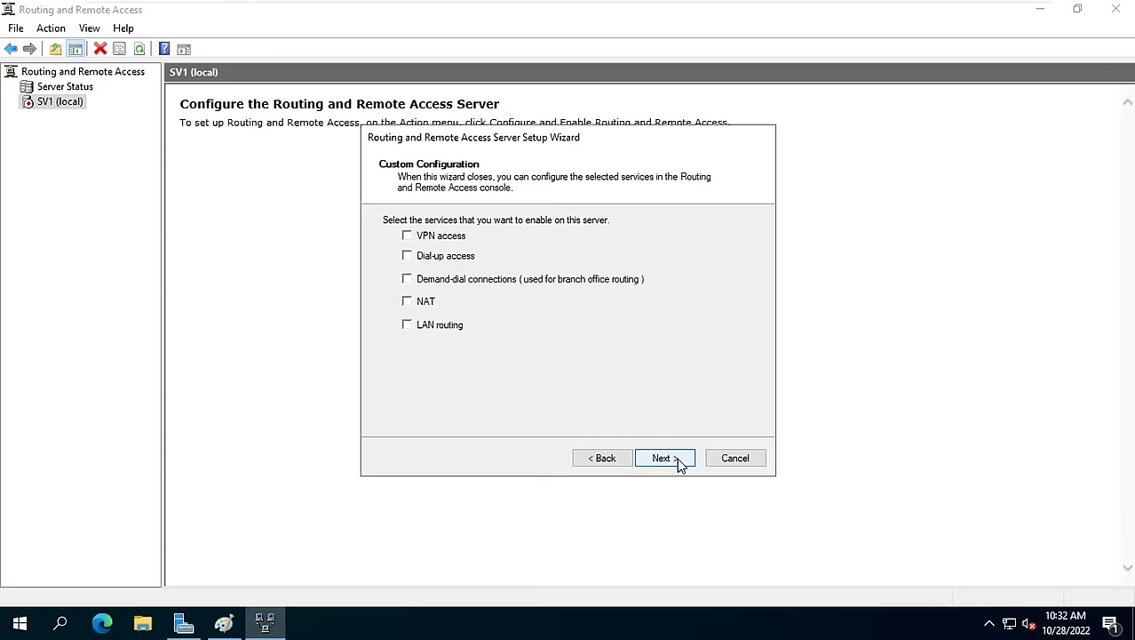
pyautogui.click(407, 235)
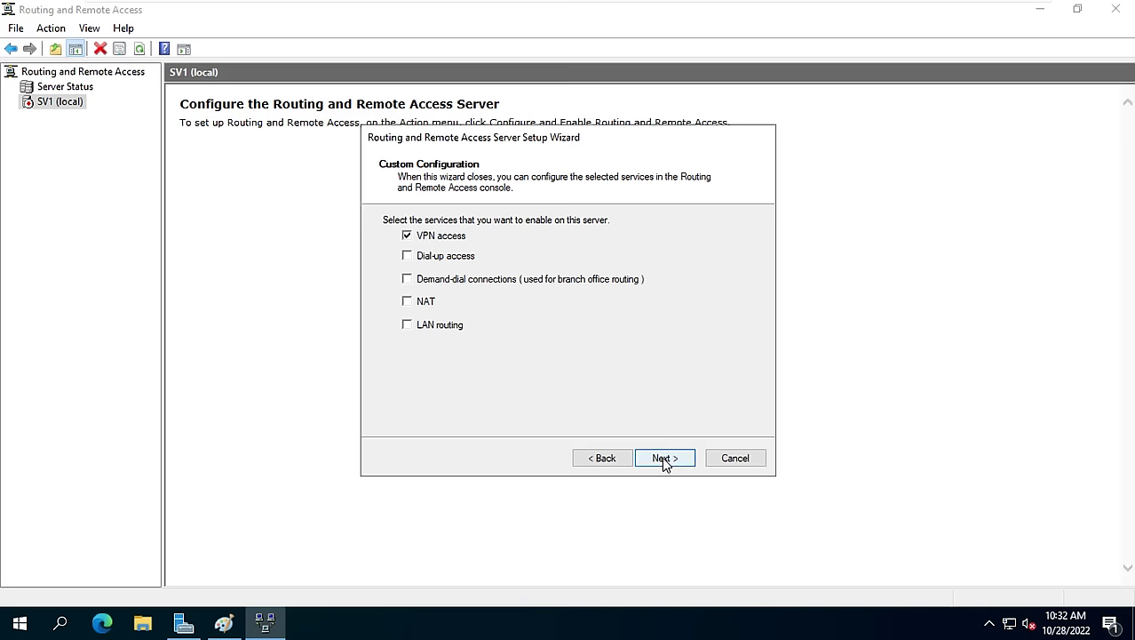
pyautogui.click(661, 458)
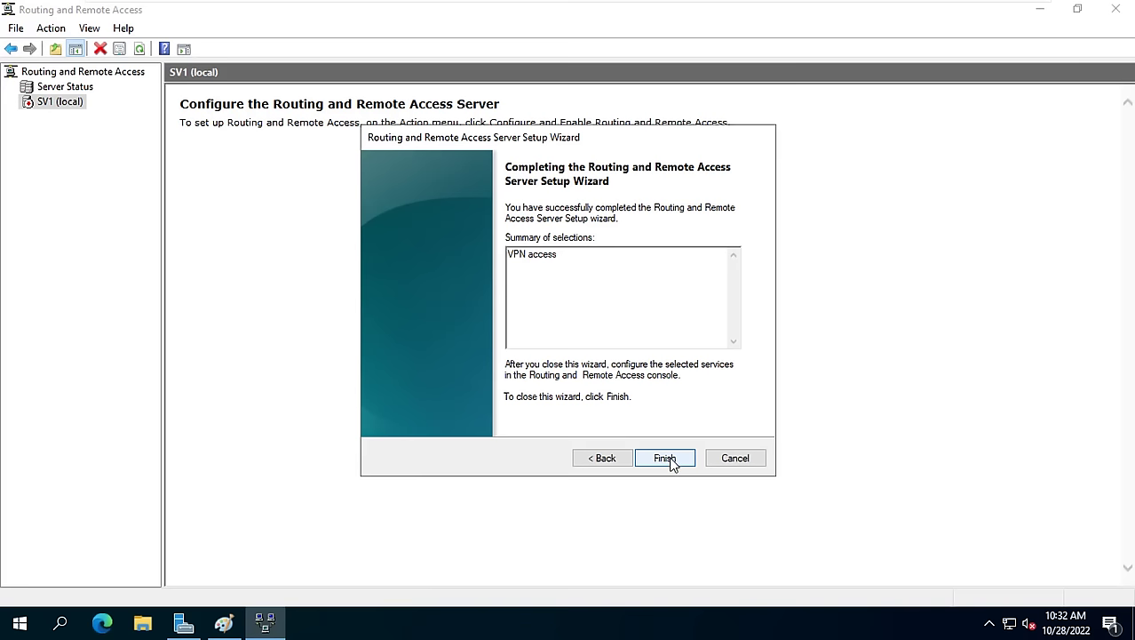
pyautogui.click(665, 457)
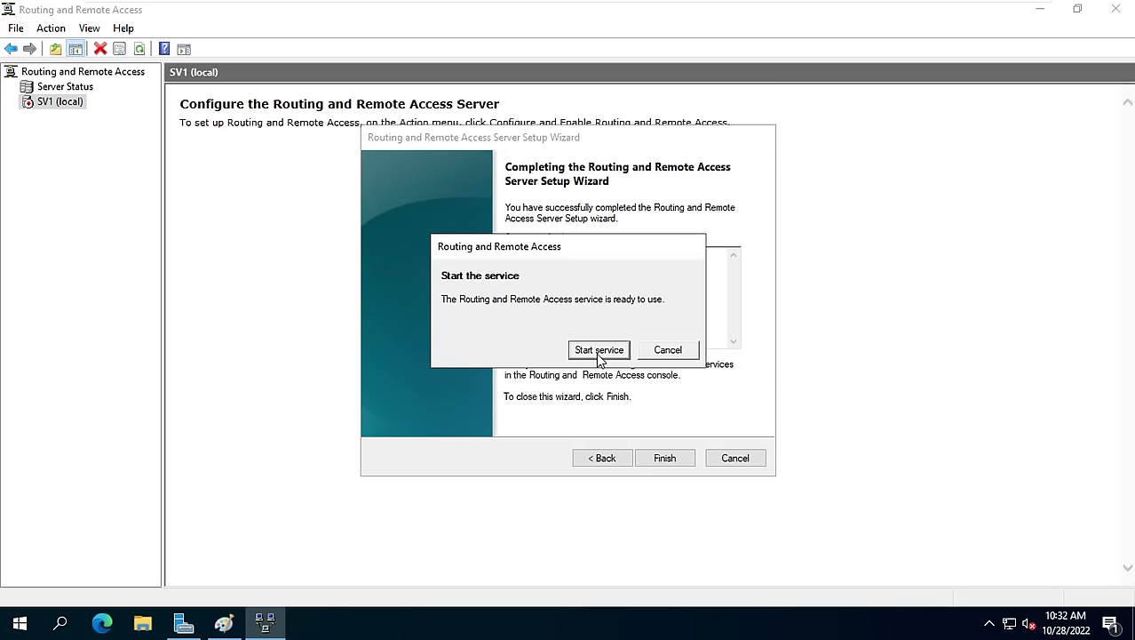
pyautogui.click(599, 349)
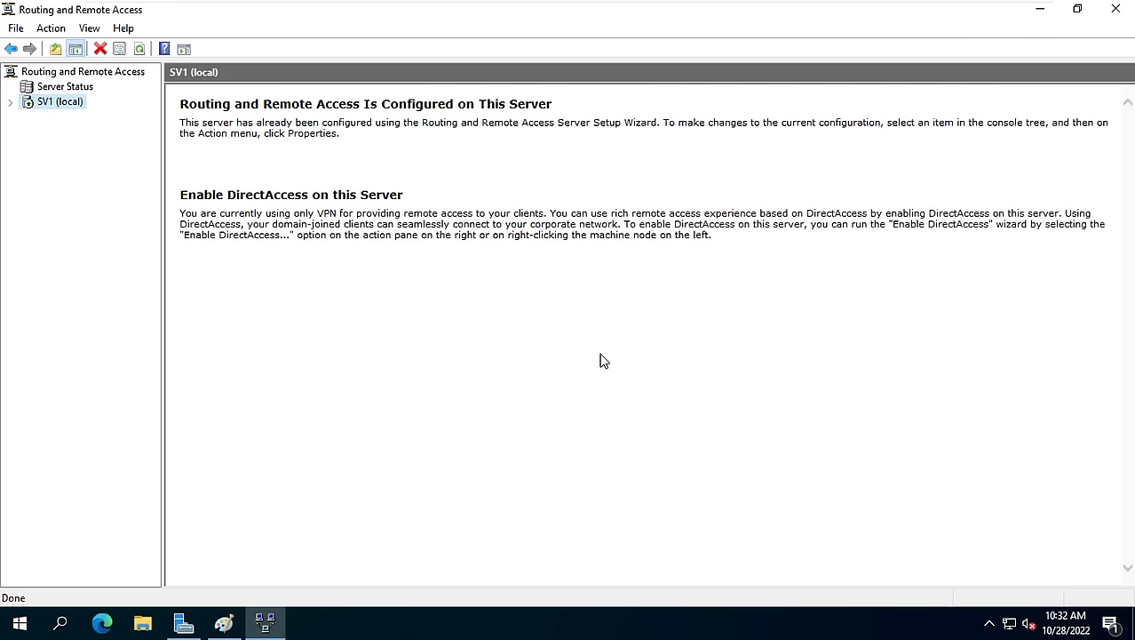
pyautogui.click(10, 101)
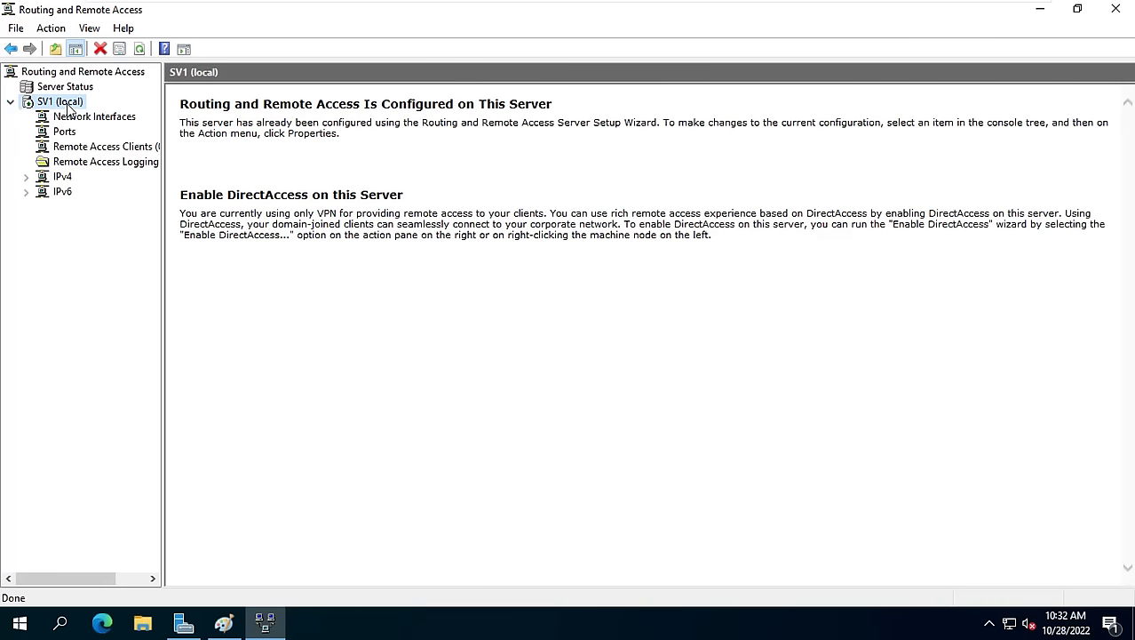
# Step: Set SV1's IPv4 assignment to a static address pool of 10.11.32.150–10.11.32.180
pyautogui.rightClick(60, 101)
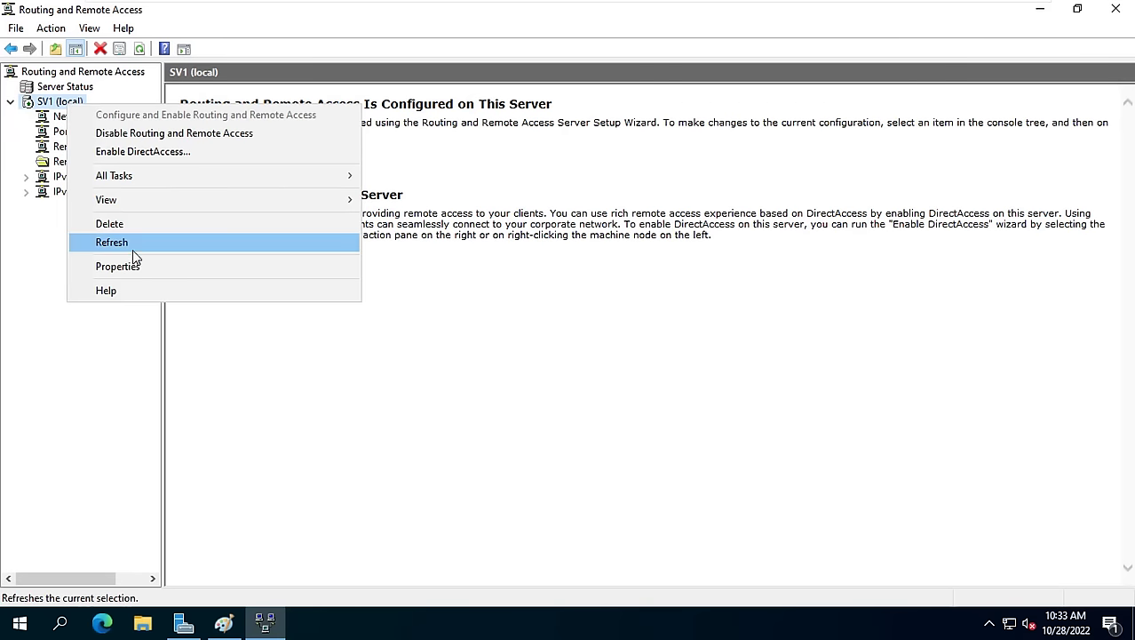
pyautogui.click(118, 265)
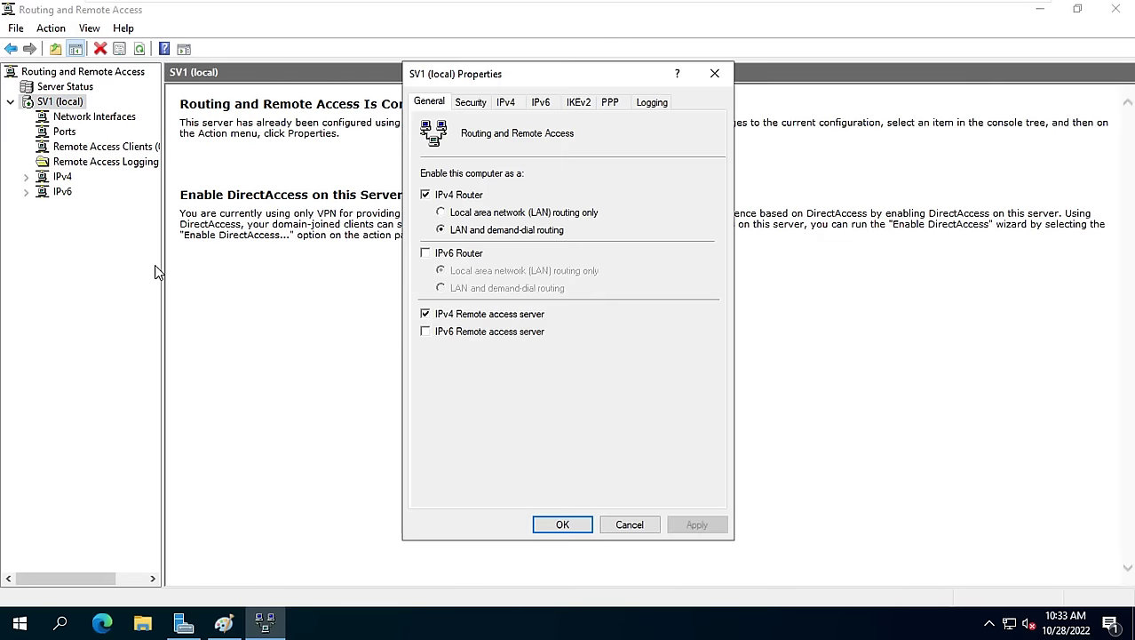
pyautogui.click(27, 191)
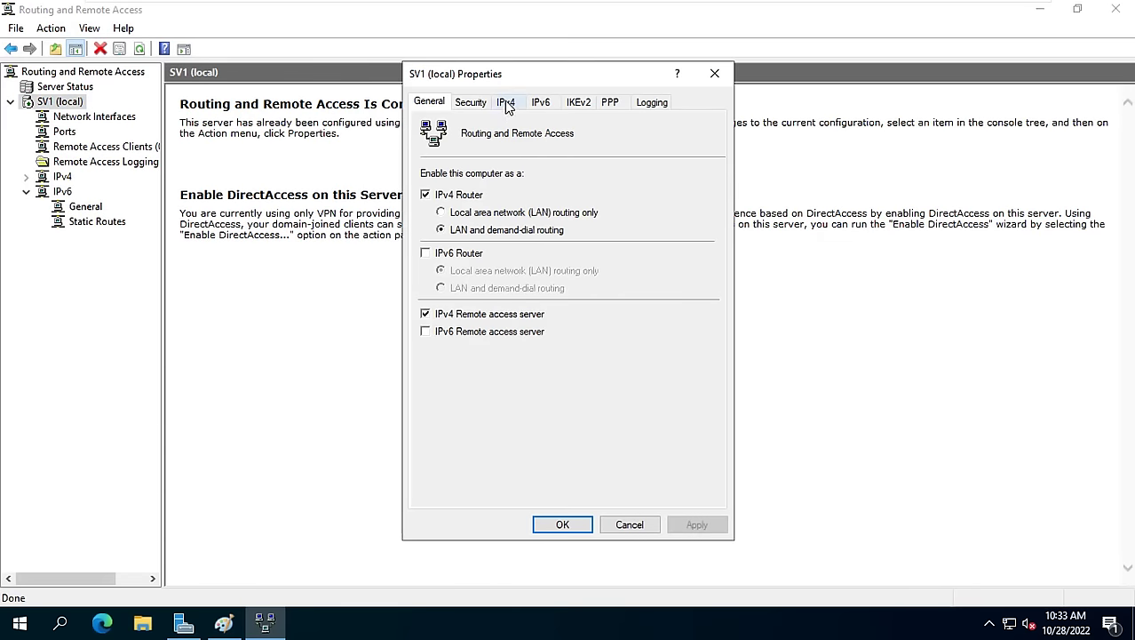
pyautogui.click(506, 102)
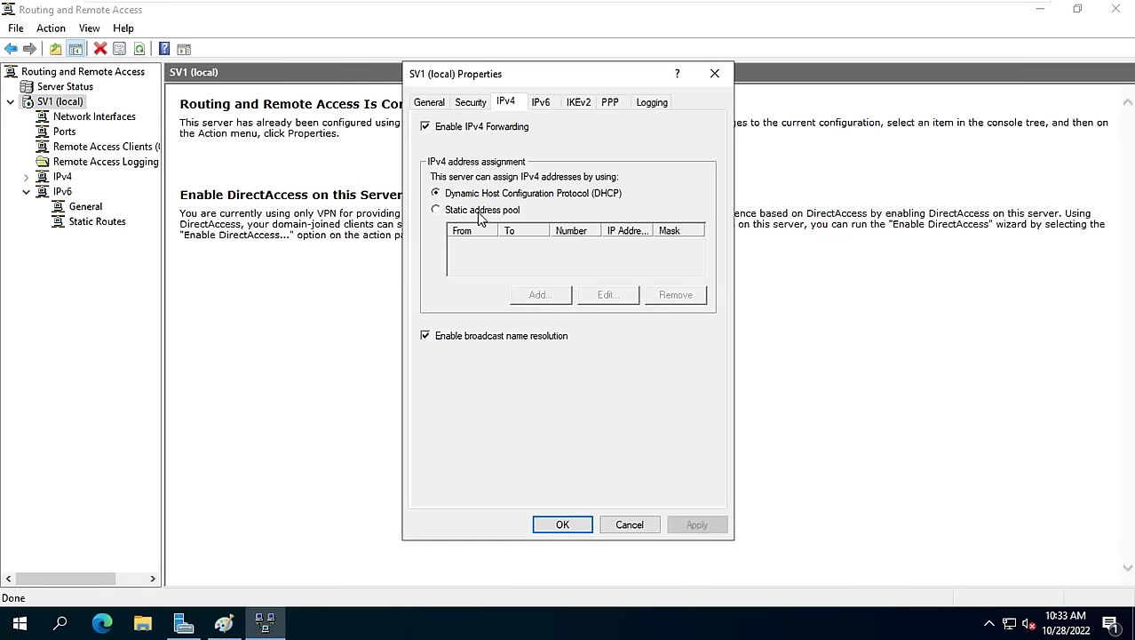
pyautogui.click(435, 209)
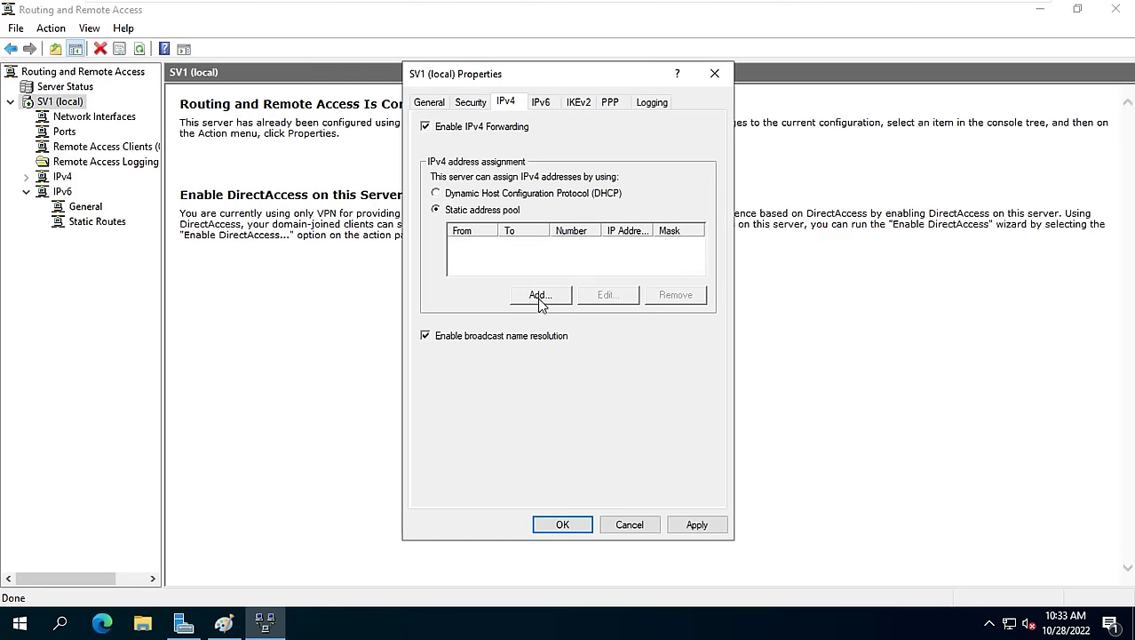
pyautogui.click(540, 294)
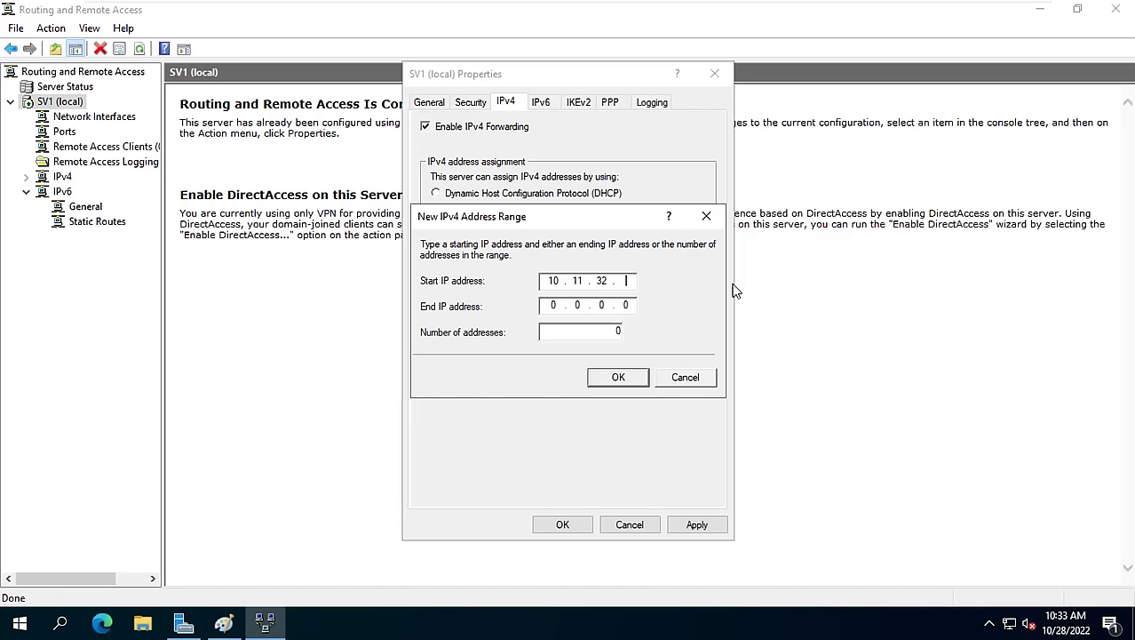
pyautogui.write('150')
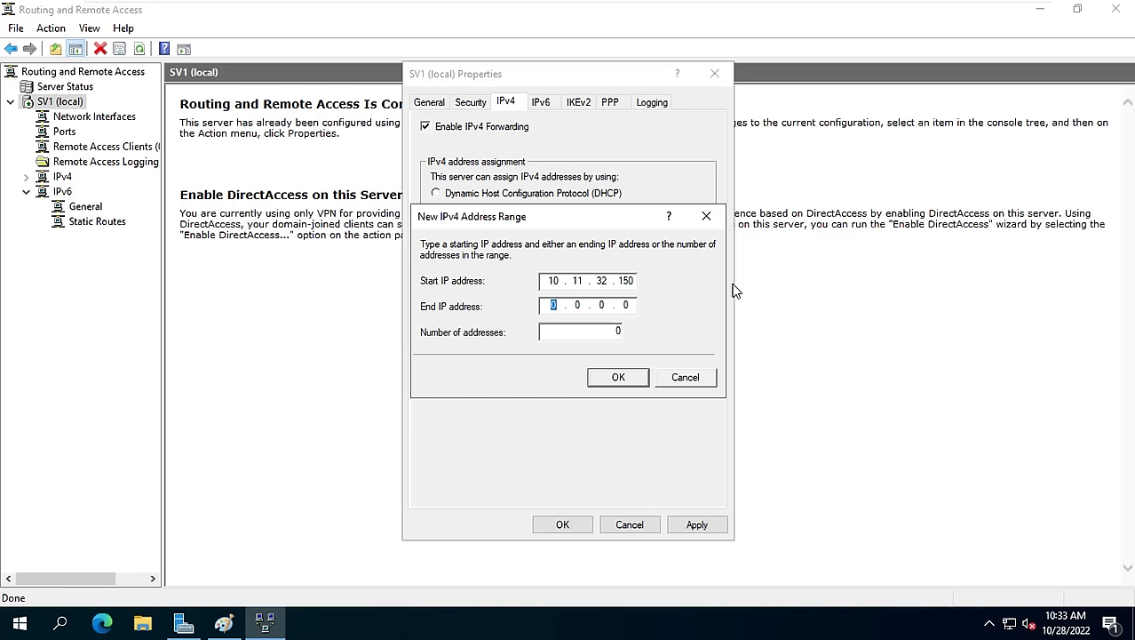
pyautogui.write('10.11.32.180')
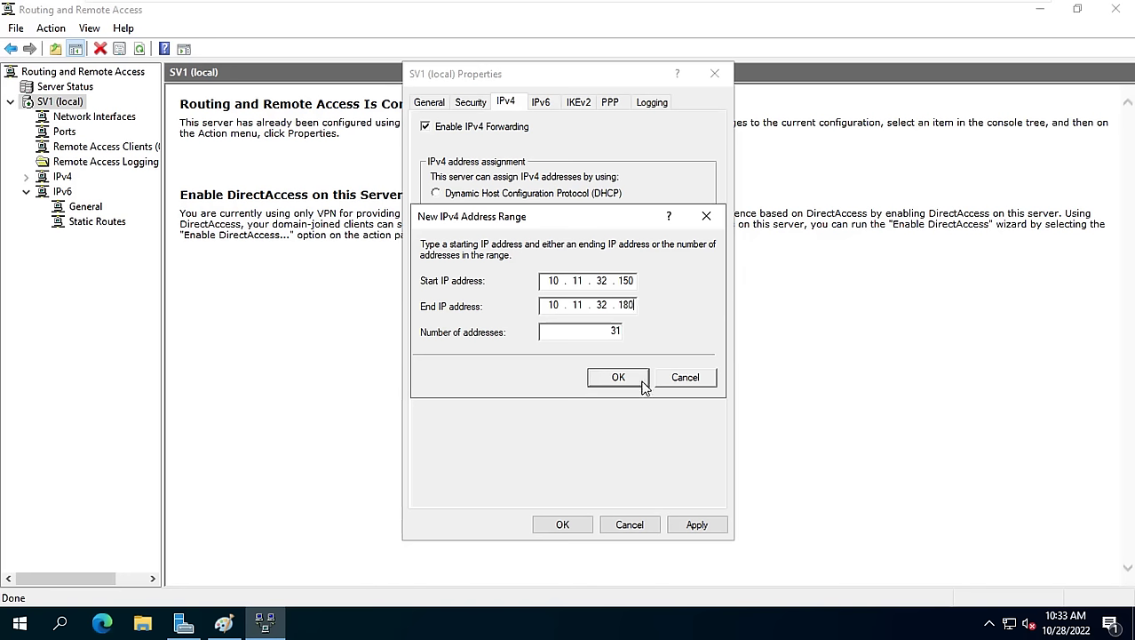
pyautogui.click(619, 376)
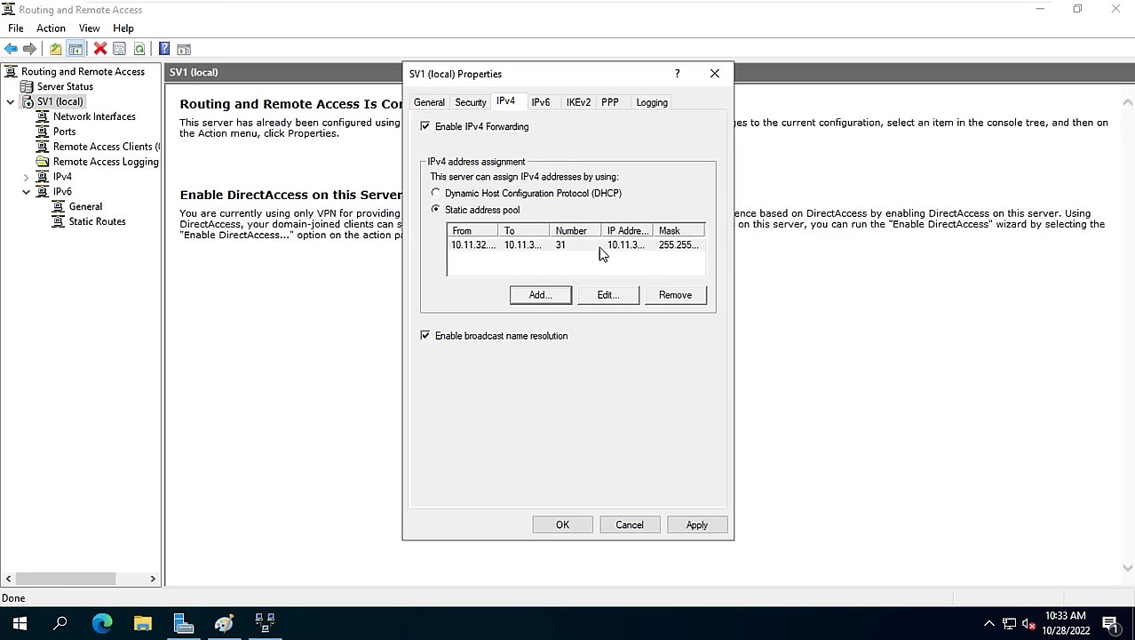
pyautogui.click(559, 244)
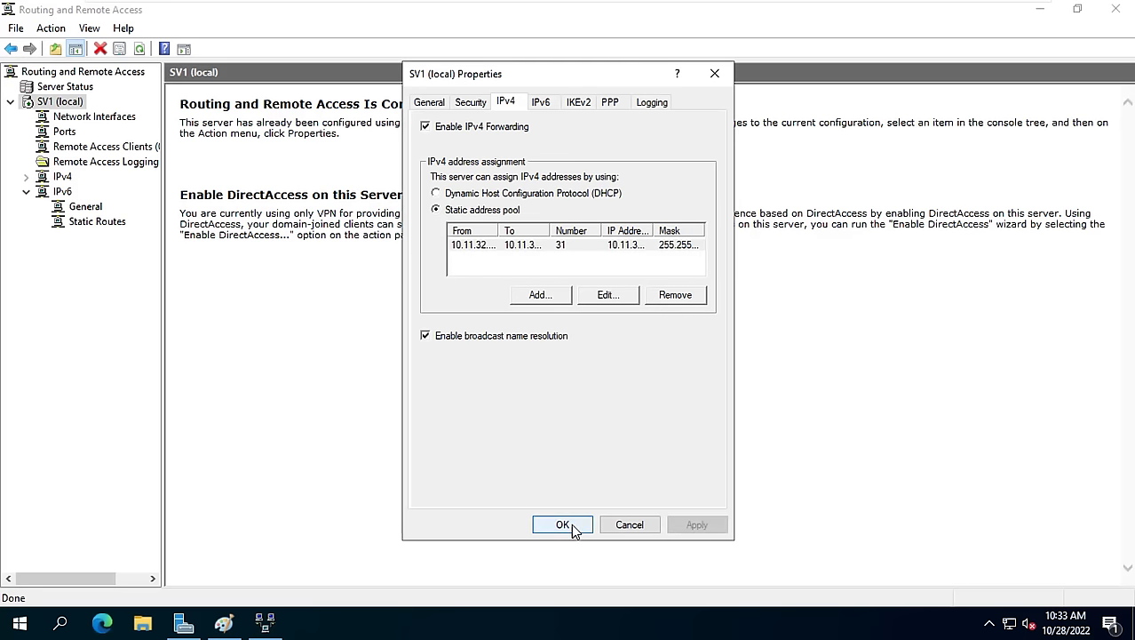
pyautogui.click(562, 525)
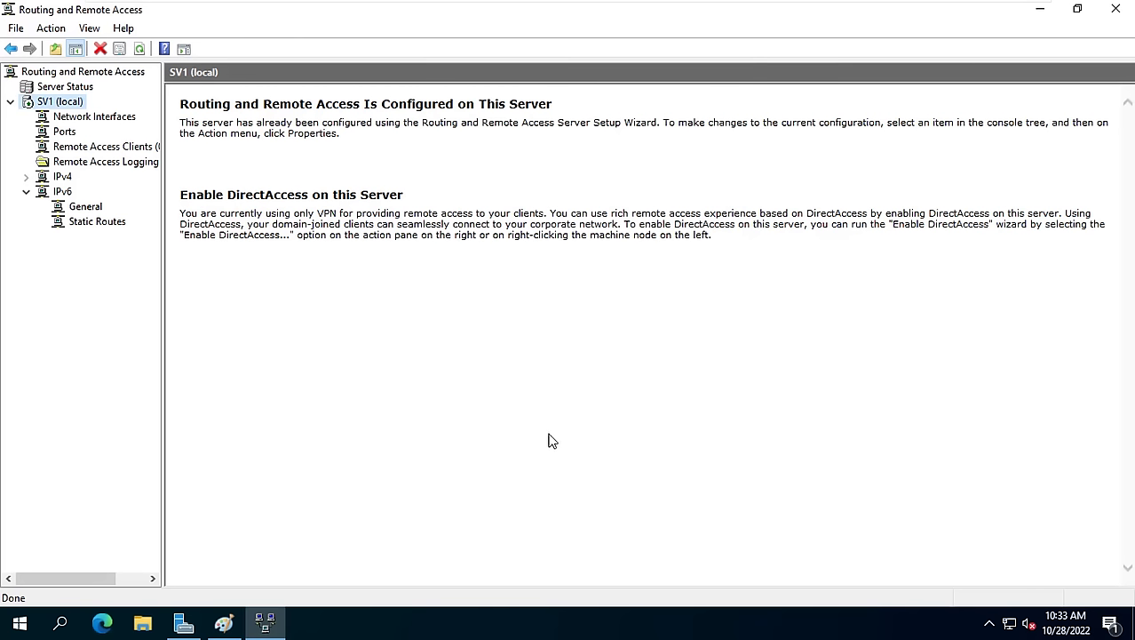
pyautogui.moveTo(1041, 39)
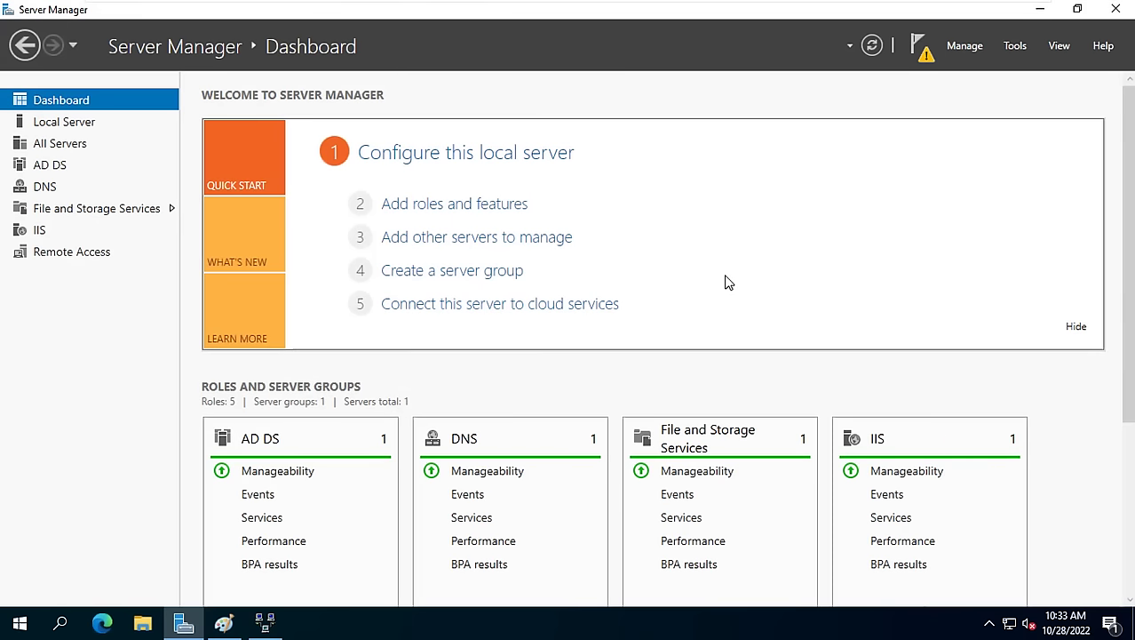
pyautogui.click(224, 622)
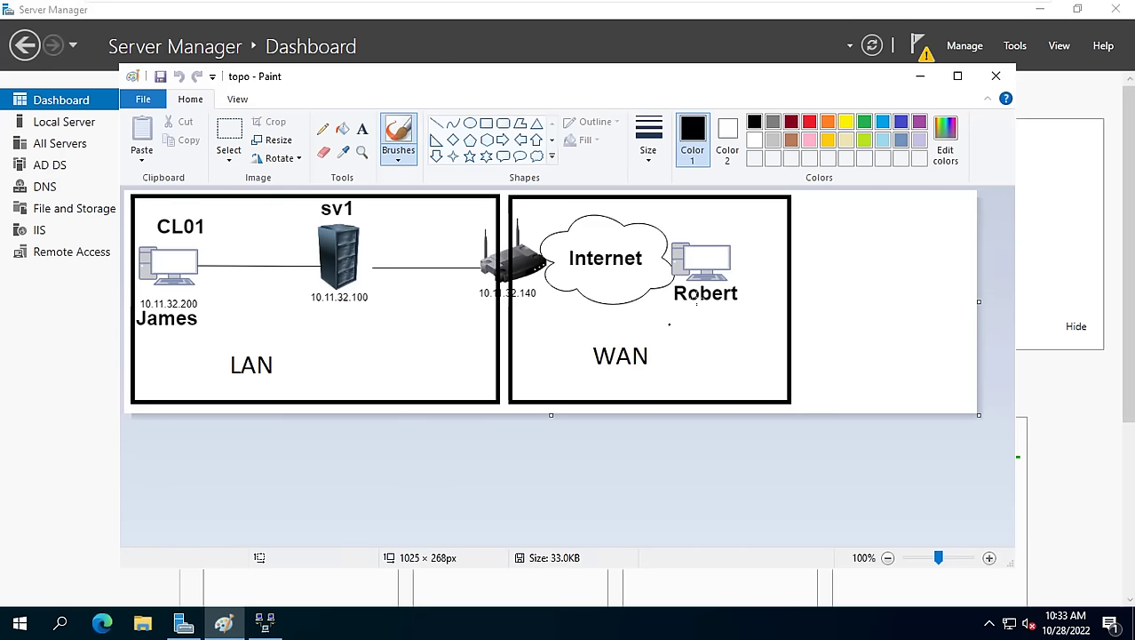
pyautogui.moveTo(684, 309)
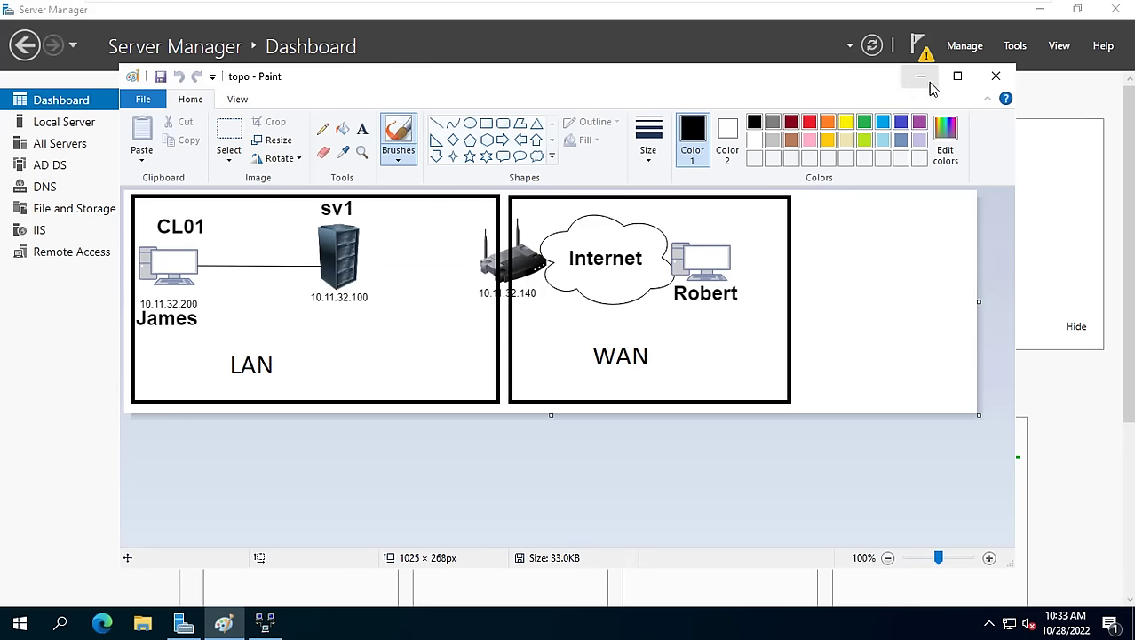
pyautogui.click(1015, 45)
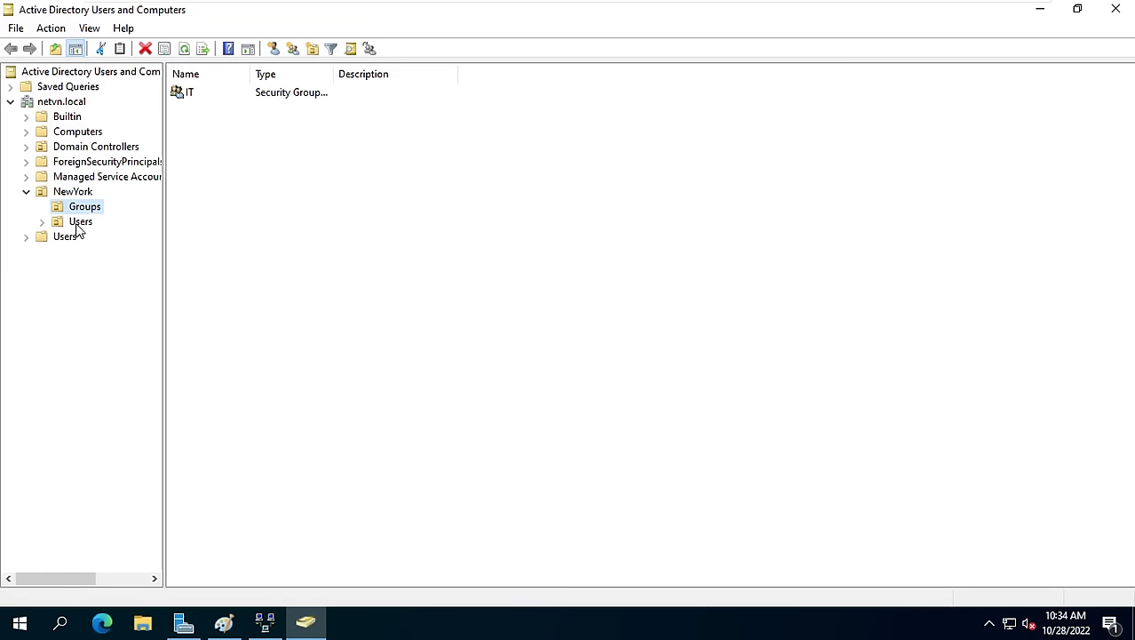
# Step: Set Robert's Dial-in network access permission to Allow access
pyautogui.click(80, 222)
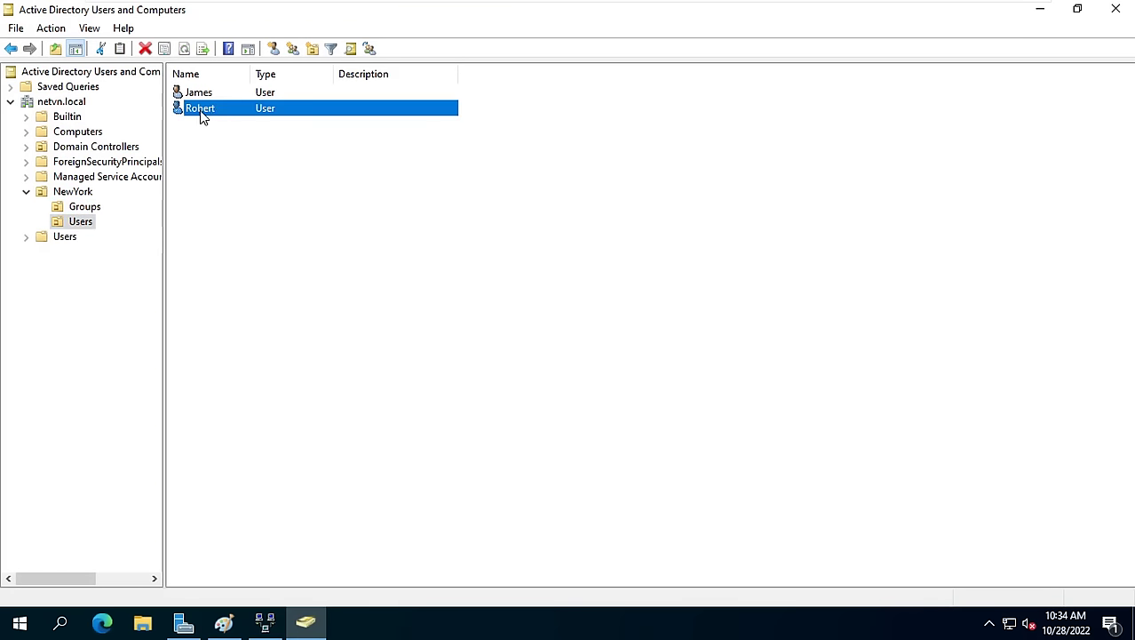
pyautogui.rightClick(199, 107)
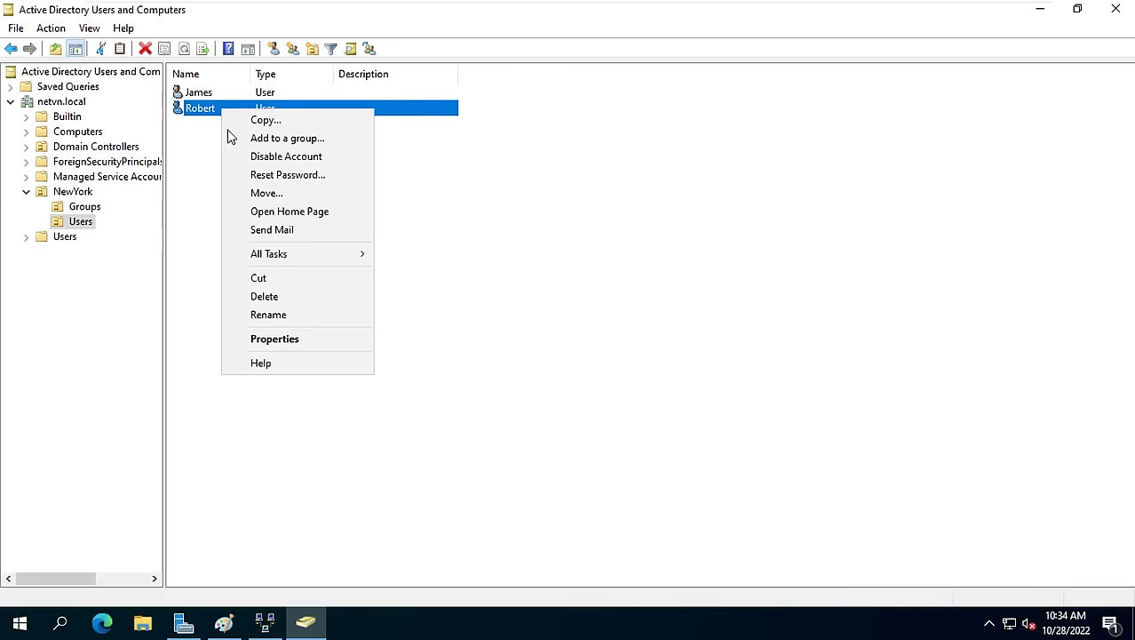
pyautogui.click(274, 338)
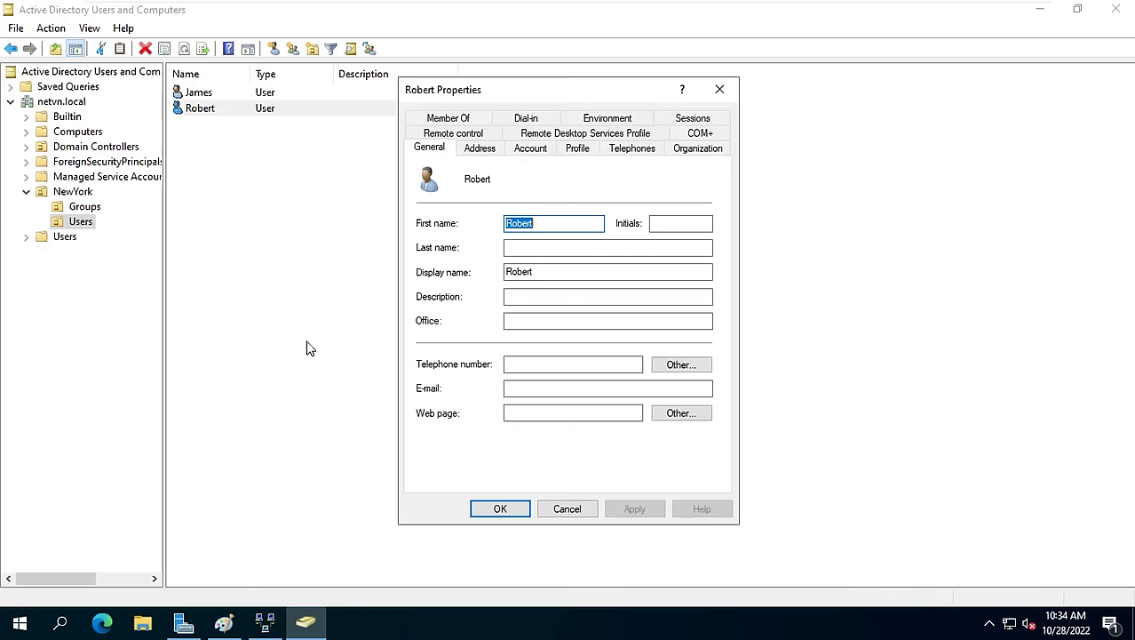
pyautogui.moveTo(530, 111)
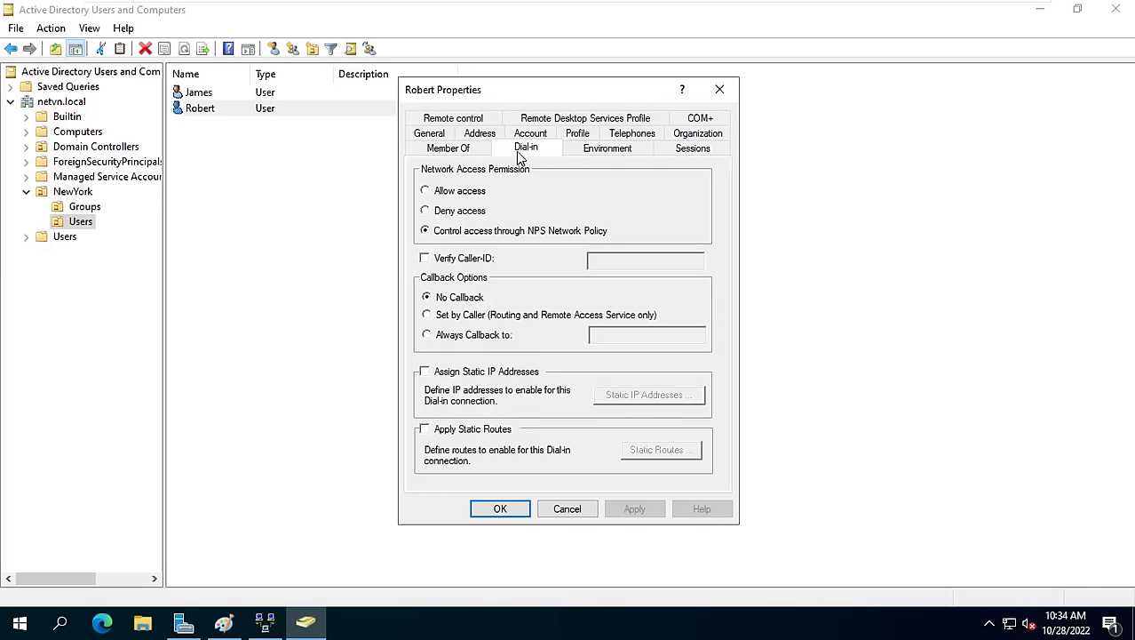
pyautogui.click(425, 190)
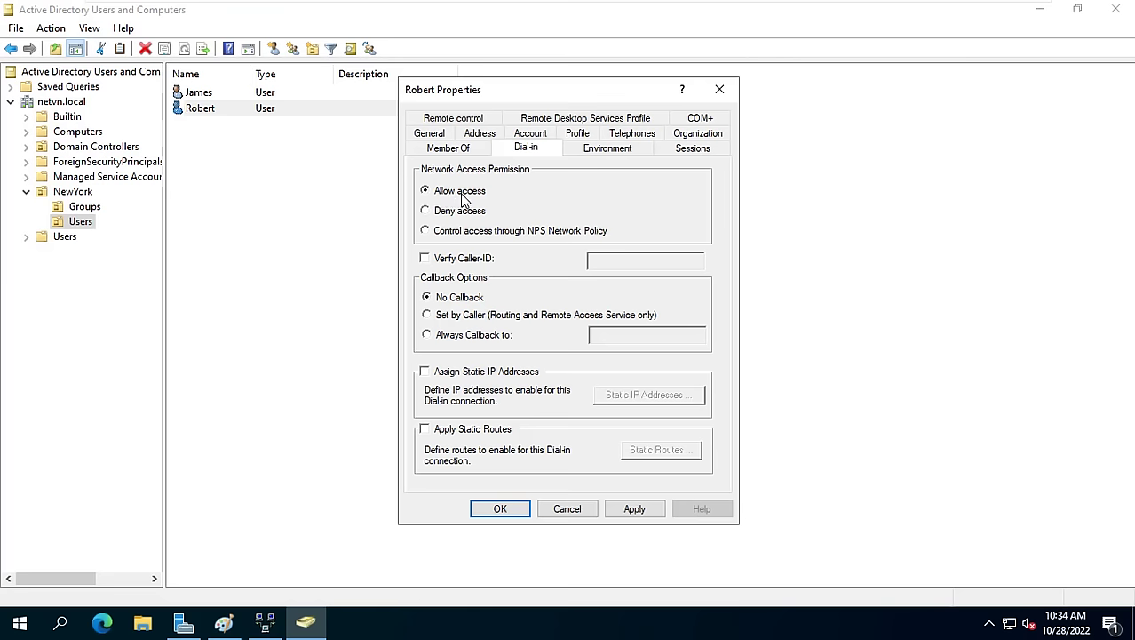
pyautogui.click(499, 508)
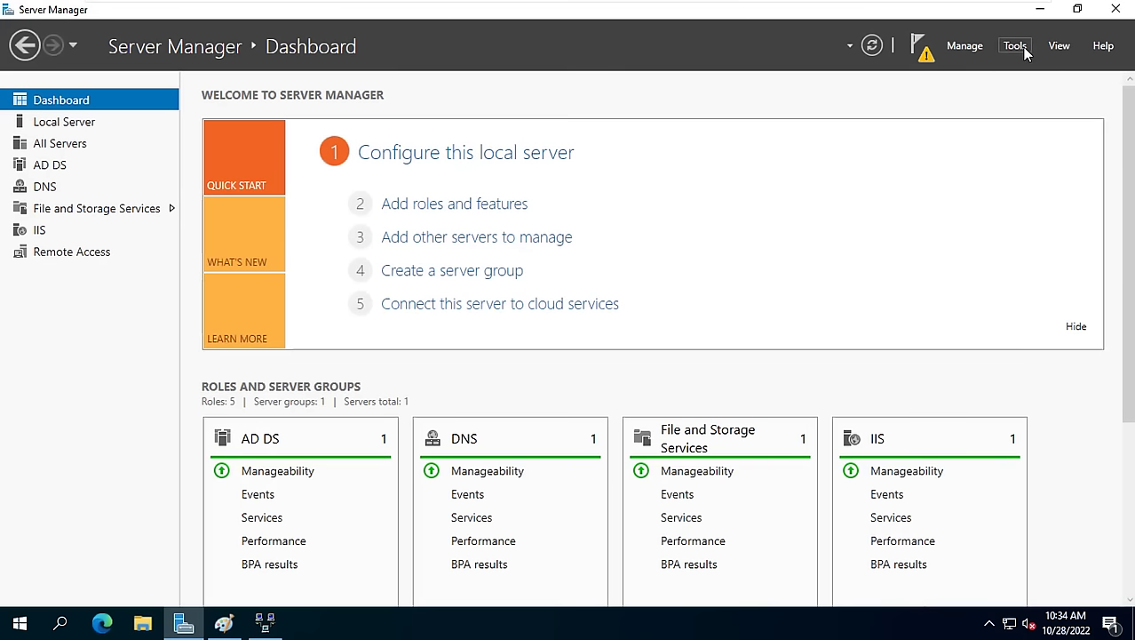
# Step: Open Windows Defender Firewall with Advanced Security maximized on Inbound Rules and launch New Rule
pyautogui.click(1014, 45)
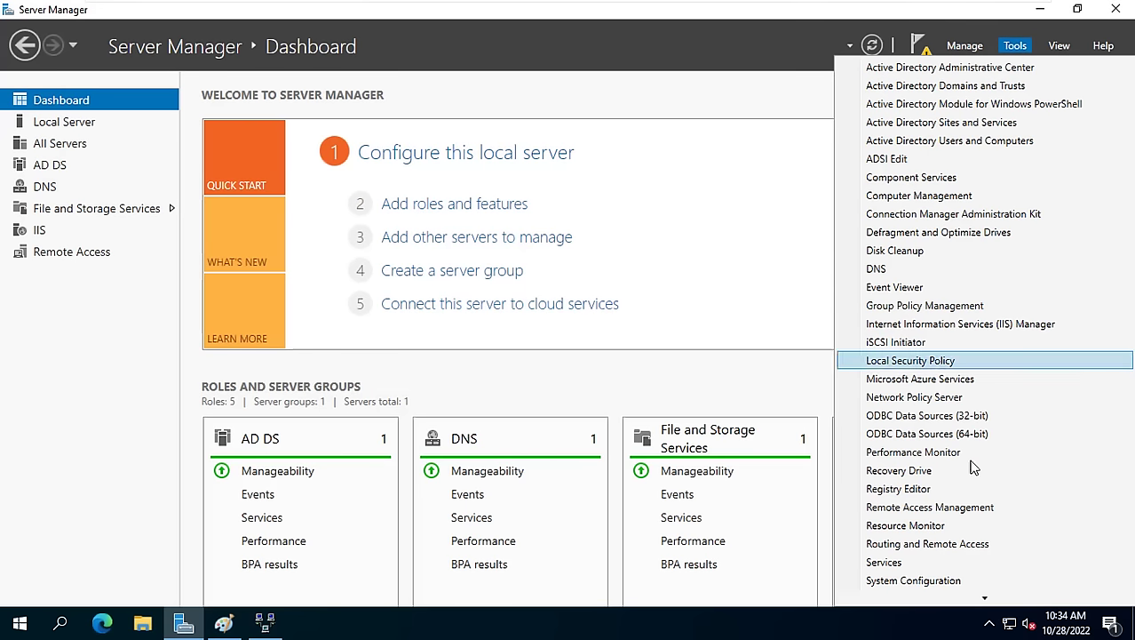
pyautogui.scroll(-3)
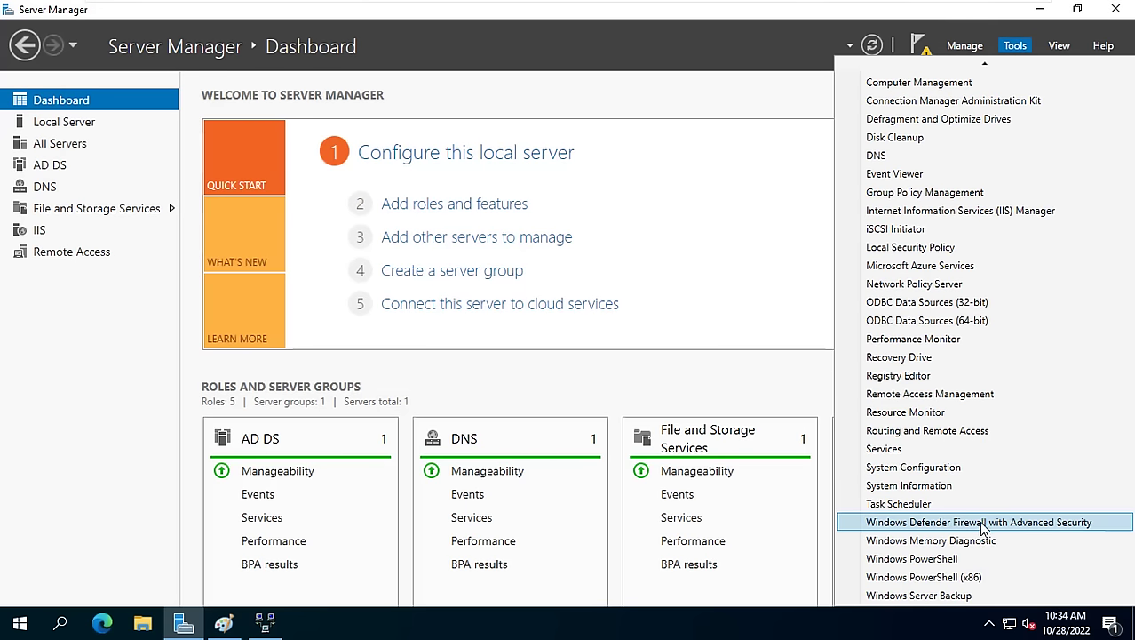
pyautogui.click(975, 521)
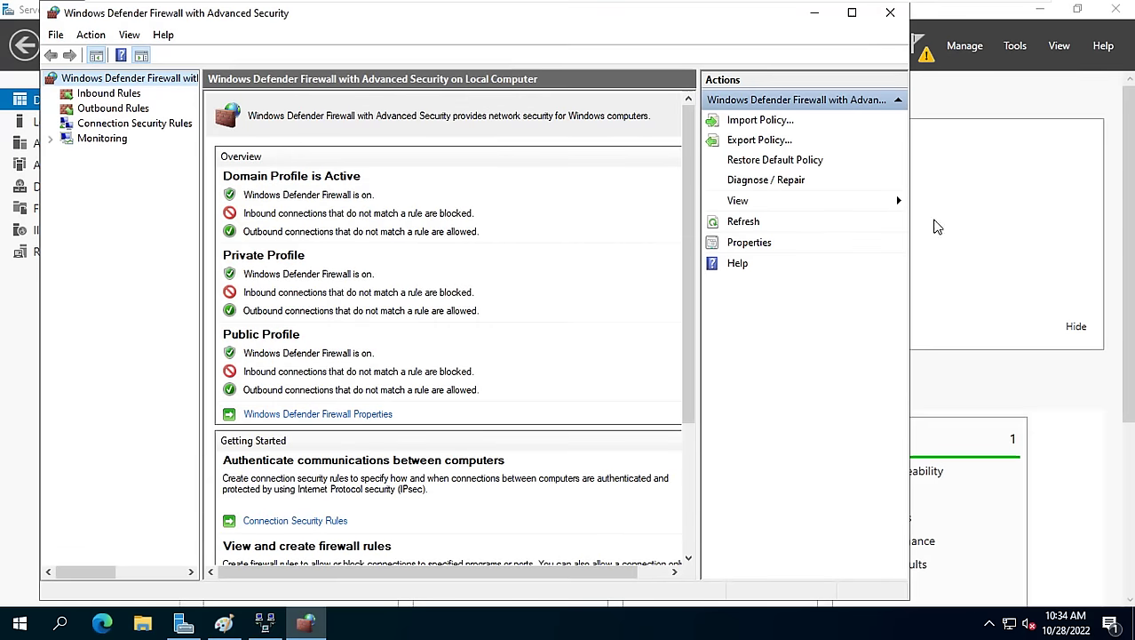
pyautogui.click(851, 12)
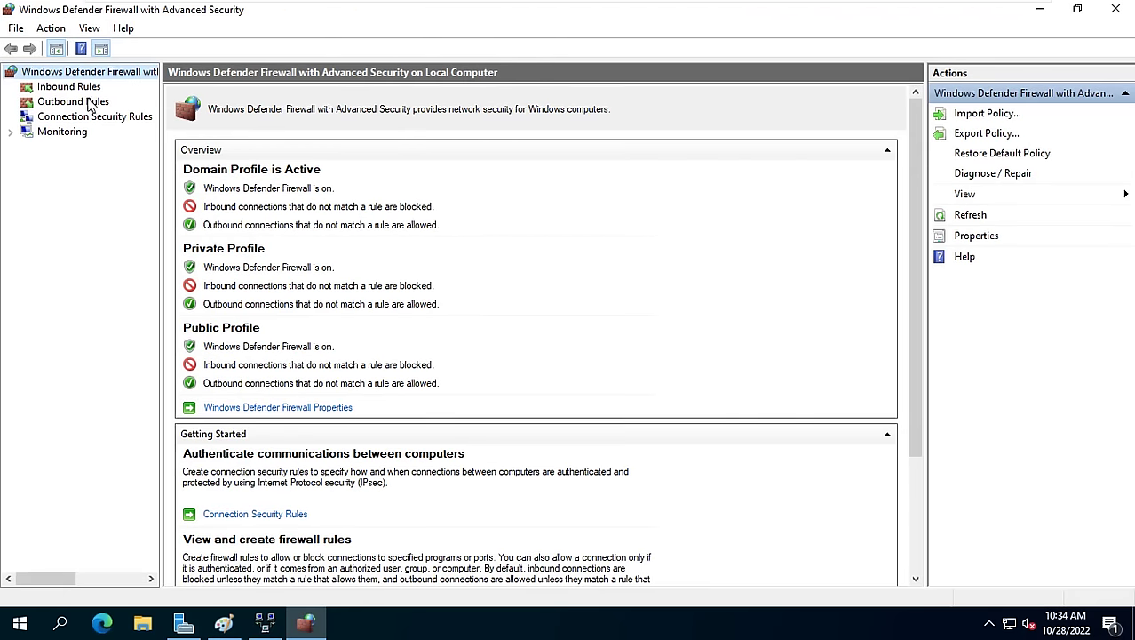
pyautogui.click(68, 86)
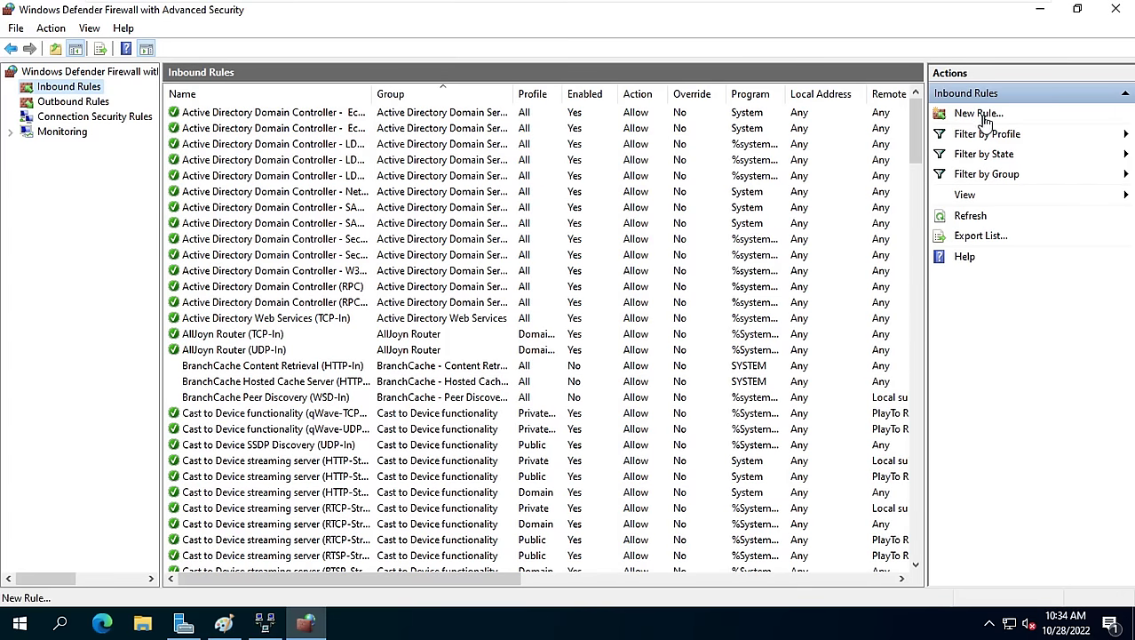
pyautogui.click(977, 113)
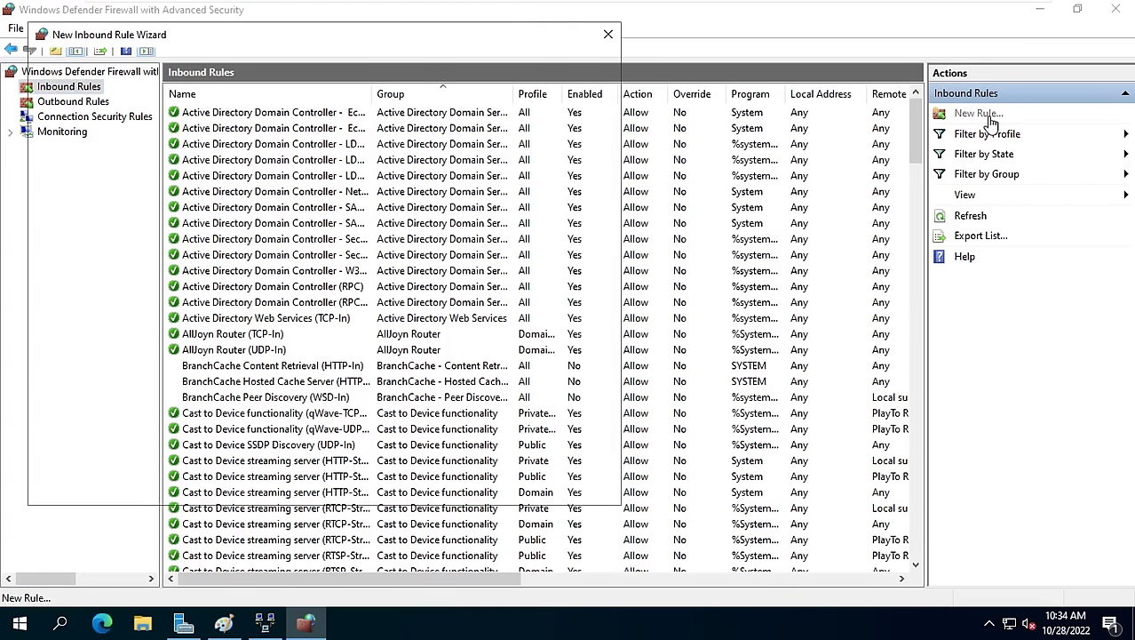
# Step: Start a predefined inbound rule using the Routing and Remote Access group
pyautogui.click(977, 113)
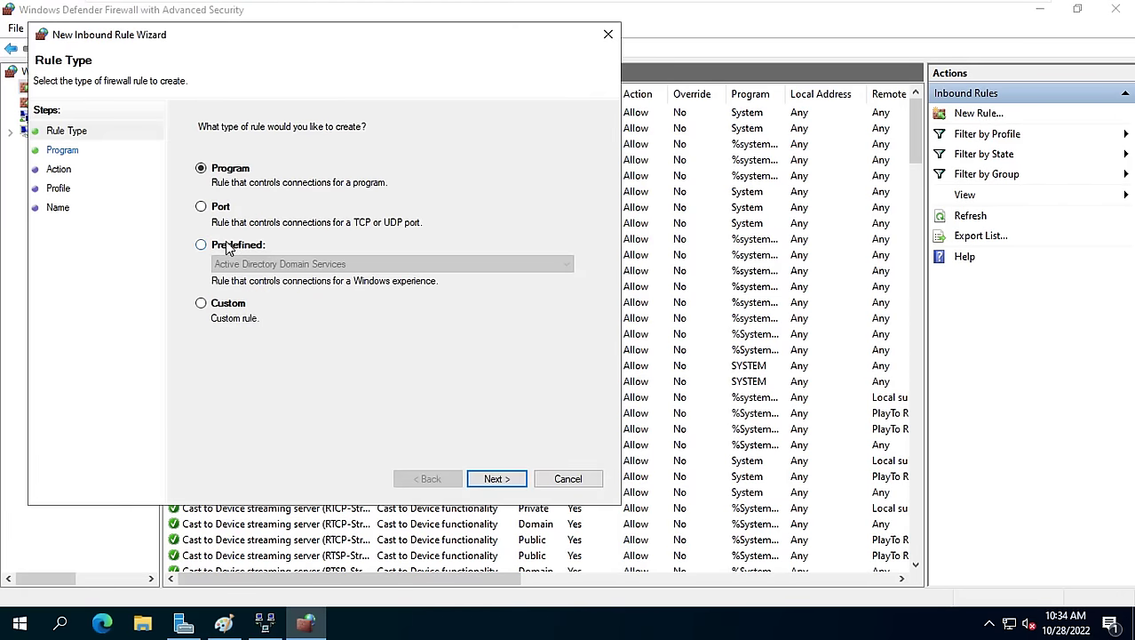
pyautogui.click(201, 244)
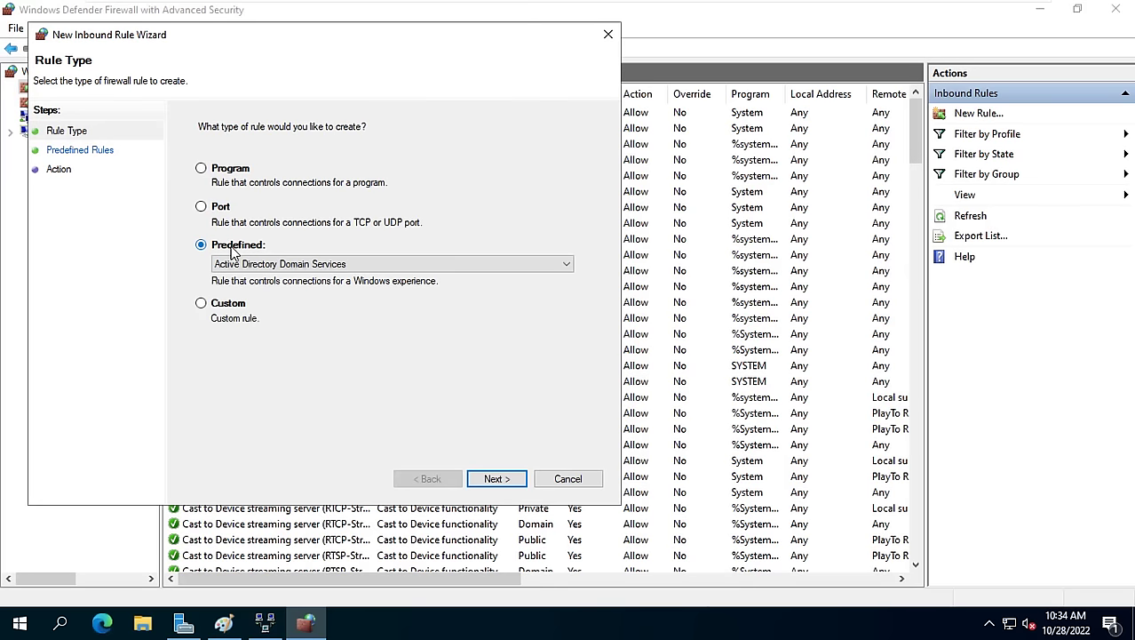
pyautogui.click(565, 263)
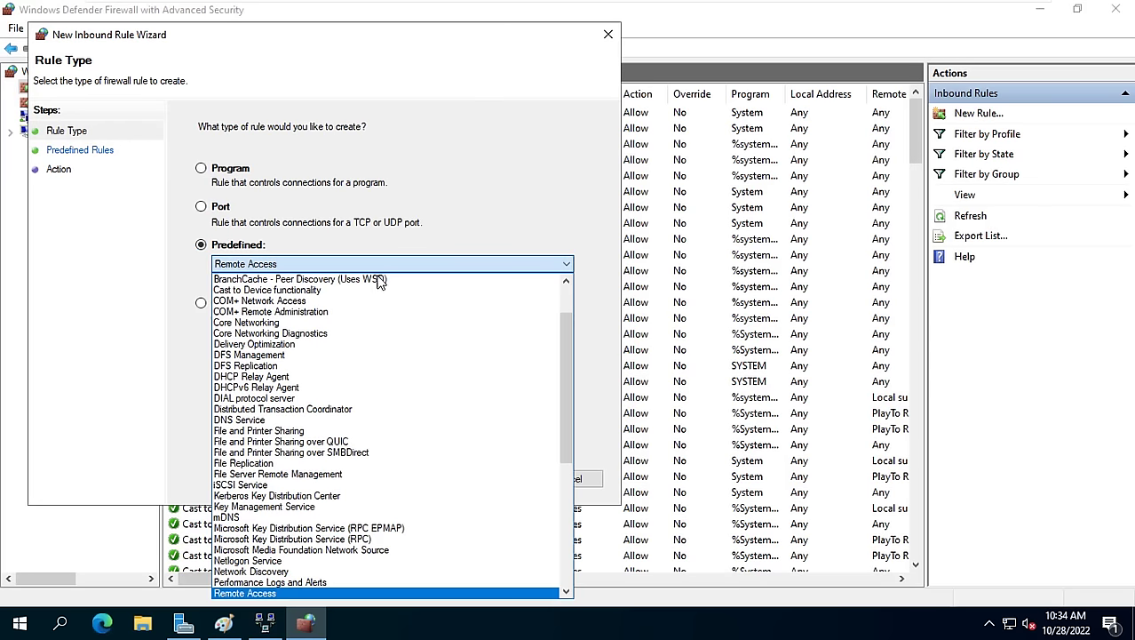
pyautogui.scroll(-3)
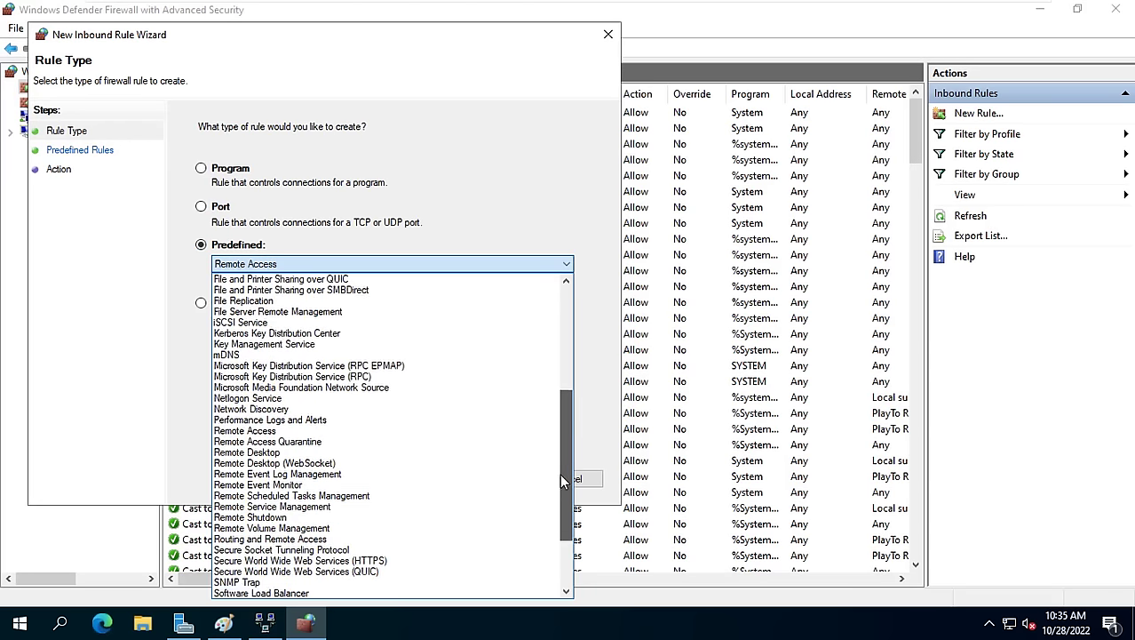
pyautogui.scroll(-3)
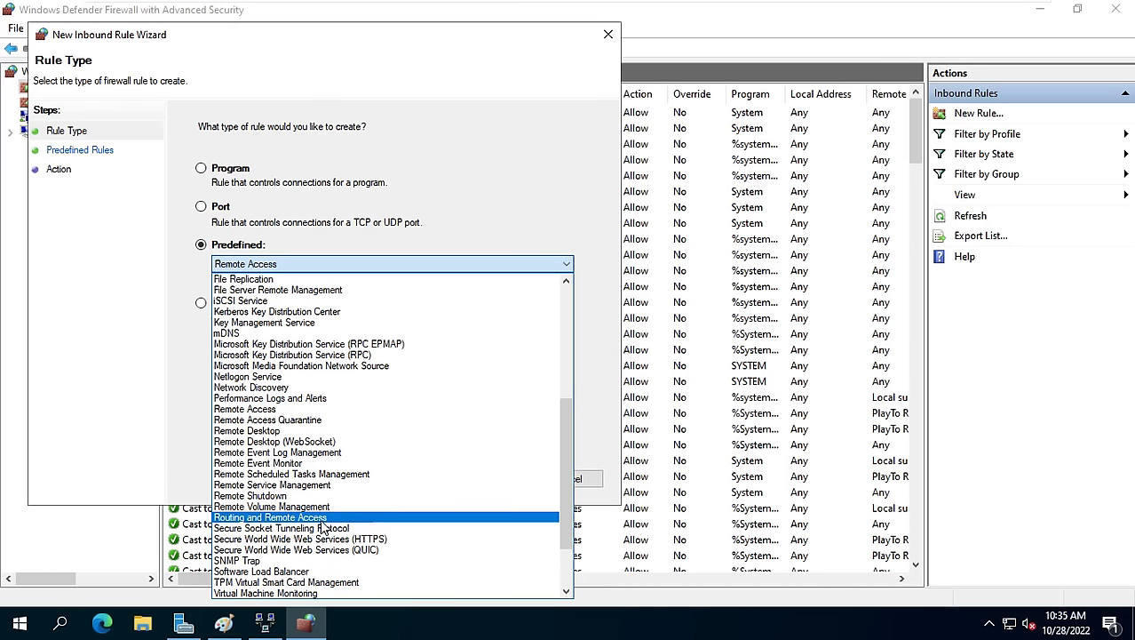
pyautogui.click(269, 517)
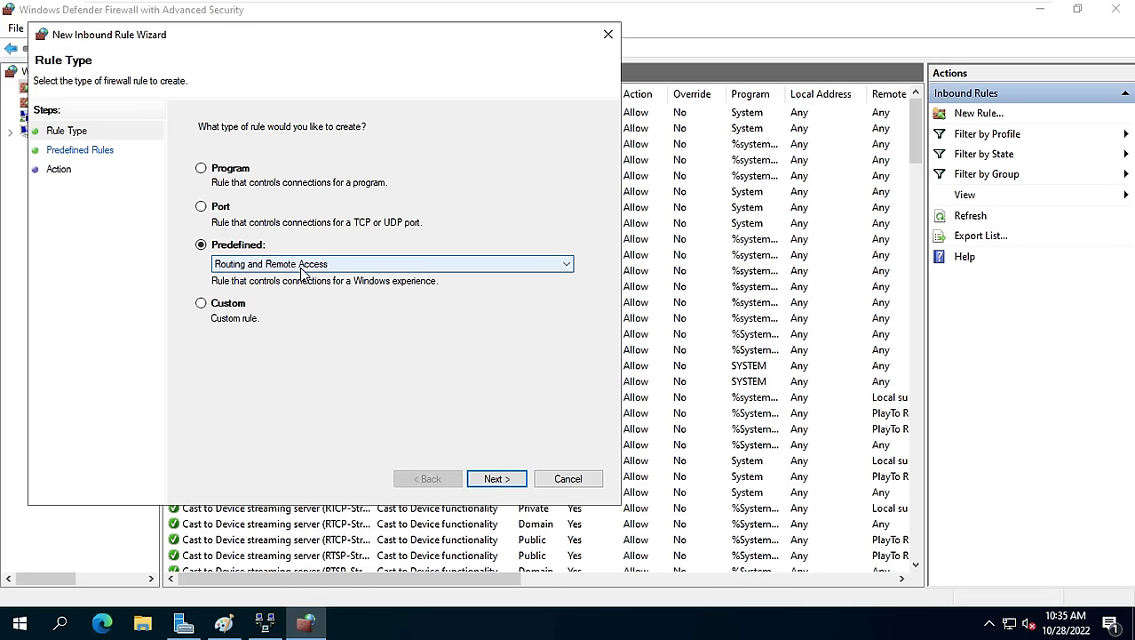
pyautogui.click(497, 478)
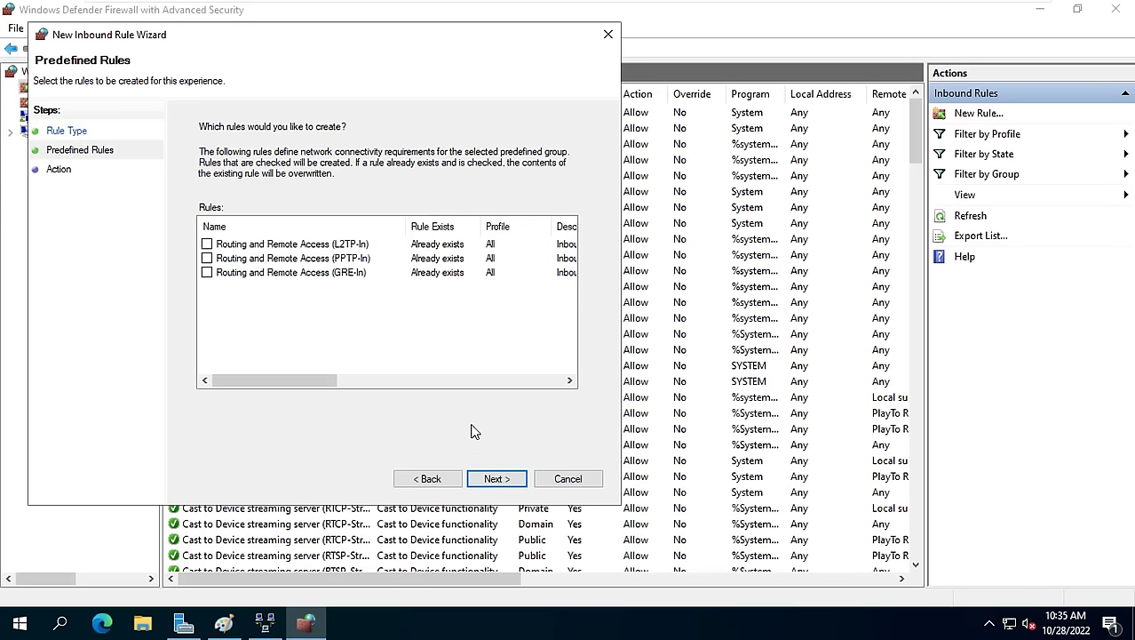
# Step: Check the PPTP-In rule, allow the connection, finish, and close the firewall window
pyautogui.click(293, 257)
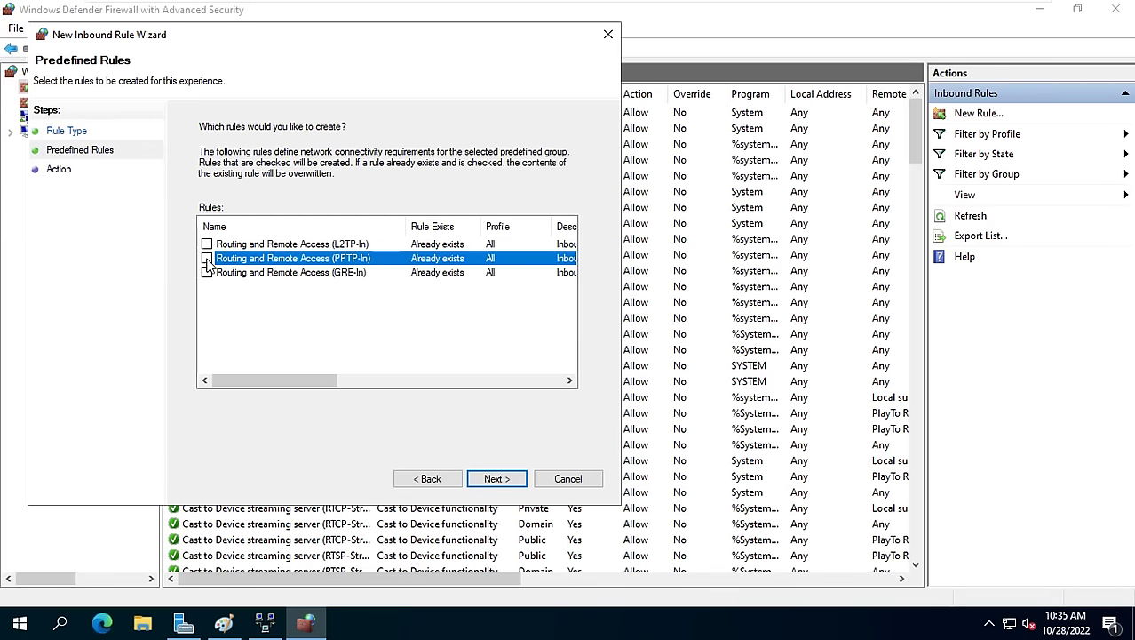
pyautogui.click(206, 258)
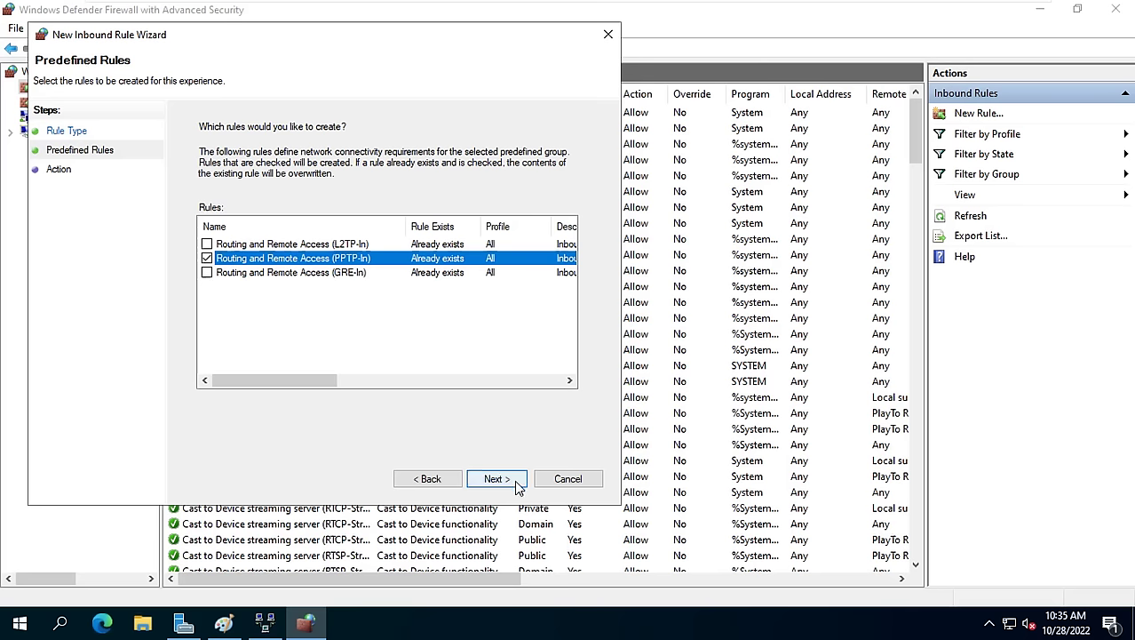
pyautogui.click(496, 478)
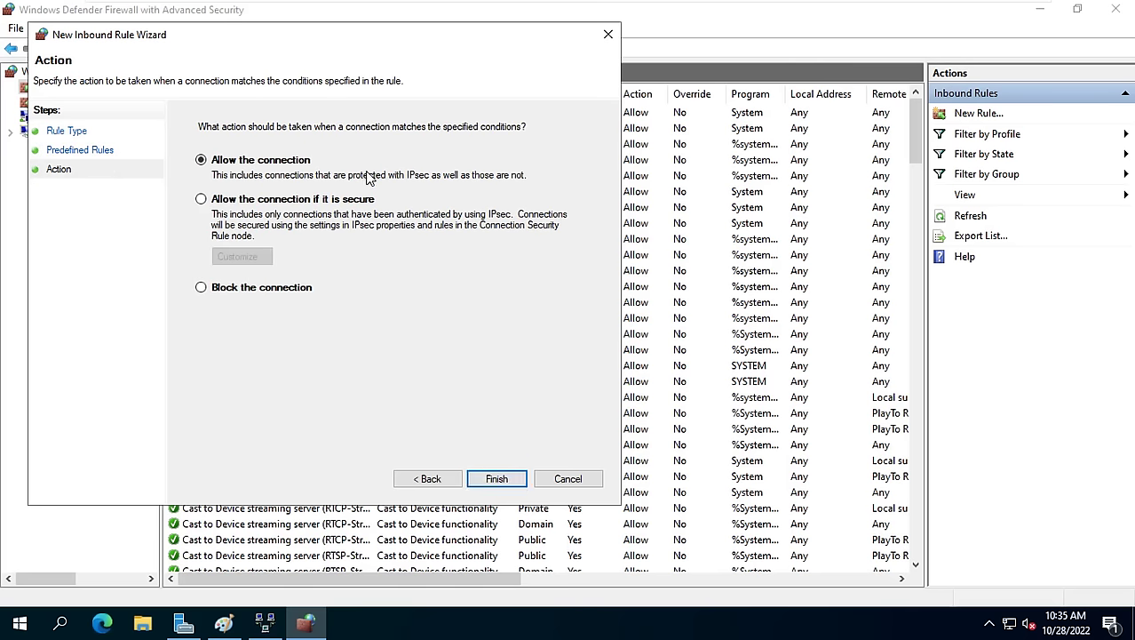
pyautogui.moveTo(496, 478)
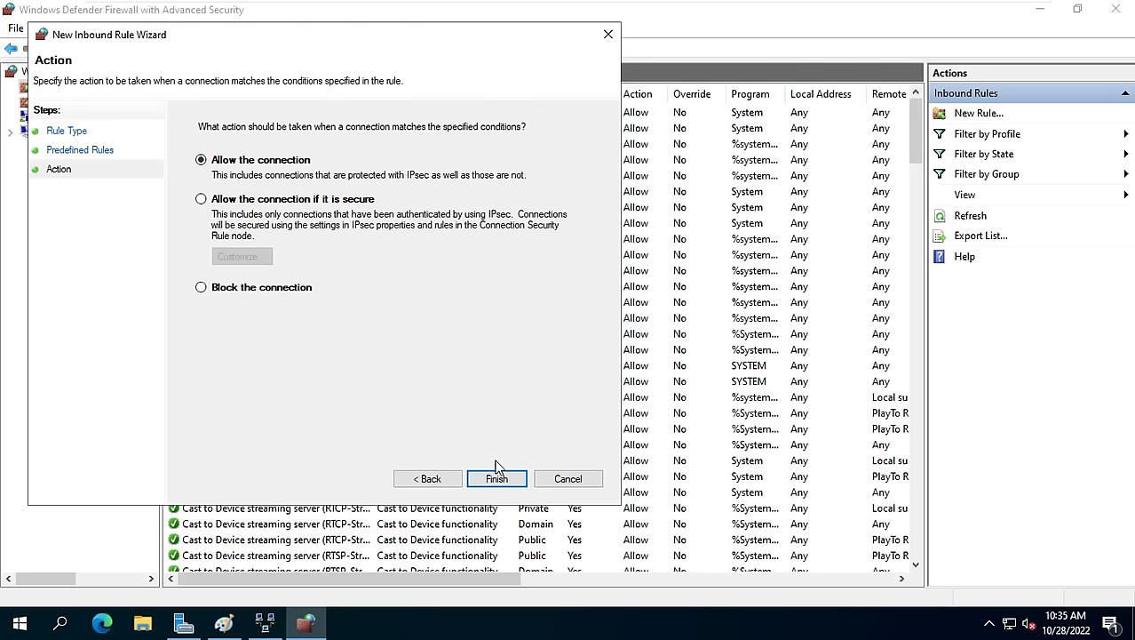
pyautogui.click(496, 478)
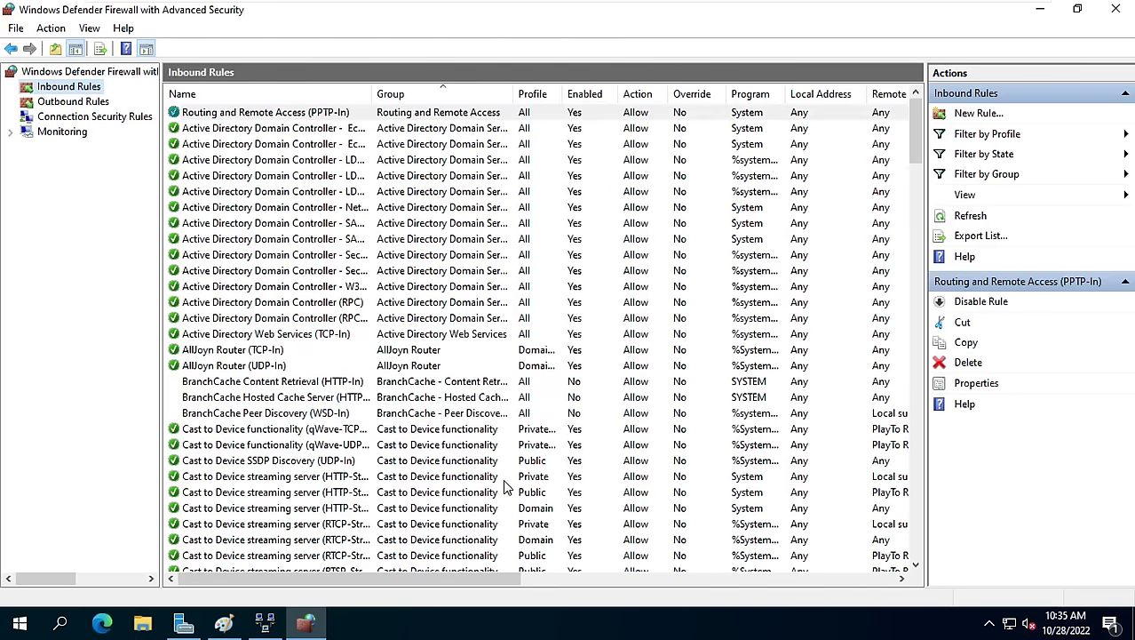
pyautogui.click(265, 112)
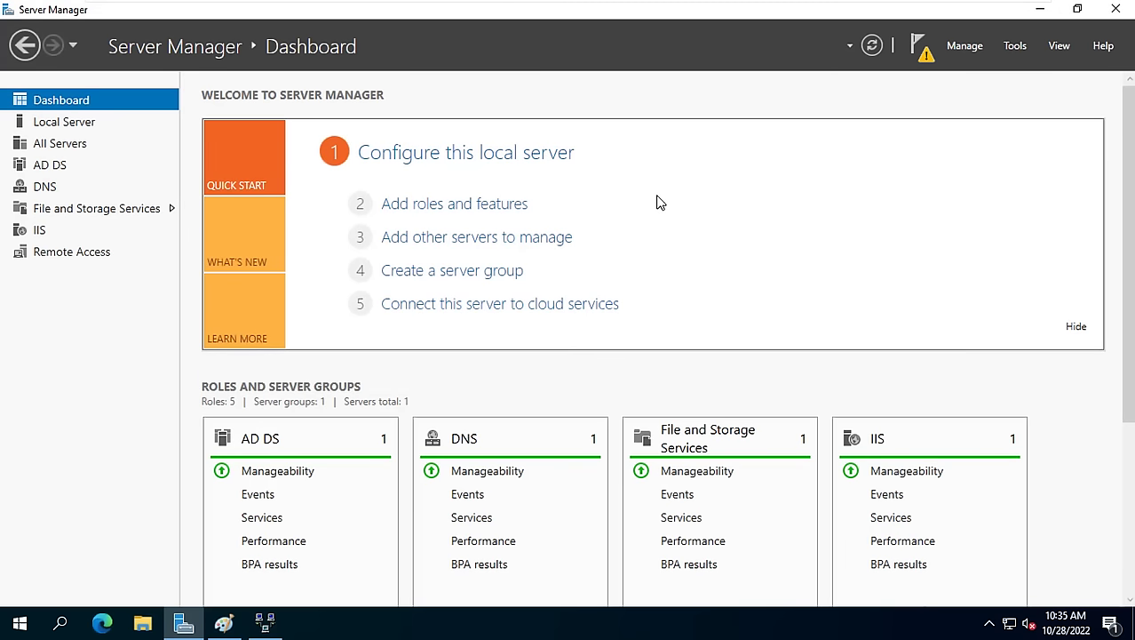
# Step: Browse to the DrayTek admin at 10.11.32.140:8080 and show NAT Port Redirection
pyautogui.write('1')
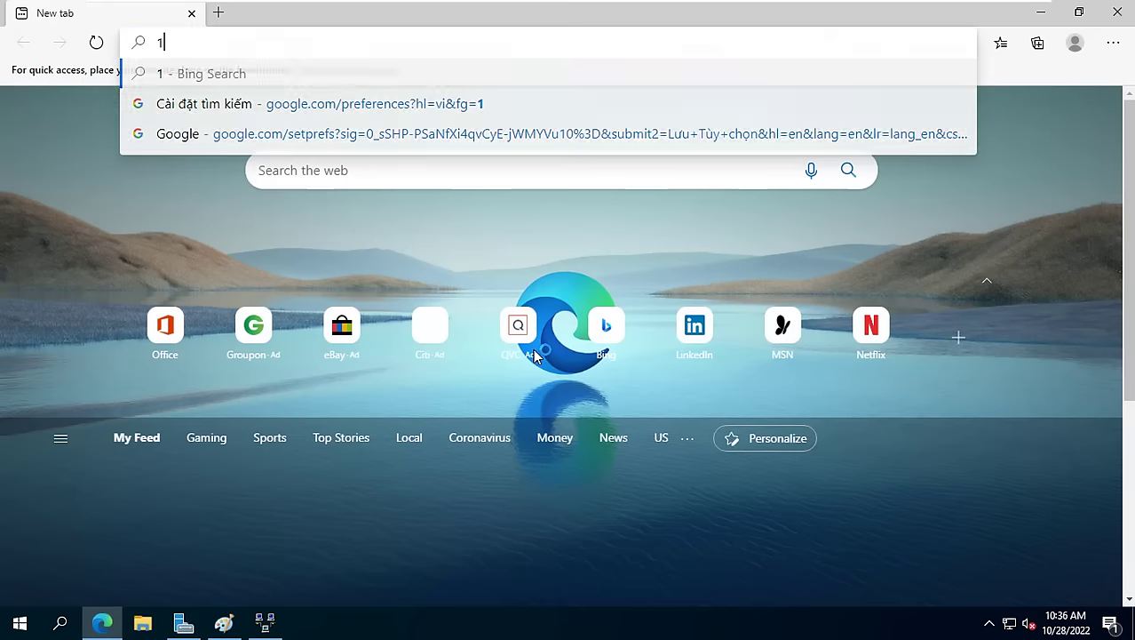
pyautogui.write('0.11.32.140:8080')
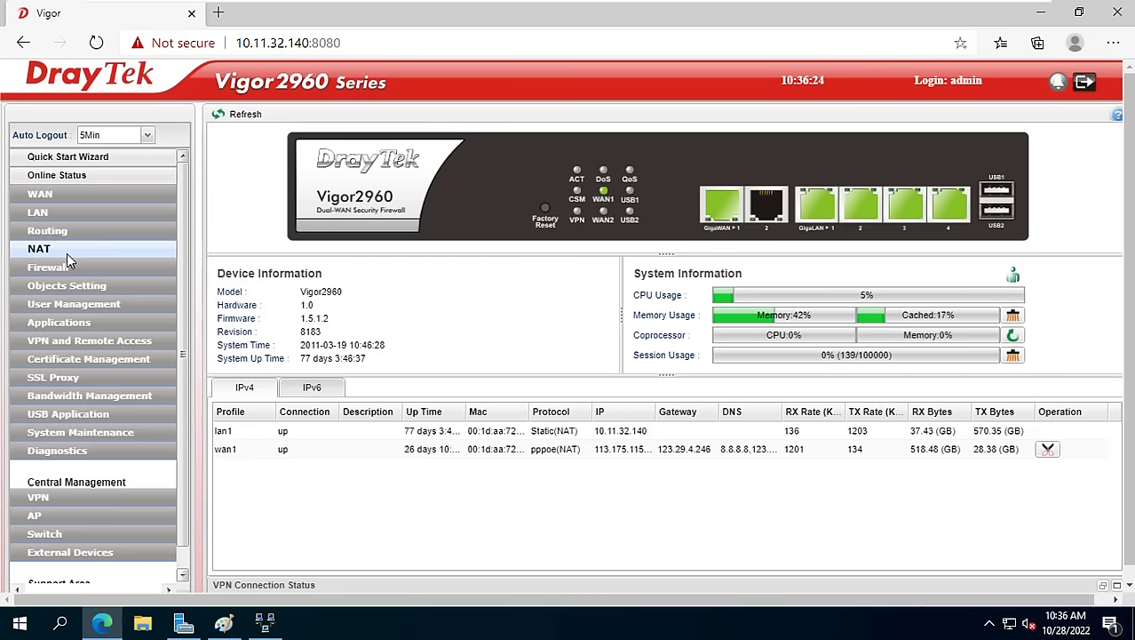
pyautogui.click(40, 249)
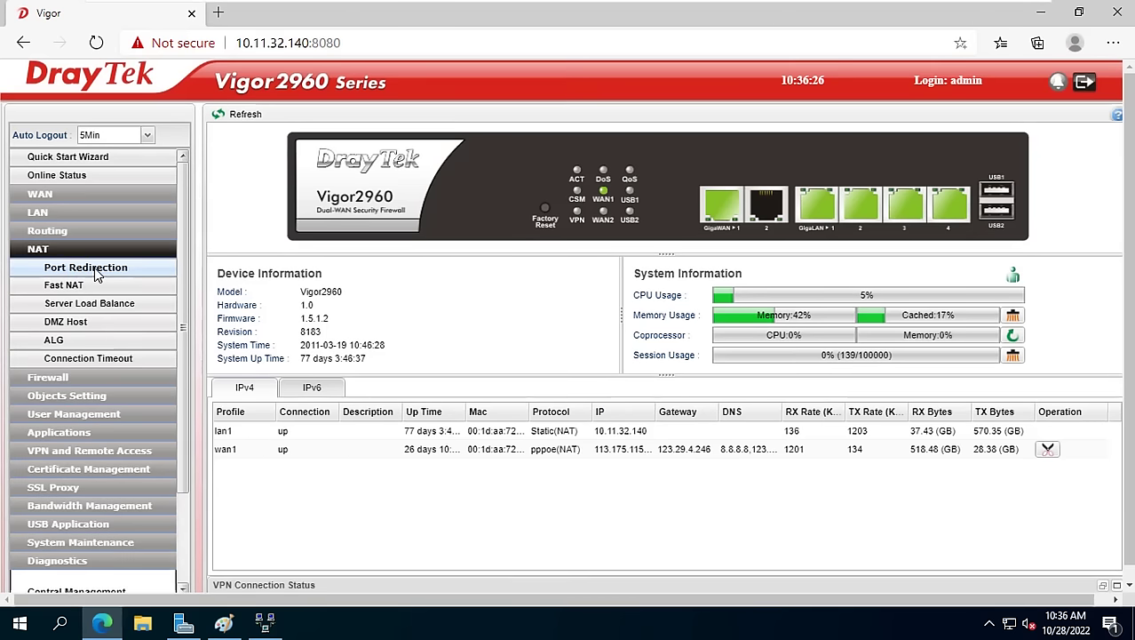
pyautogui.click(85, 267)
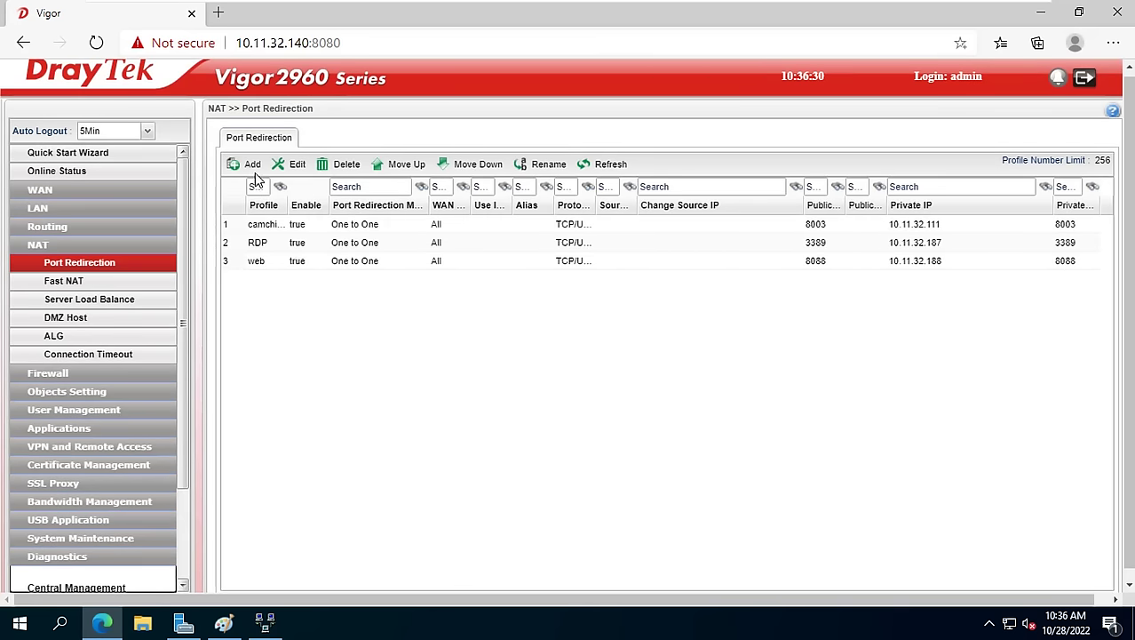
# Step: Create an enabled VPN1723 redirection profile with public and private port 1723
pyautogui.click(252, 163)
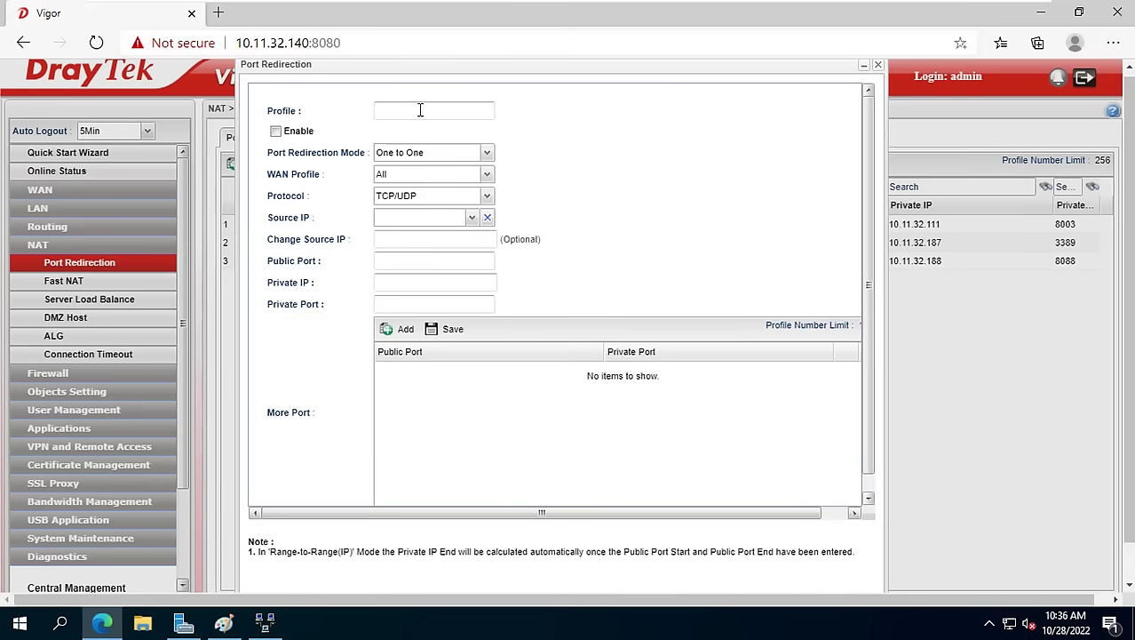
pyautogui.write('VPN1723')
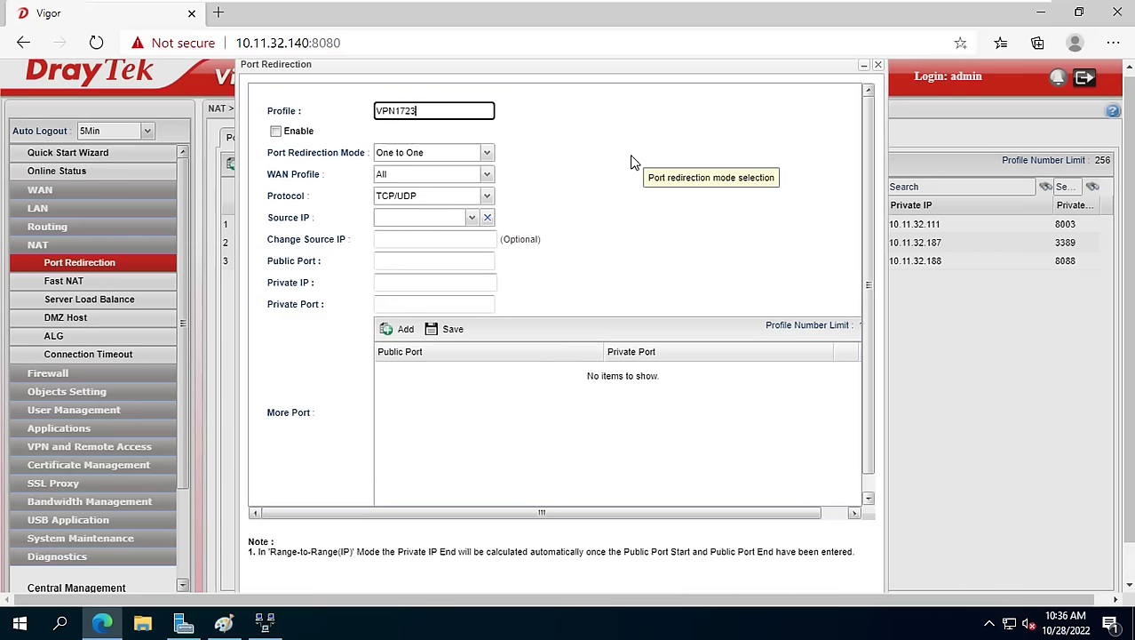
pyautogui.click(276, 131)
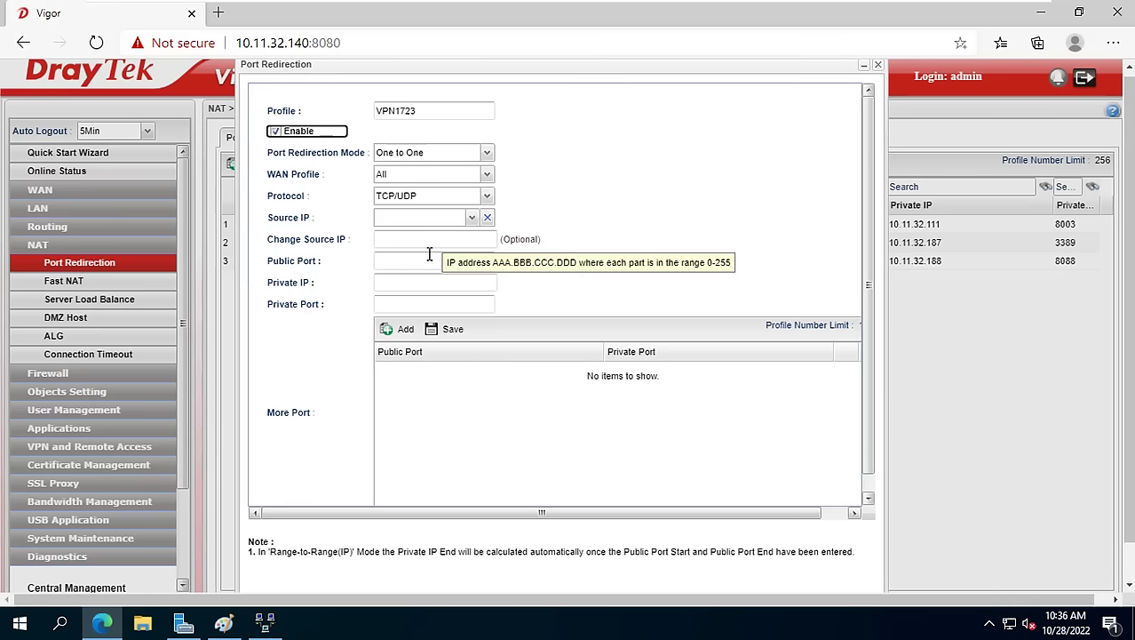
pyautogui.write('17')
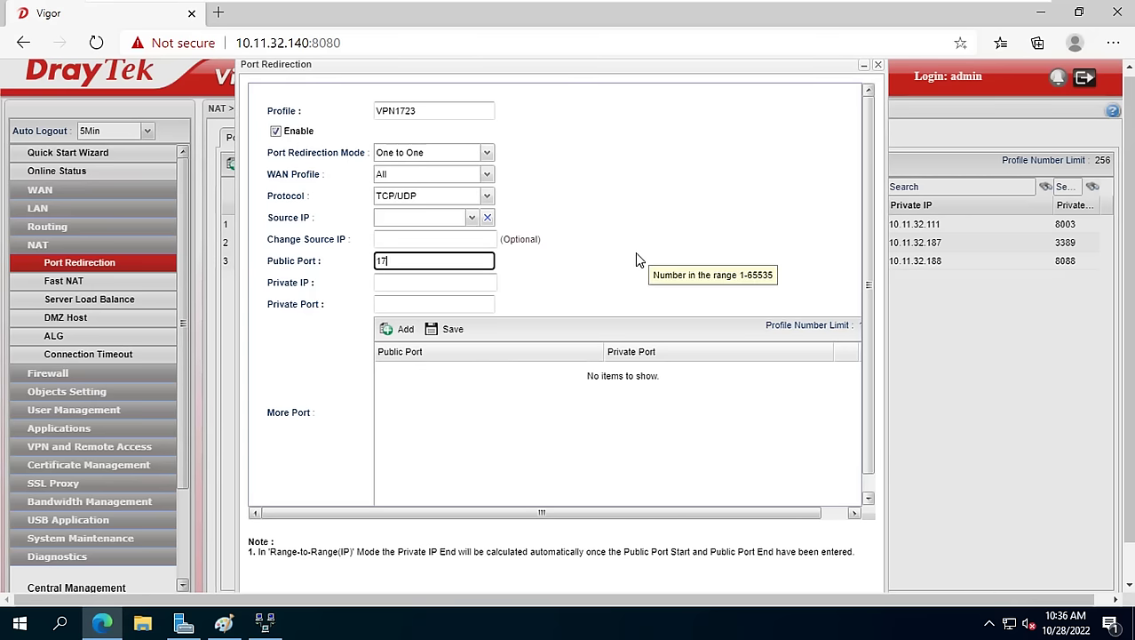
pyautogui.click(433, 303)
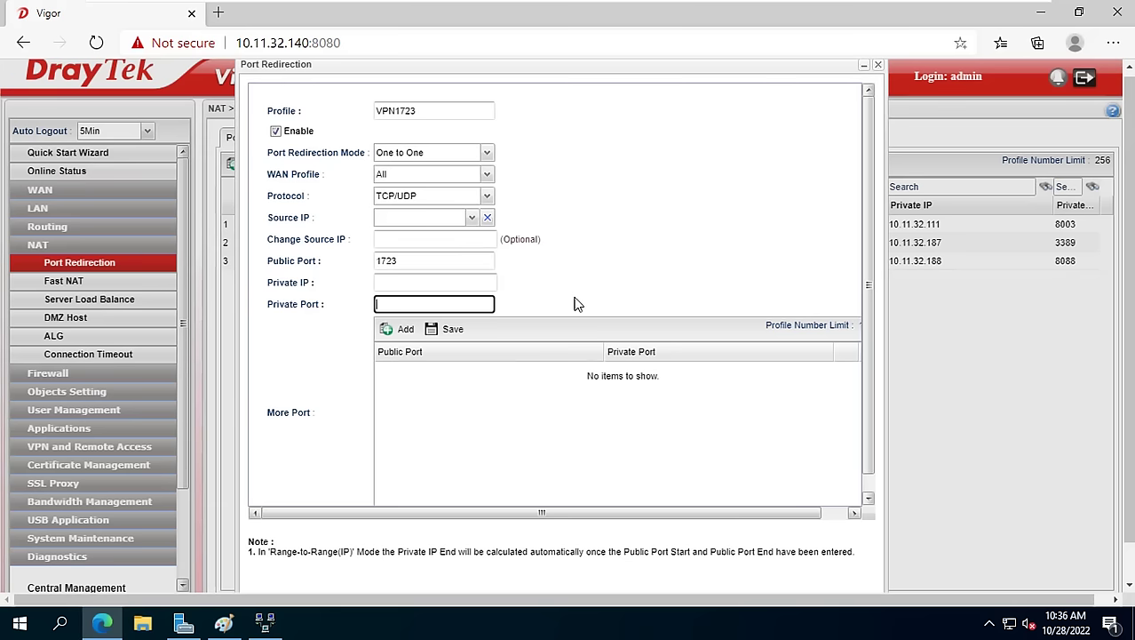
pyautogui.write('1723')
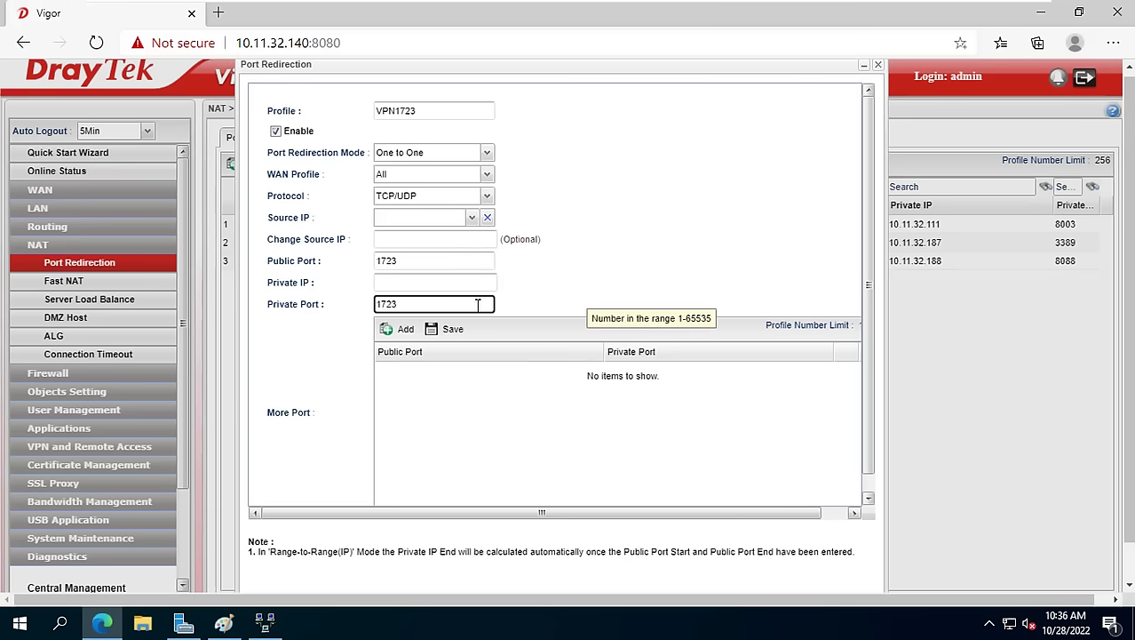
# Step: Set the private IP to 10.11.32.100 and save the VPN1723 profile
pyautogui.click(435, 281)
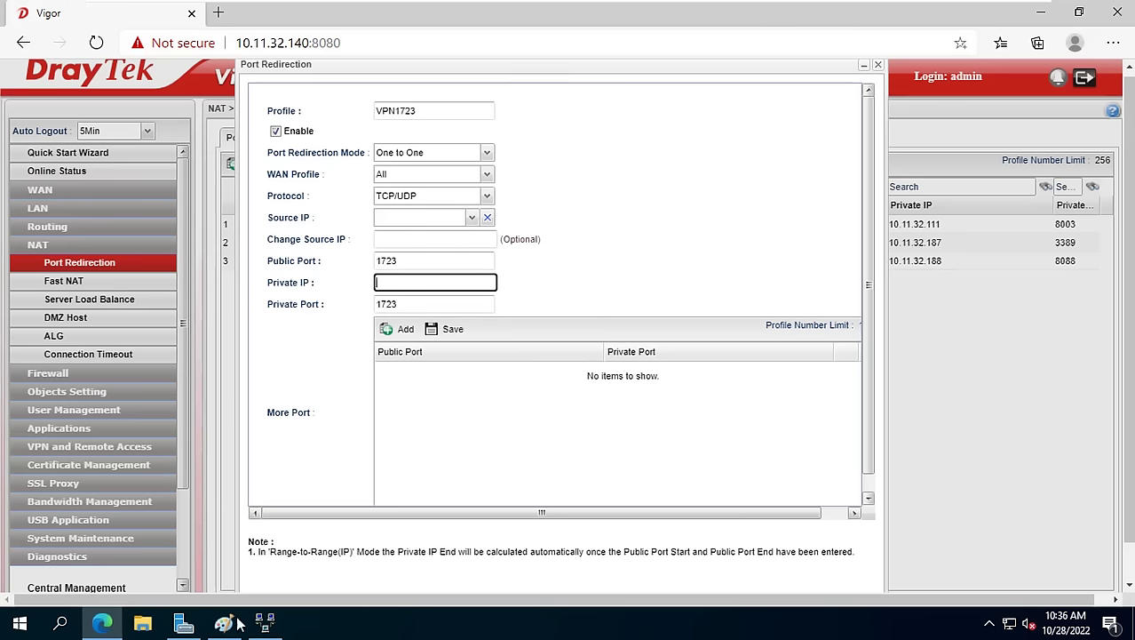
pyautogui.click(224, 622)
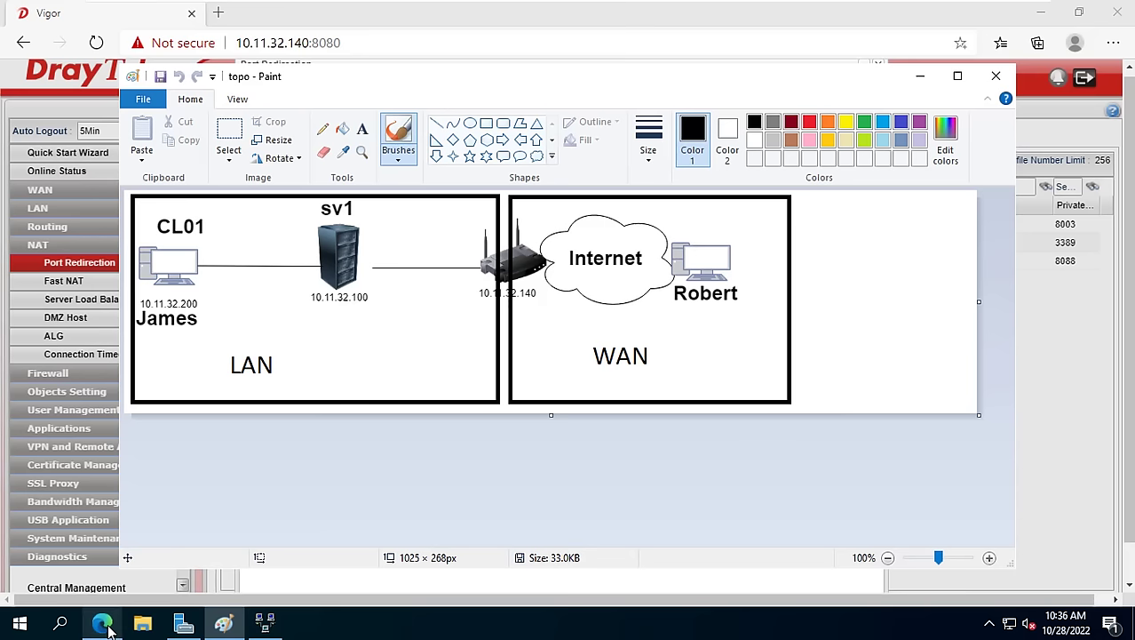
pyautogui.click(102, 622)
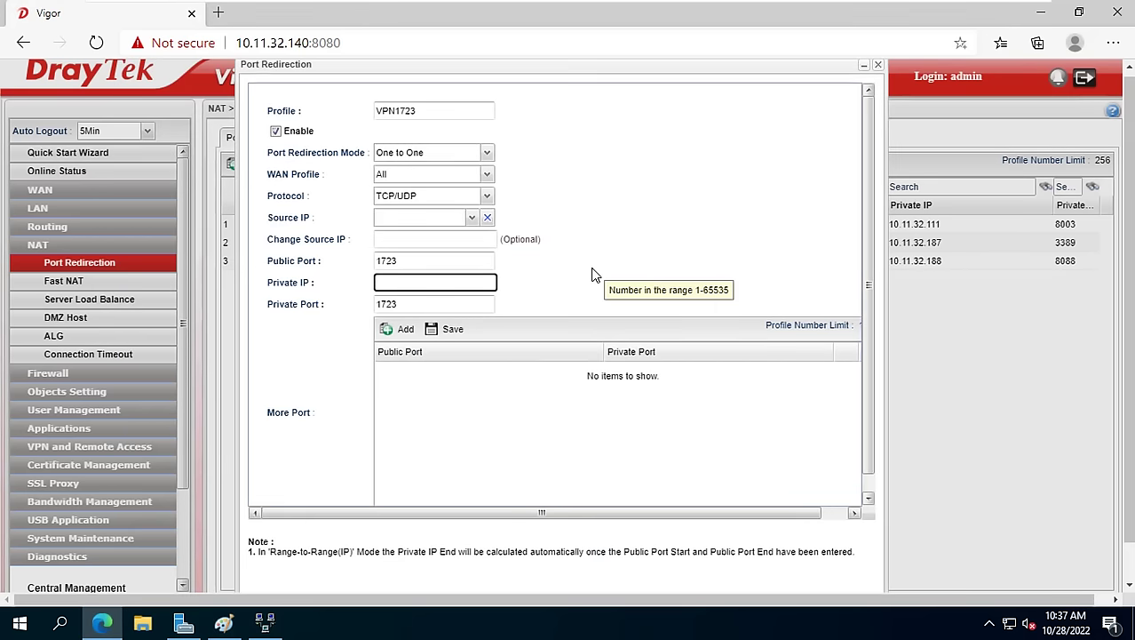
pyautogui.write('10.11.32.')
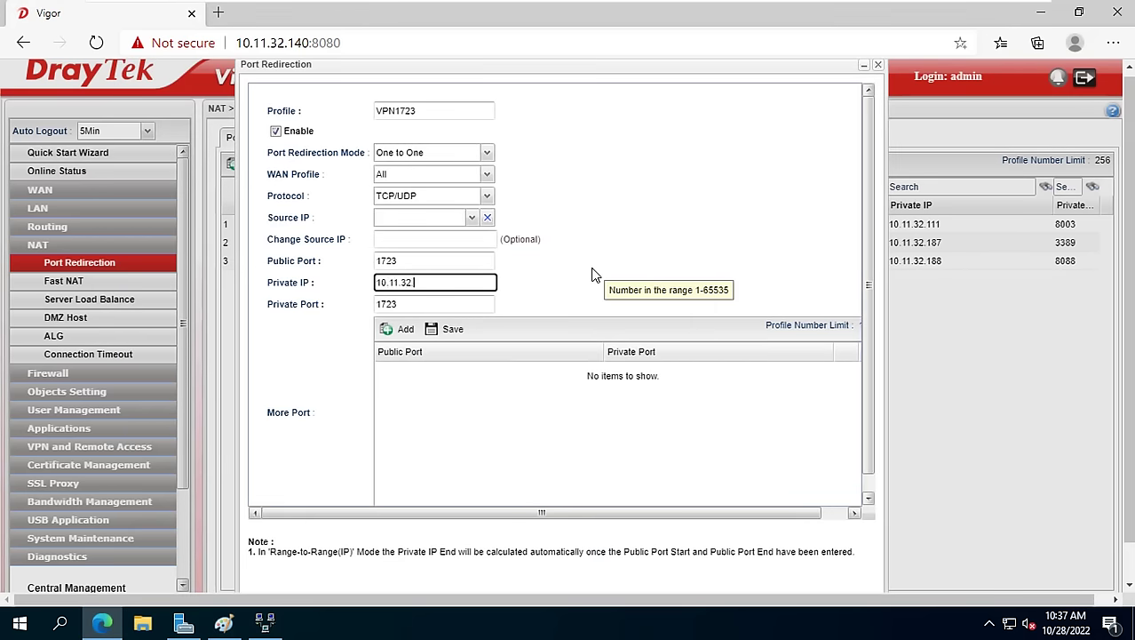
pyautogui.write('100')
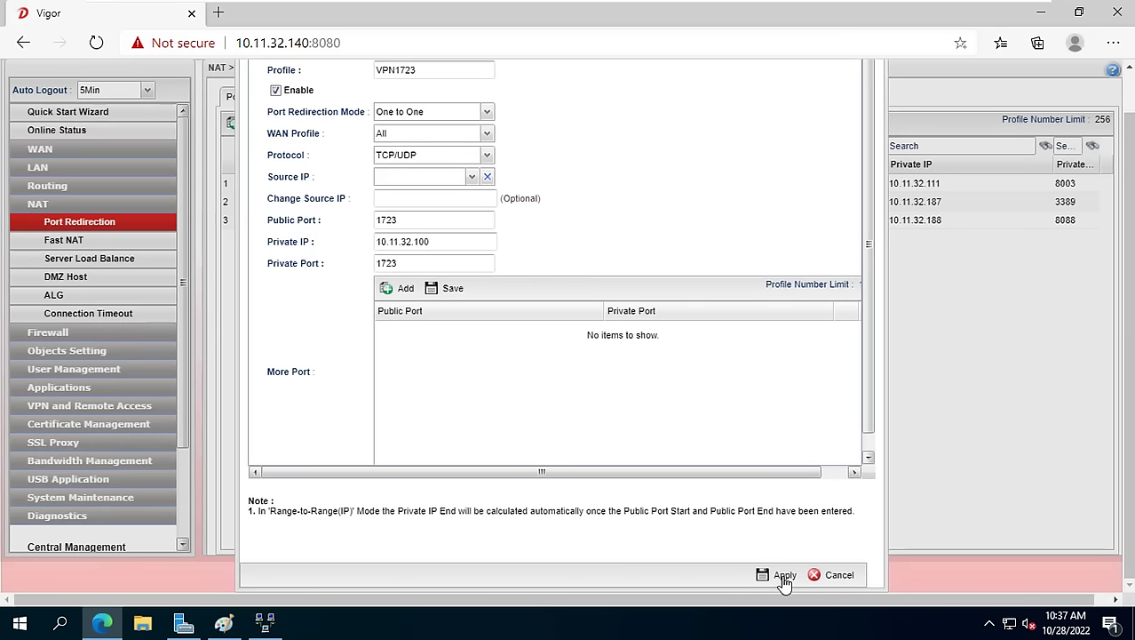
pyautogui.click(785, 575)
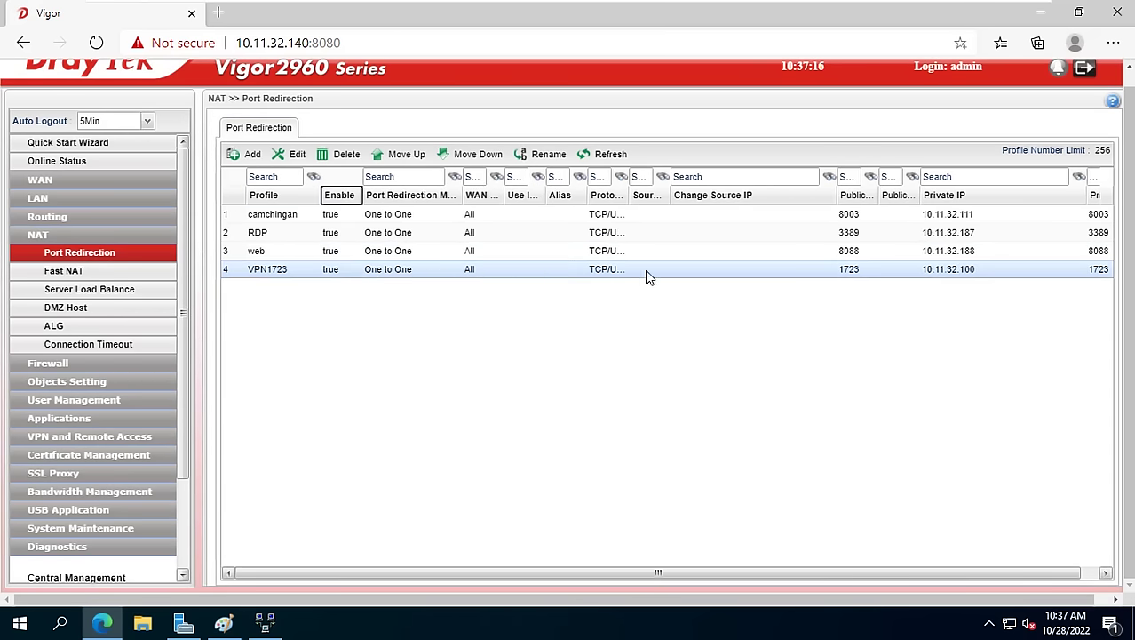
# Step: Check the network diagram, then go to WAN General Setup in the router menu
pyautogui.click(224, 622)
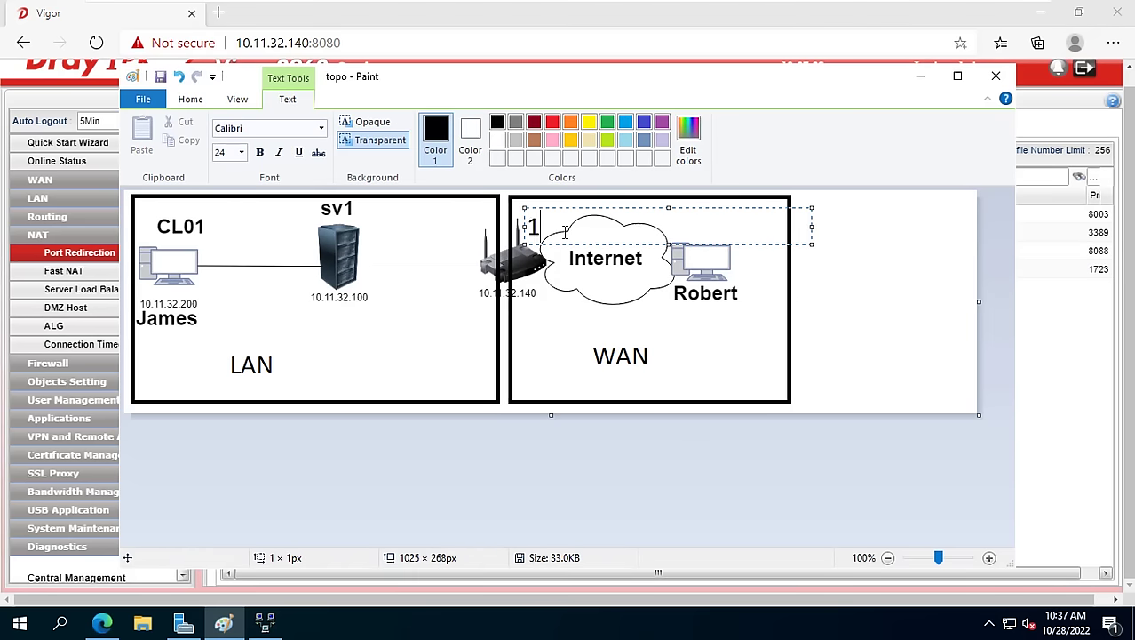
pyautogui.write('723')
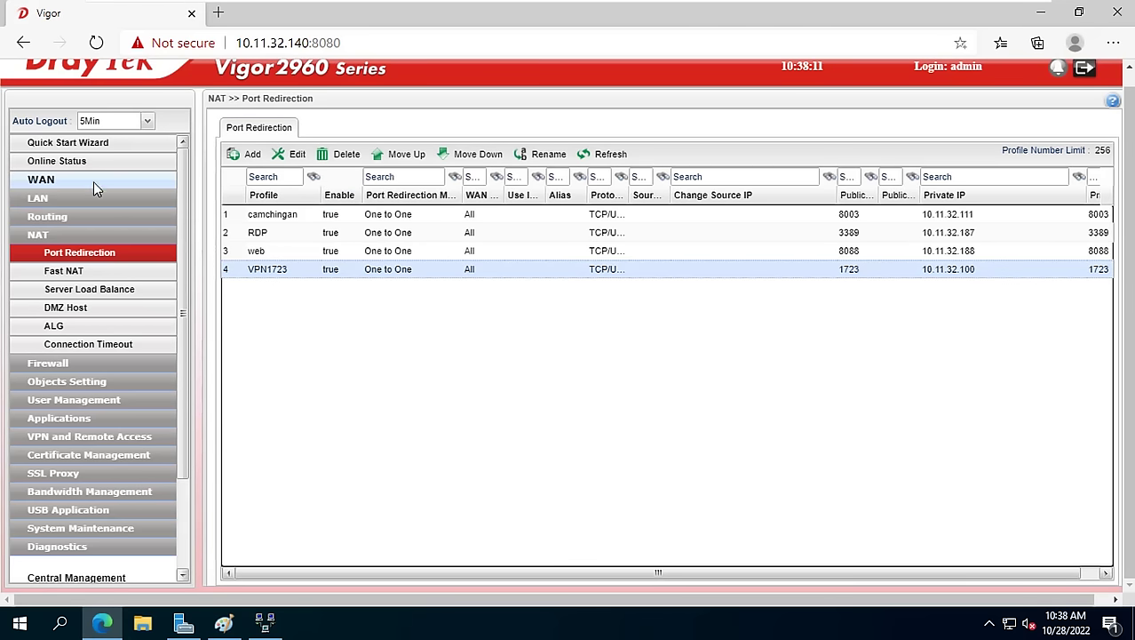
pyautogui.click(41, 179)
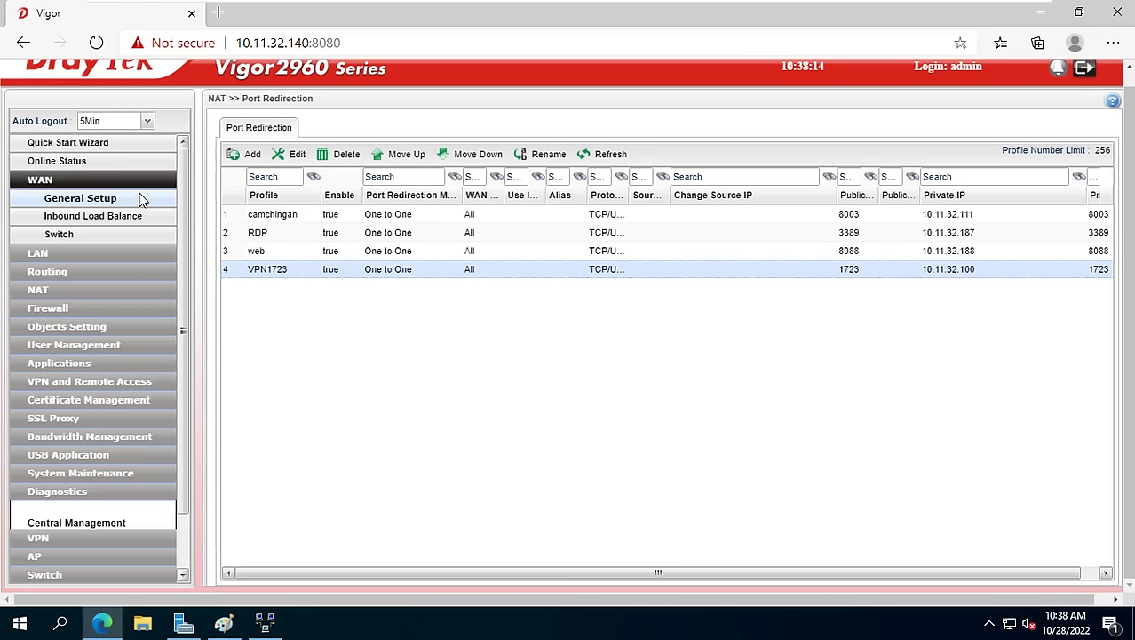
pyautogui.click(57, 160)
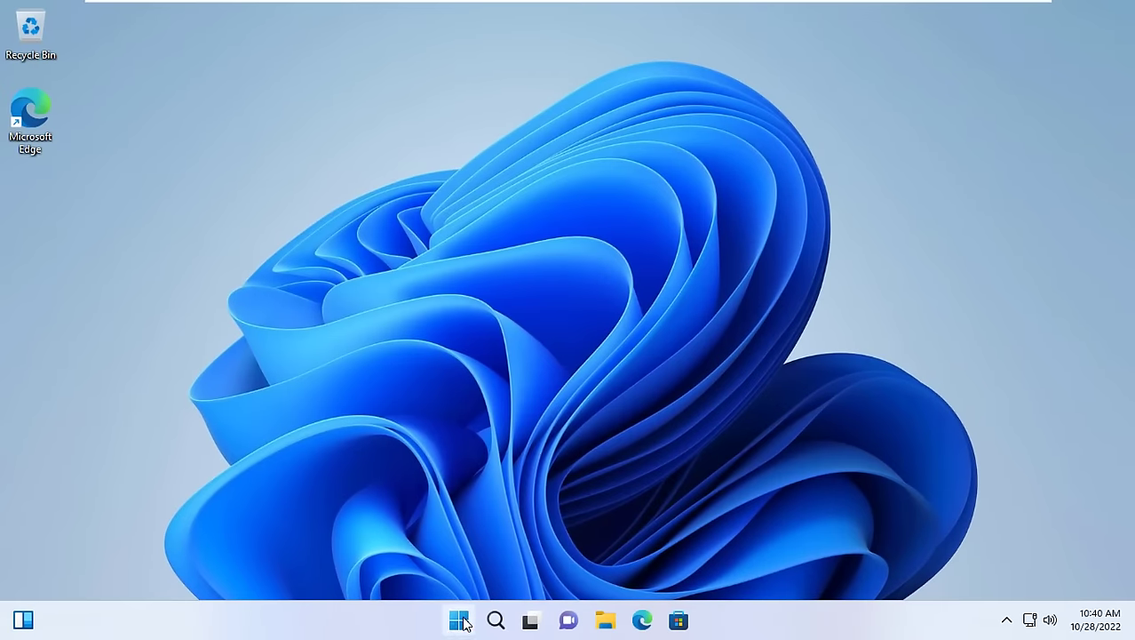
# Step: Reach the Network & internet VPN page in a maximized Settings window
pyautogui.rightClick(460, 620)
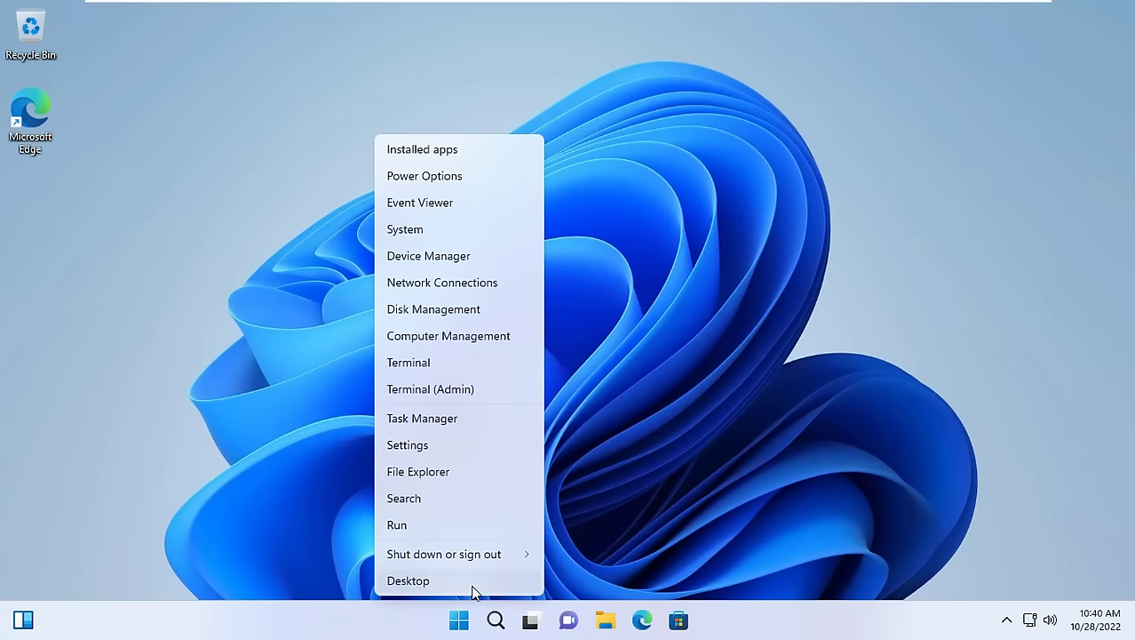
pyautogui.moveTo(442, 282)
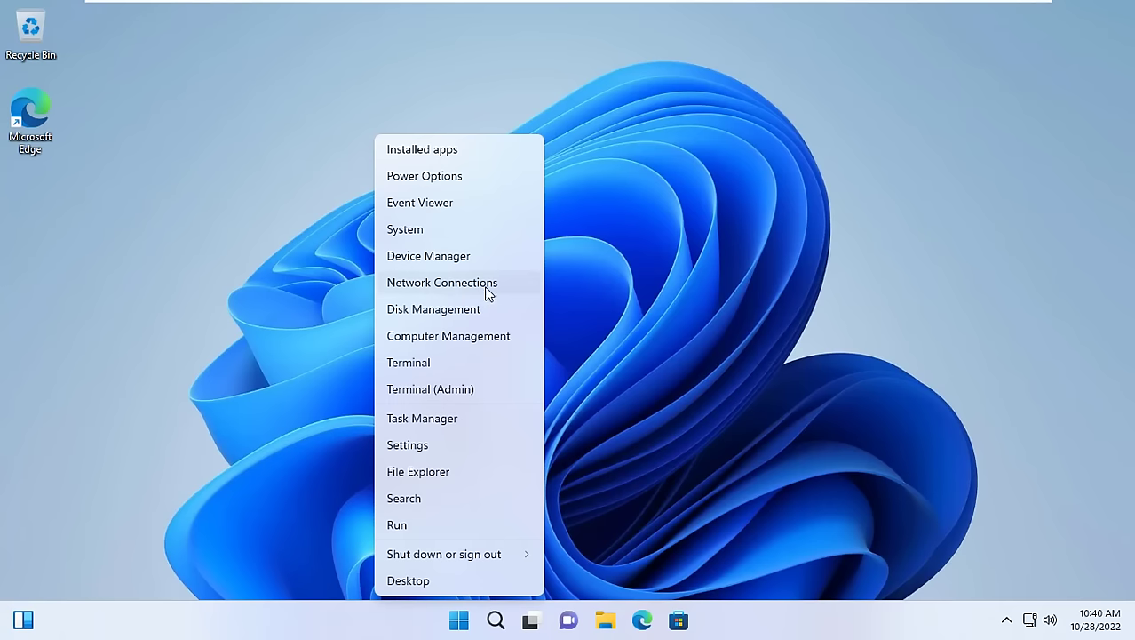
pyautogui.moveTo(471, 293)
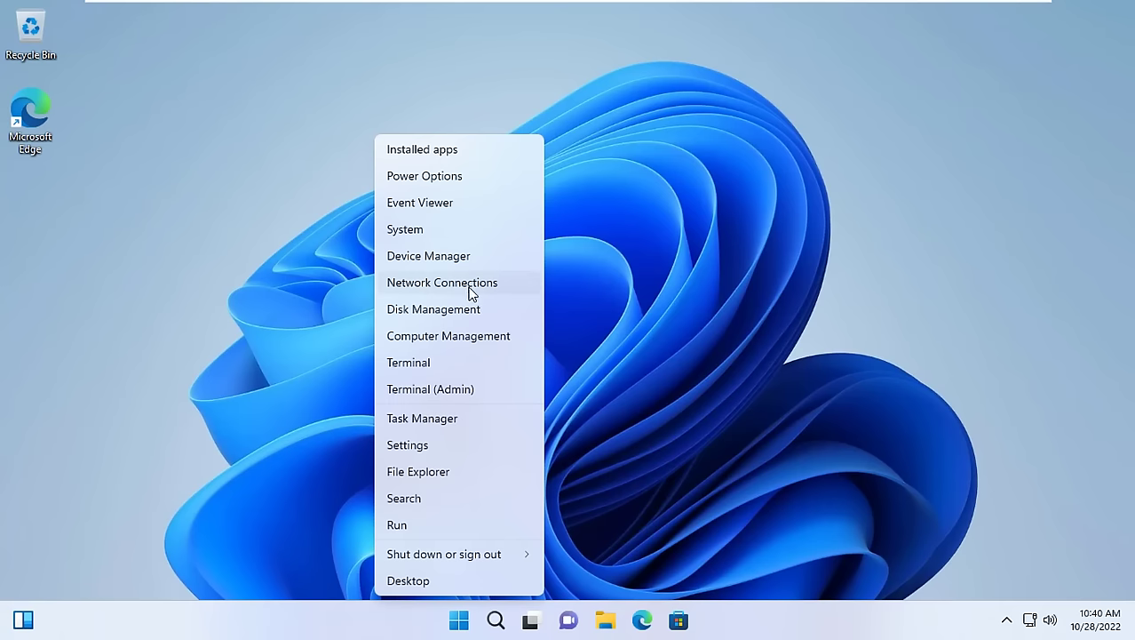
pyautogui.click(800, 355)
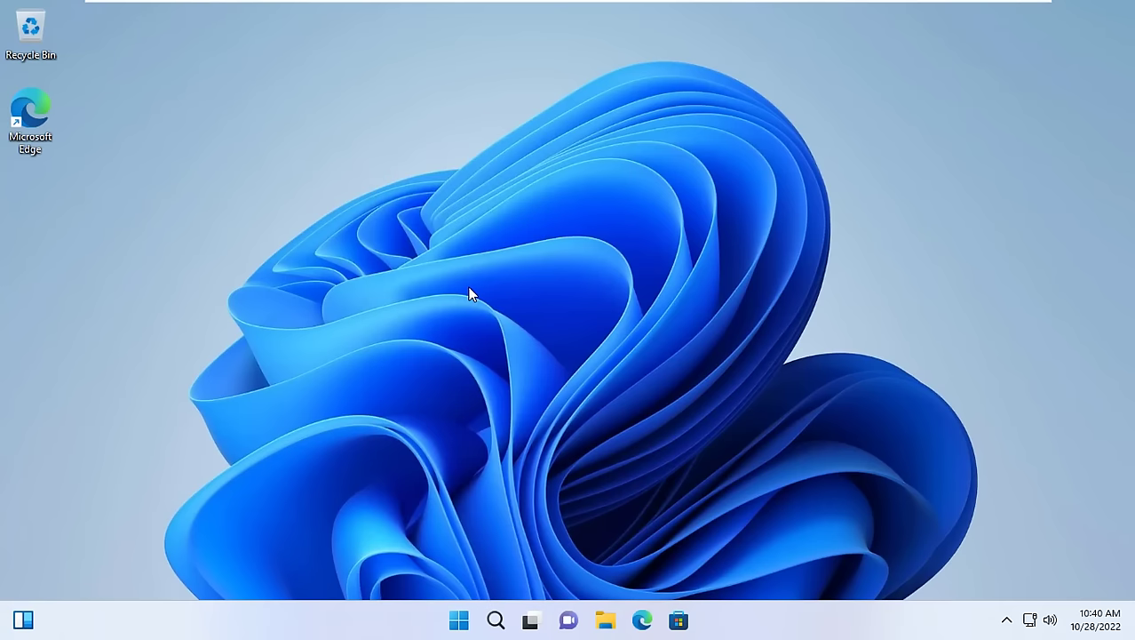
pyautogui.click(696, 620)
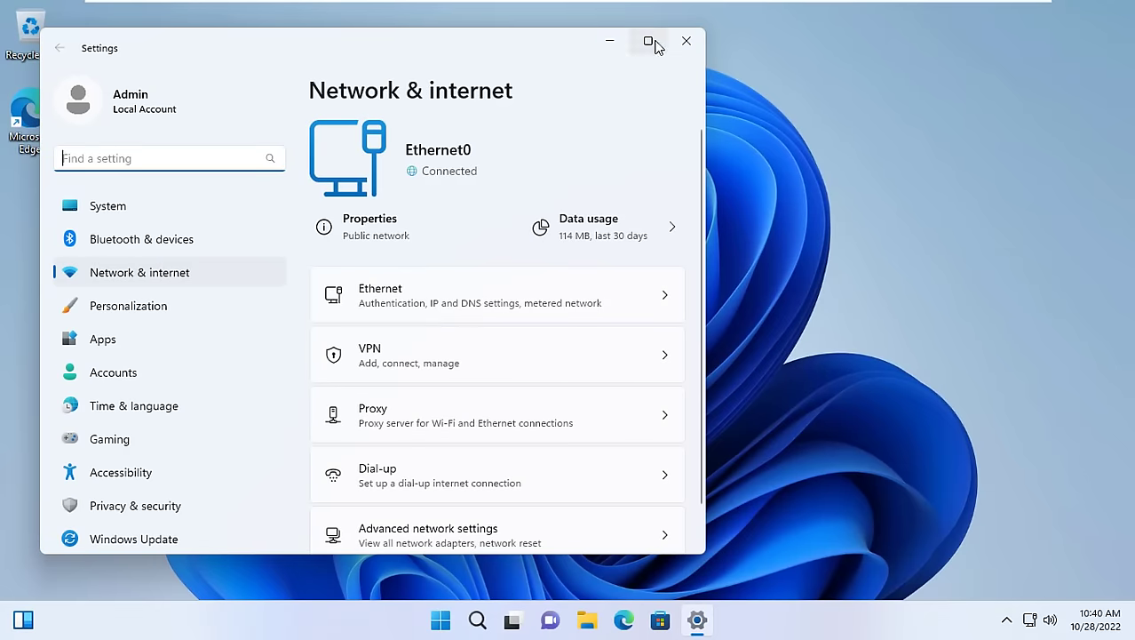
pyautogui.click(649, 41)
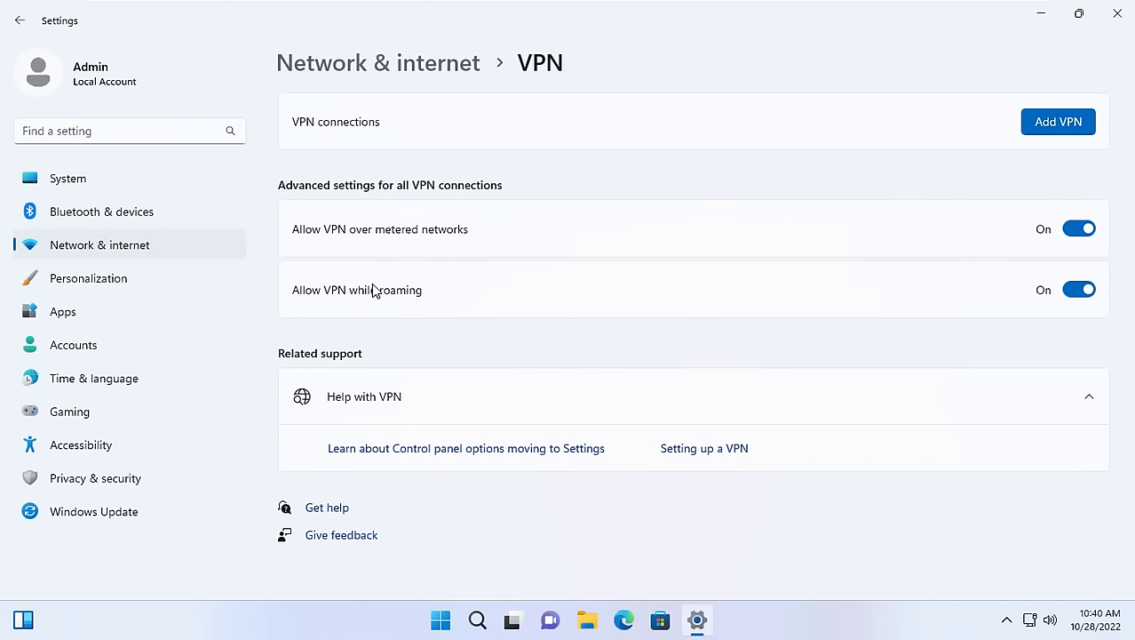
# Step: Start a new VPN connection named VPN using PPTP with username and password sign-in
pyautogui.click(1058, 122)
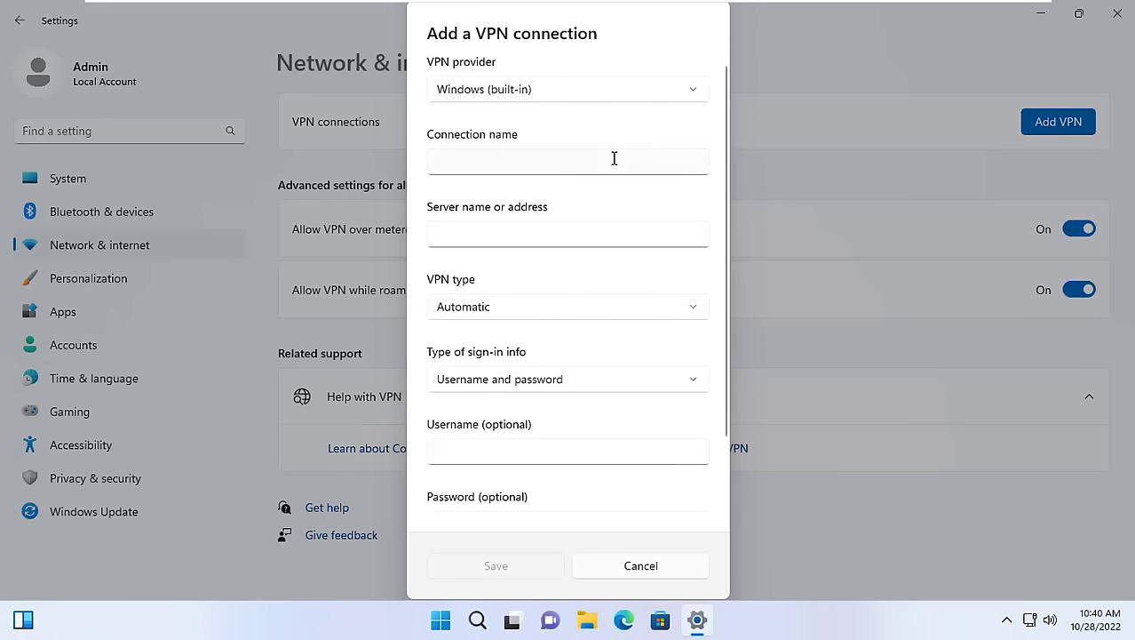
pyautogui.click(568, 161)
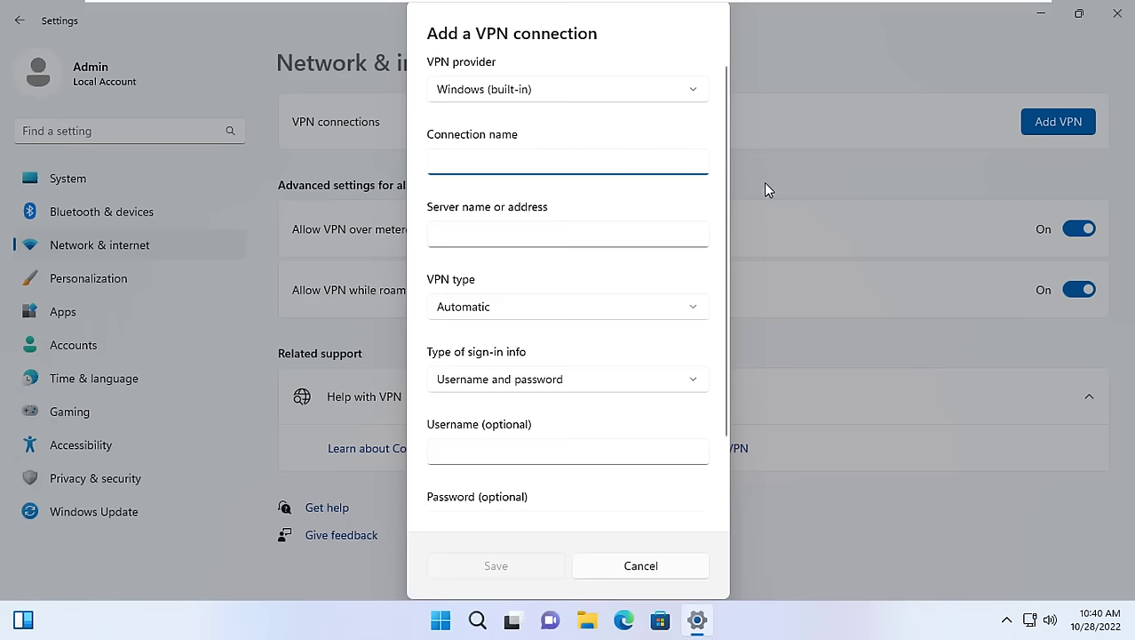
pyautogui.write('VPN')
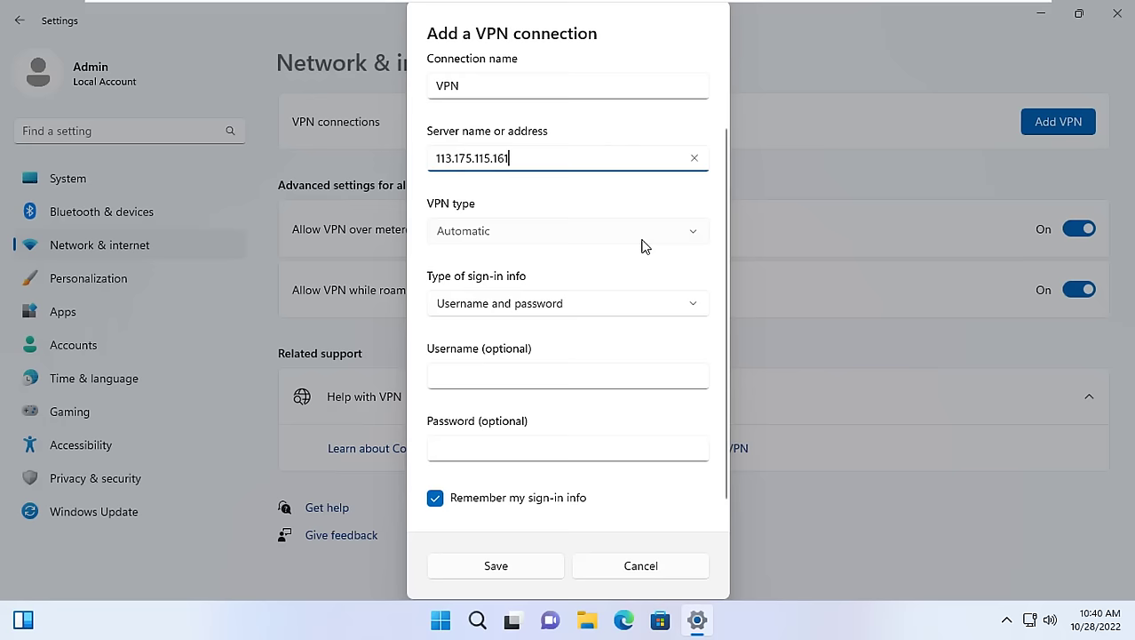
pyautogui.click(567, 230)
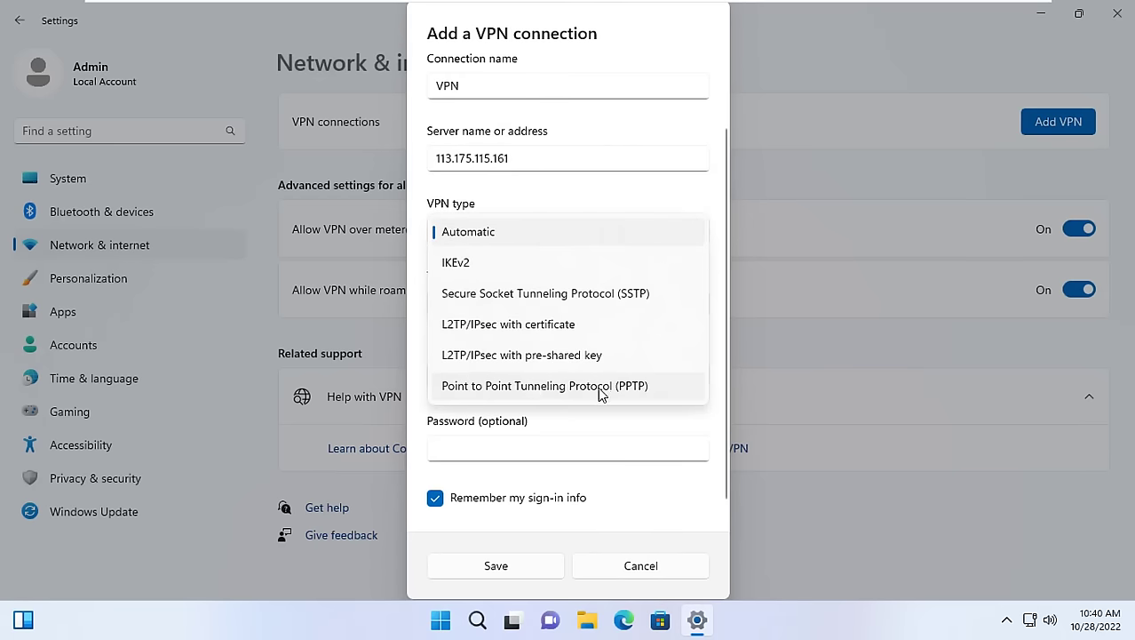
pyautogui.click(543, 385)
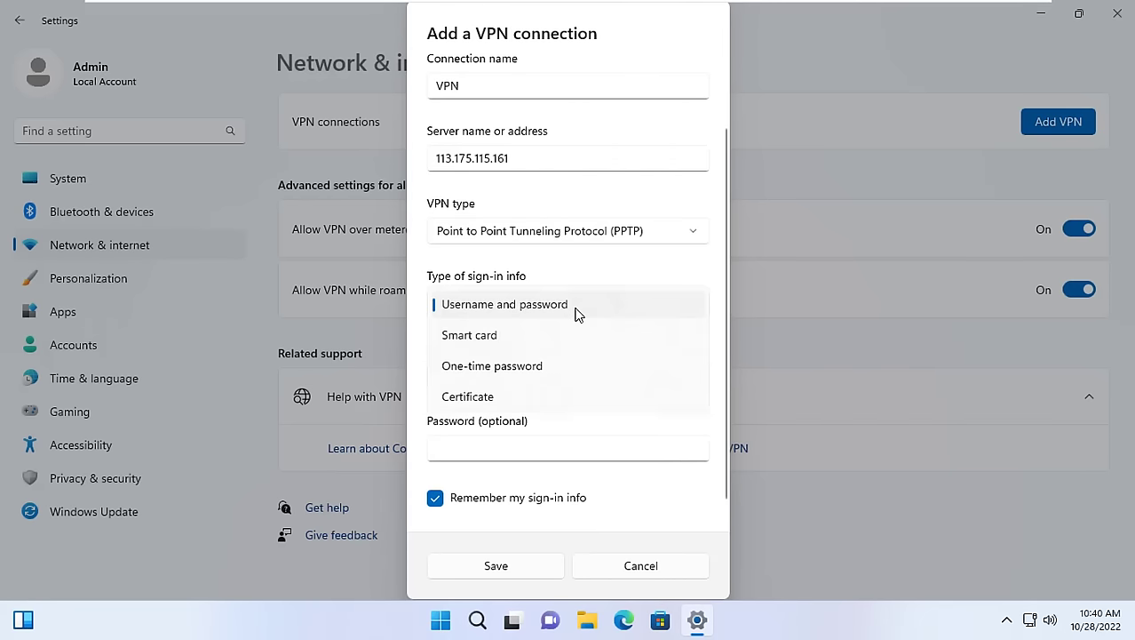
pyautogui.click(504, 304)
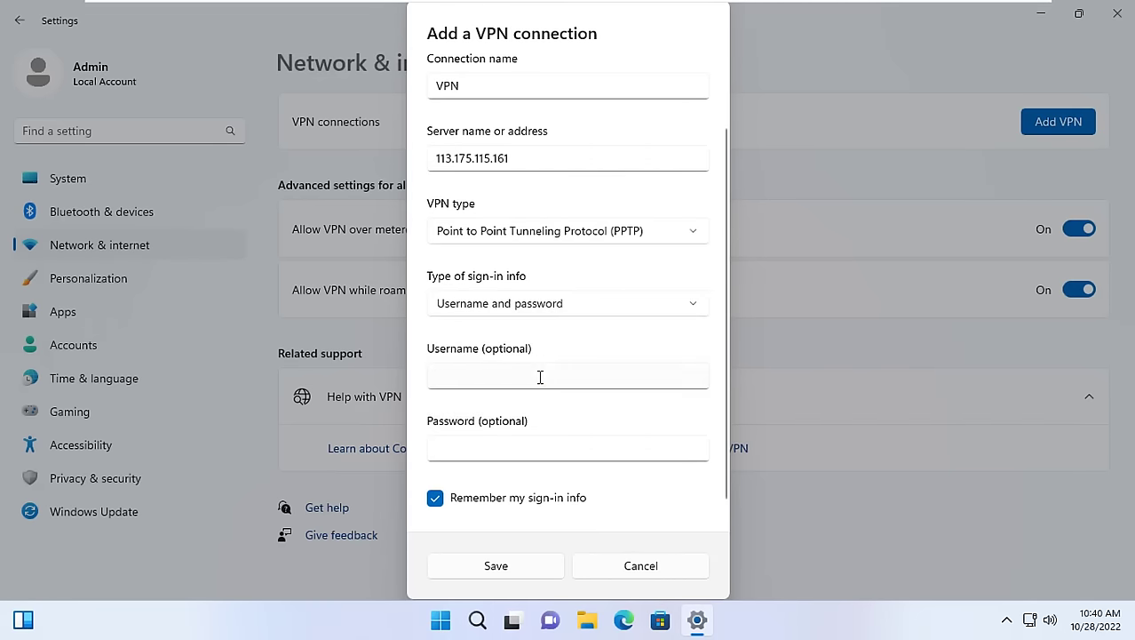
# Step: Enter robert's username and password and save the VPN connection
pyautogui.click(568, 376)
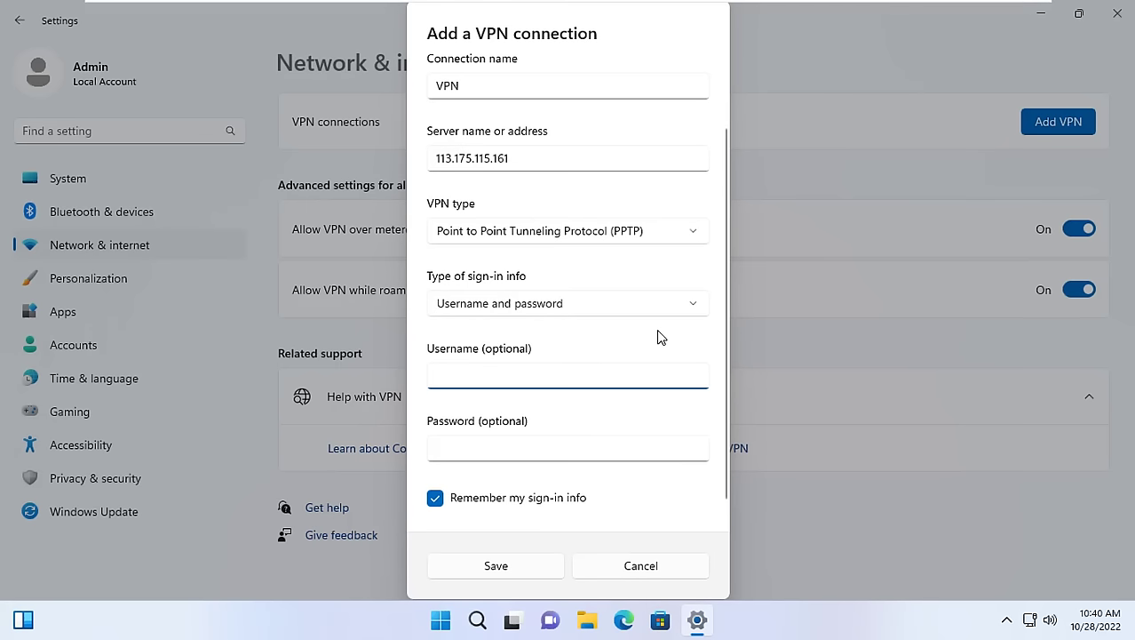
pyautogui.write('robert@')
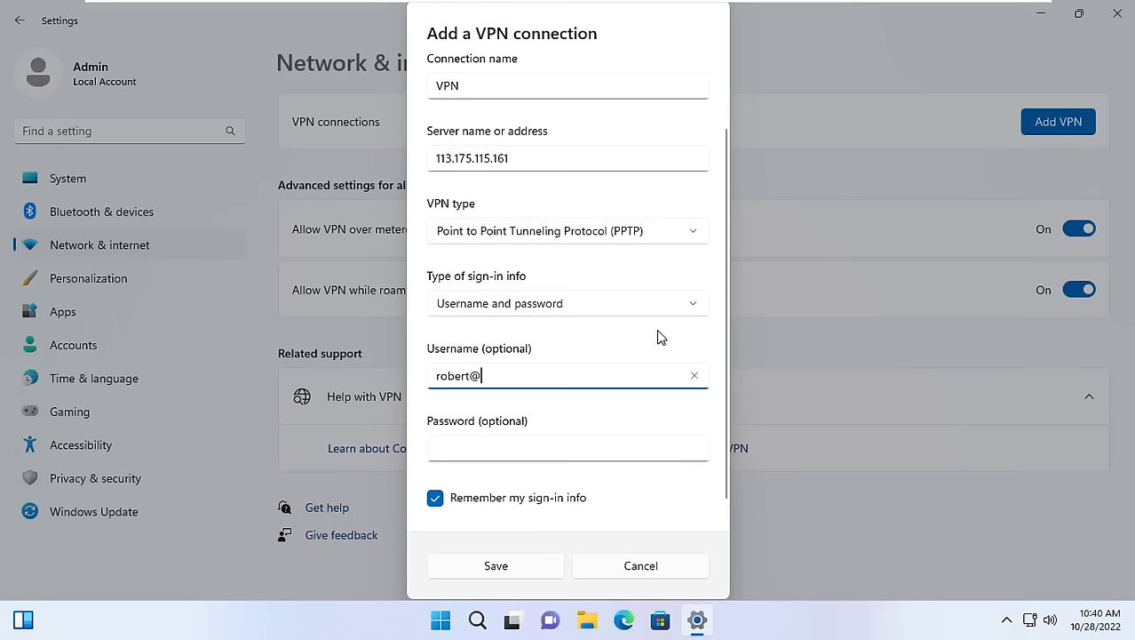
pyautogui.write('n')
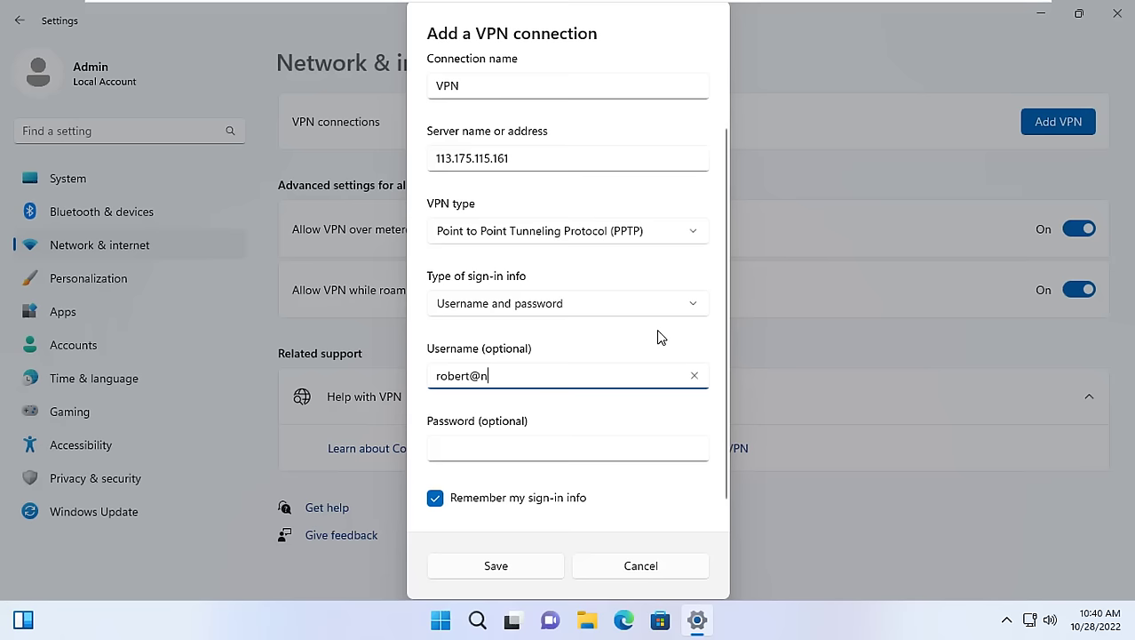
pyautogui.write('etvn.local')
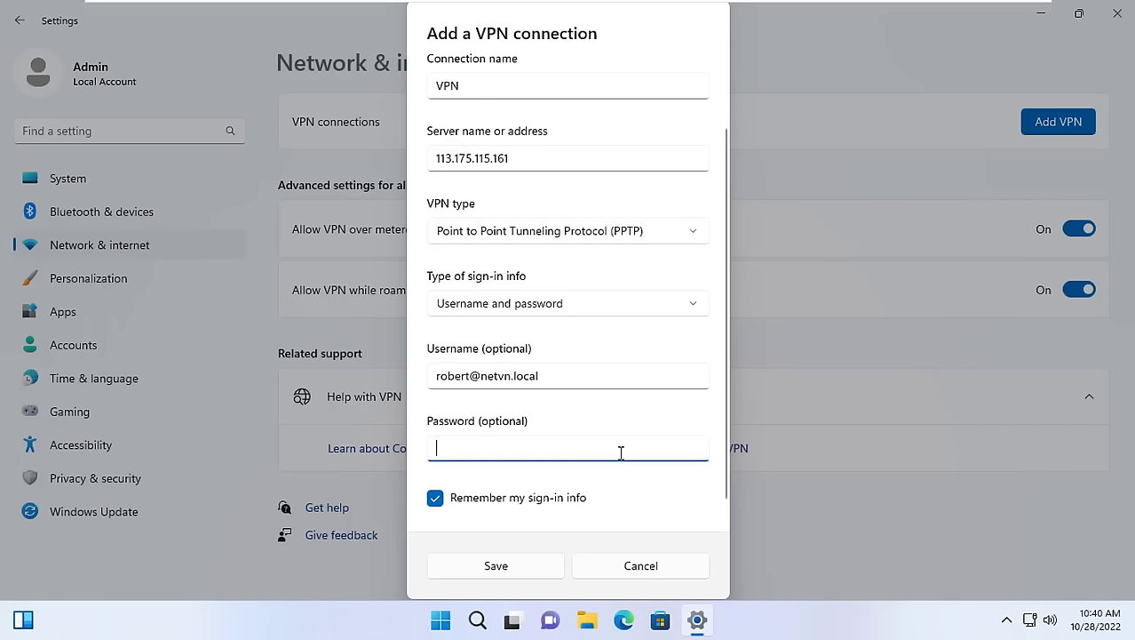
pyautogui.write('password')
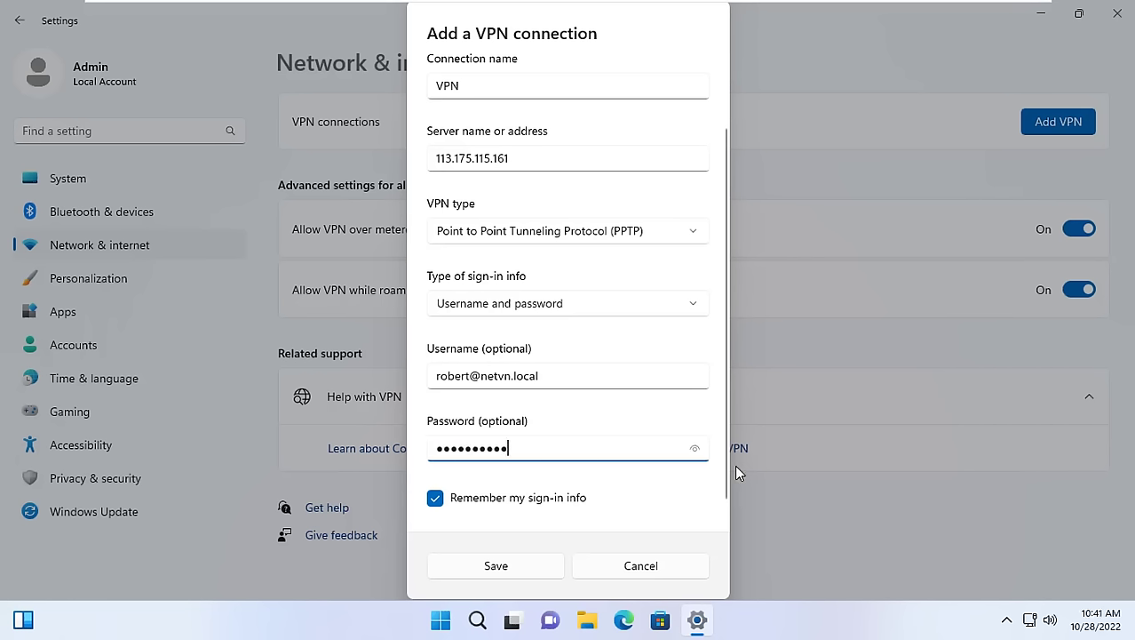
pyautogui.write('•')
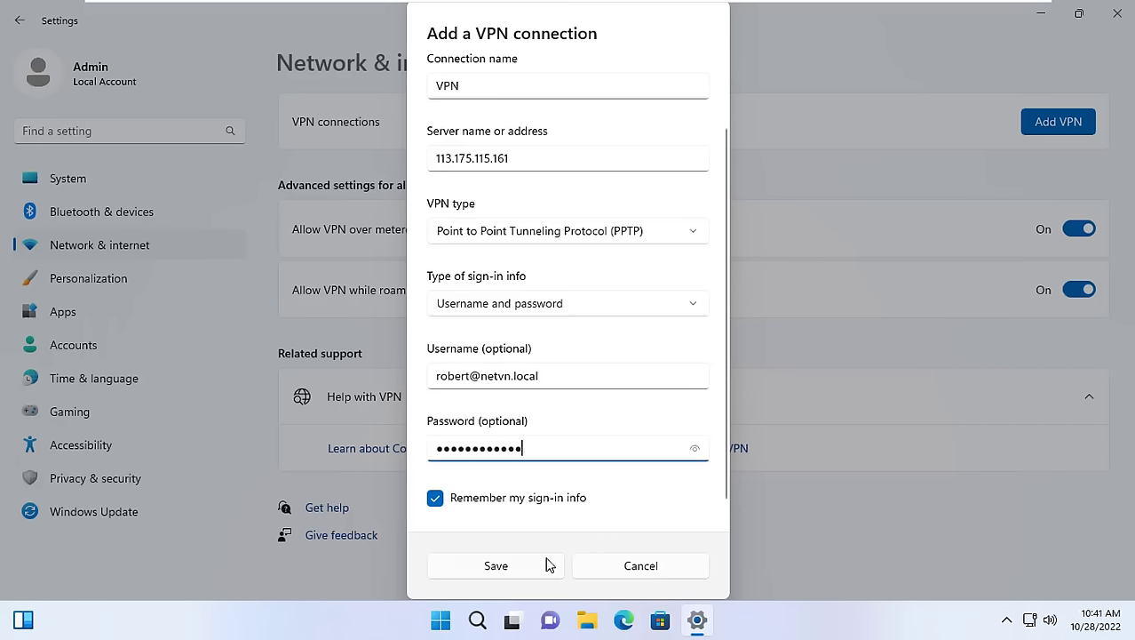
pyautogui.click(496, 565)
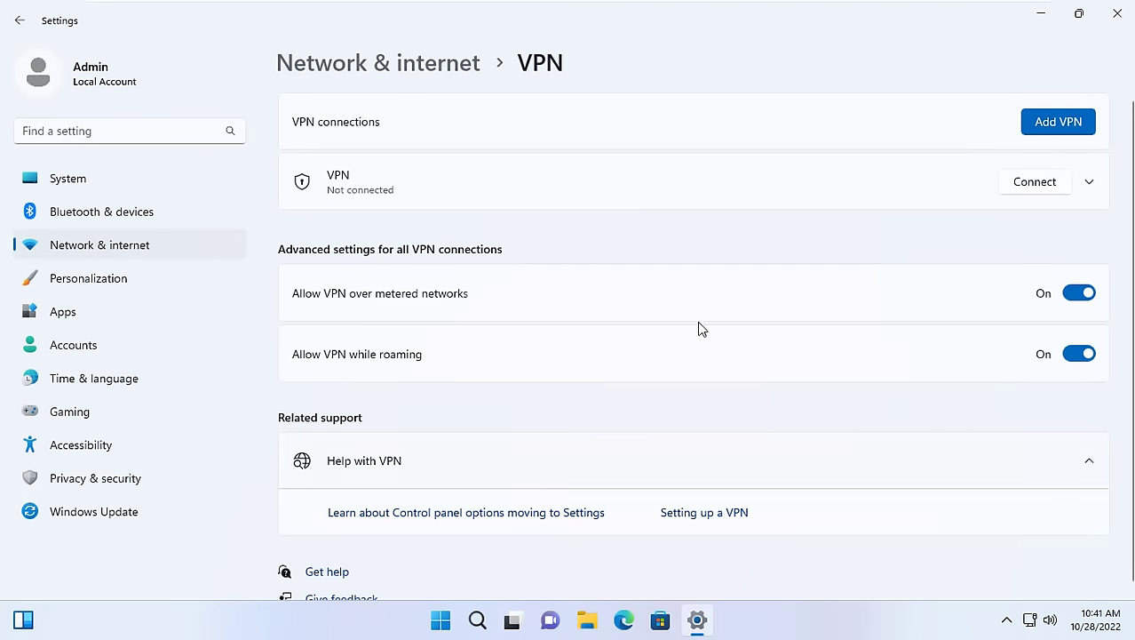
pyautogui.moveTo(1035, 181)
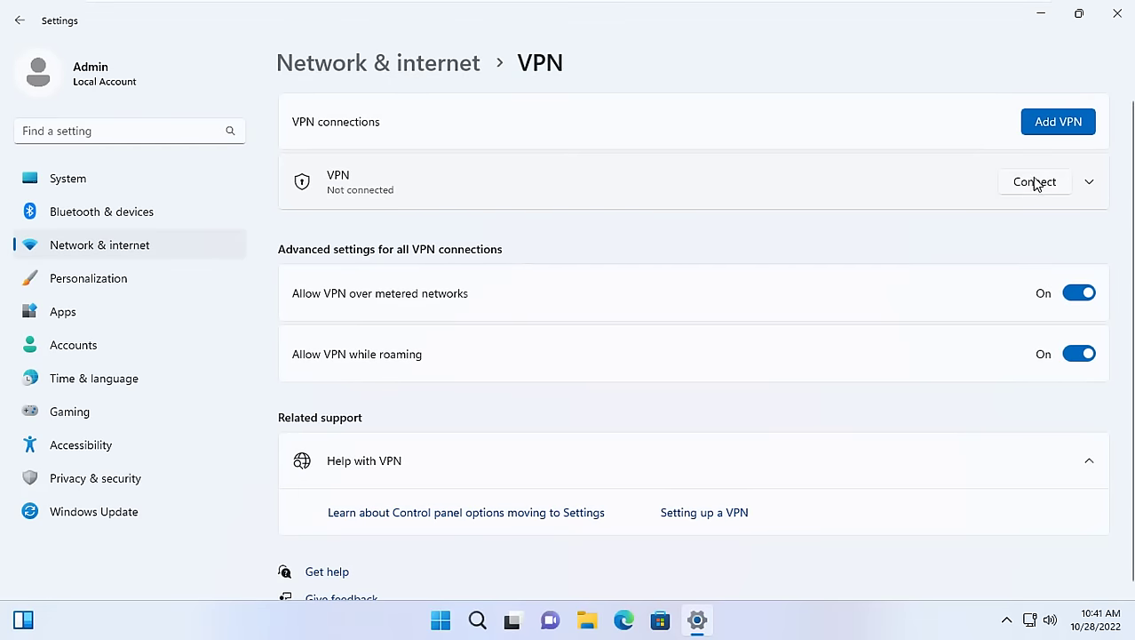
# Step: Connect the VPN, view its bytes sent and received, and return to Network & internet
pyautogui.click(1034, 181)
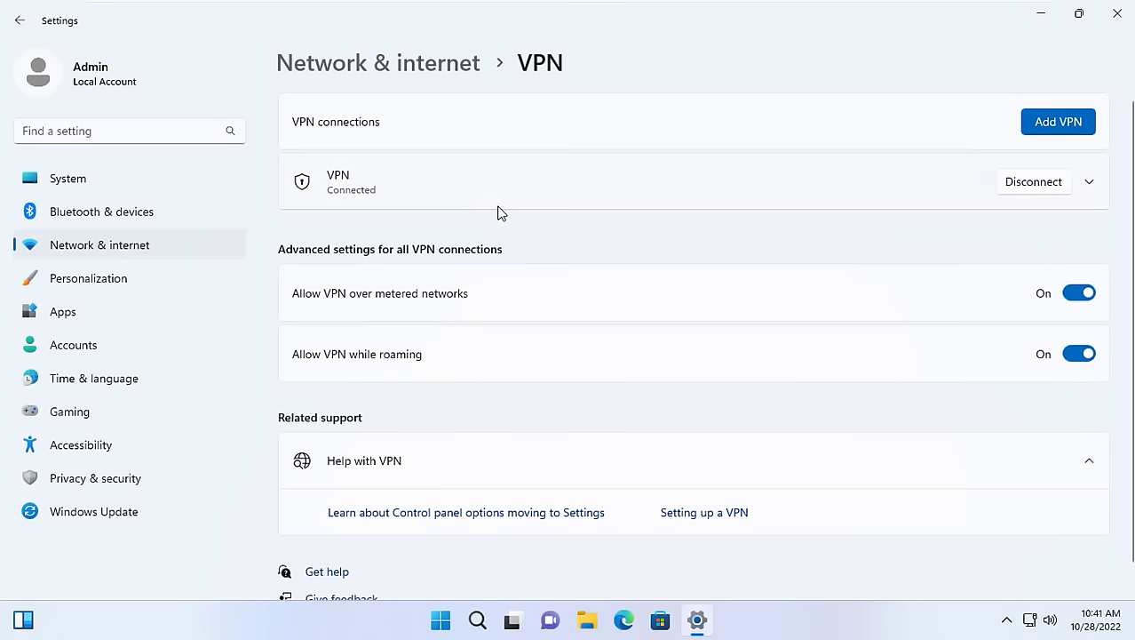
pyautogui.moveTo(365, 202)
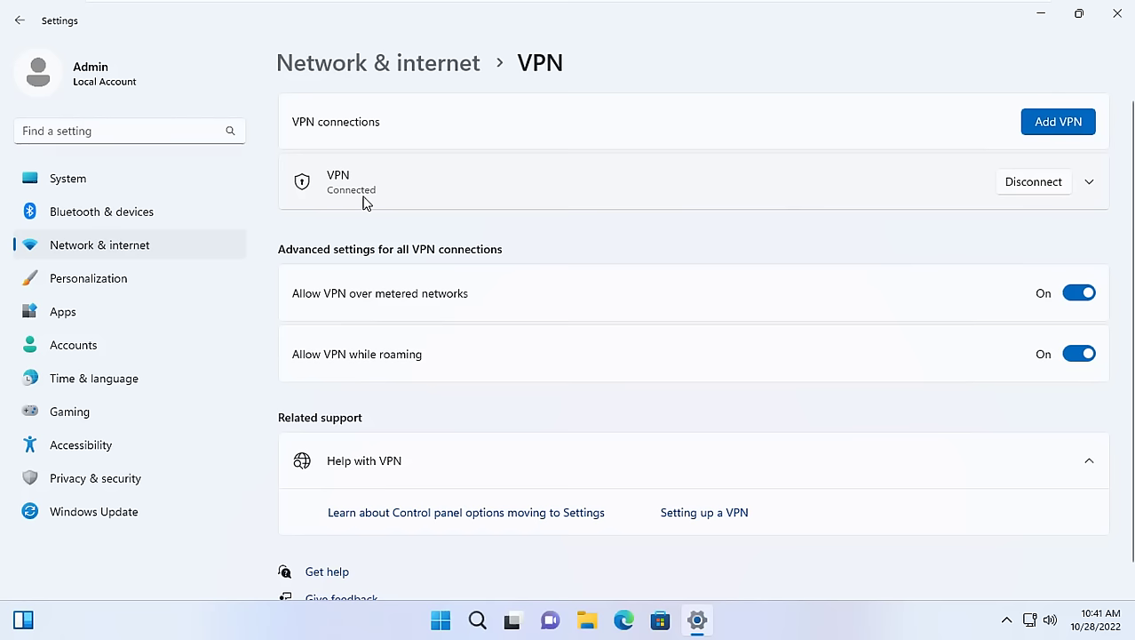
pyautogui.moveTo(937, 240)
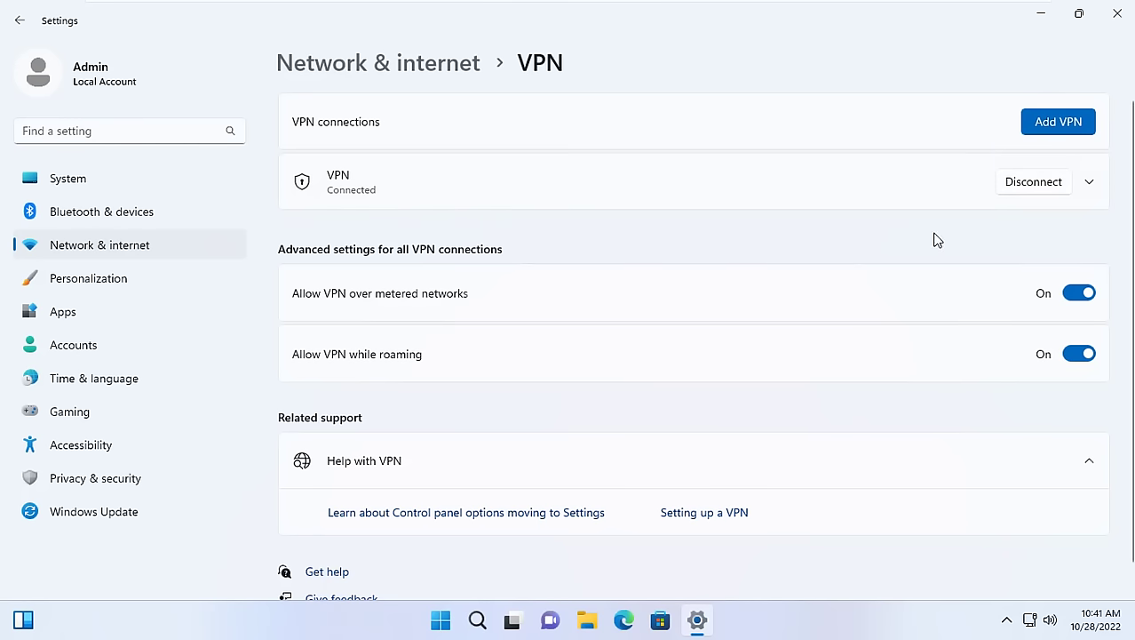
pyautogui.click(1089, 181)
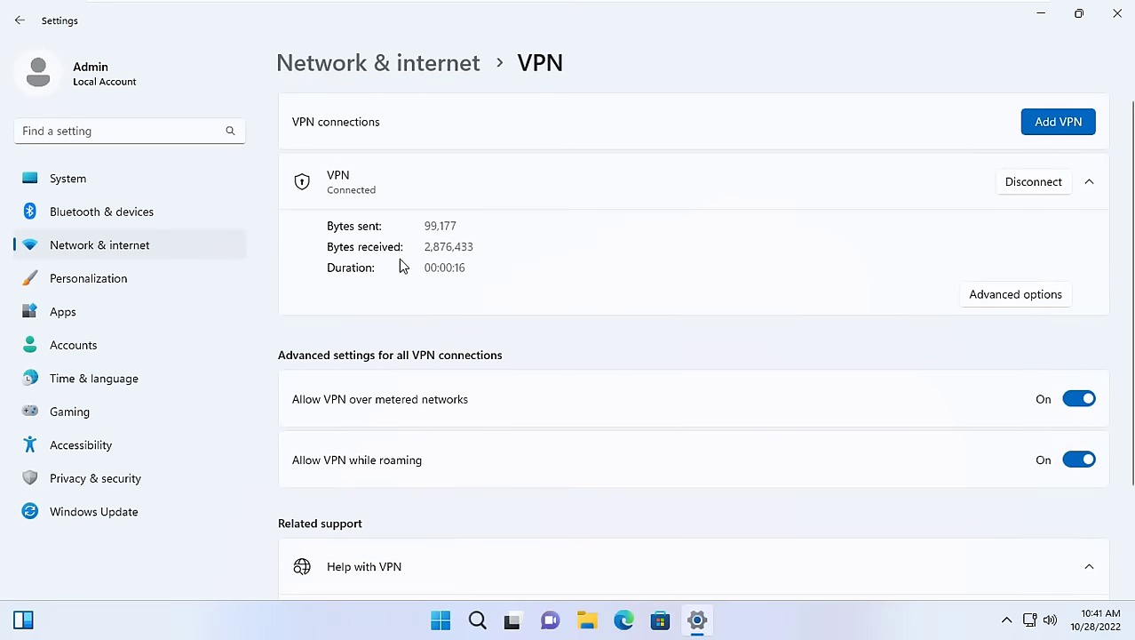
pyautogui.click(20, 19)
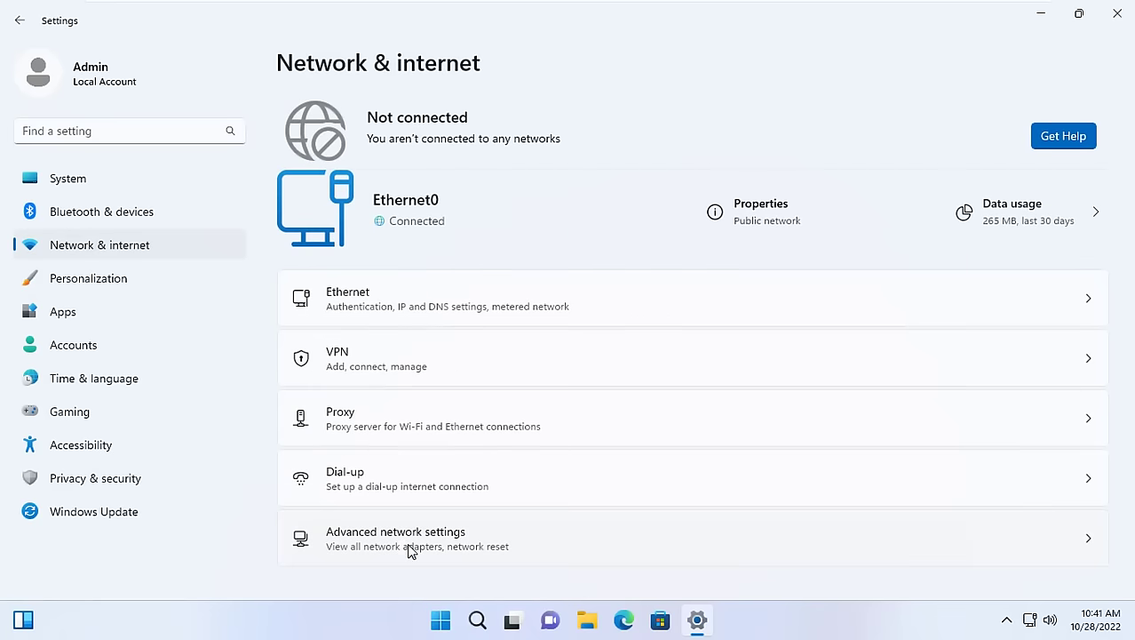
# Step: Open the network adapter list and view the VPN connection's status
pyautogui.click(395, 538)
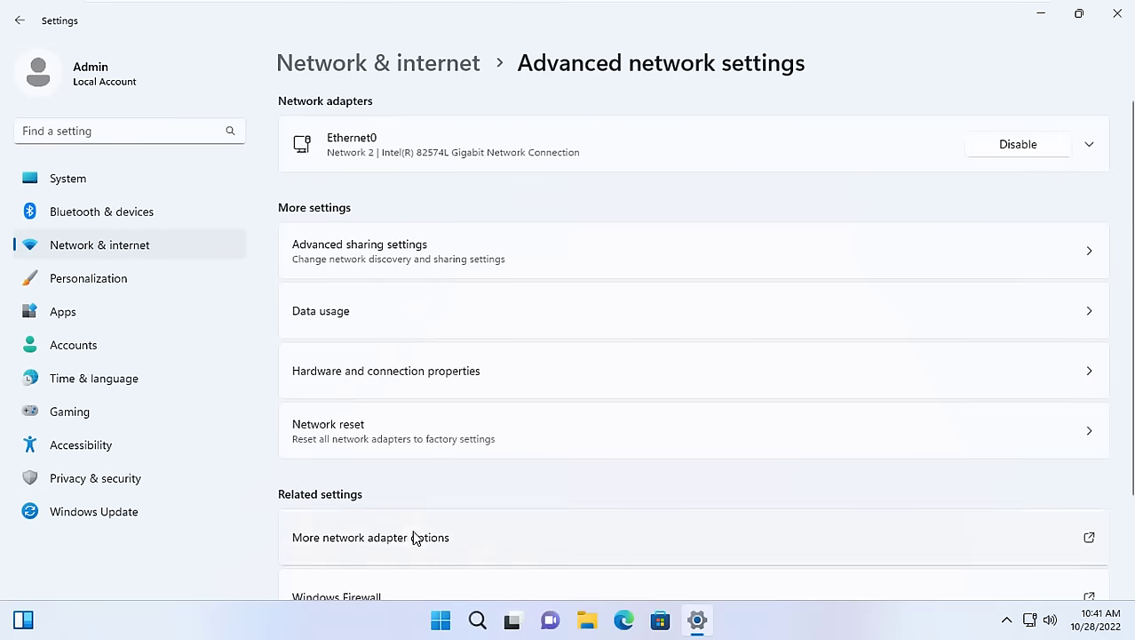
pyautogui.scroll(-3)
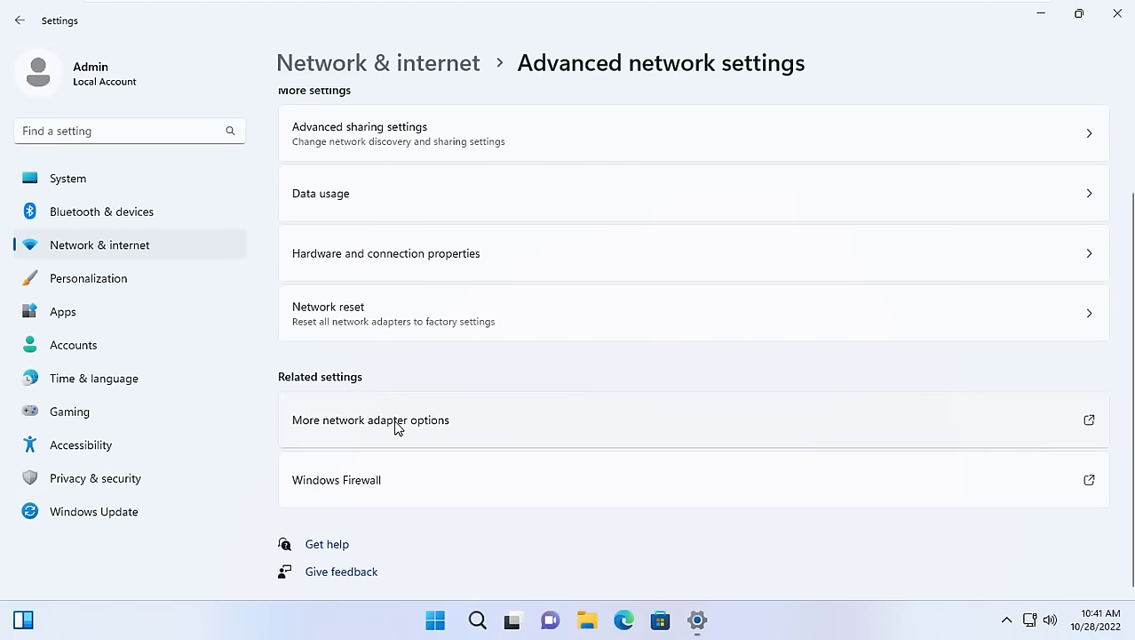
pyautogui.click(370, 419)
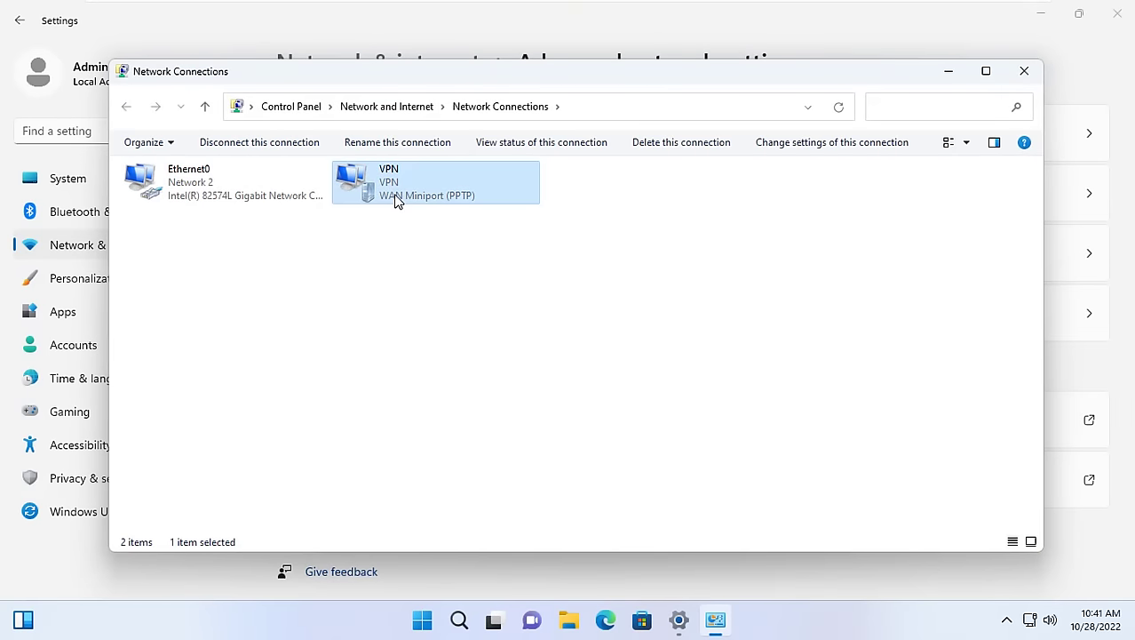
pyautogui.rightClick(435, 183)
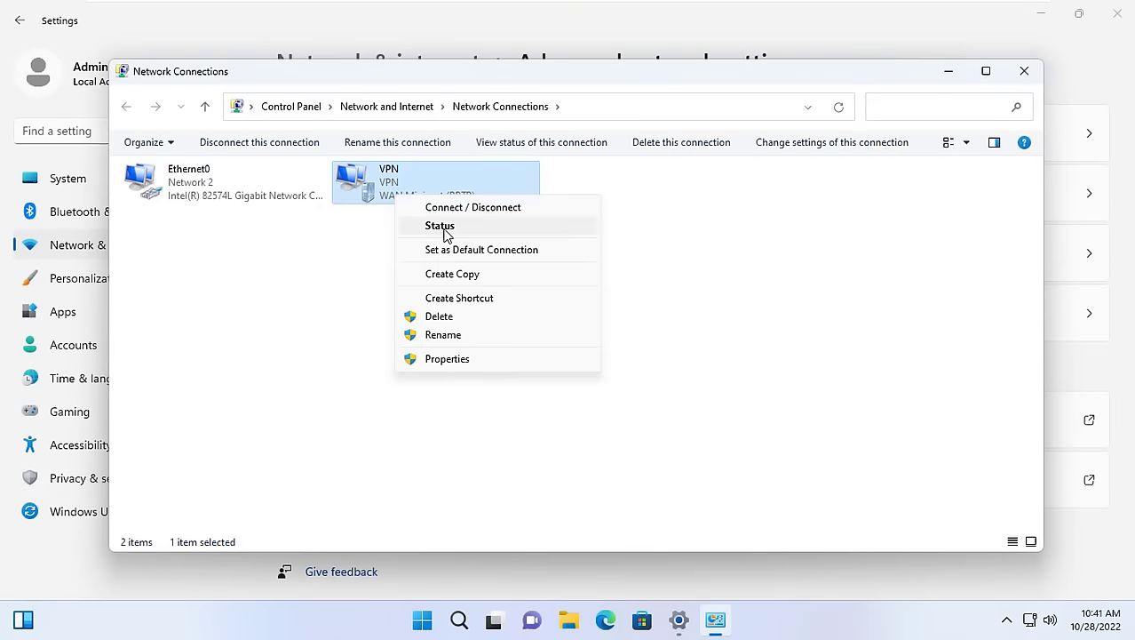
pyautogui.click(439, 224)
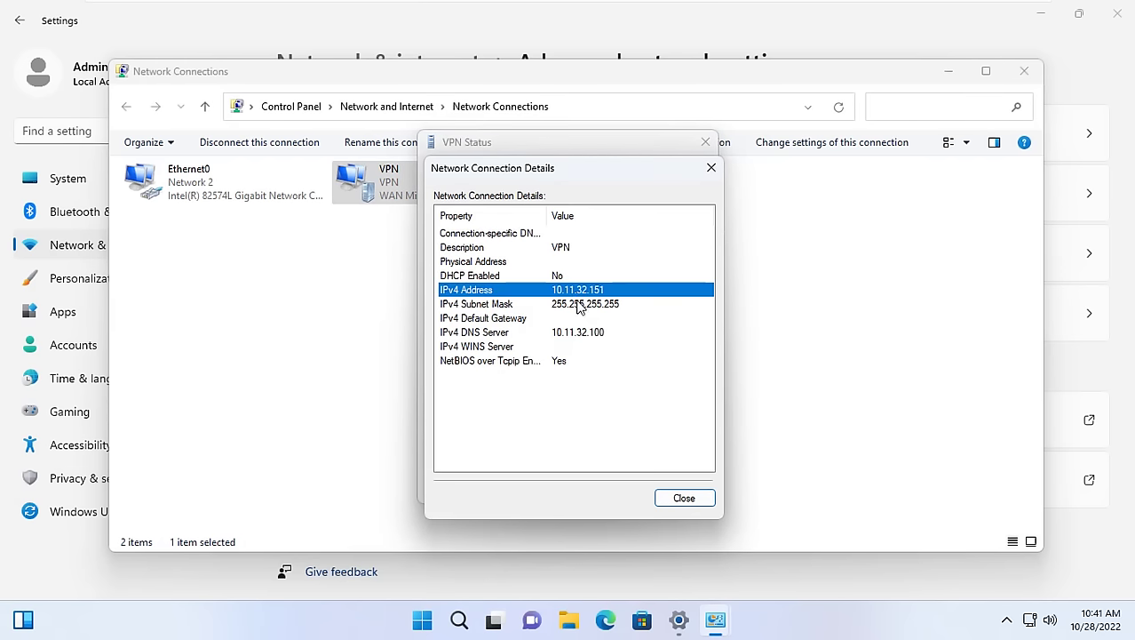
# Step: Check the VPN details (IPv4 10.11.32.151, DNS 10.11.32.100), then close the windows
pyautogui.click(574, 331)
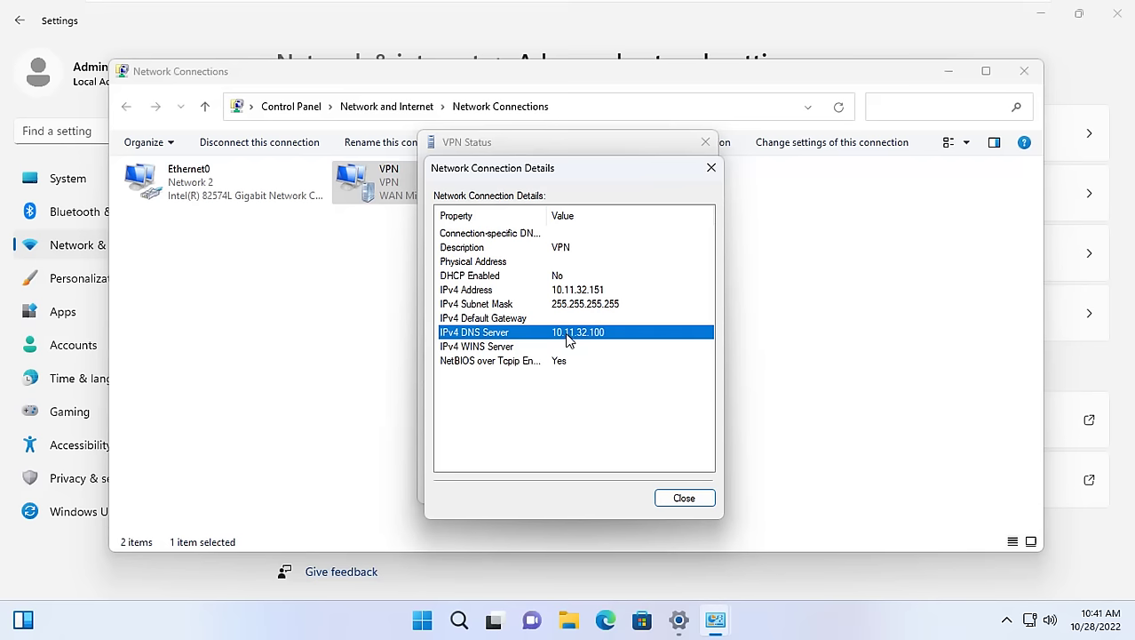
pyautogui.click(684, 497)
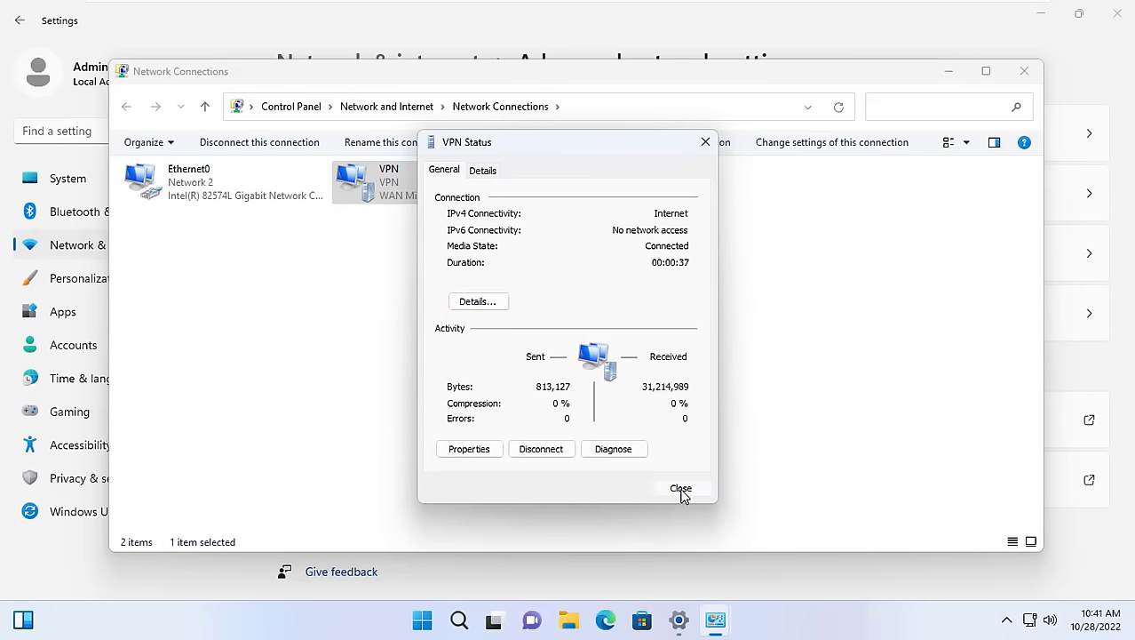
pyautogui.click(680, 488)
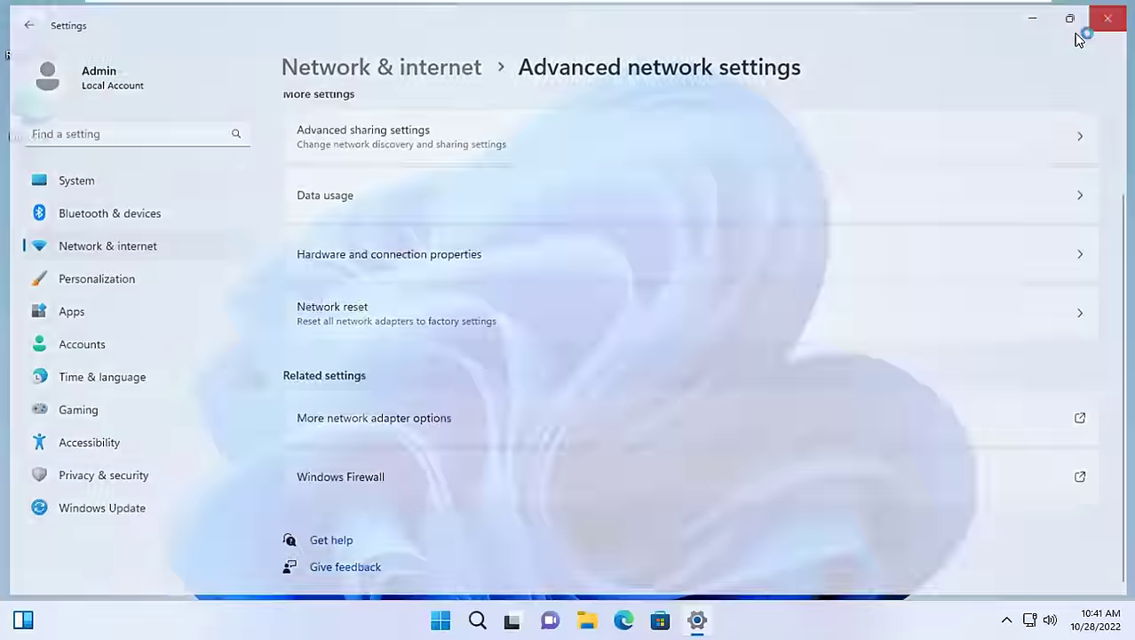
# Step: Run the path \\sv1\data\ from the Run dialog to open the data share
pyautogui.rightClick(458, 619)
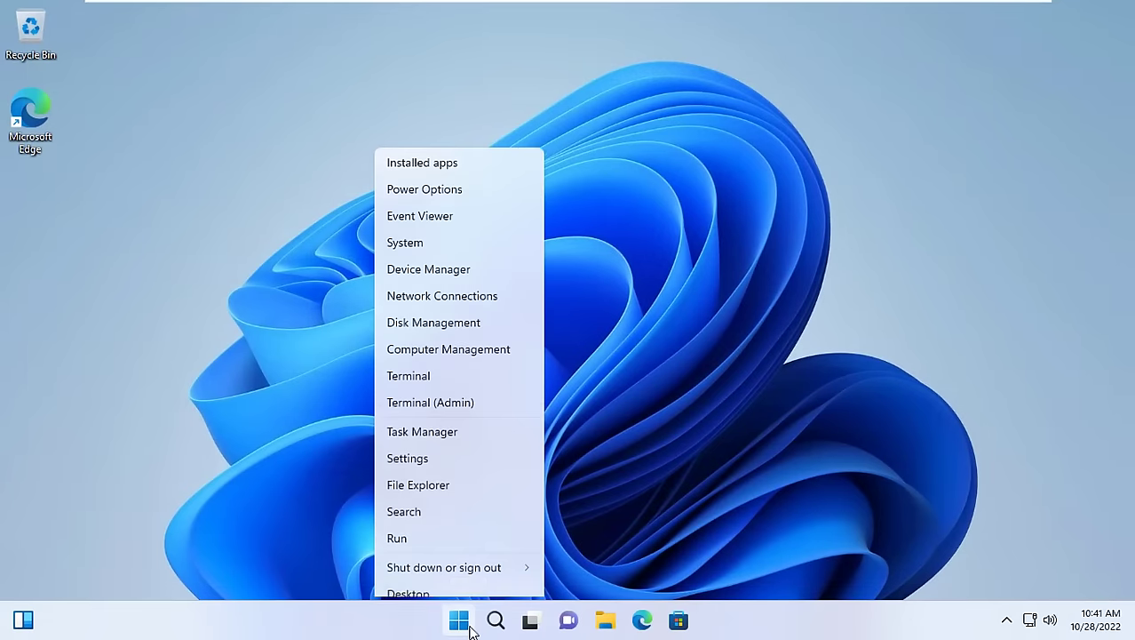
pyautogui.click(396, 537)
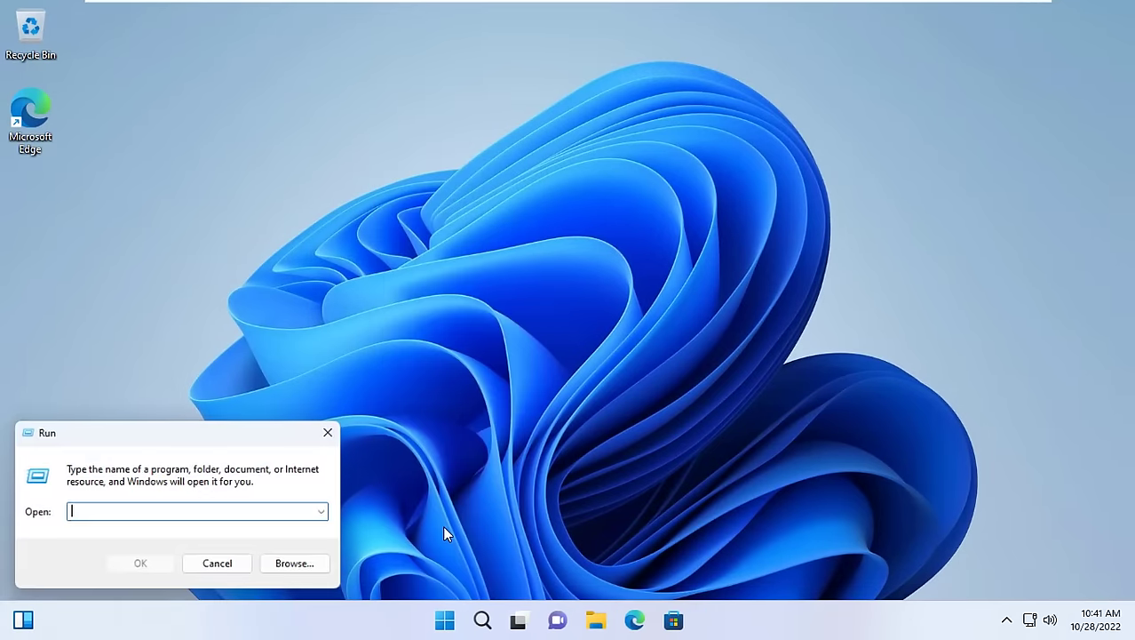
pyautogui.write('\\\\sv1')
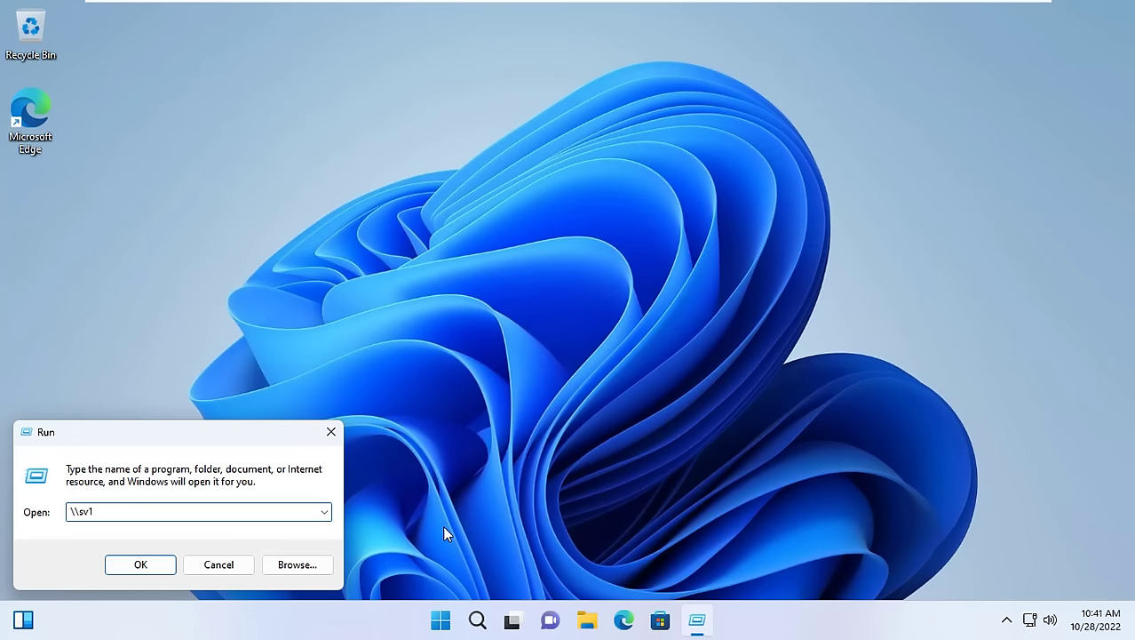
pyautogui.write('\\data')
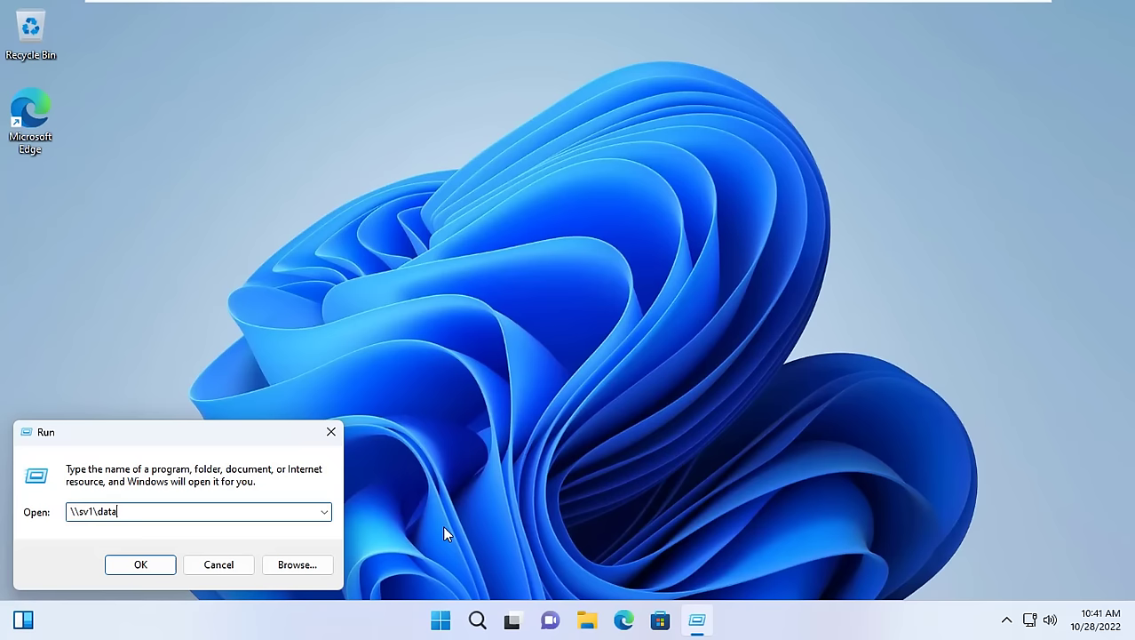
pyautogui.write('\\')
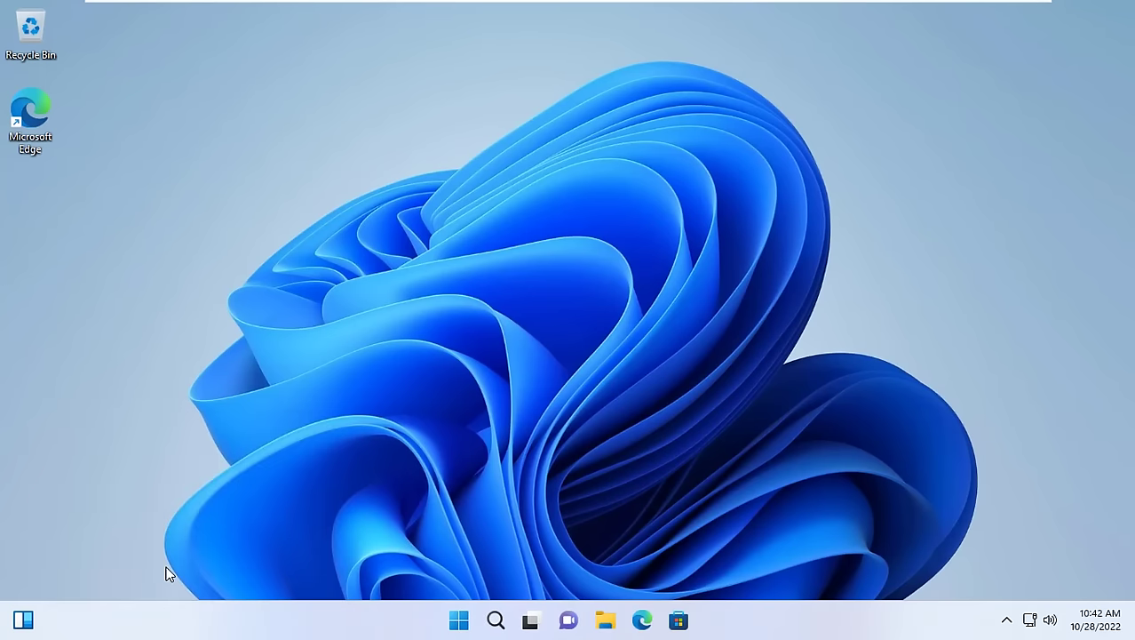
# Step: Create text file 'robert' containing 'Hi IT' in \\sv1\data\IT, then switch to sv1
pyautogui.click(605, 620)
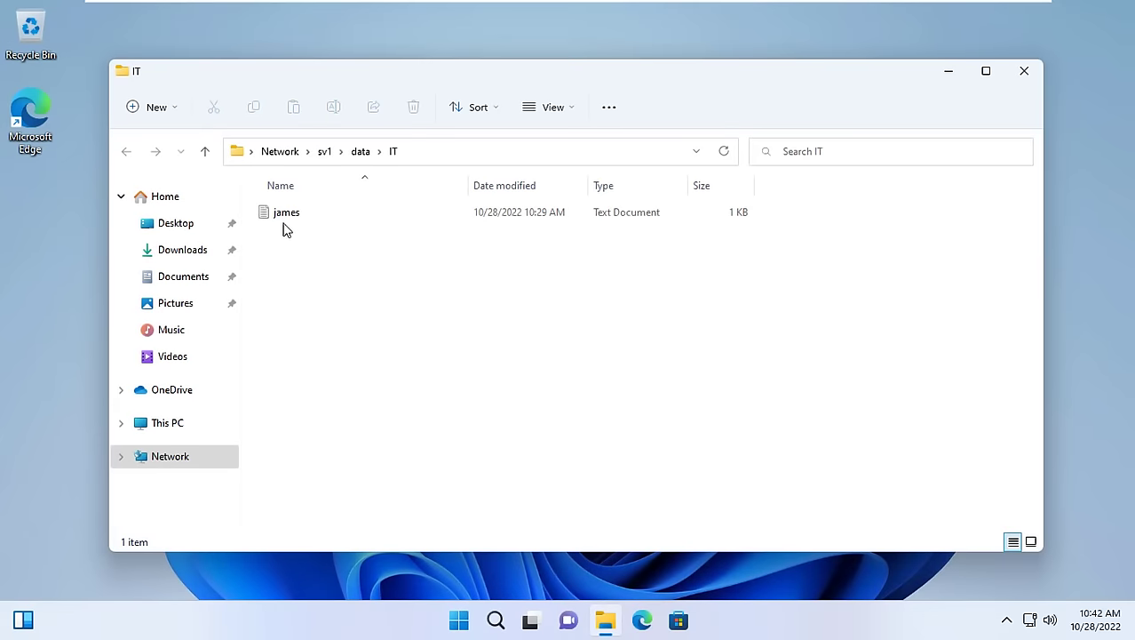
pyautogui.click(286, 212)
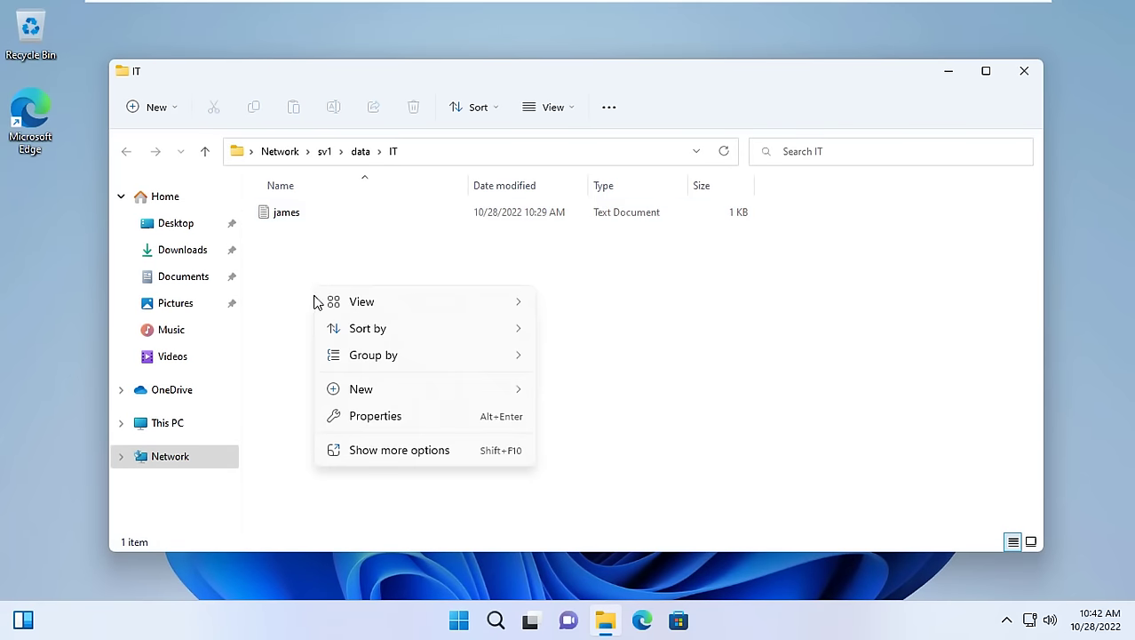
pyautogui.click(361, 388)
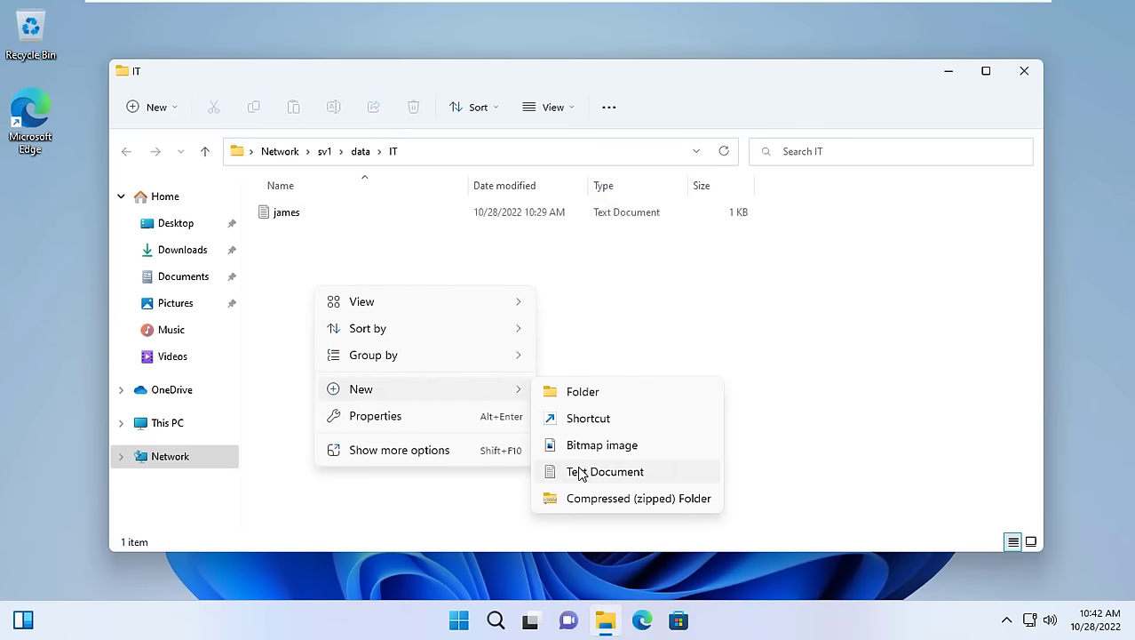
pyautogui.click(605, 471)
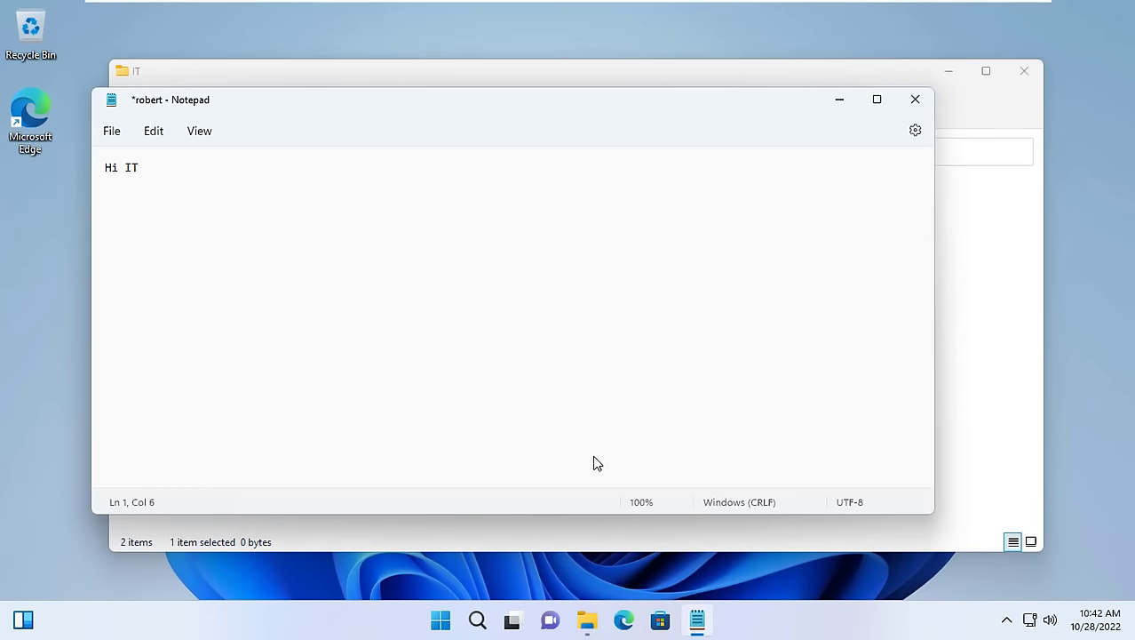
pyautogui.click(111, 131)
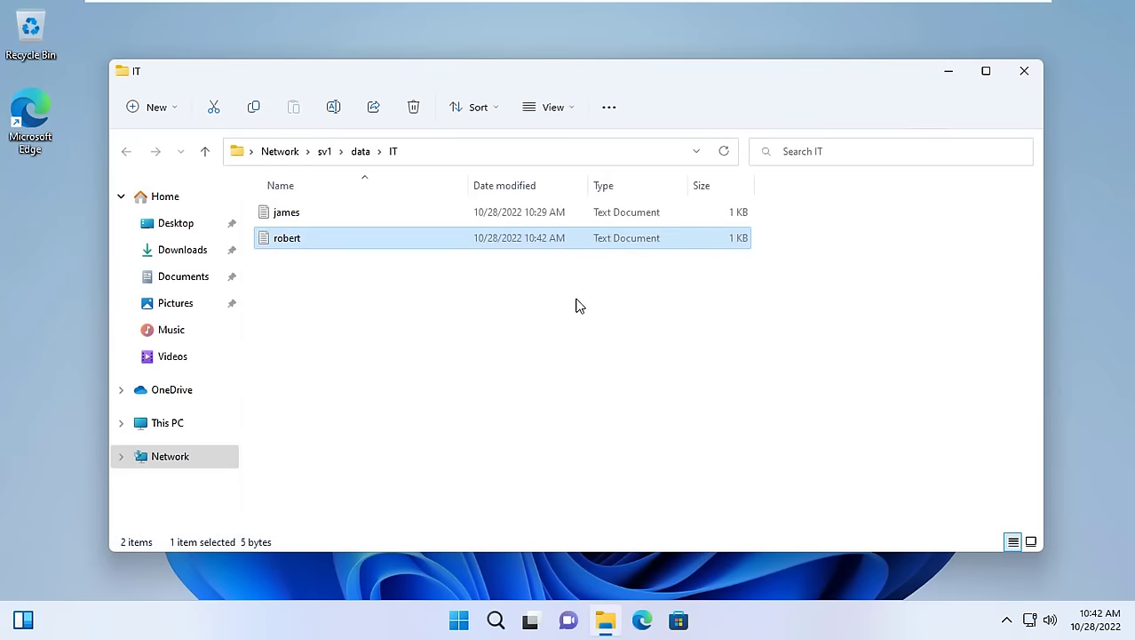
pyautogui.moveTo(998, 93)
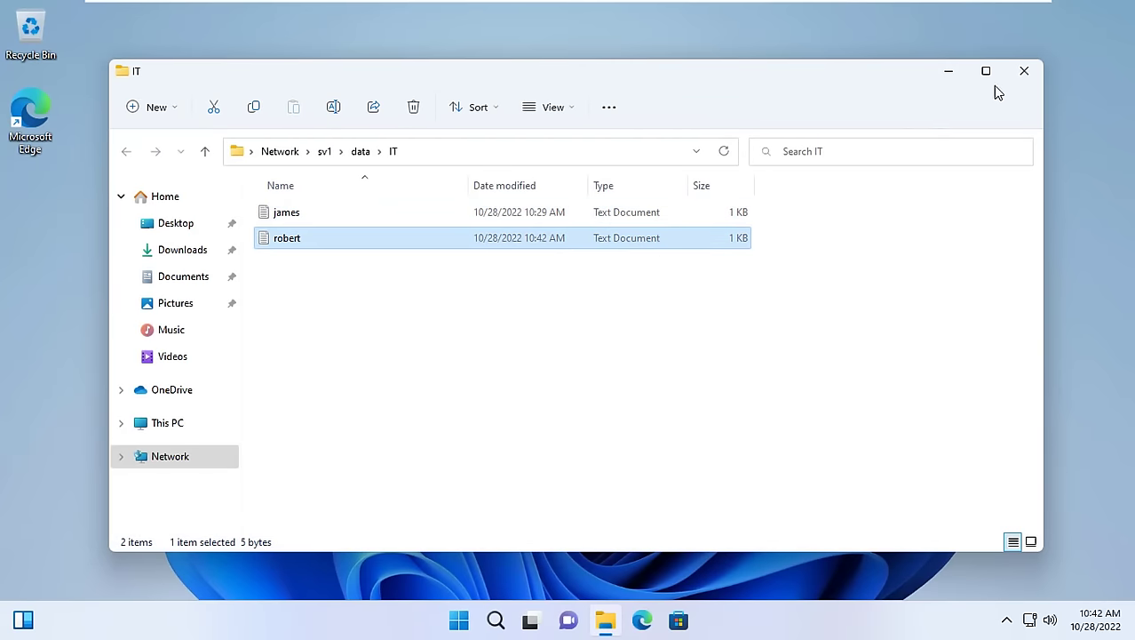
pyautogui.click(1024, 70)
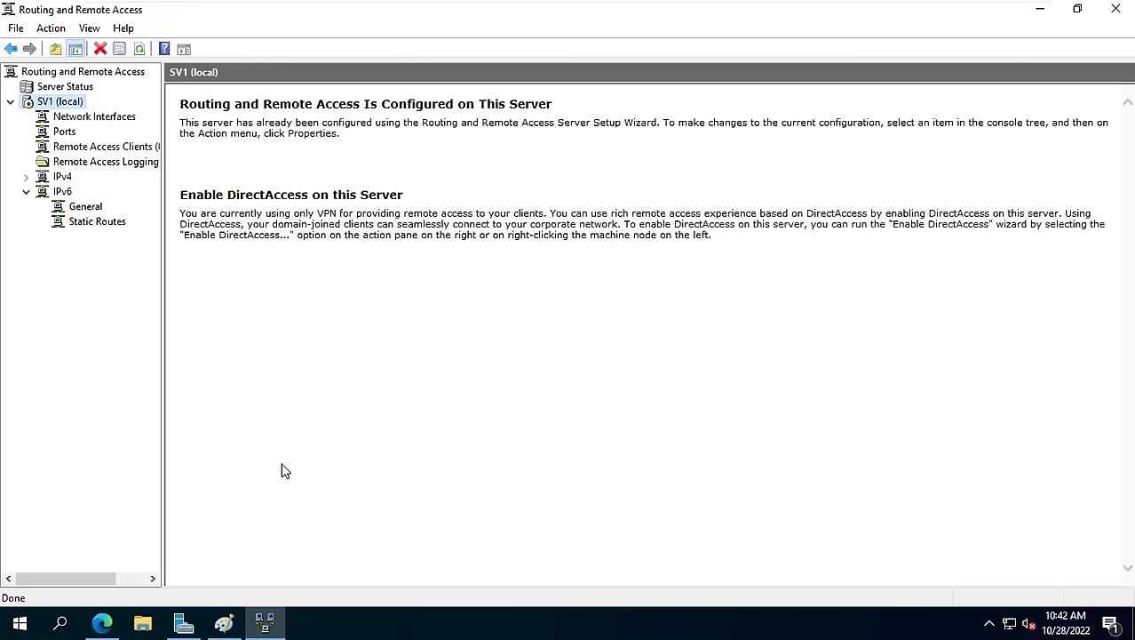
pyautogui.click(104, 146)
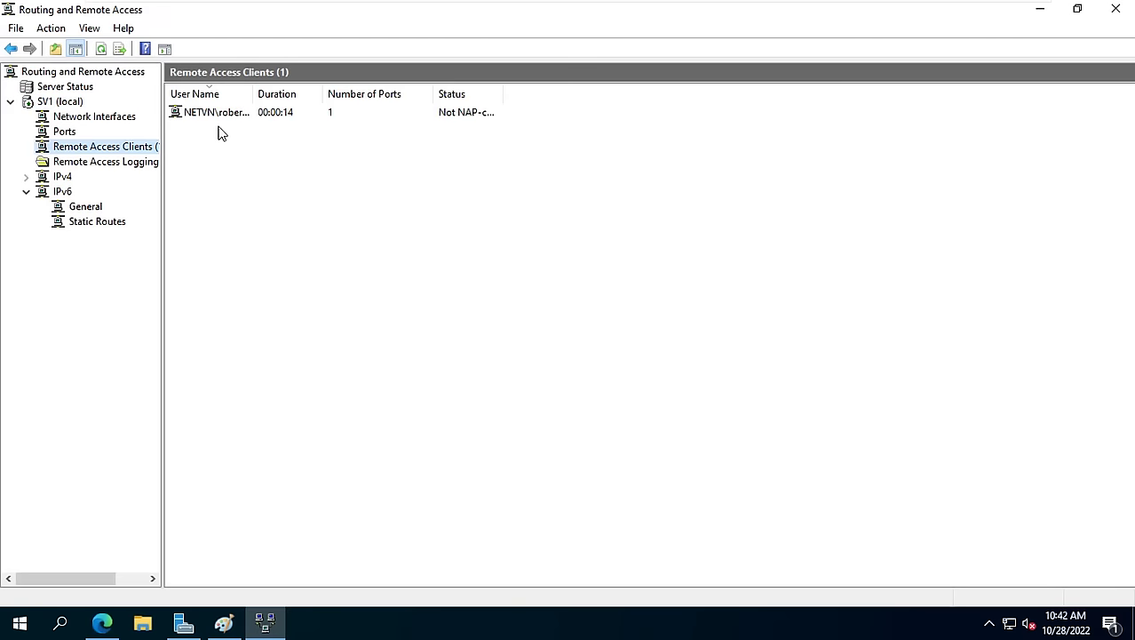
pyautogui.click(213, 112)
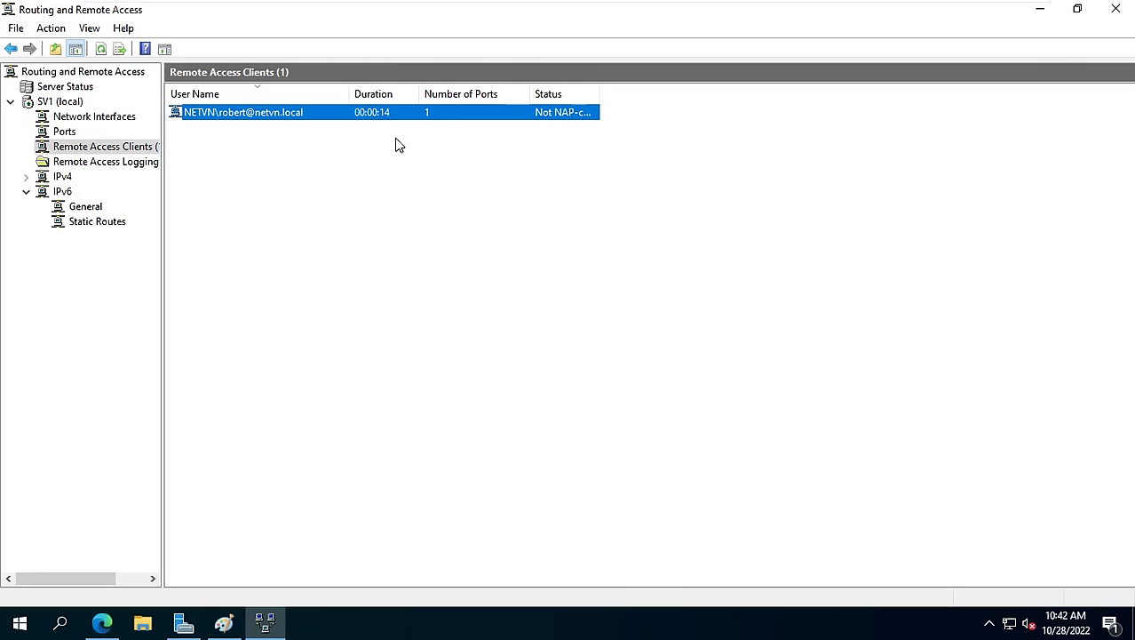
pyautogui.click(101, 622)
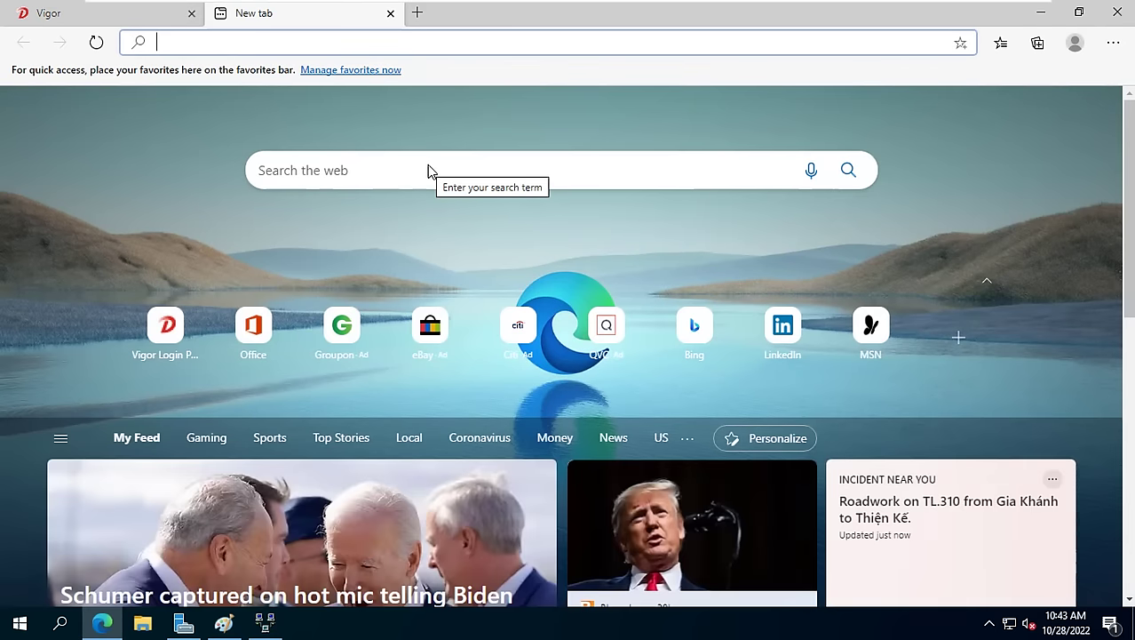
pyautogui.write('duckdns.org')
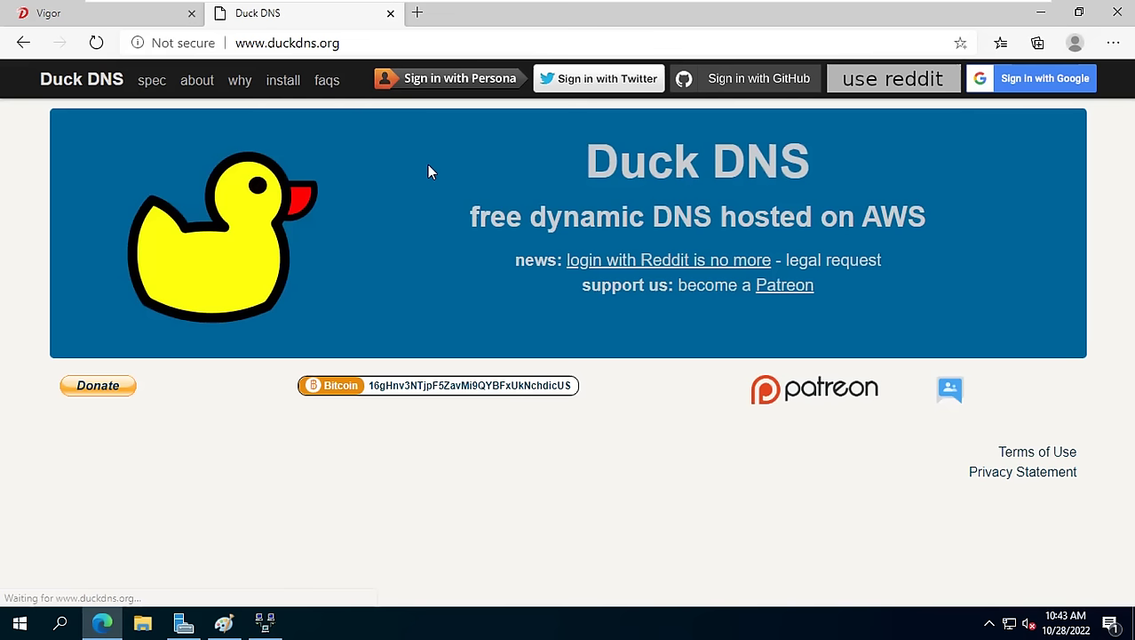
pyautogui.click(1044, 79)
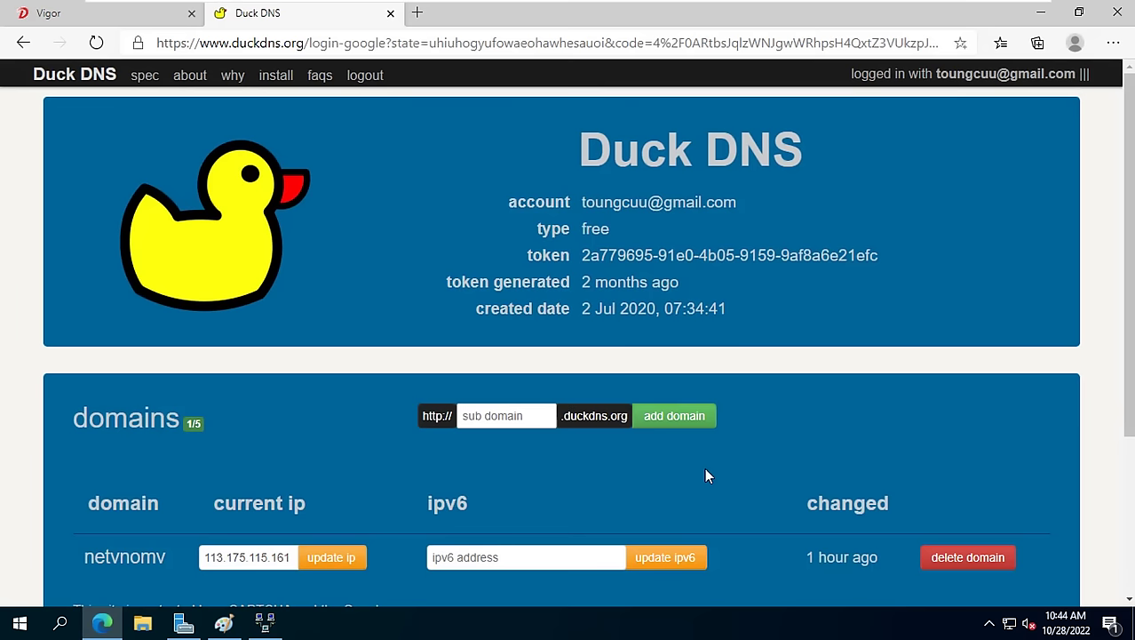
pyautogui.moveTo(756, 445)
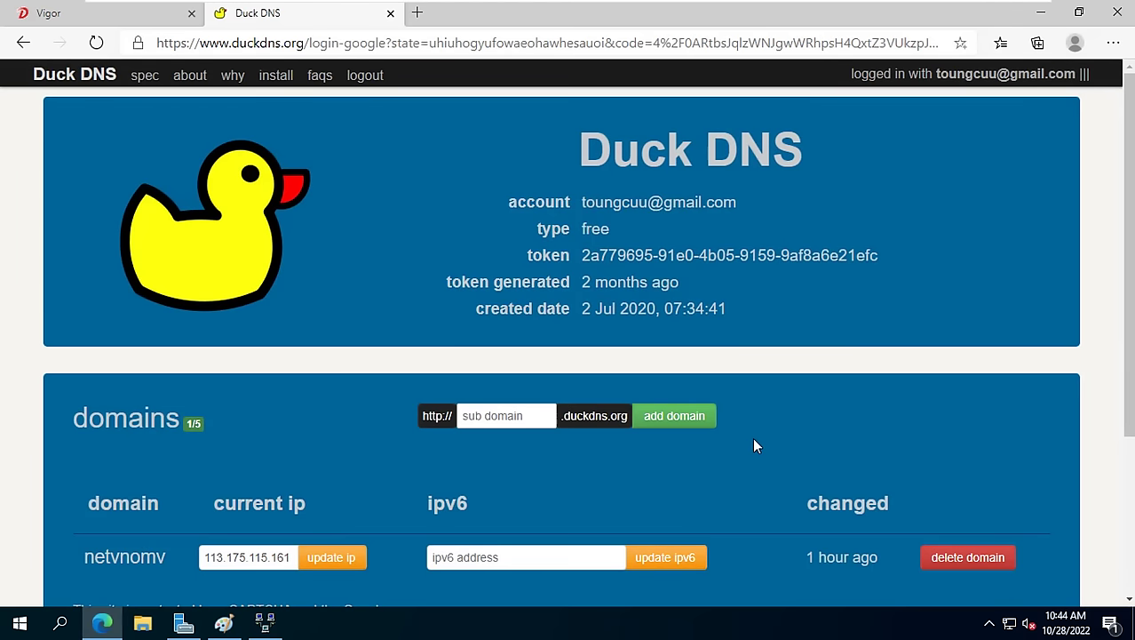
pyautogui.moveTo(761, 444)
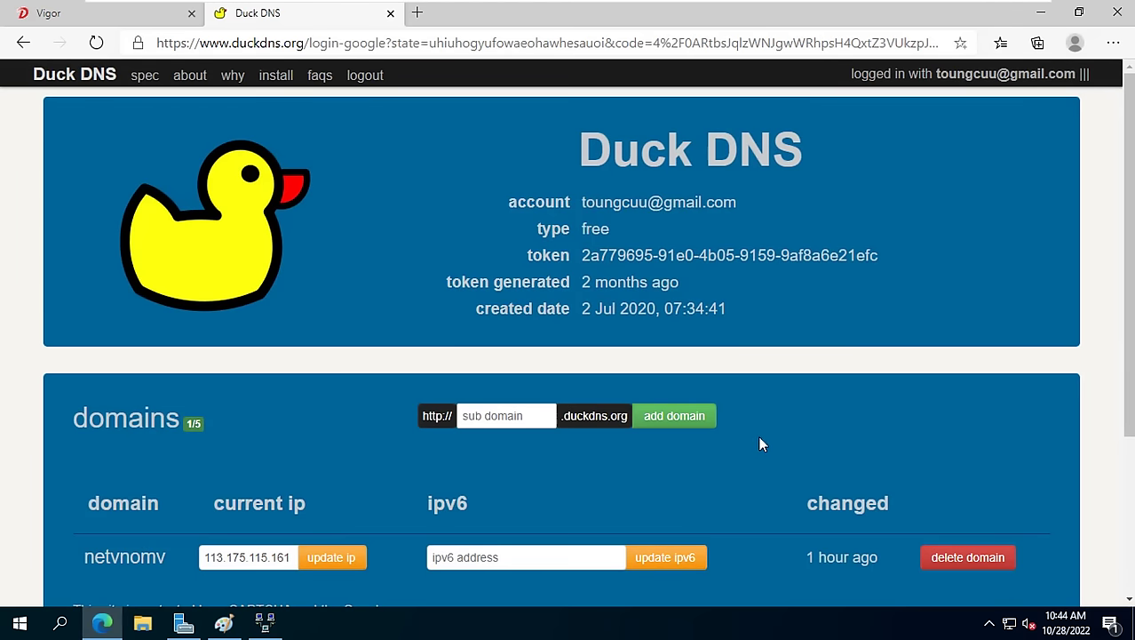
pyautogui.scroll(-3)
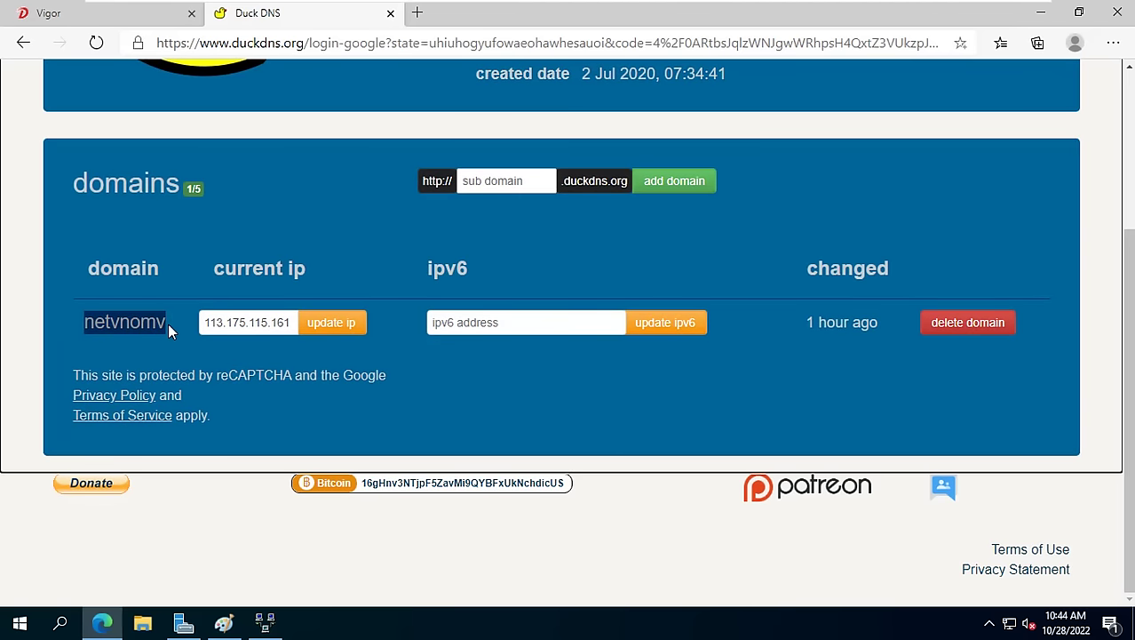
pyautogui.moveTo(537, 417)
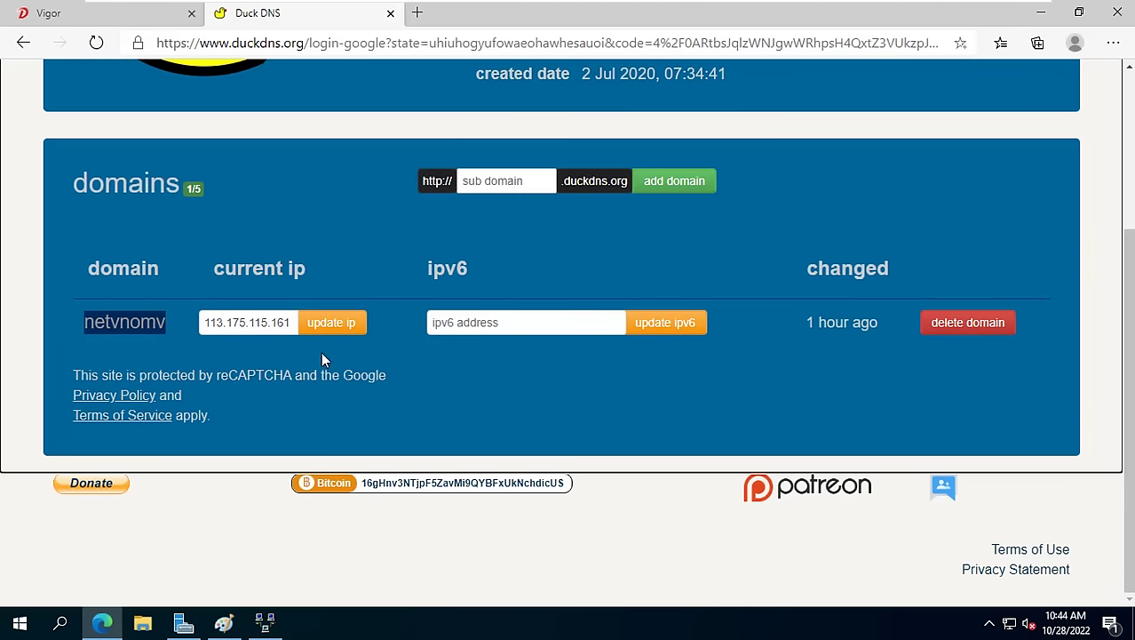
pyautogui.scroll(3)
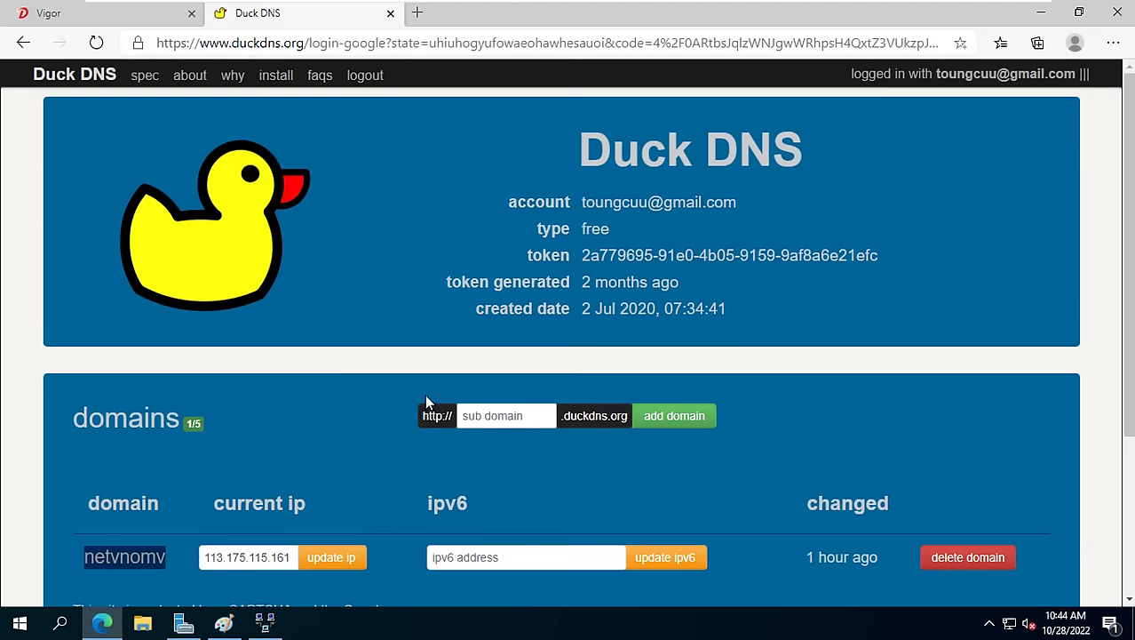
pyautogui.click(275, 74)
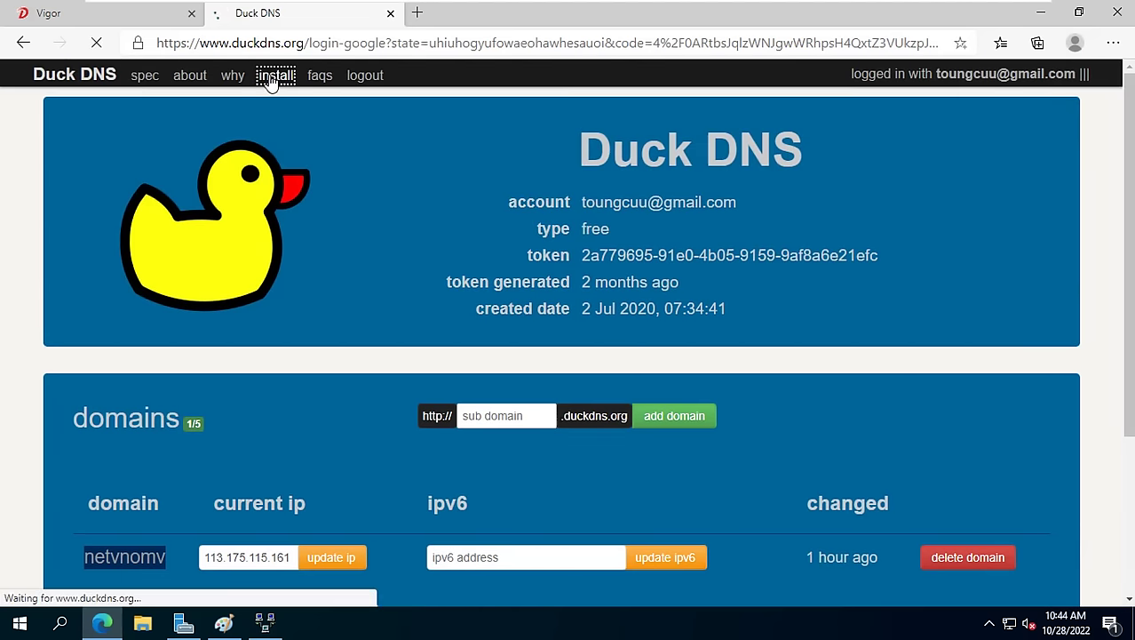
# Step: Pick the Windows GUI instructions for netvnomv and go to the updater download site
pyautogui.click(275, 75)
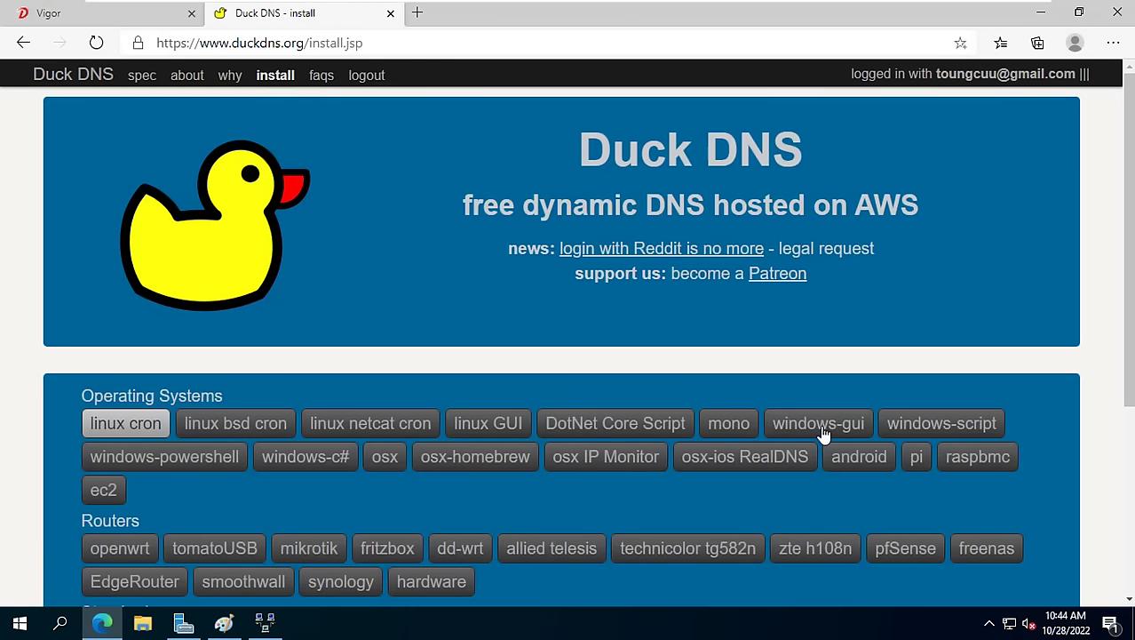
pyautogui.click(819, 423)
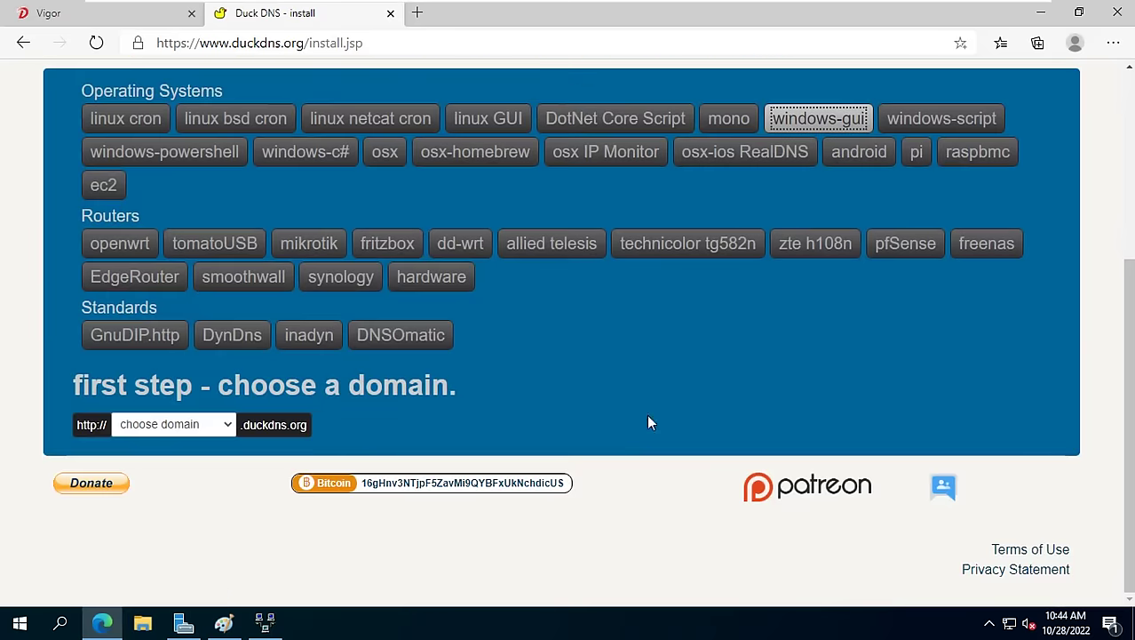
pyautogui.click(173, 424)
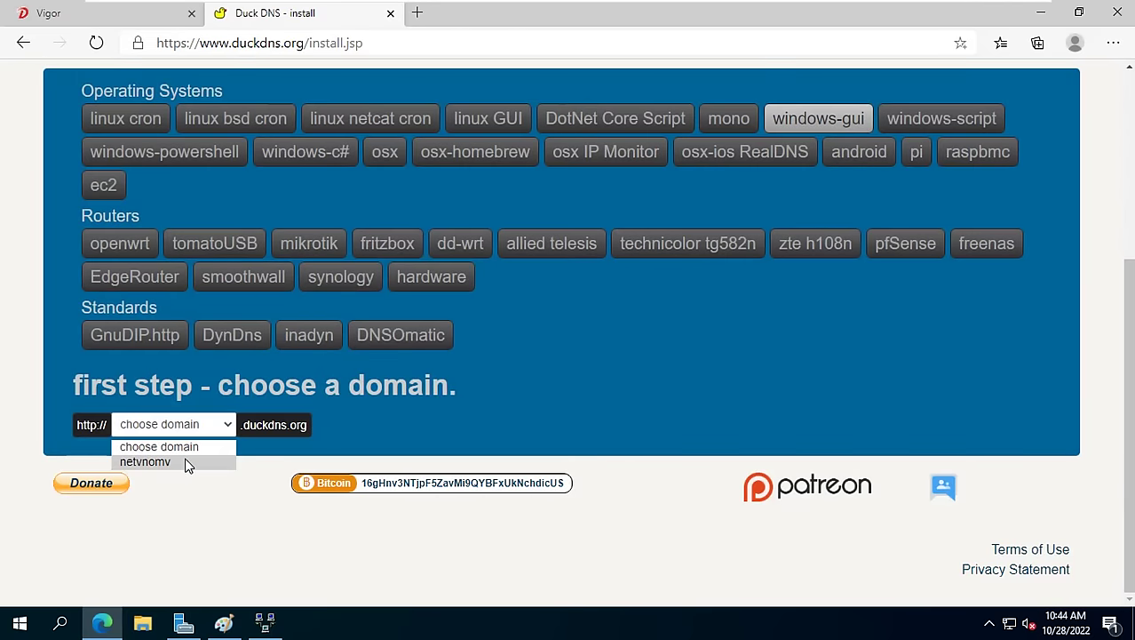
pyautogui.click(145, 461)
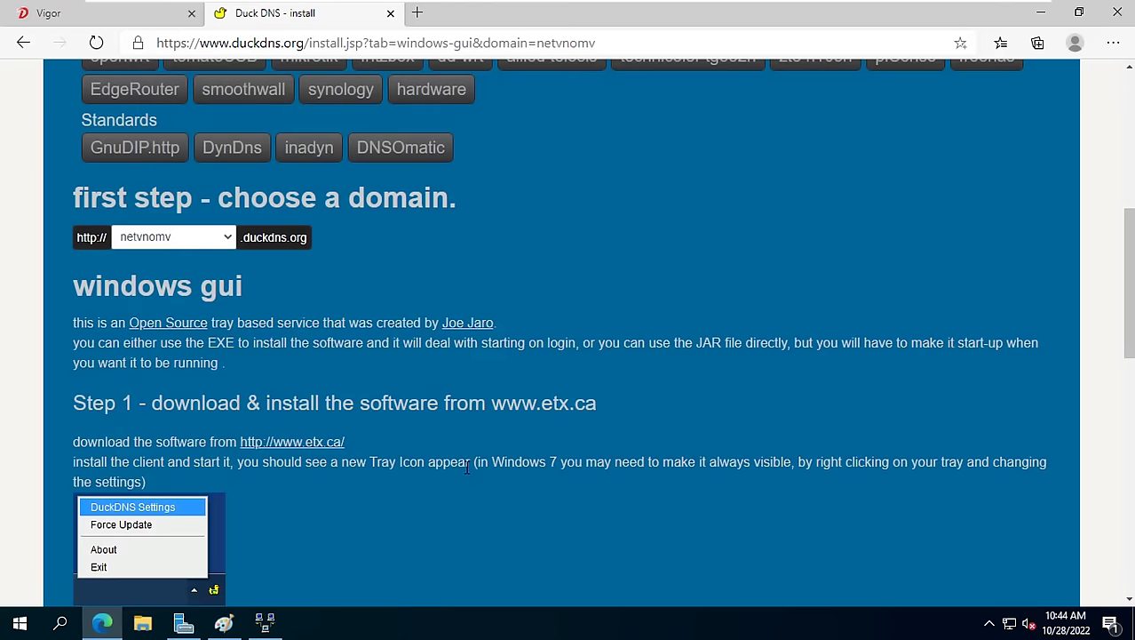
pyautogui.scroll(-3)
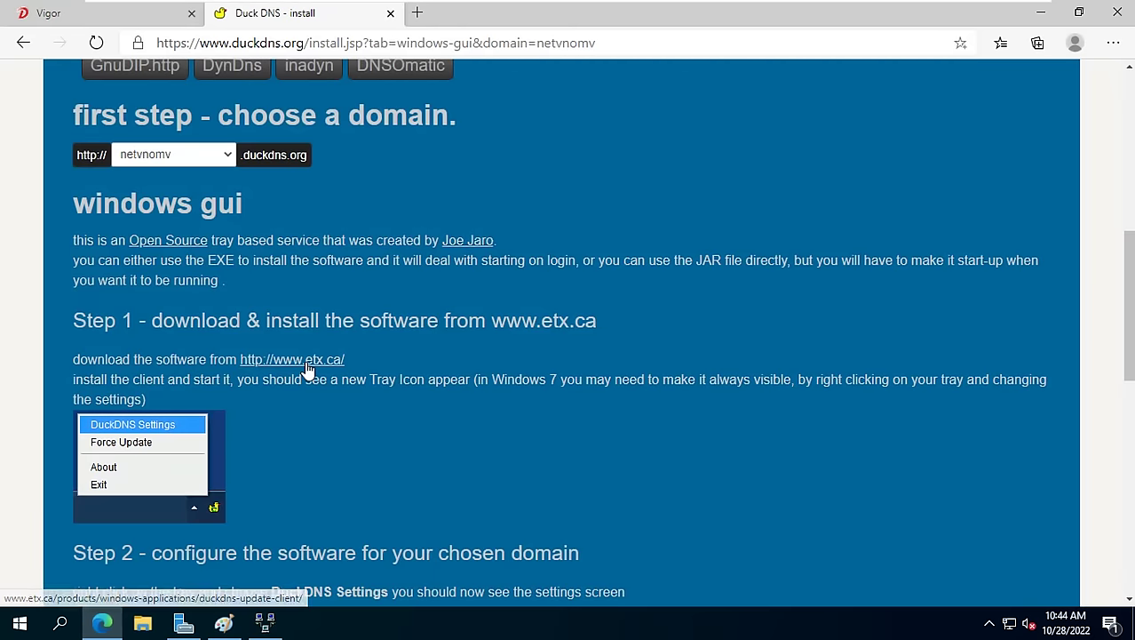
pyautogui.click(292, 360)
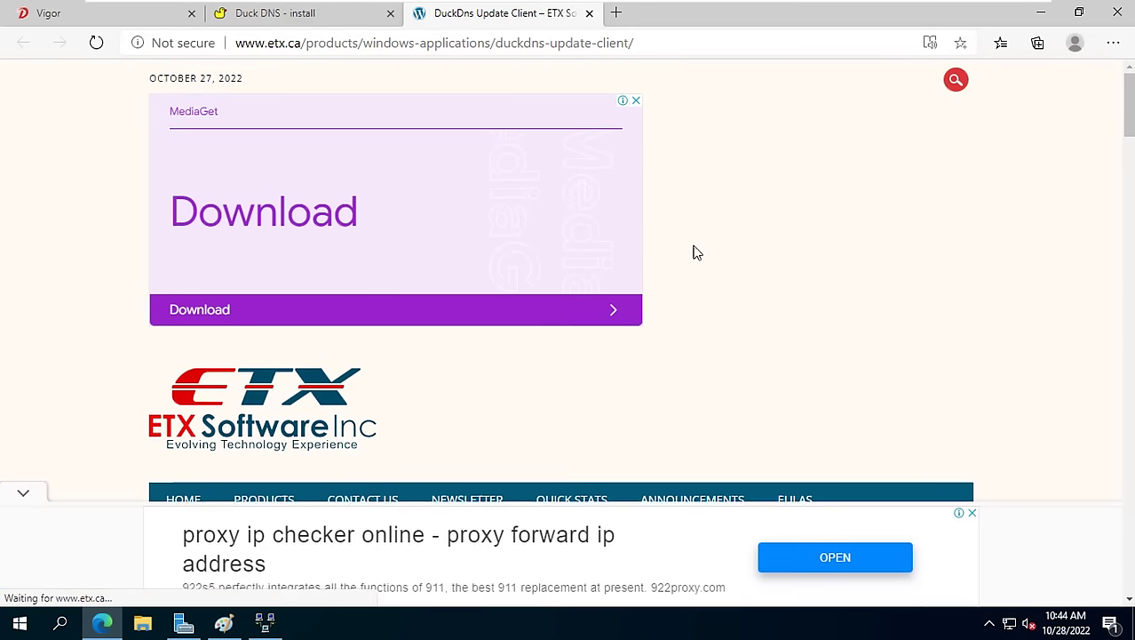
# Step: Download and run the DuckDnsInst.exe updater installer
pyautogui.scroll(-3)
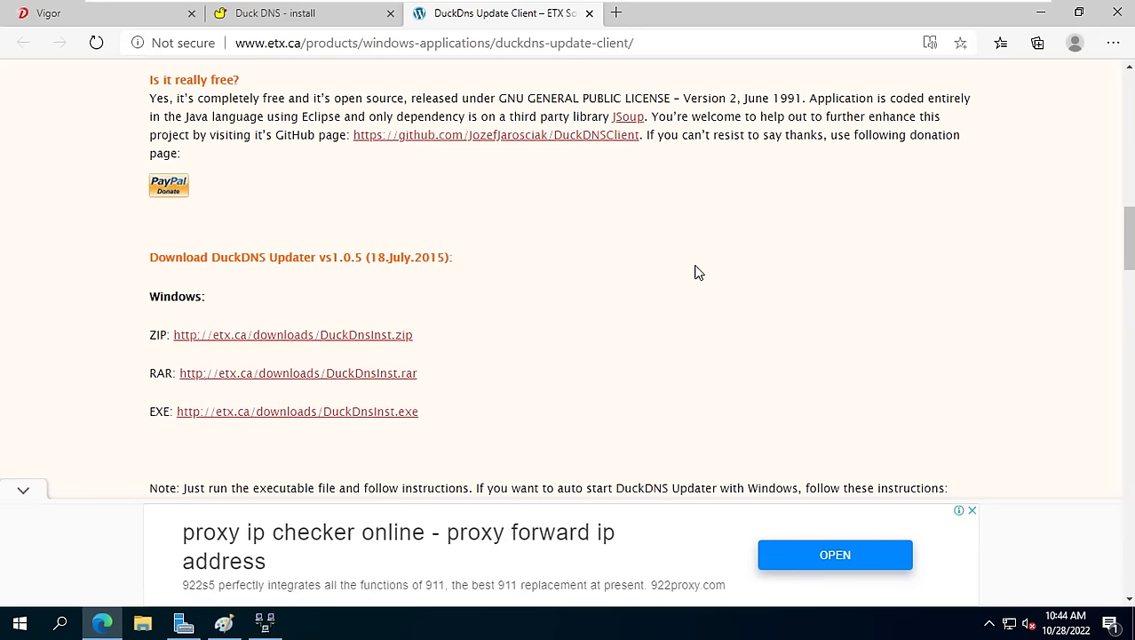
pyautogui.click(296, 411)
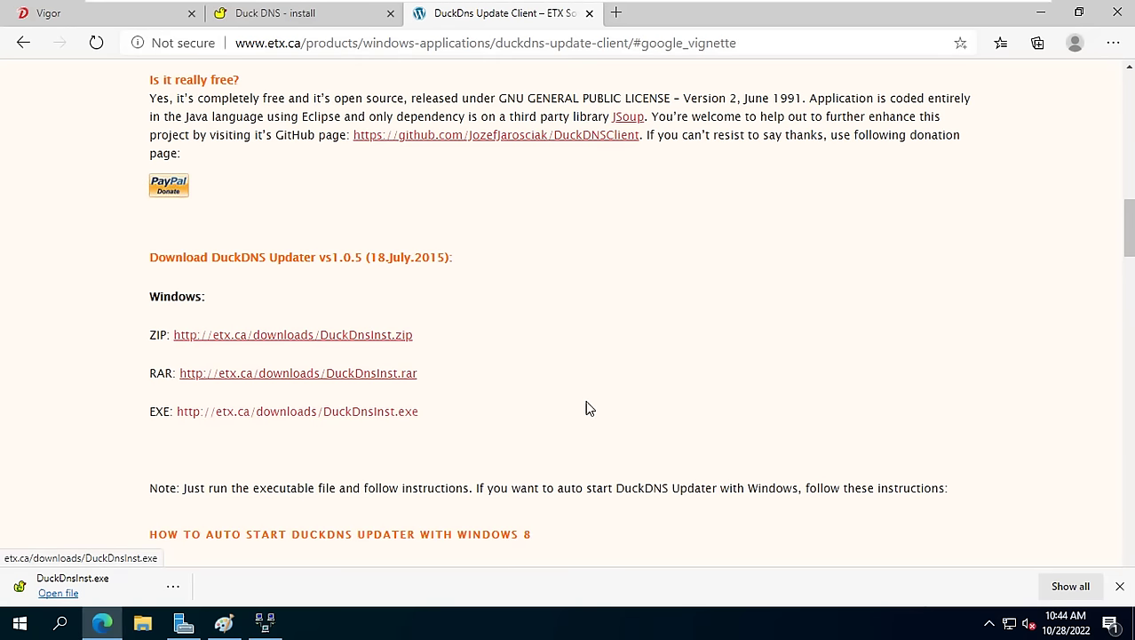
pyautogui.click(296, 410)
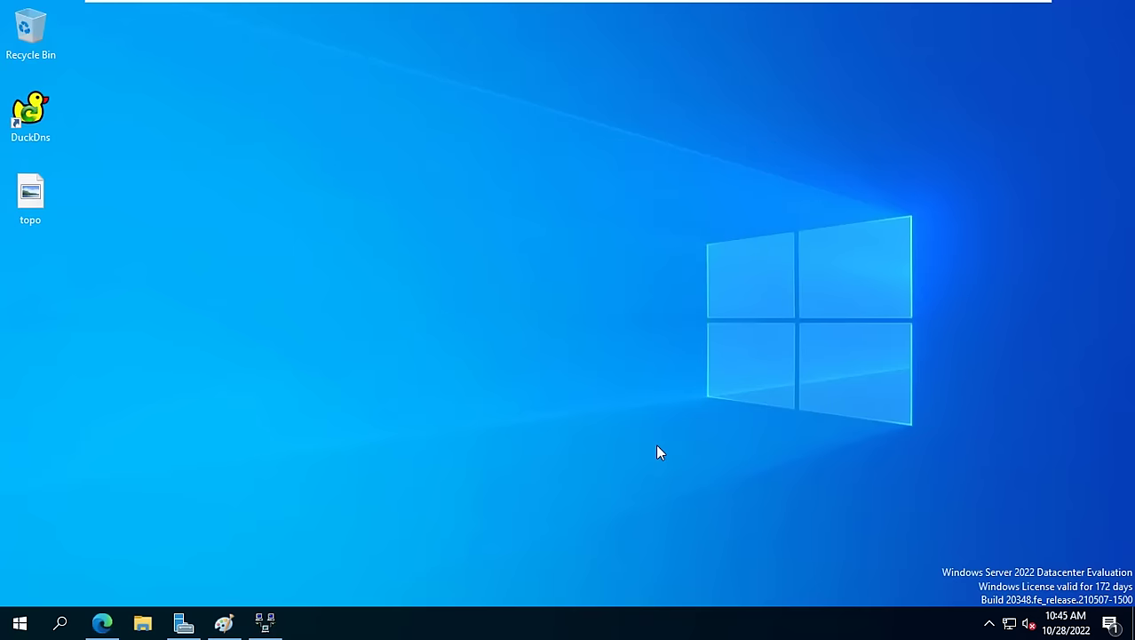
# Step: Launch DuckDns, then download and install the required Java runtime
pyautogui.rightClick(30, 106)
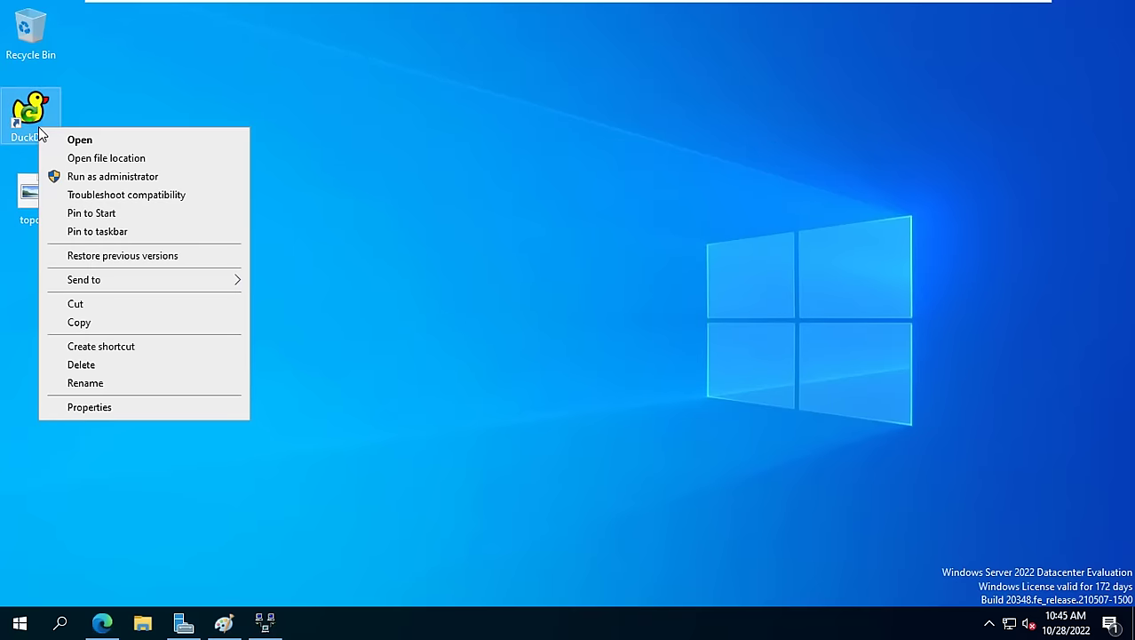
pyautogui.click(79, 139)
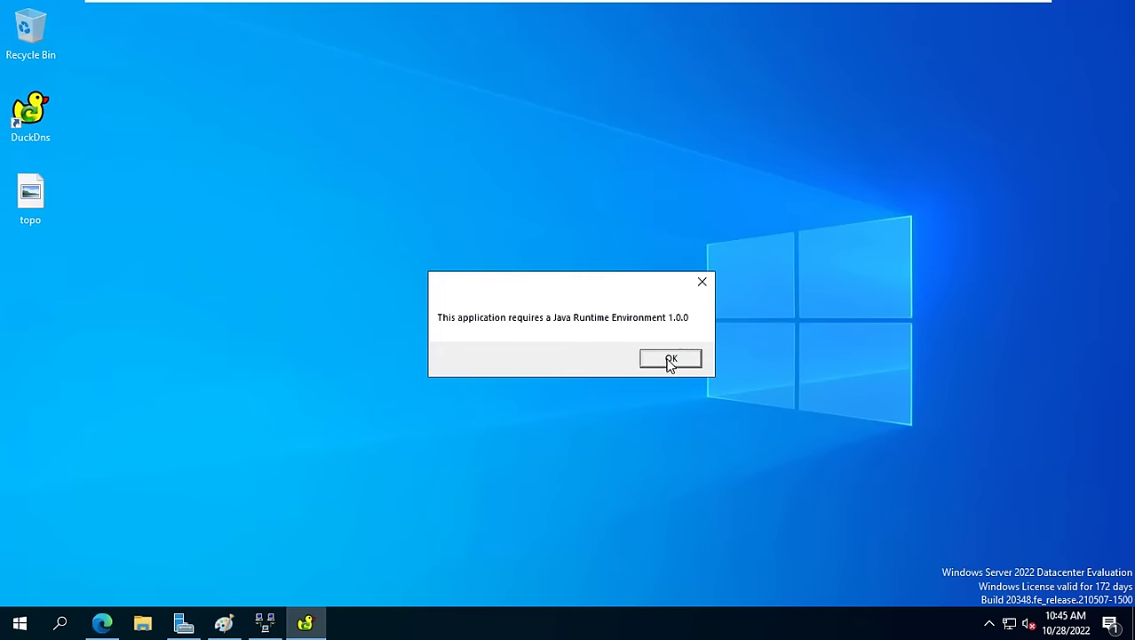
pyautogui.click(671, 358)
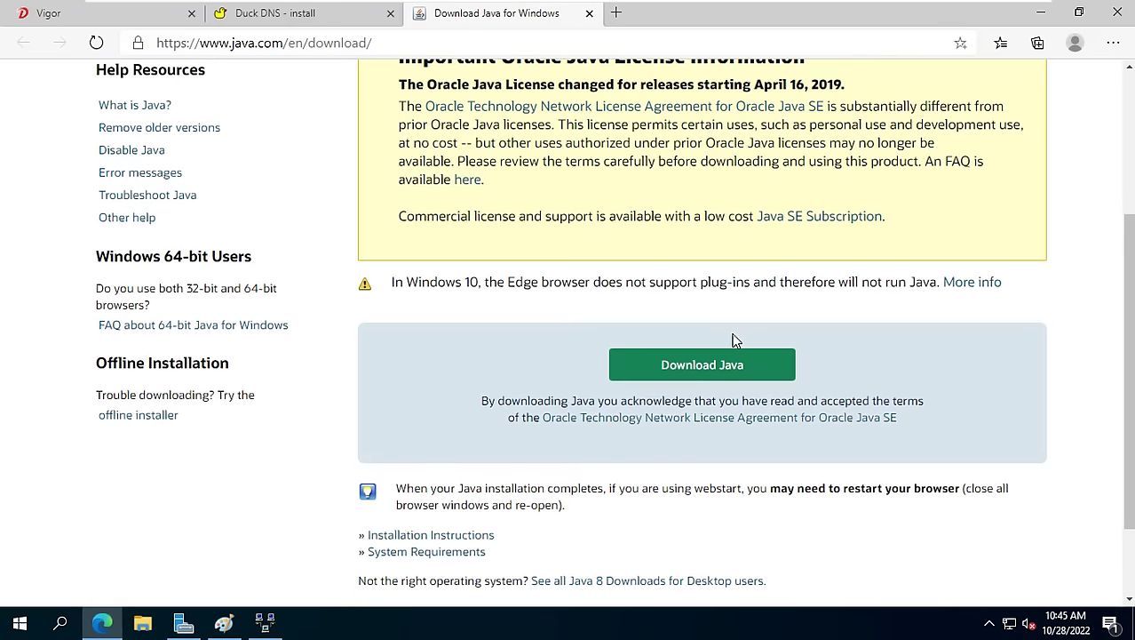
pyautogui.click(702, 365)
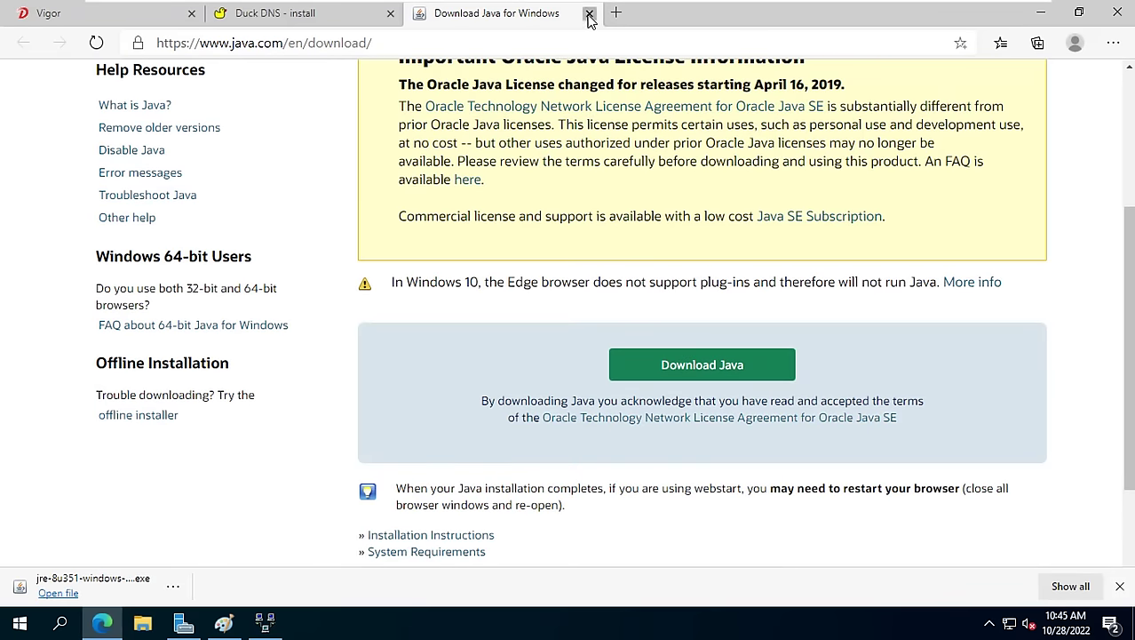
pyautogui.click(589, 13)
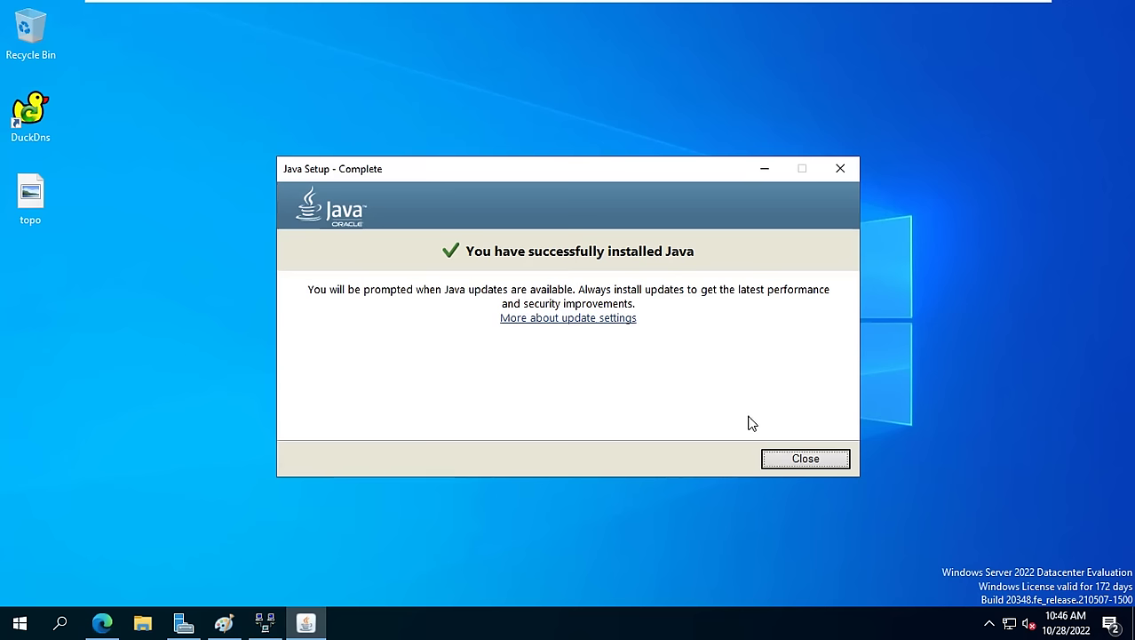
pyautogui.click(805, 458)
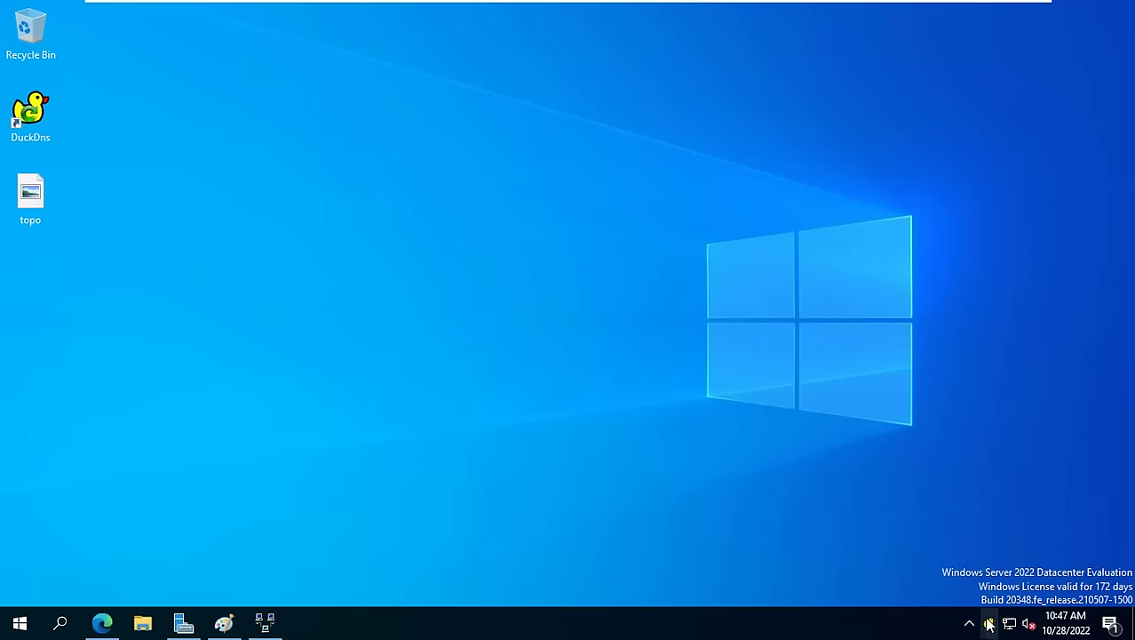
pyautogui.click(989, 623)
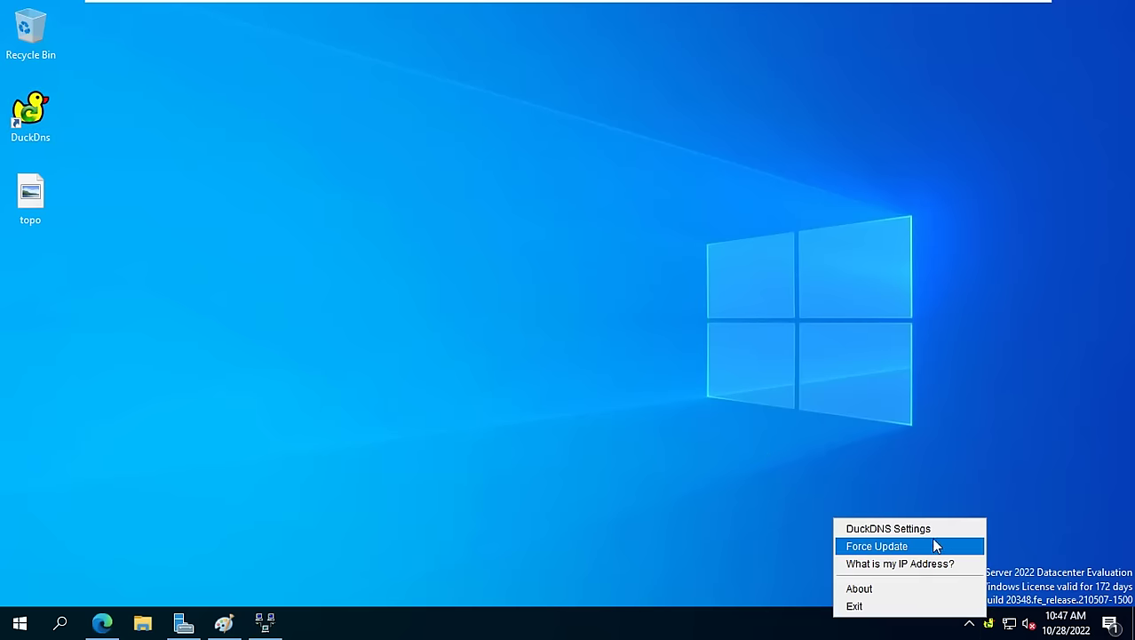
pyautogui.click(888, 528)
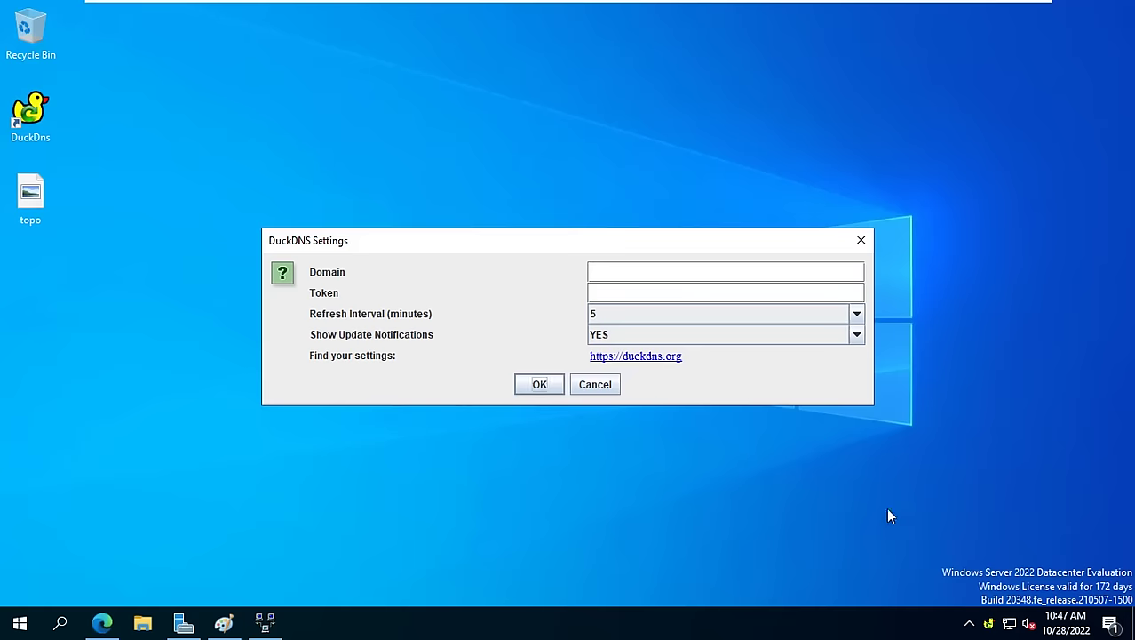
pyautogui.click(726, 271)
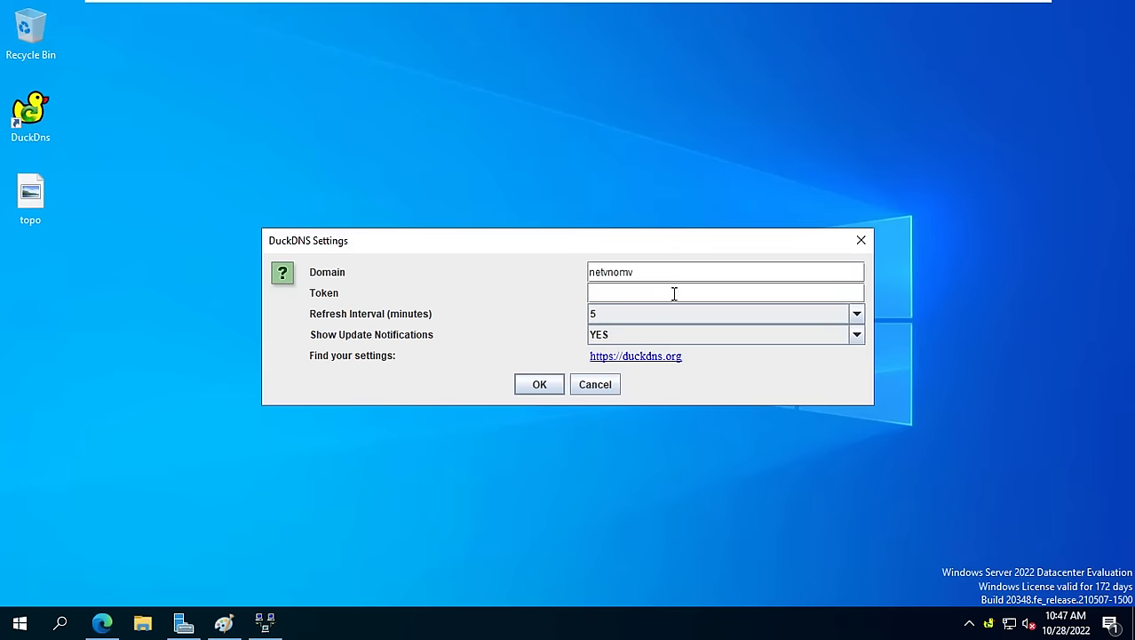
pyautogui.click(101, 622)
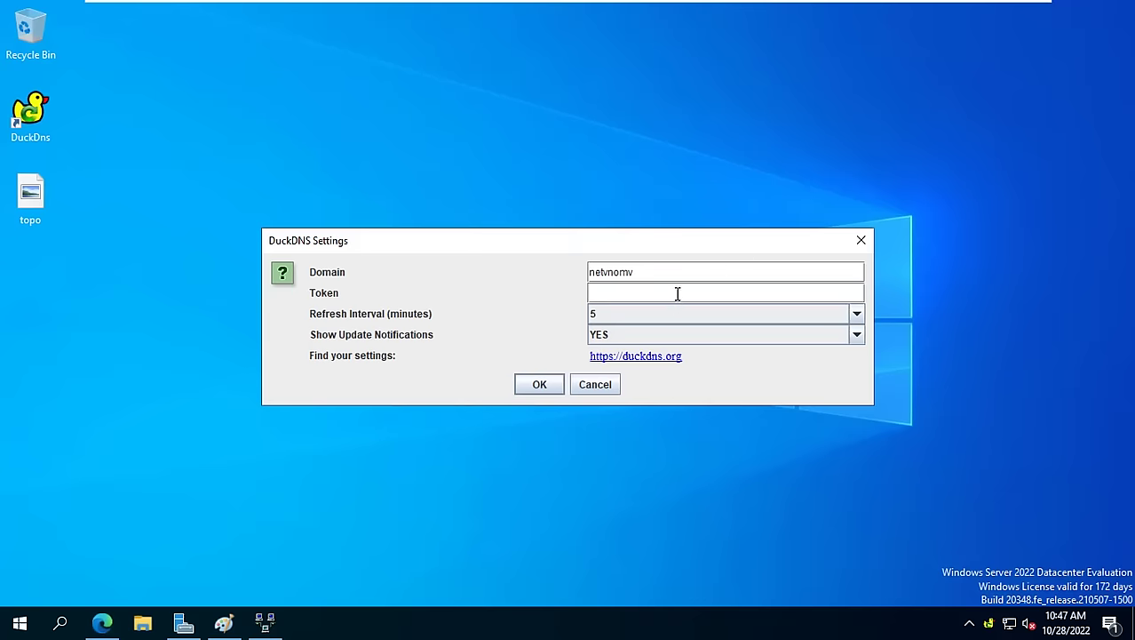
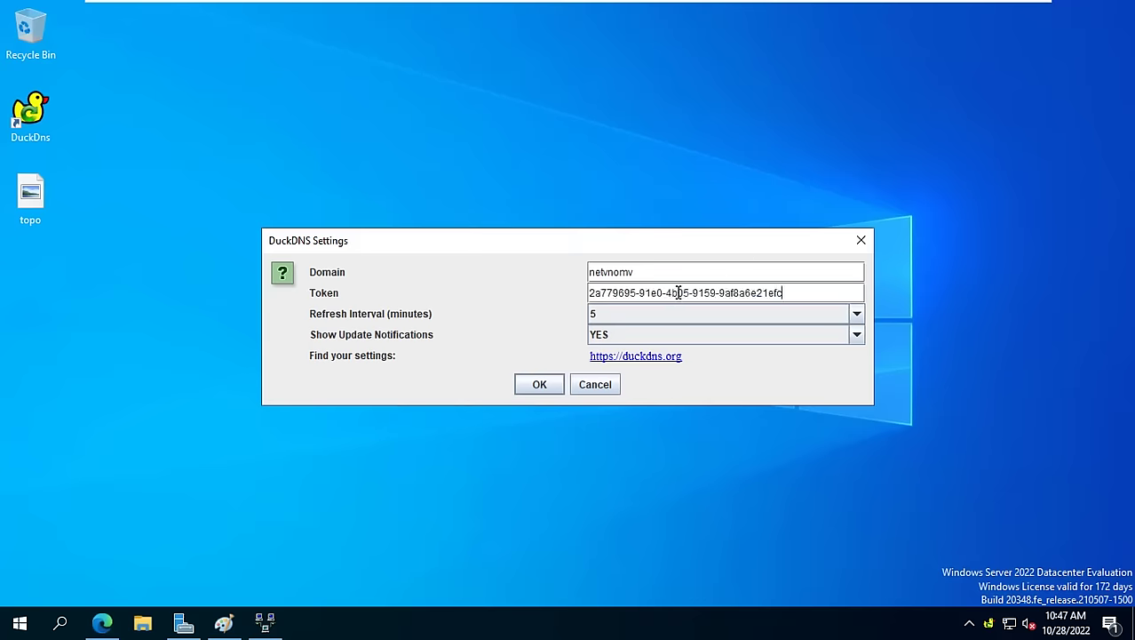
pyautogui.click(540, 384)
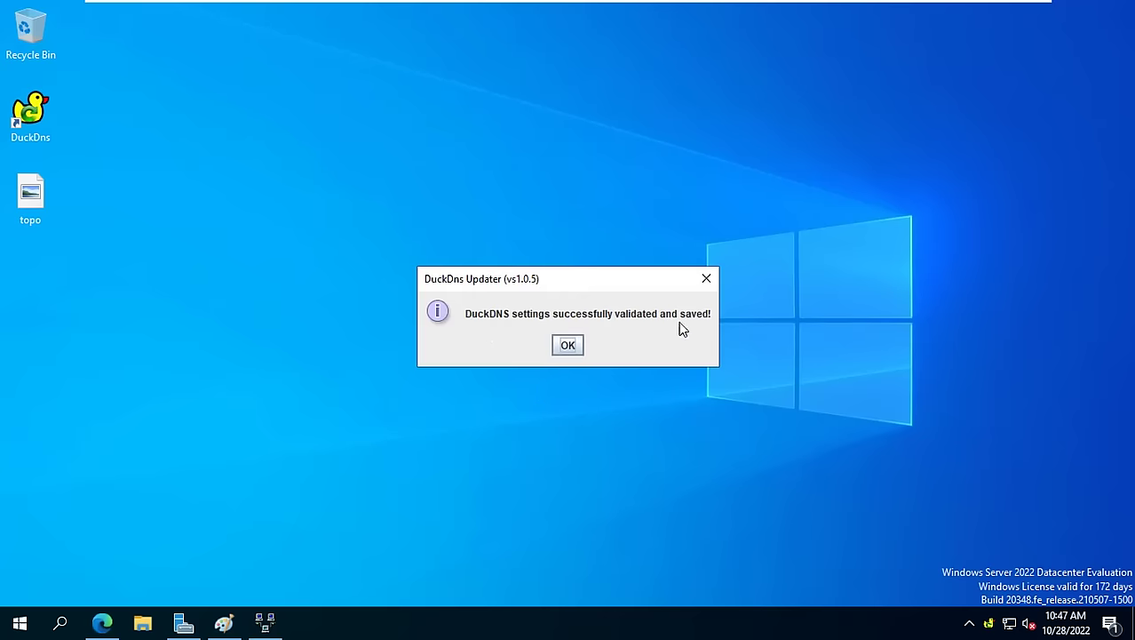
pyautogui.click(567, 345)
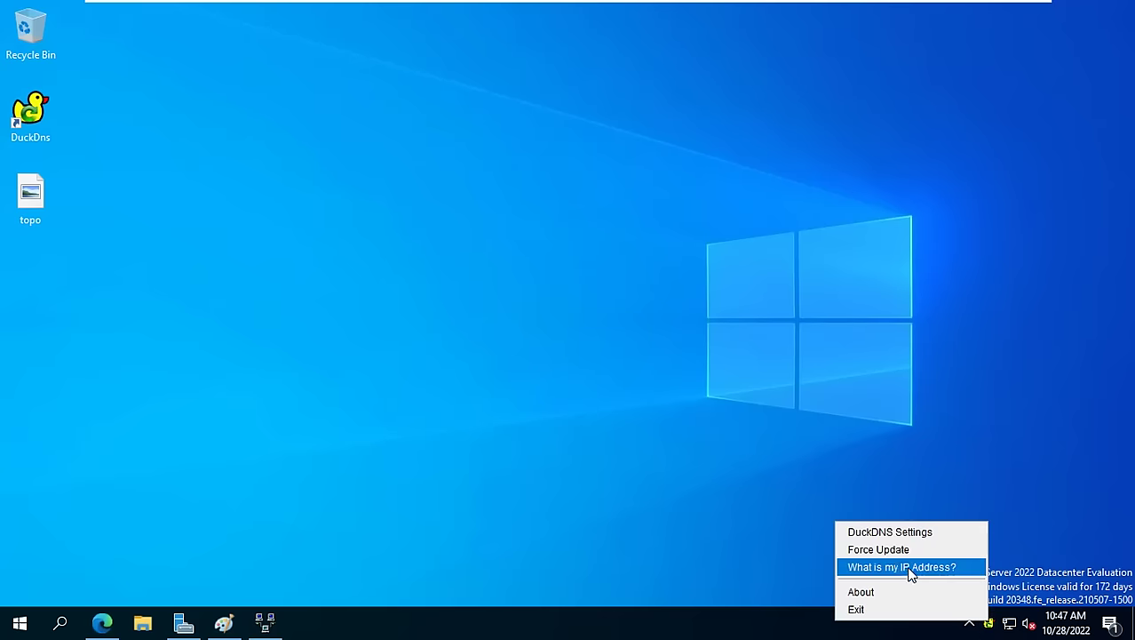
pyautogui.click(901, 567)
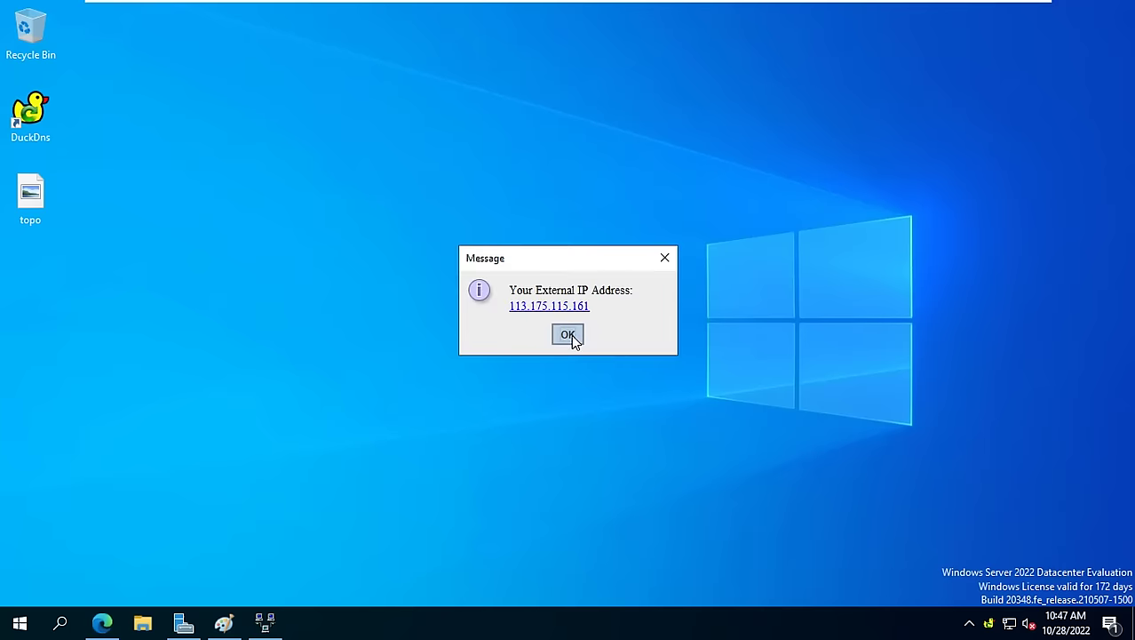
pyautogui.click(567, 334)
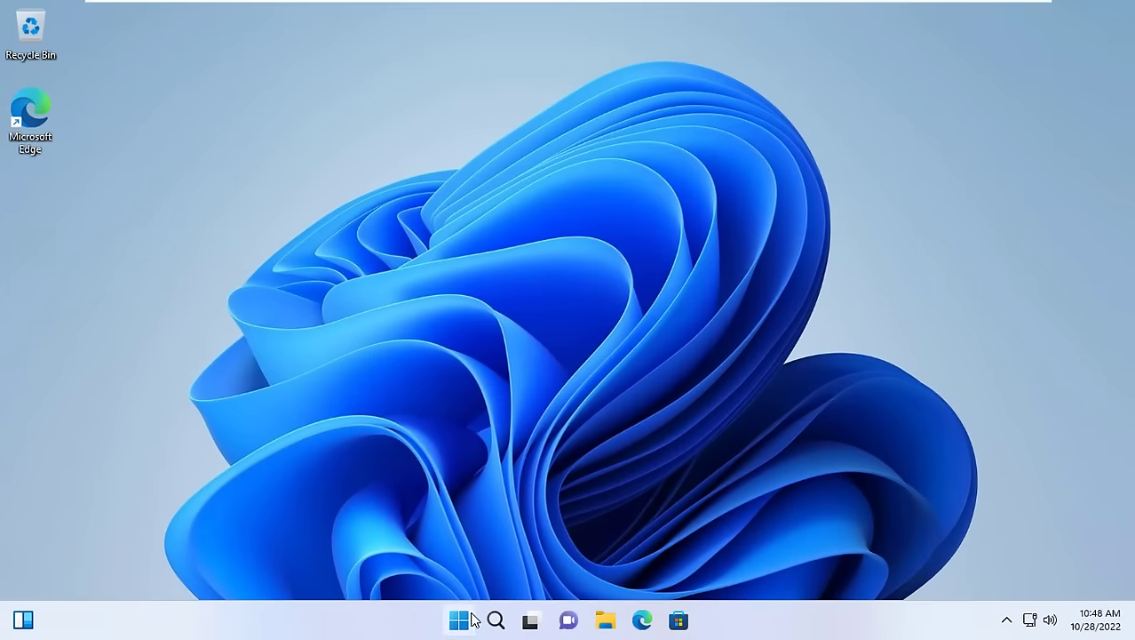
# Step: Edit the VPN connection so its server address is netvnomv.duckdns.org, and save
pyautogui.rightClick(459, 620)
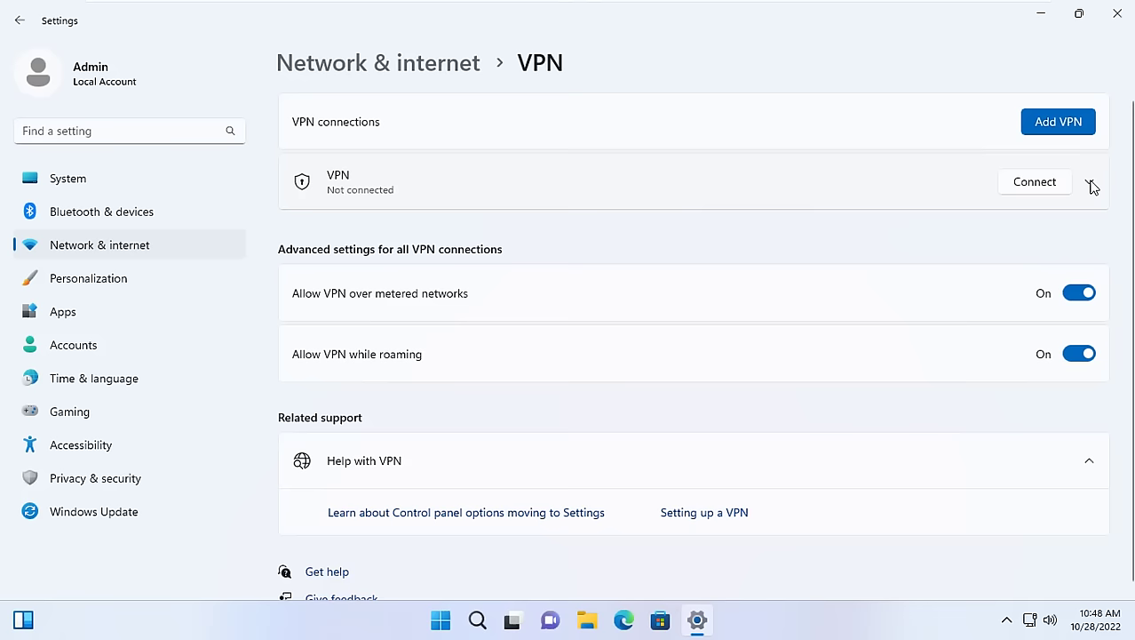
pyautogui.click(1092, 182)
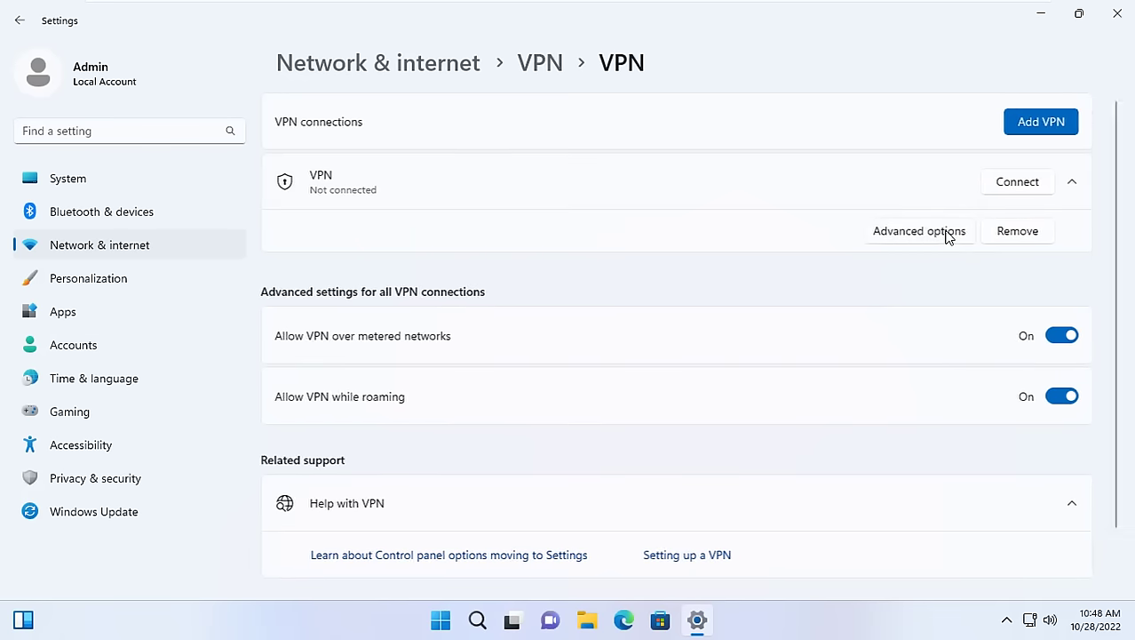
pyautogui.click(920, 230)
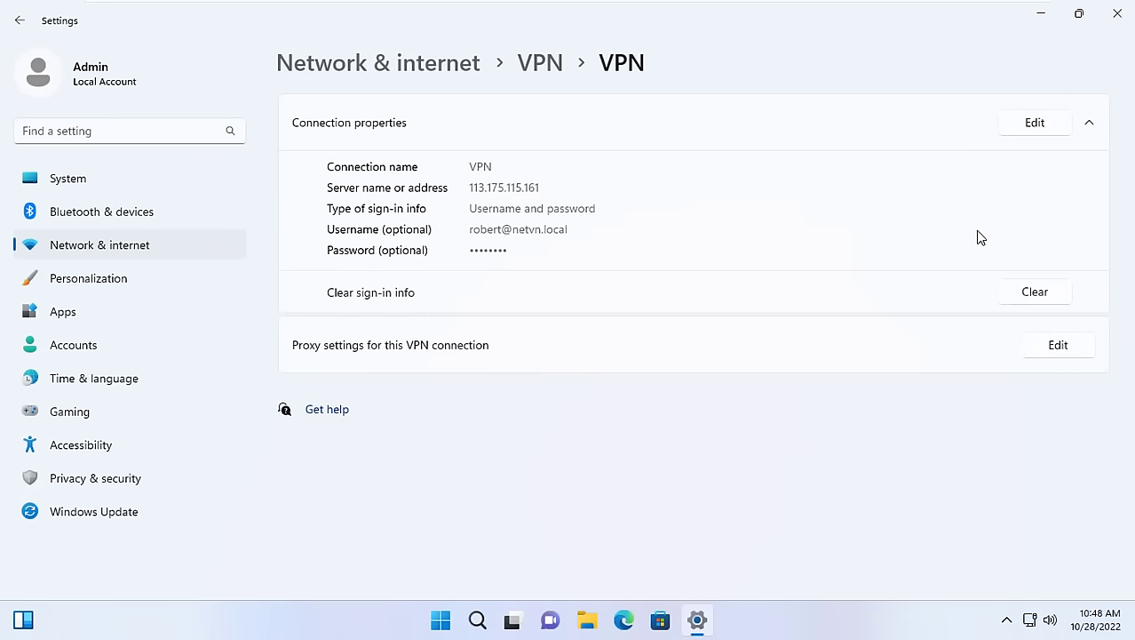
pyautogui.click(1034, 123)
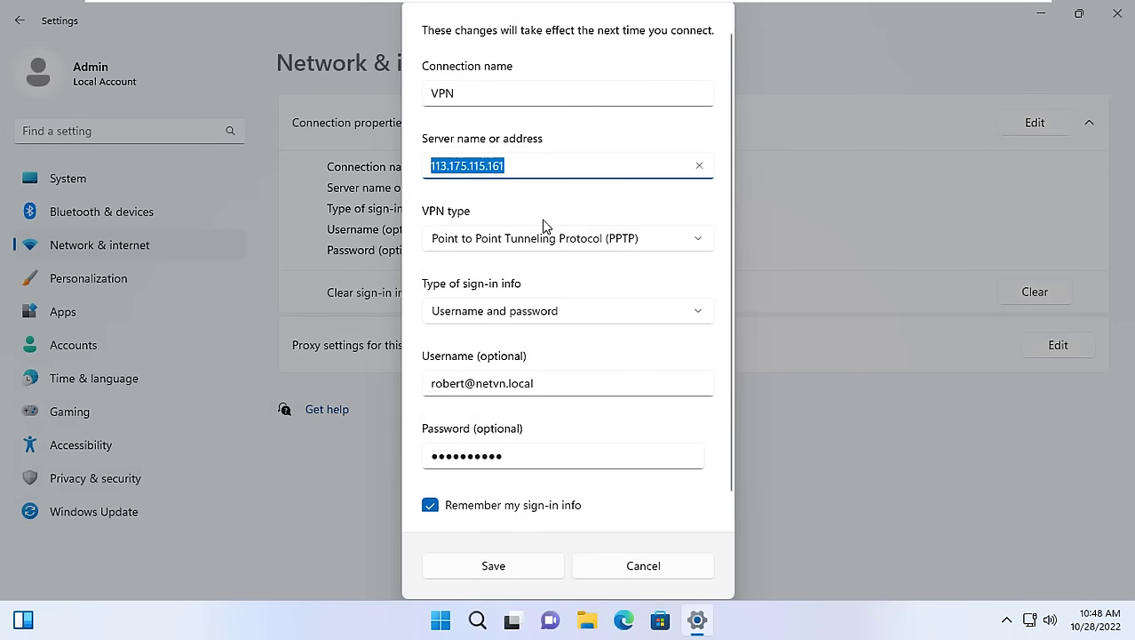
pyautogui.write('ne')
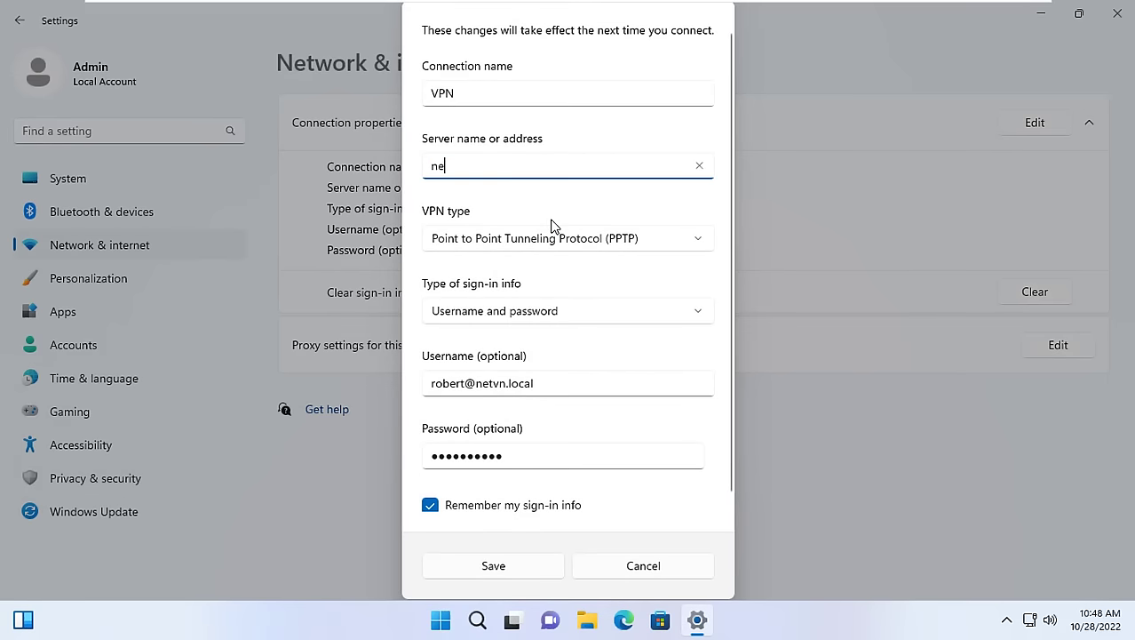
pyautogui.write('tvnomv.duckdns.org')
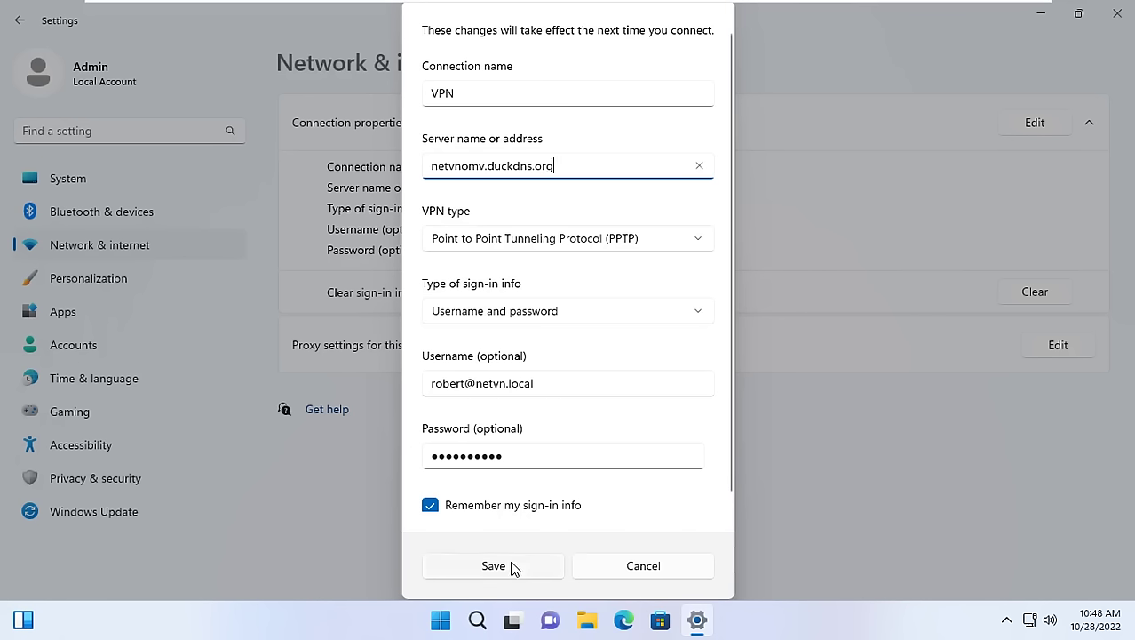
pyautogui.click(493, 566)
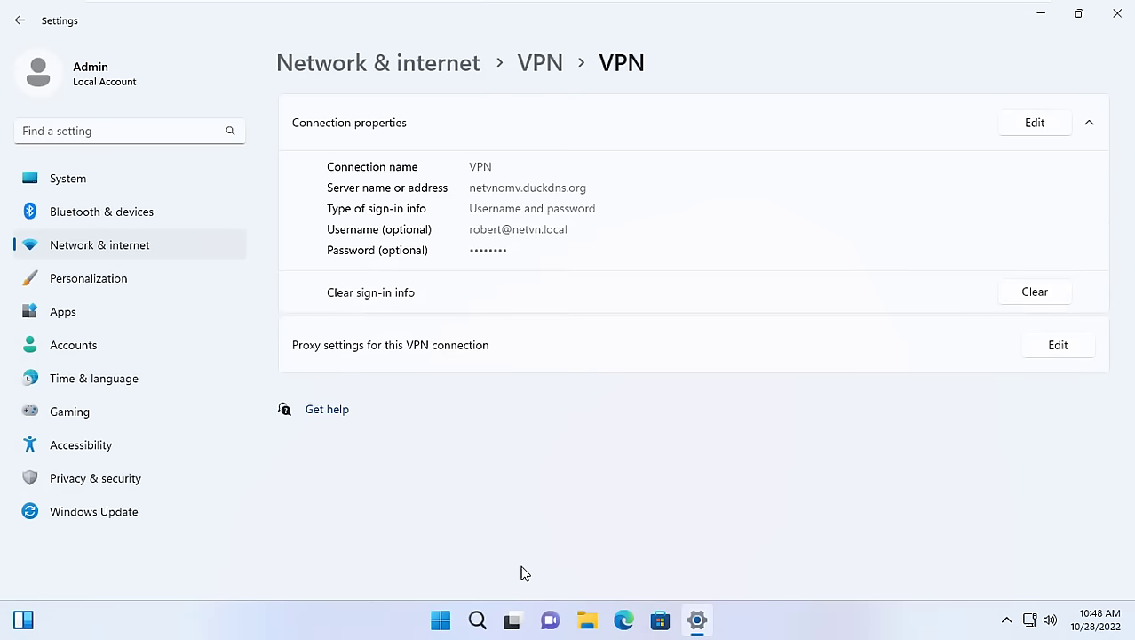
pyautogui.moveTo(551, 199)
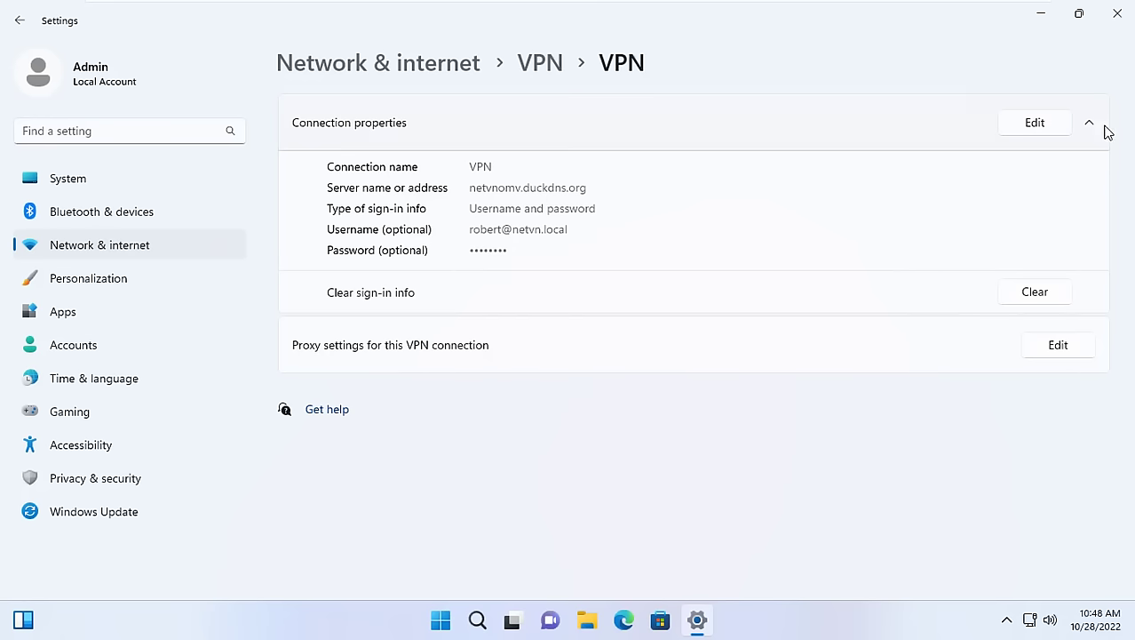
pyautogui.click(1089, 123)
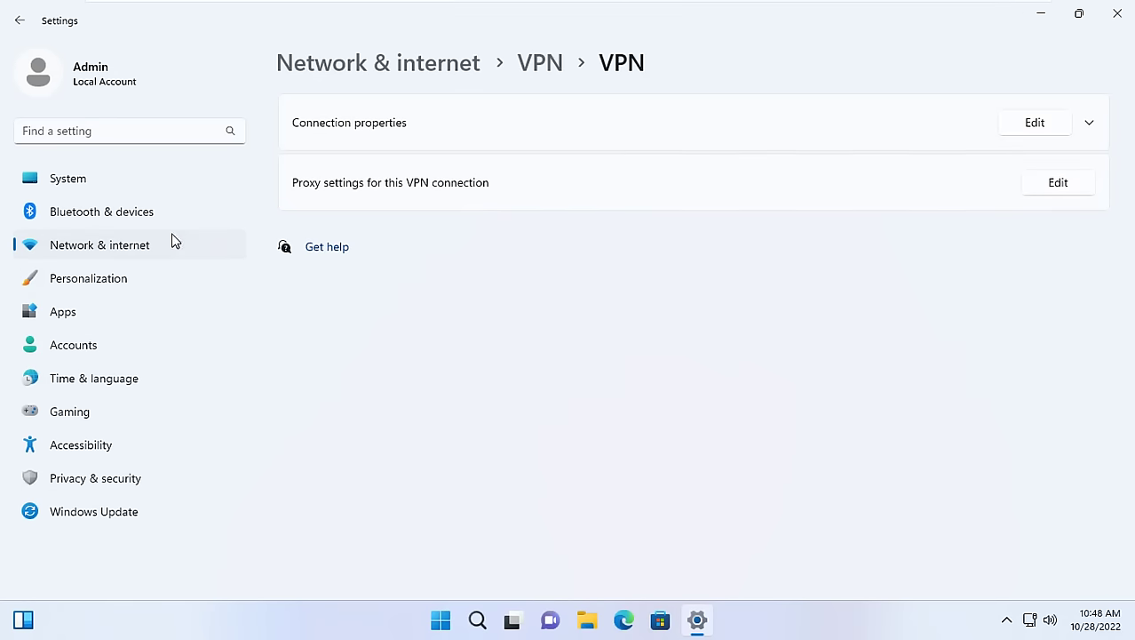
pyautogui.click(19, 19)
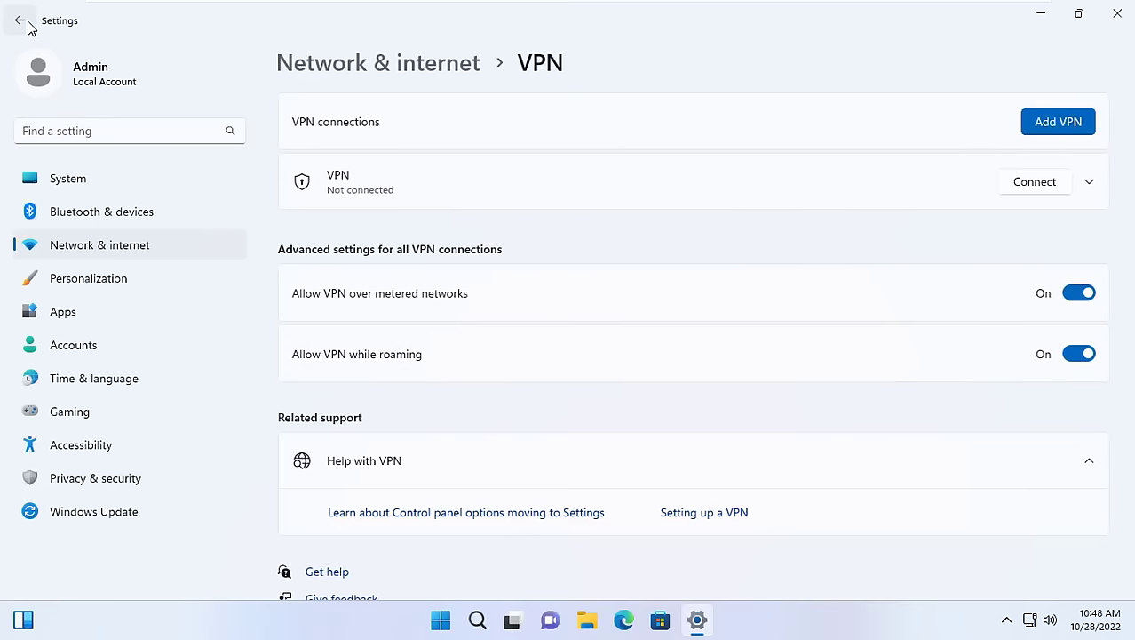